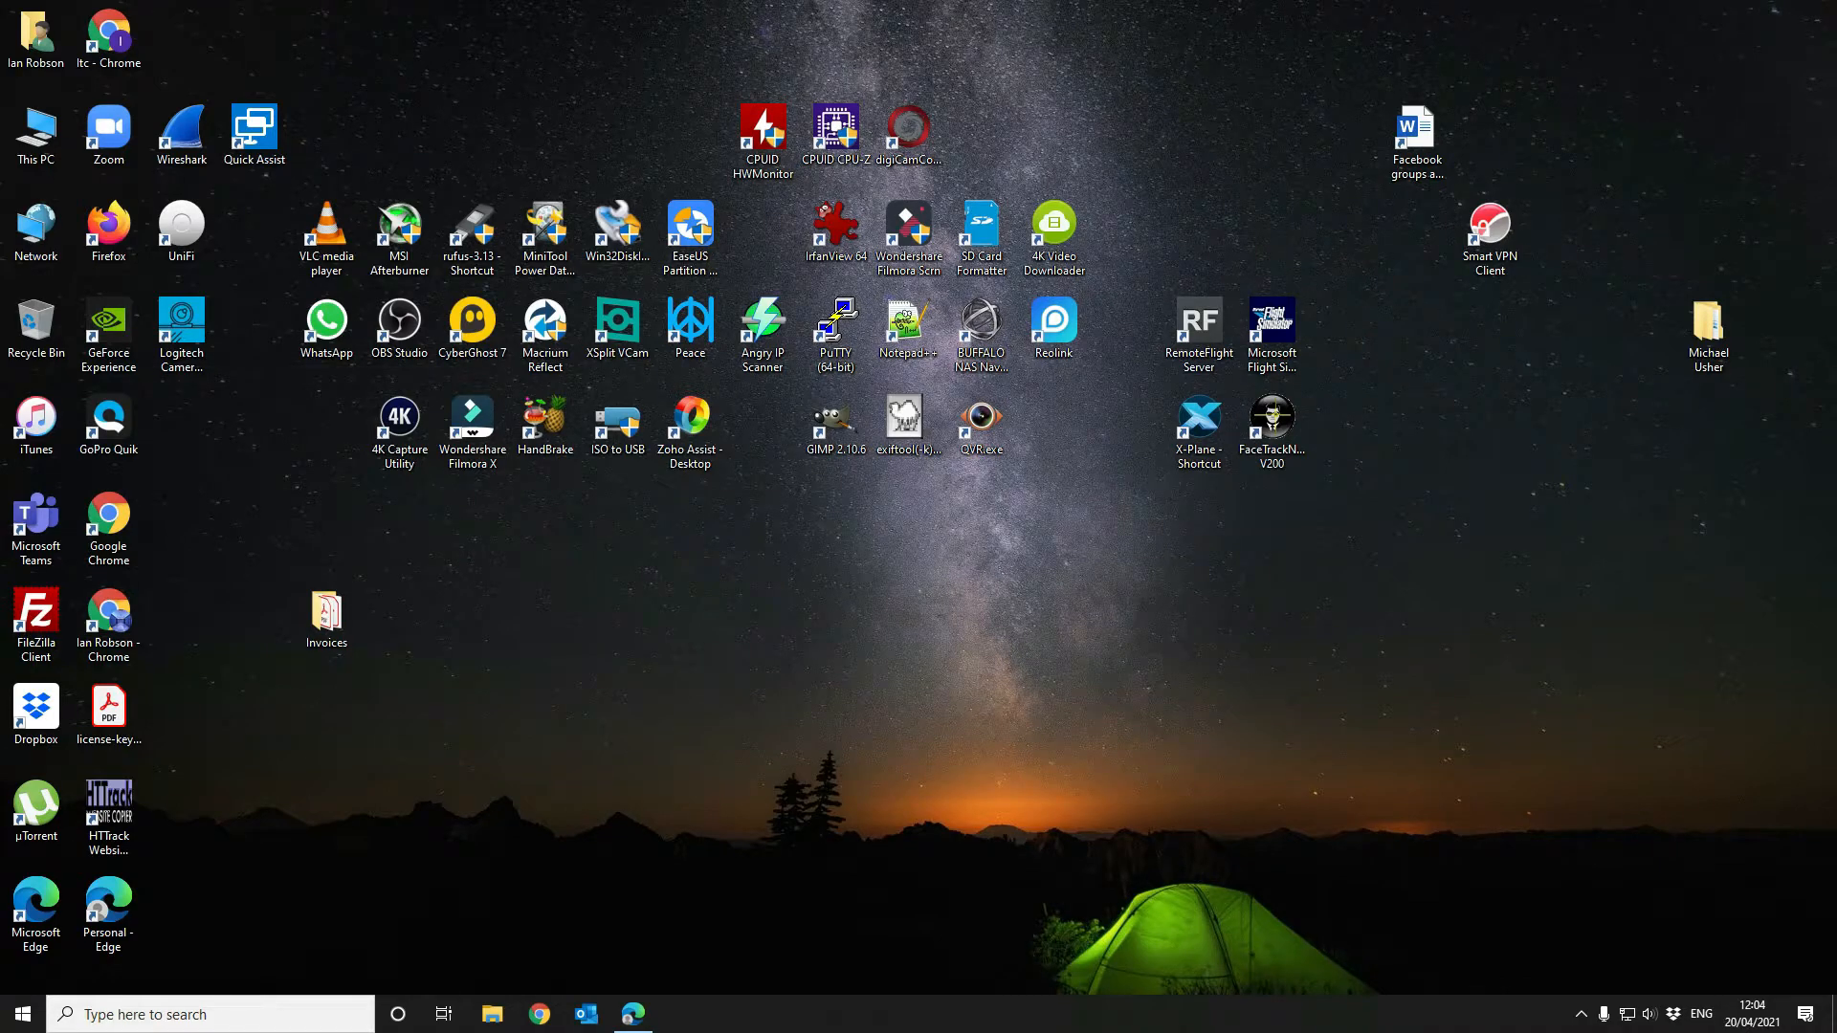
pyautogui.moveTo(763, 325)
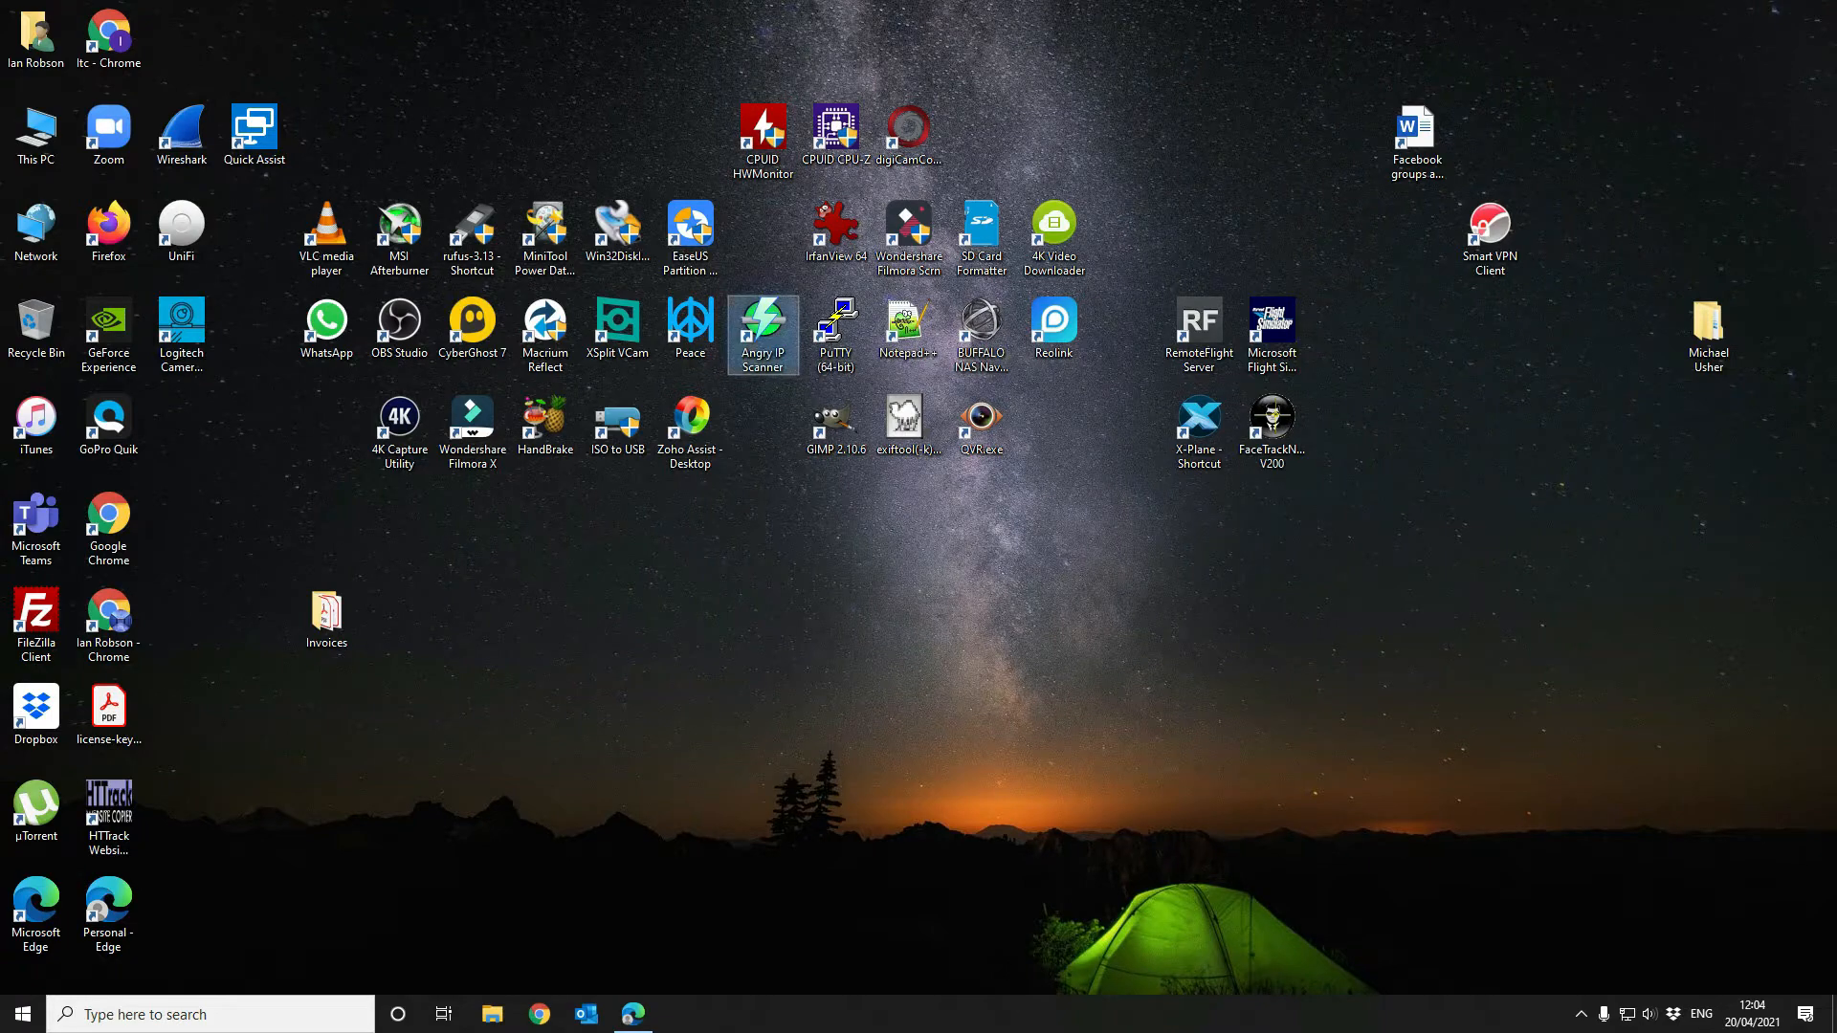
# Scan 192.168.0.1–192.168.0.255 in Angry IP Scanner and review the 15 live hosts
pyautogui.doubleClick(762, 325)
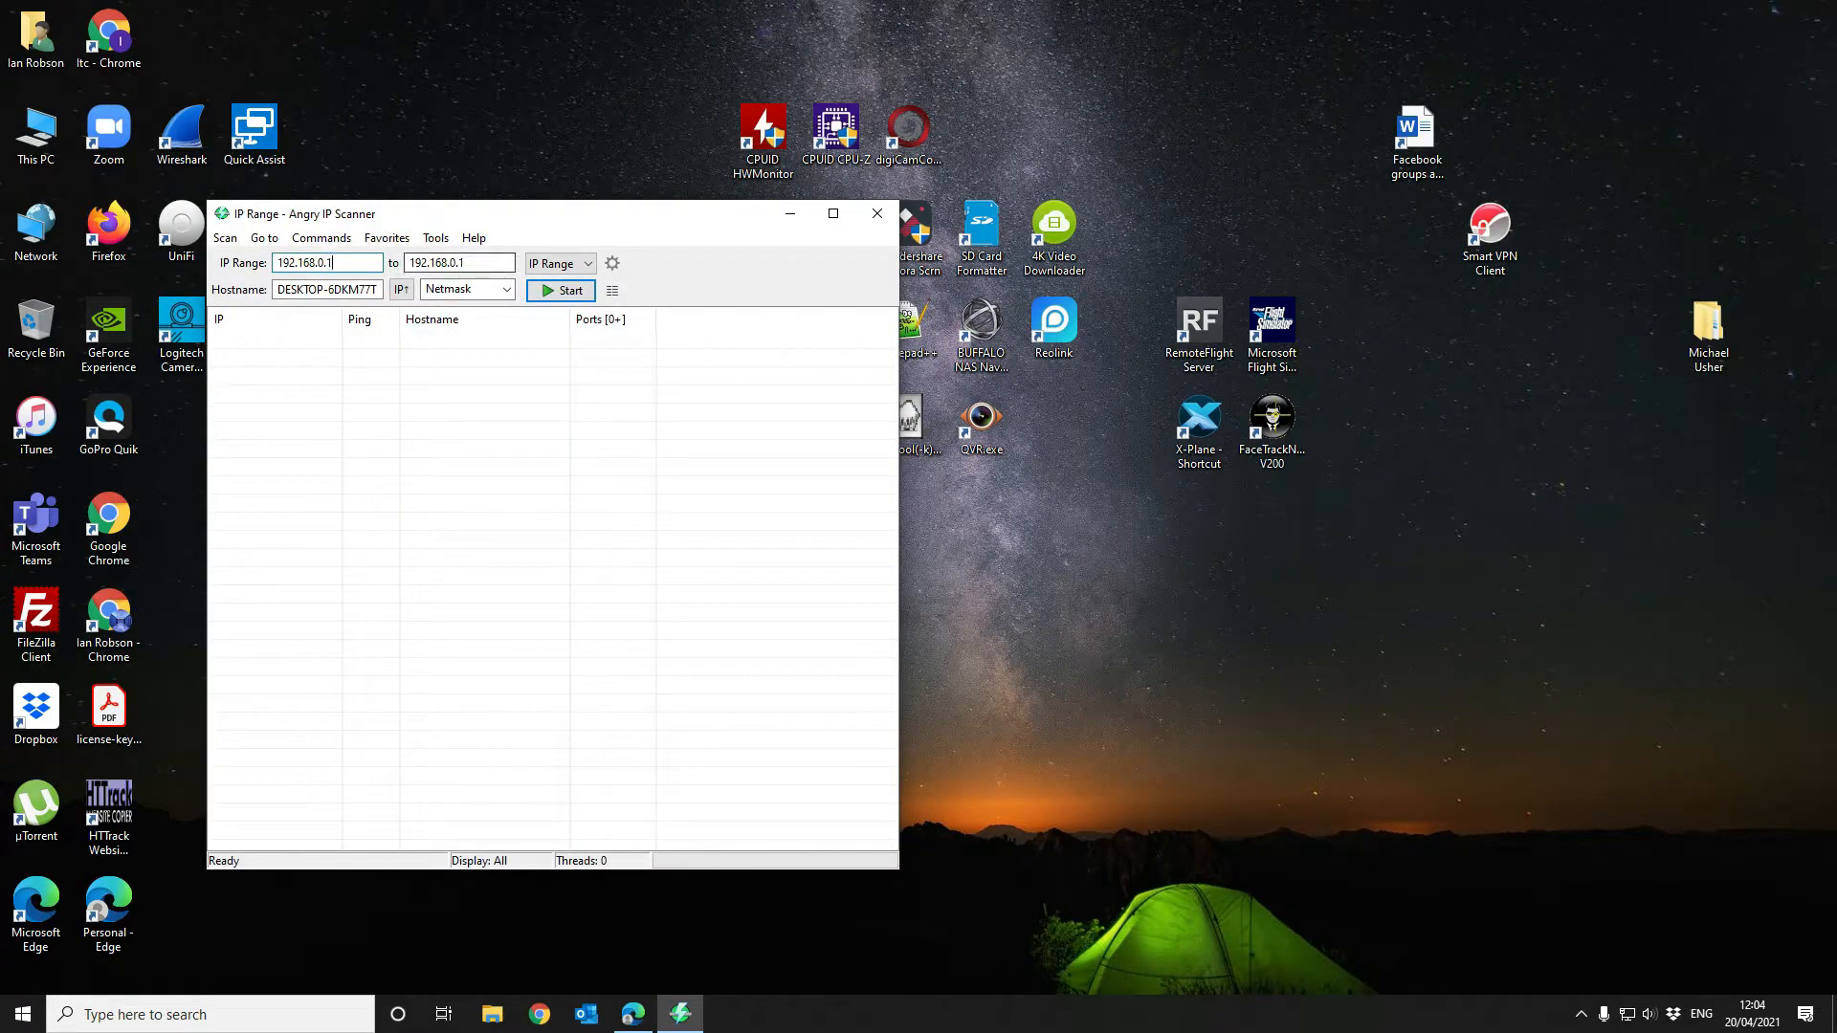
pyautogui.write('192.168.0.255')
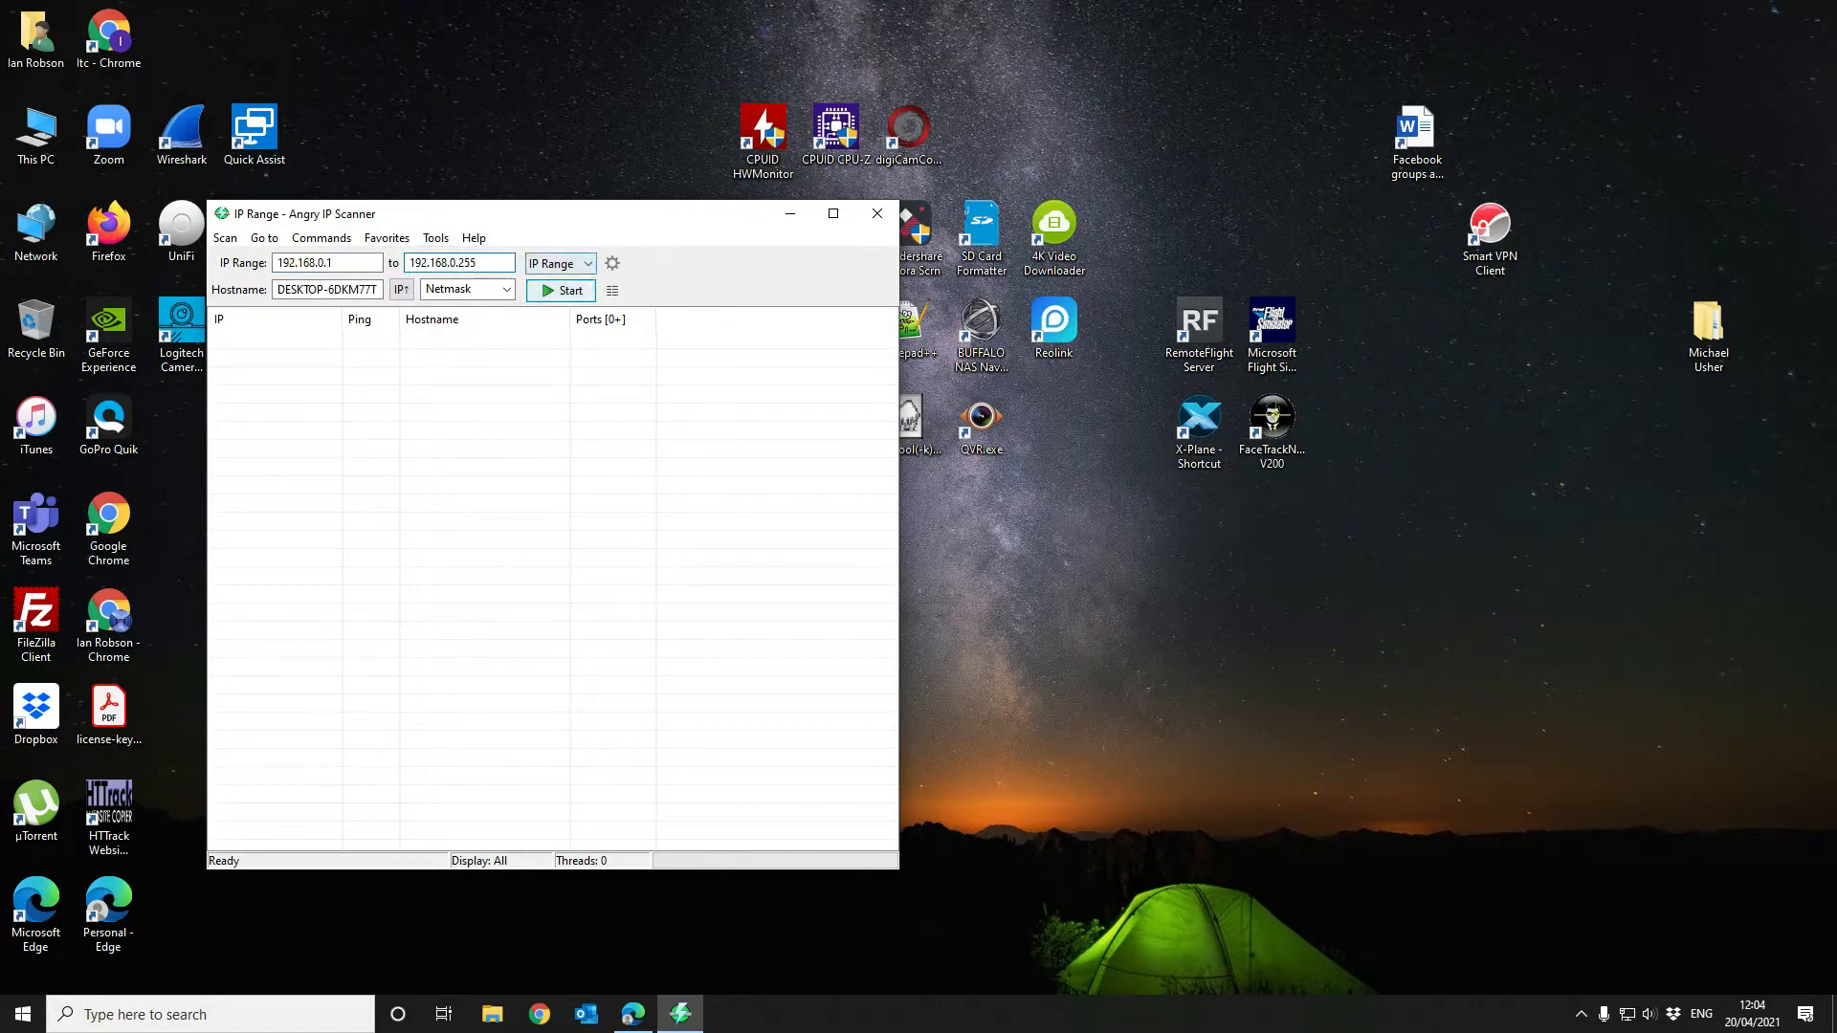
pyautogui.click(560, 289)
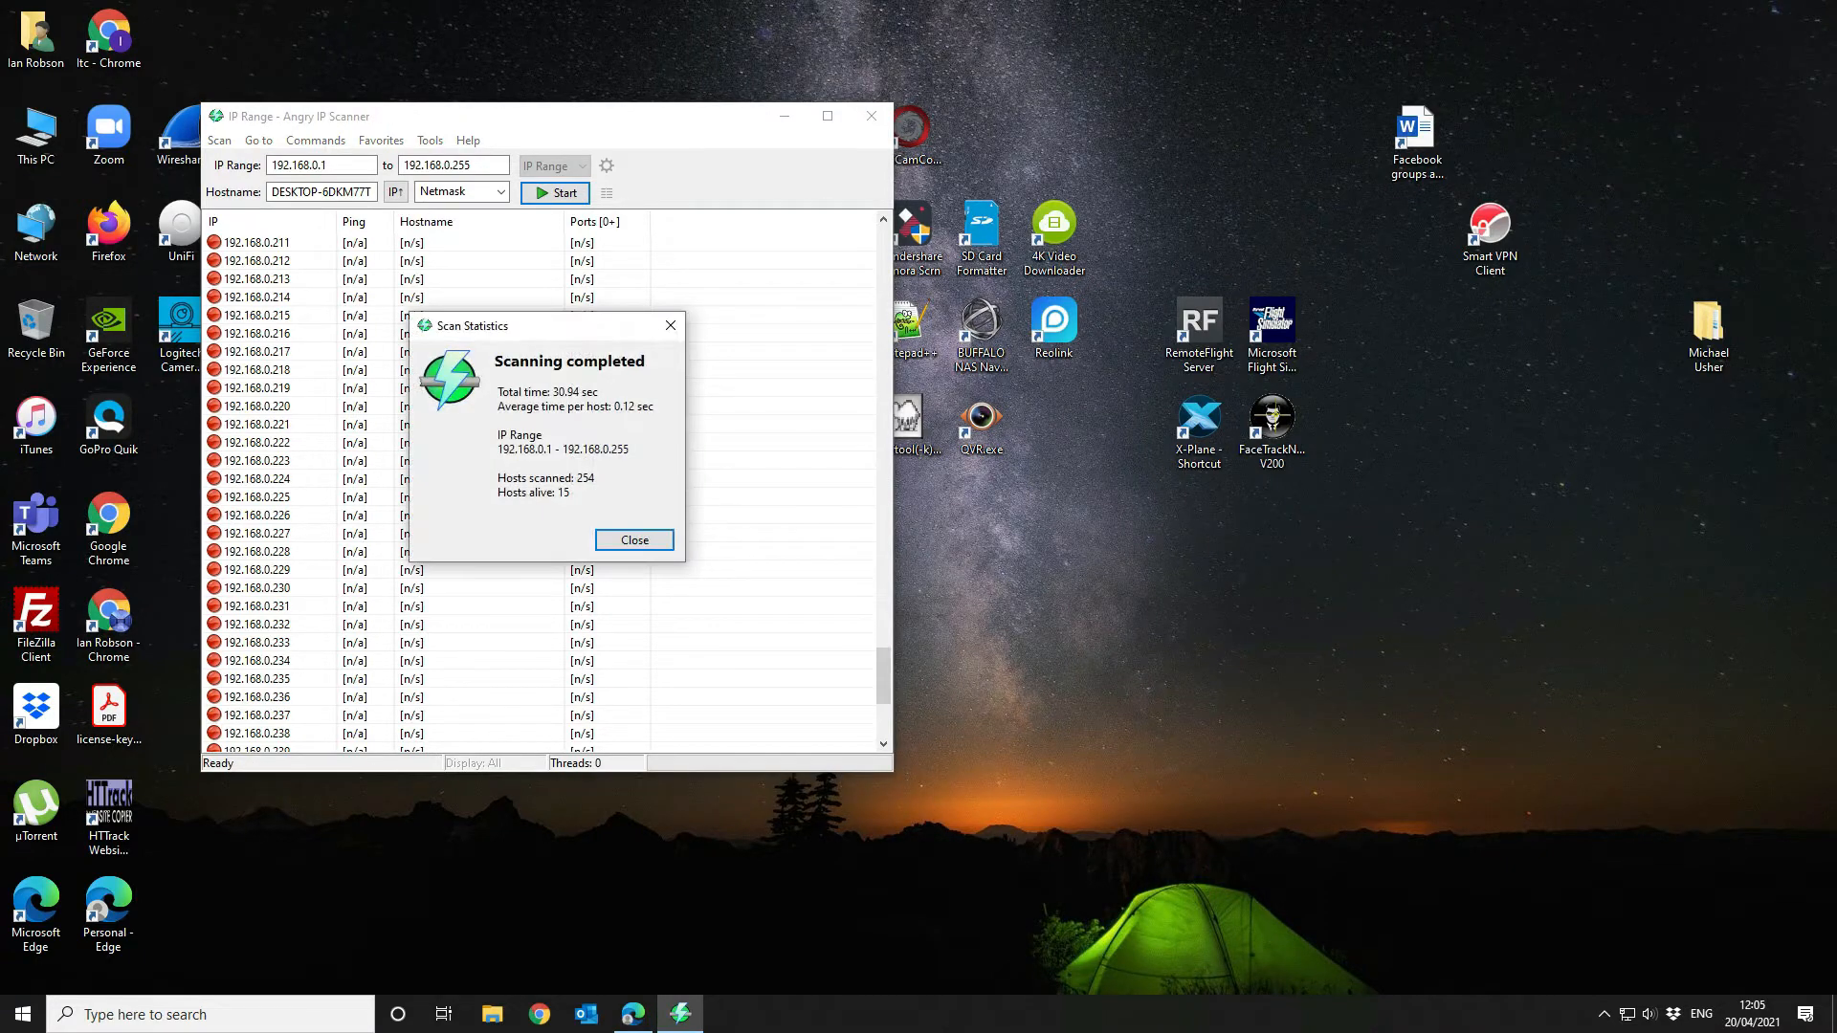
pyautogui.click(635, 540)
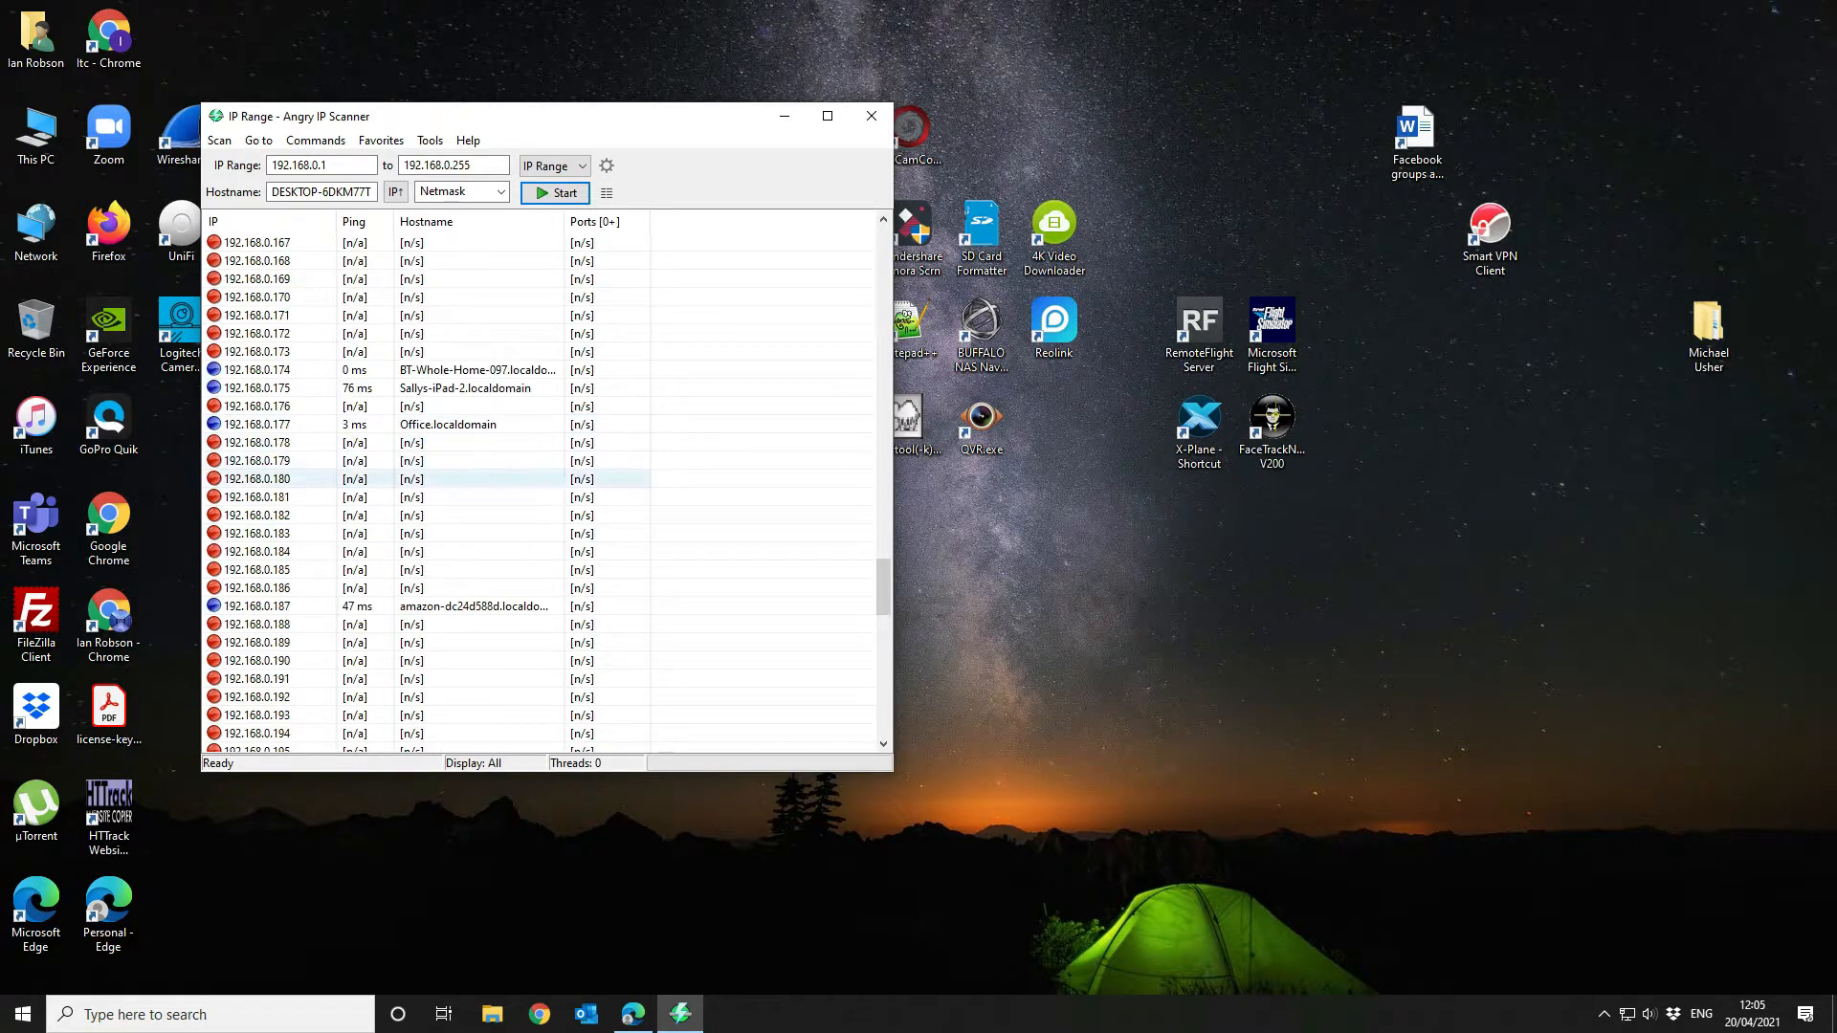
pyautogui.click(632, 1015)
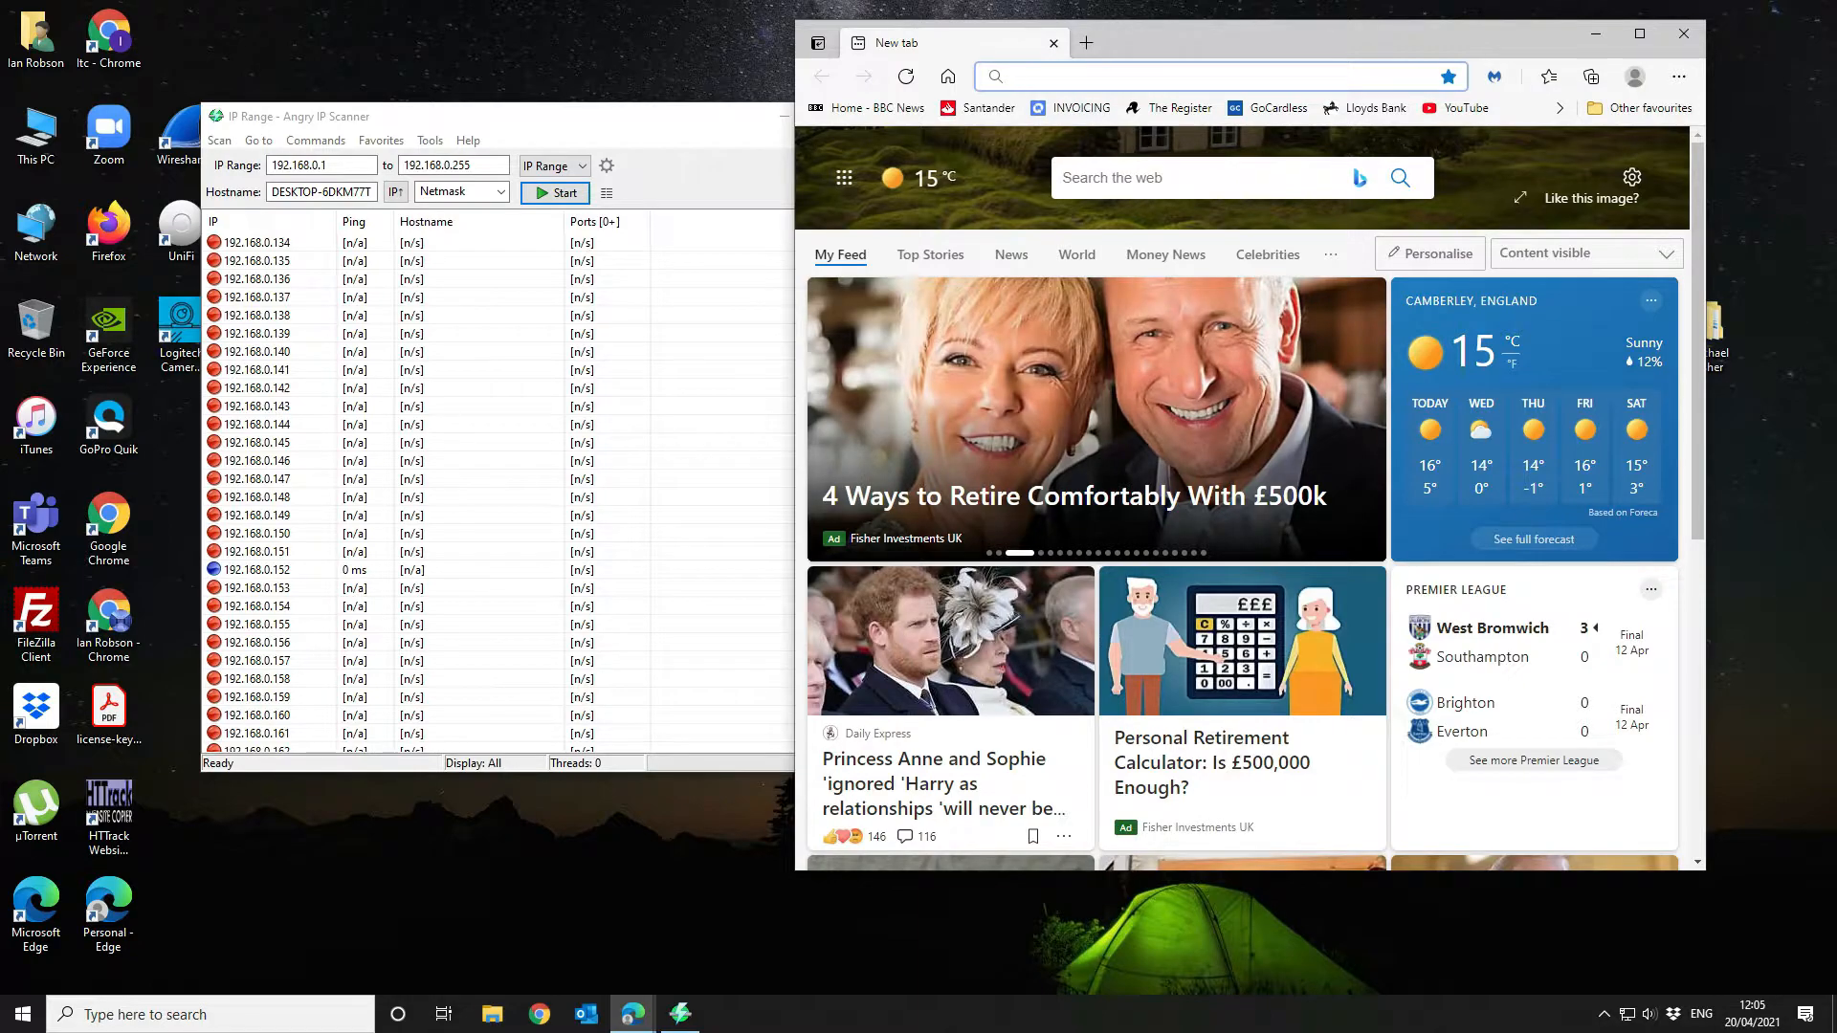
# Sign in to the VigorAP 912C at 192.168.0.152 with user name admin
pyautogui.write('192.168.0.152/login.asp')
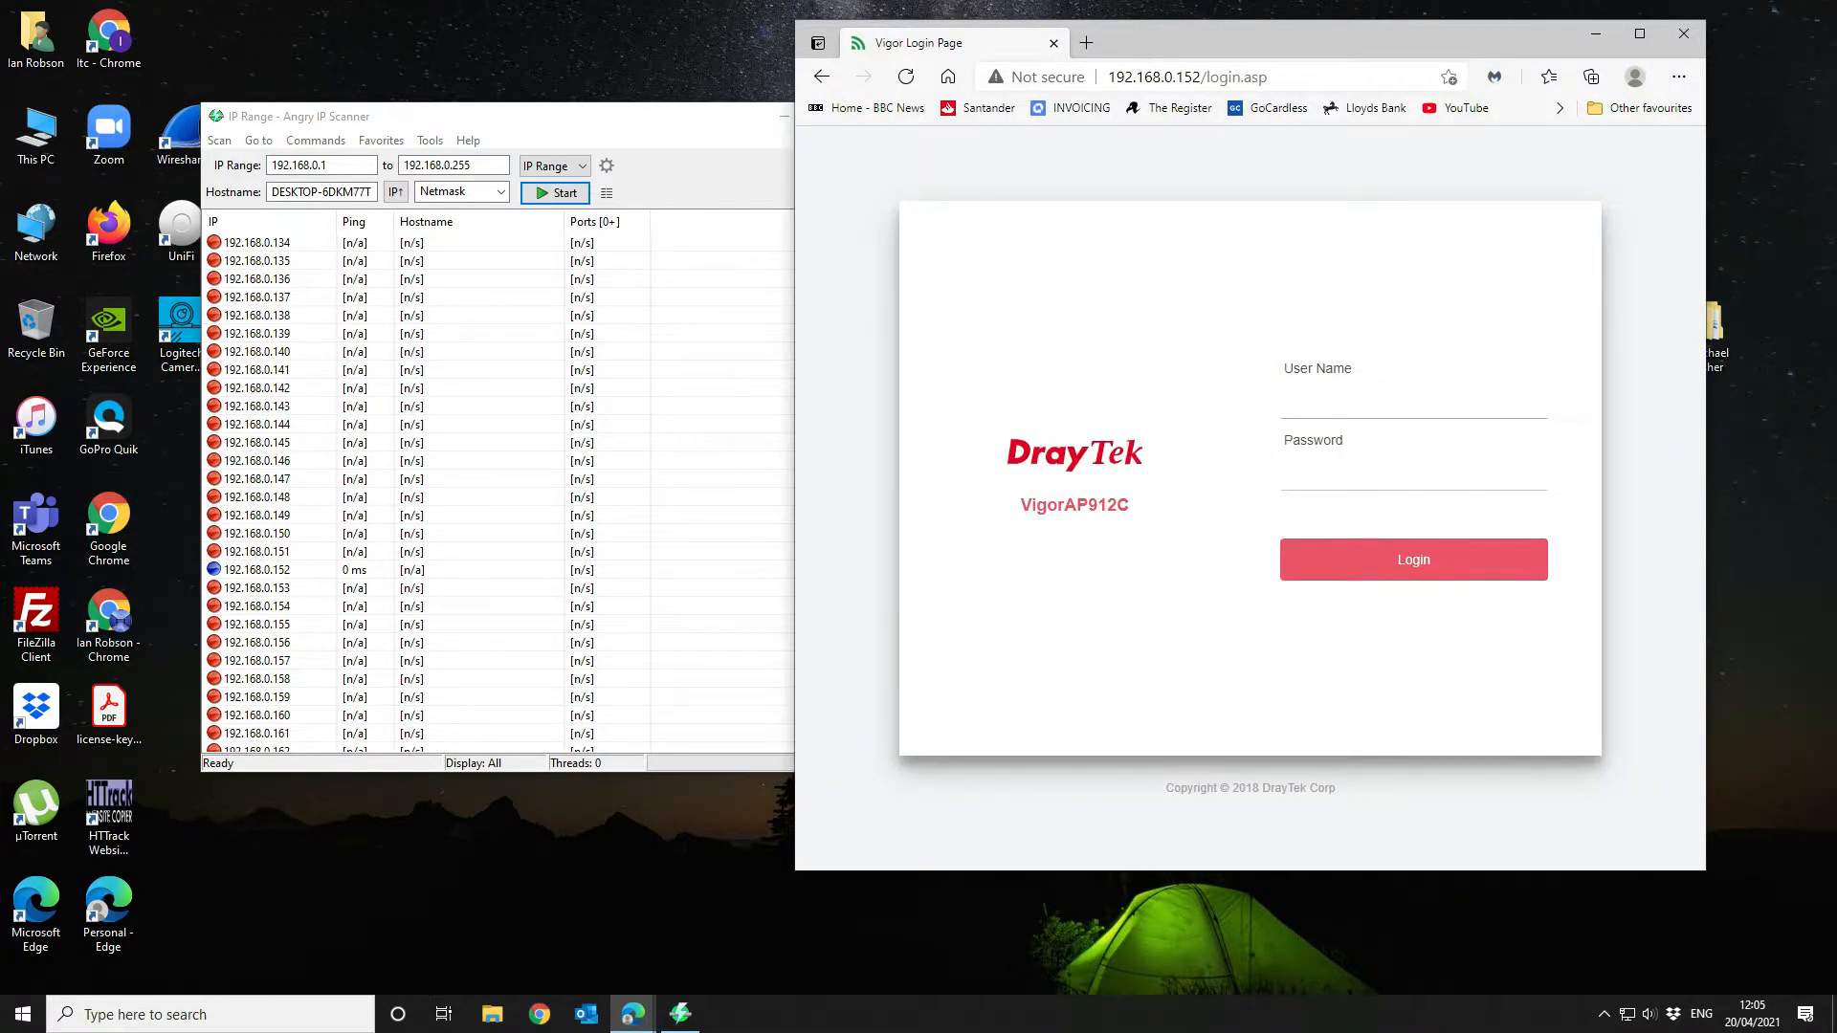
pyautogui.click(259, 551)
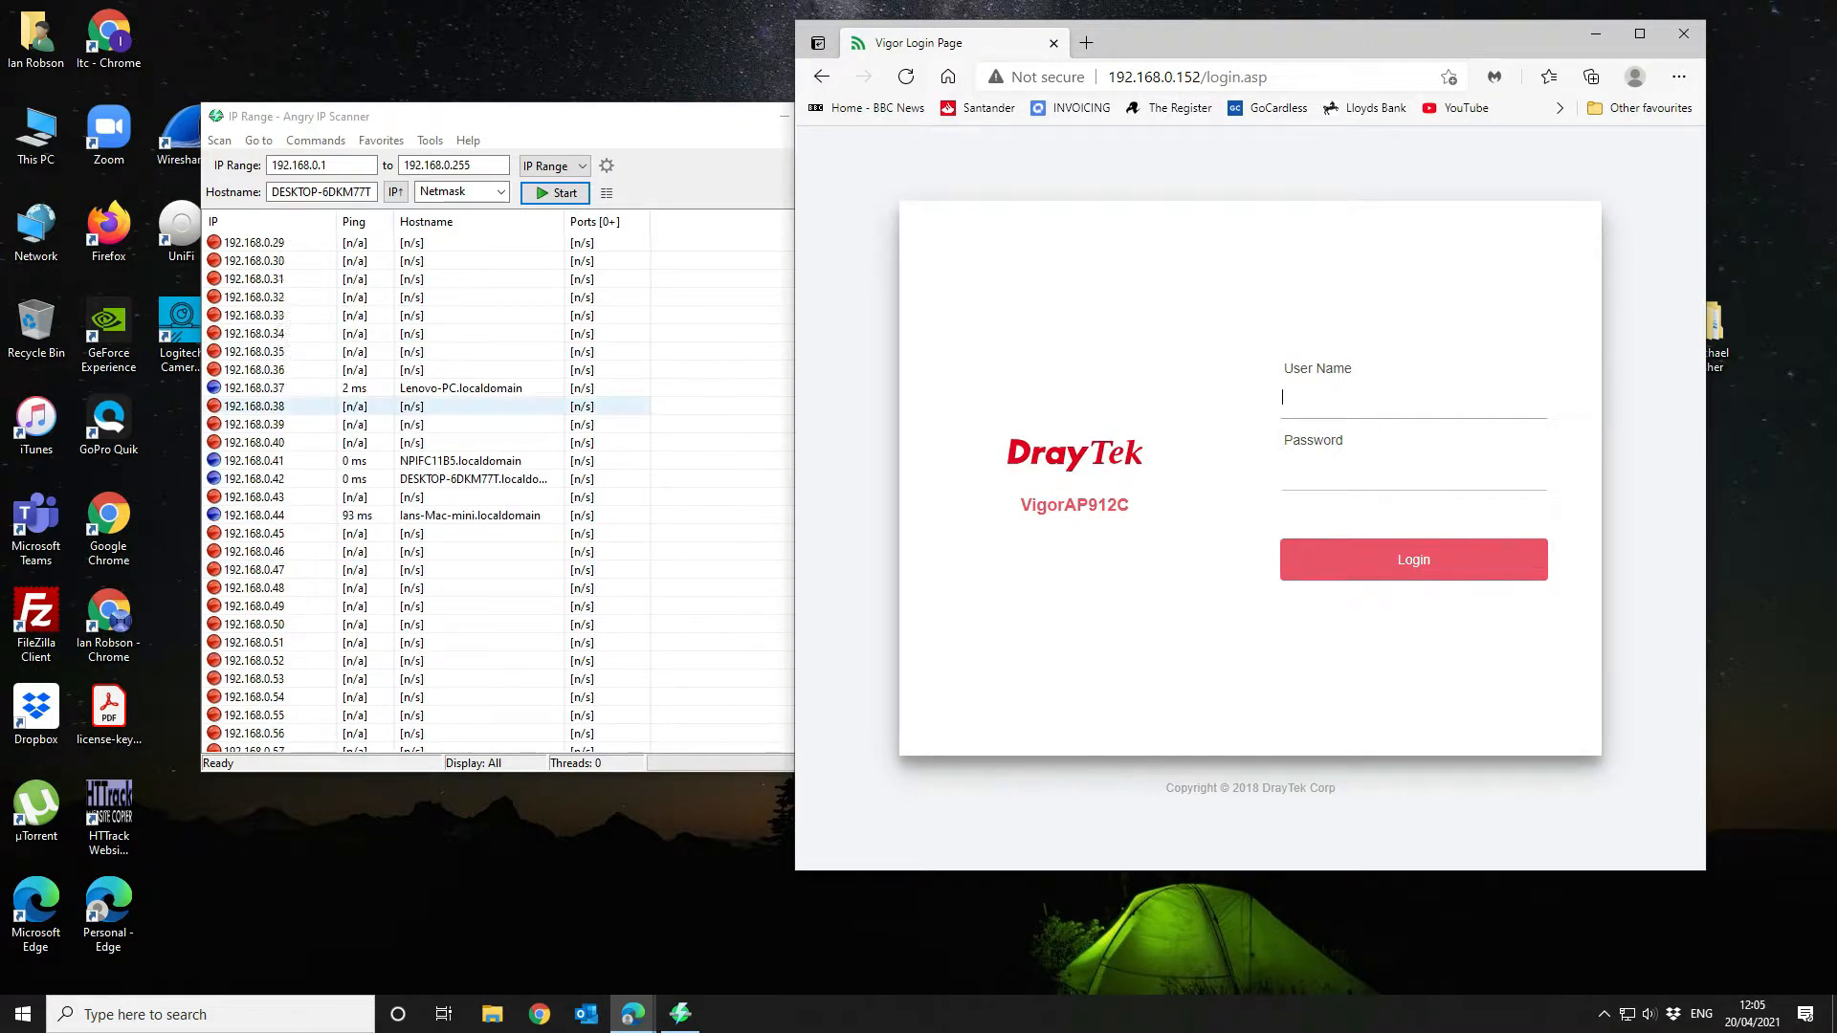
pyautogui.scroll(-3)
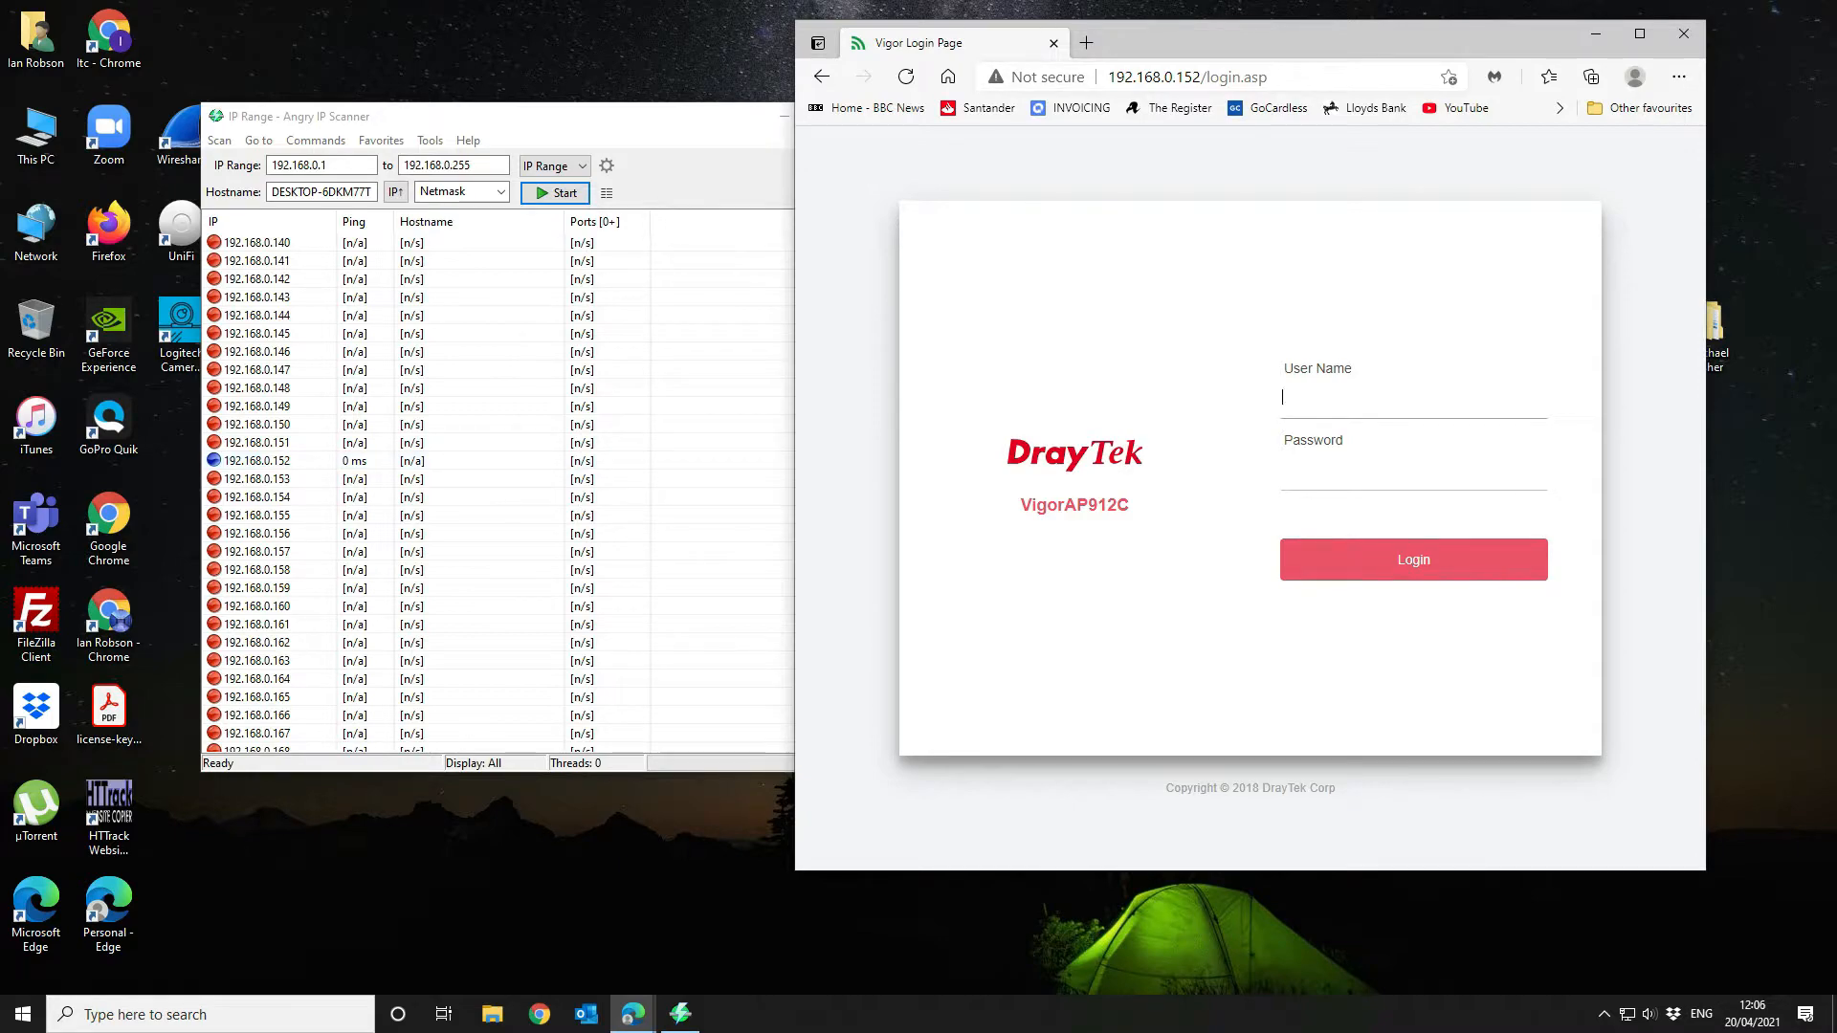
pyautogui.click(1413, 560)
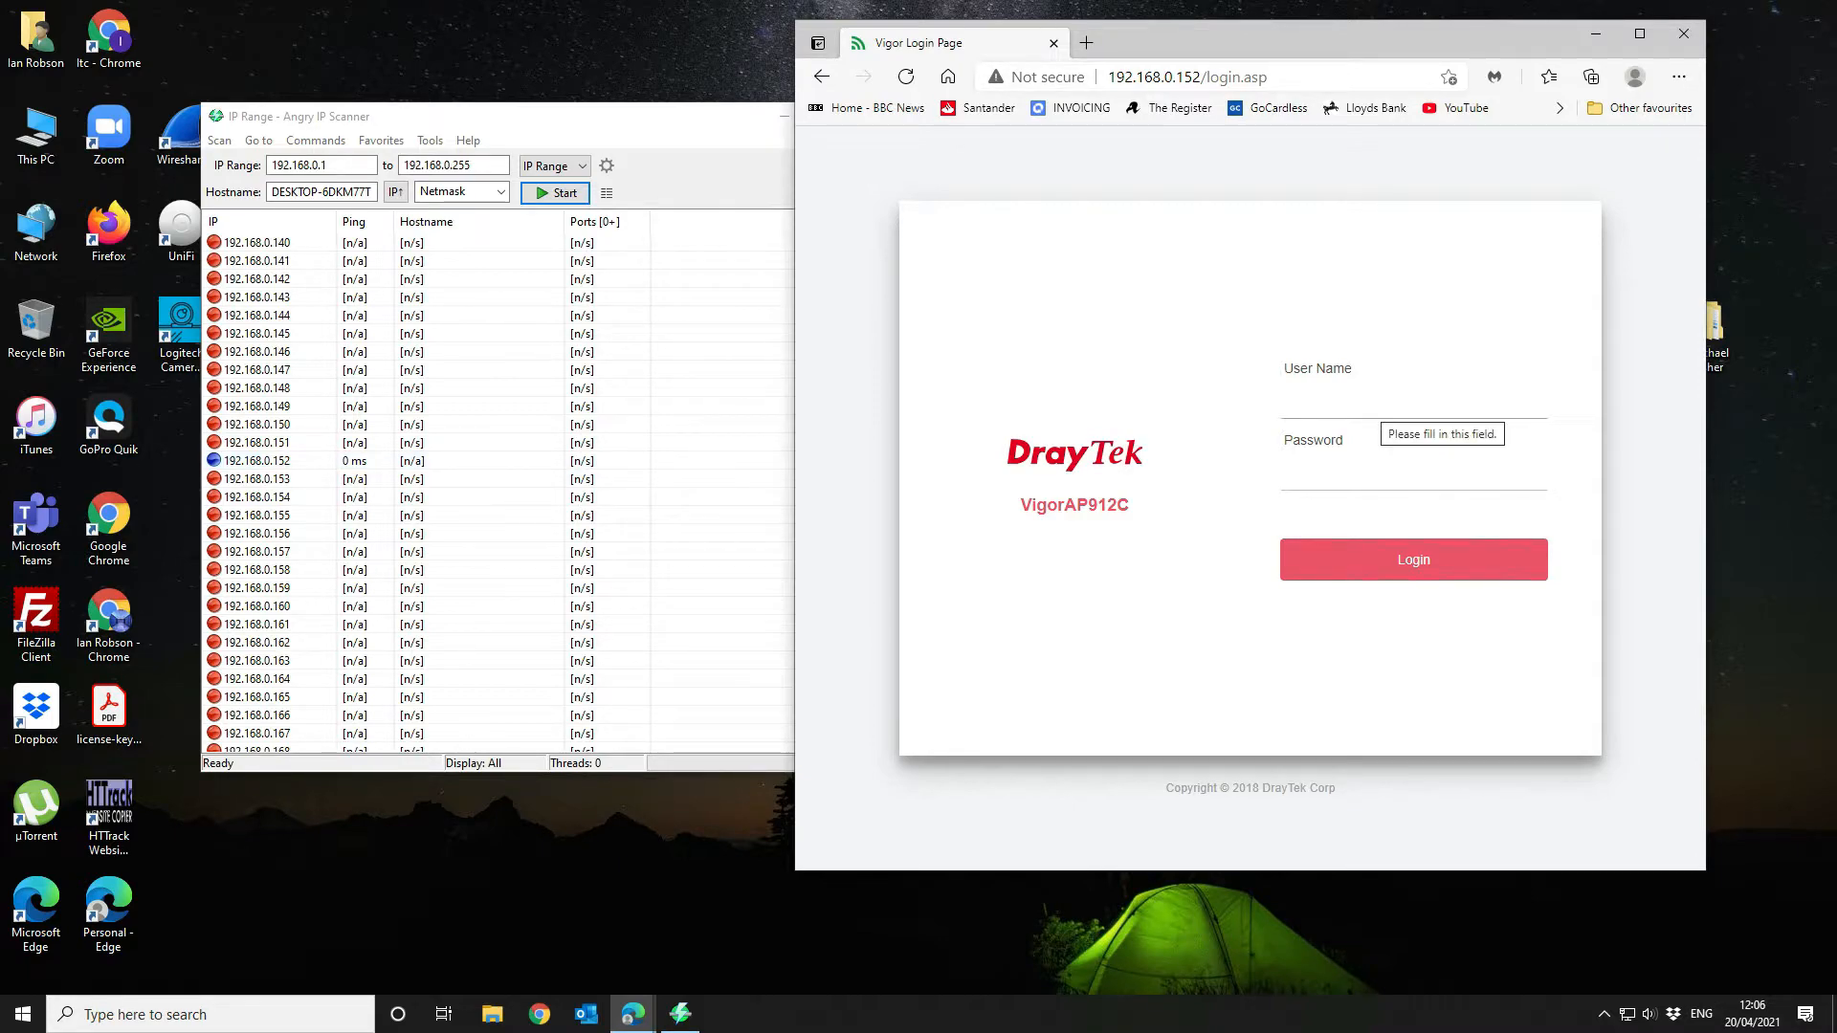
pyautogui.write('admin')
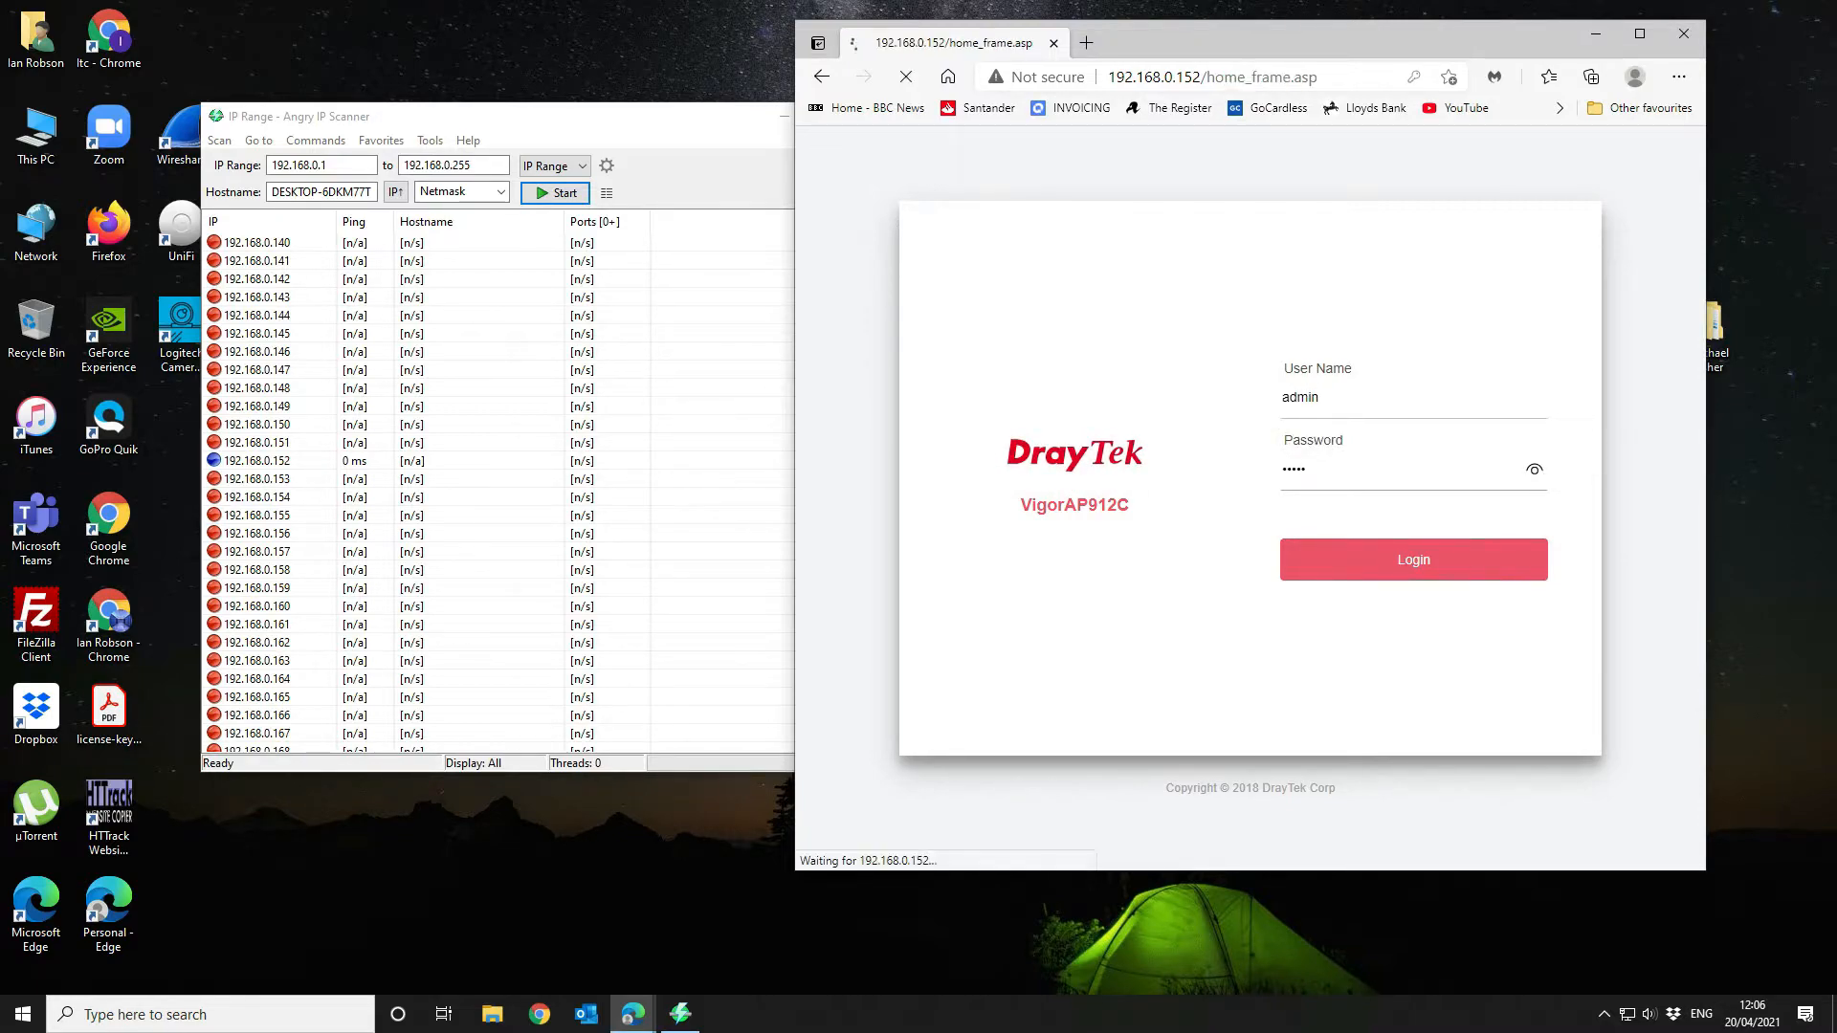
pyautogui.click(1413, 560)
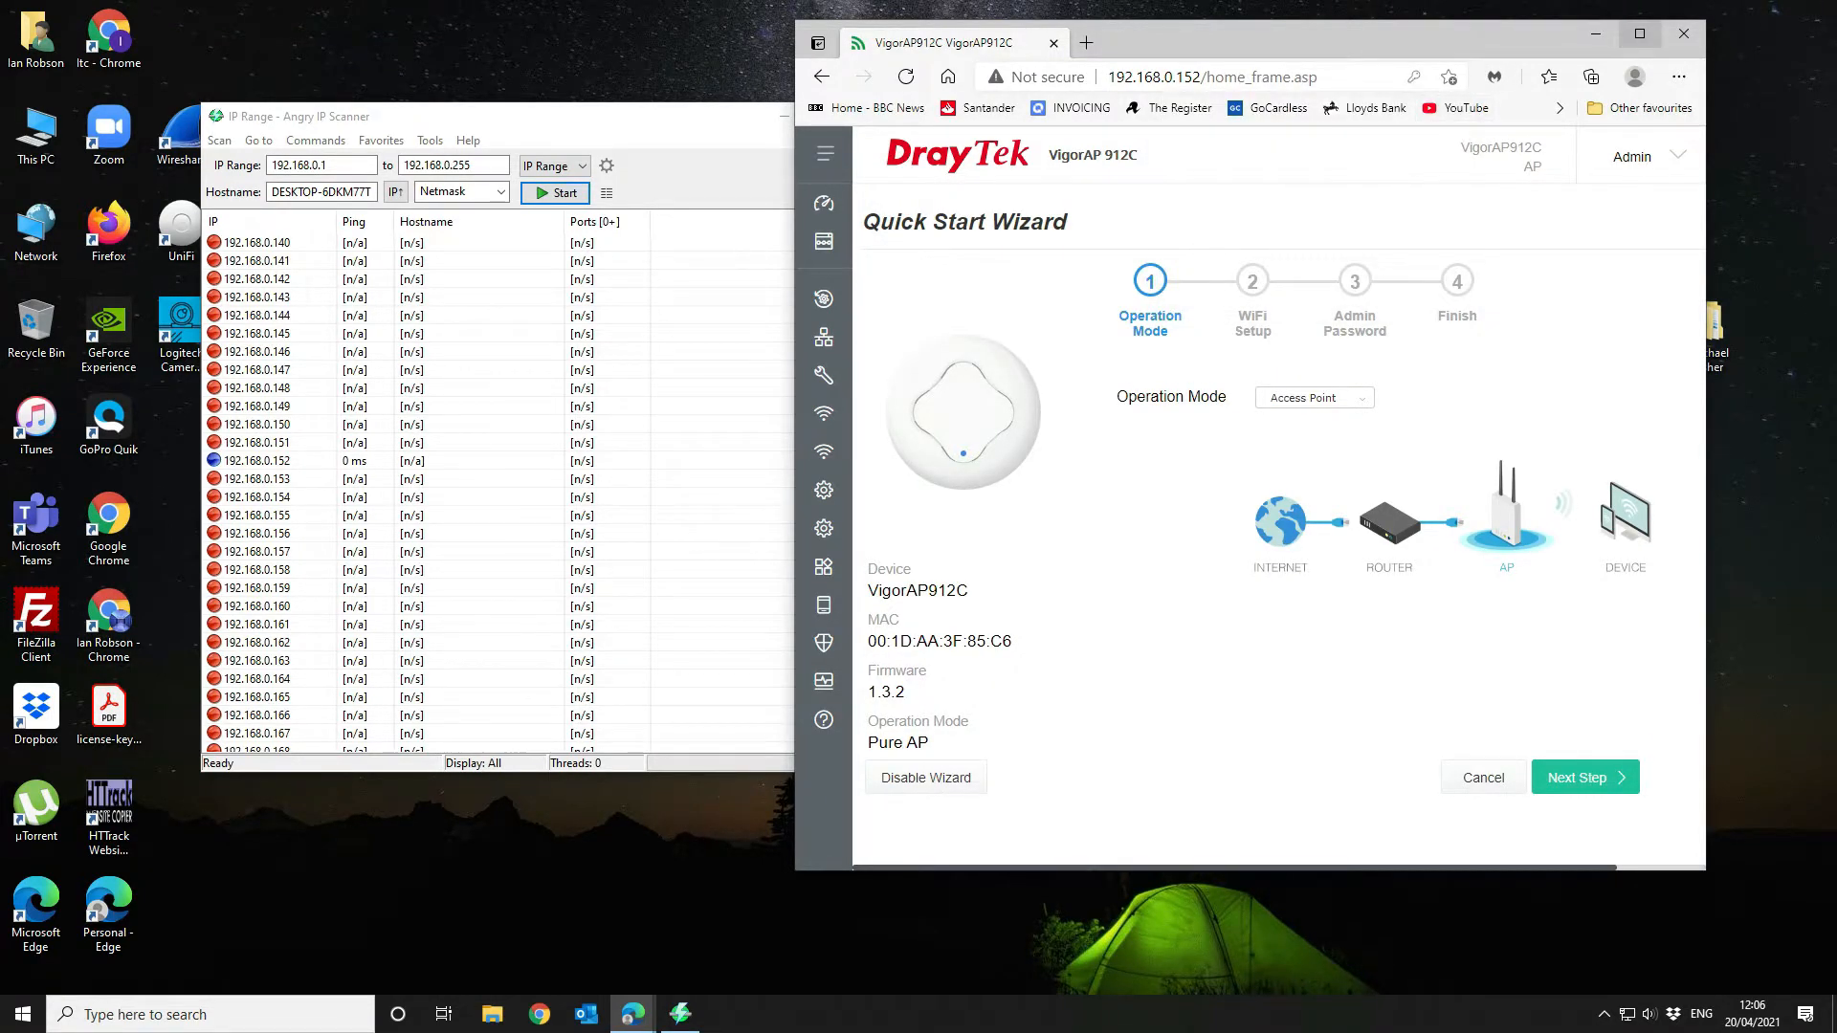
# Maximise the browser, keep Access Point mode, and advance to WiFi Setup
pyautogui.click(1640, 33)
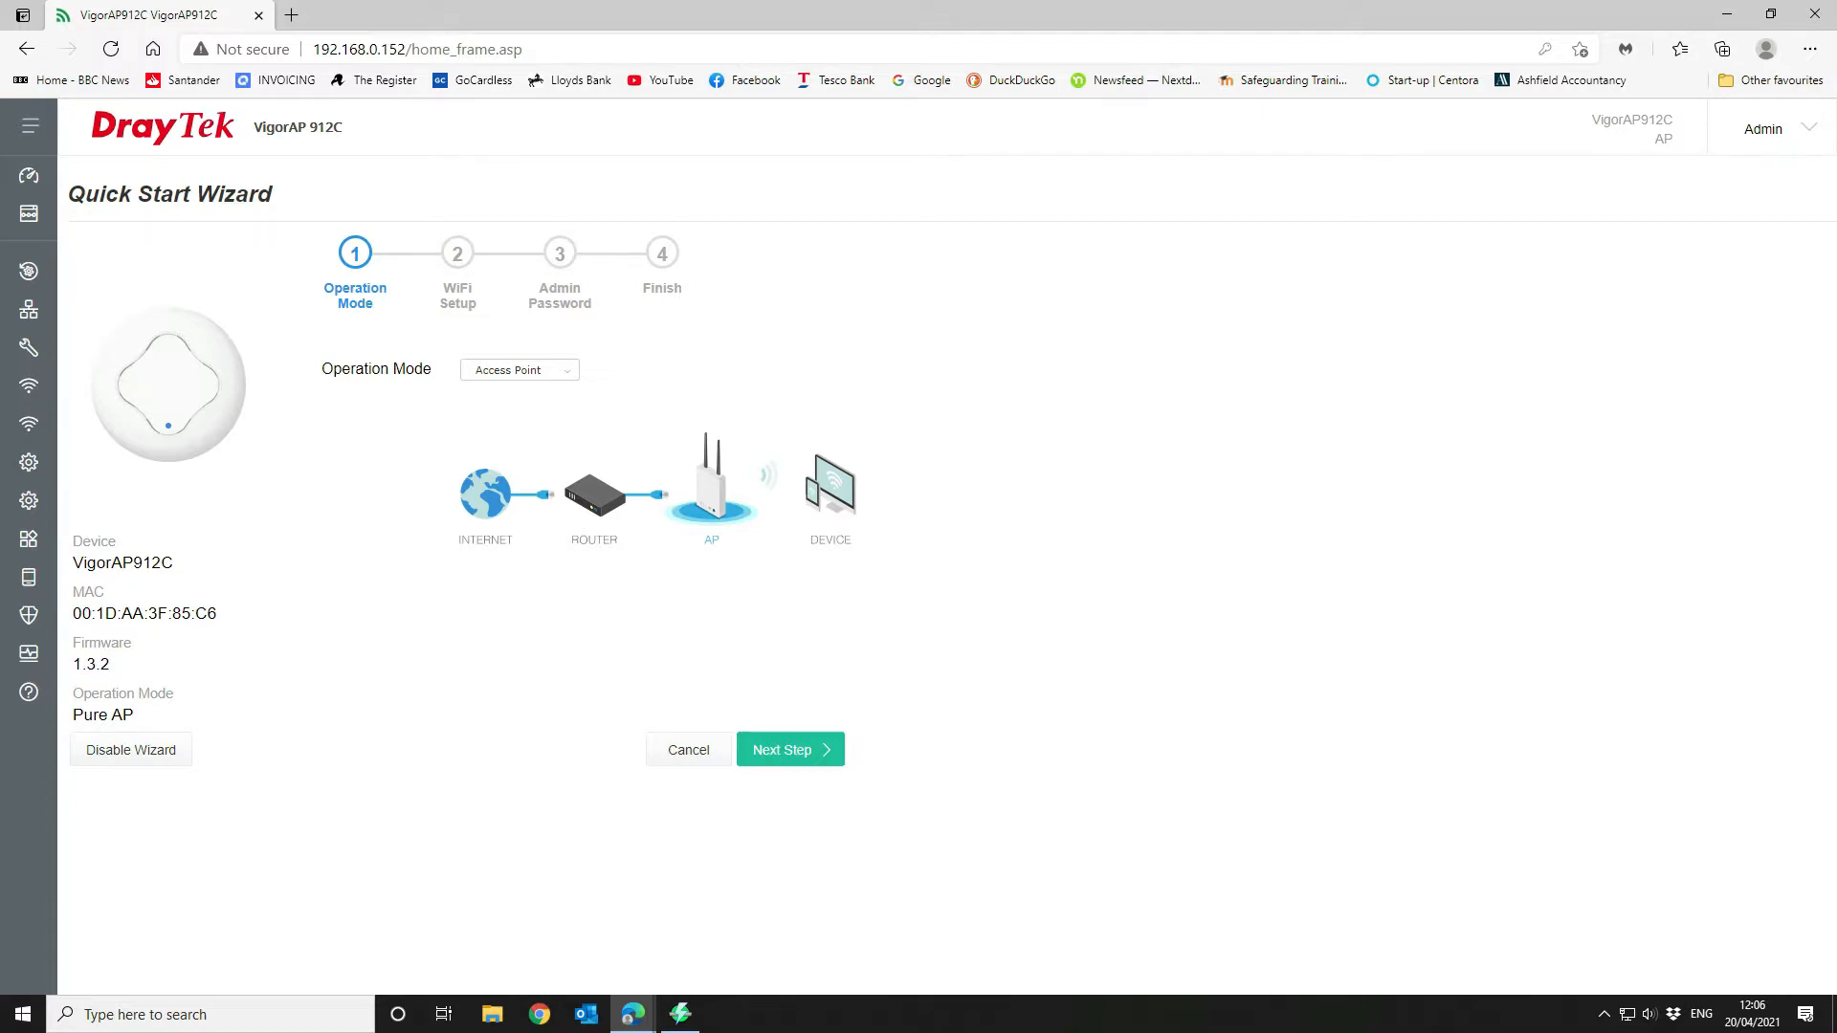
pyautogui.click(519, 369)
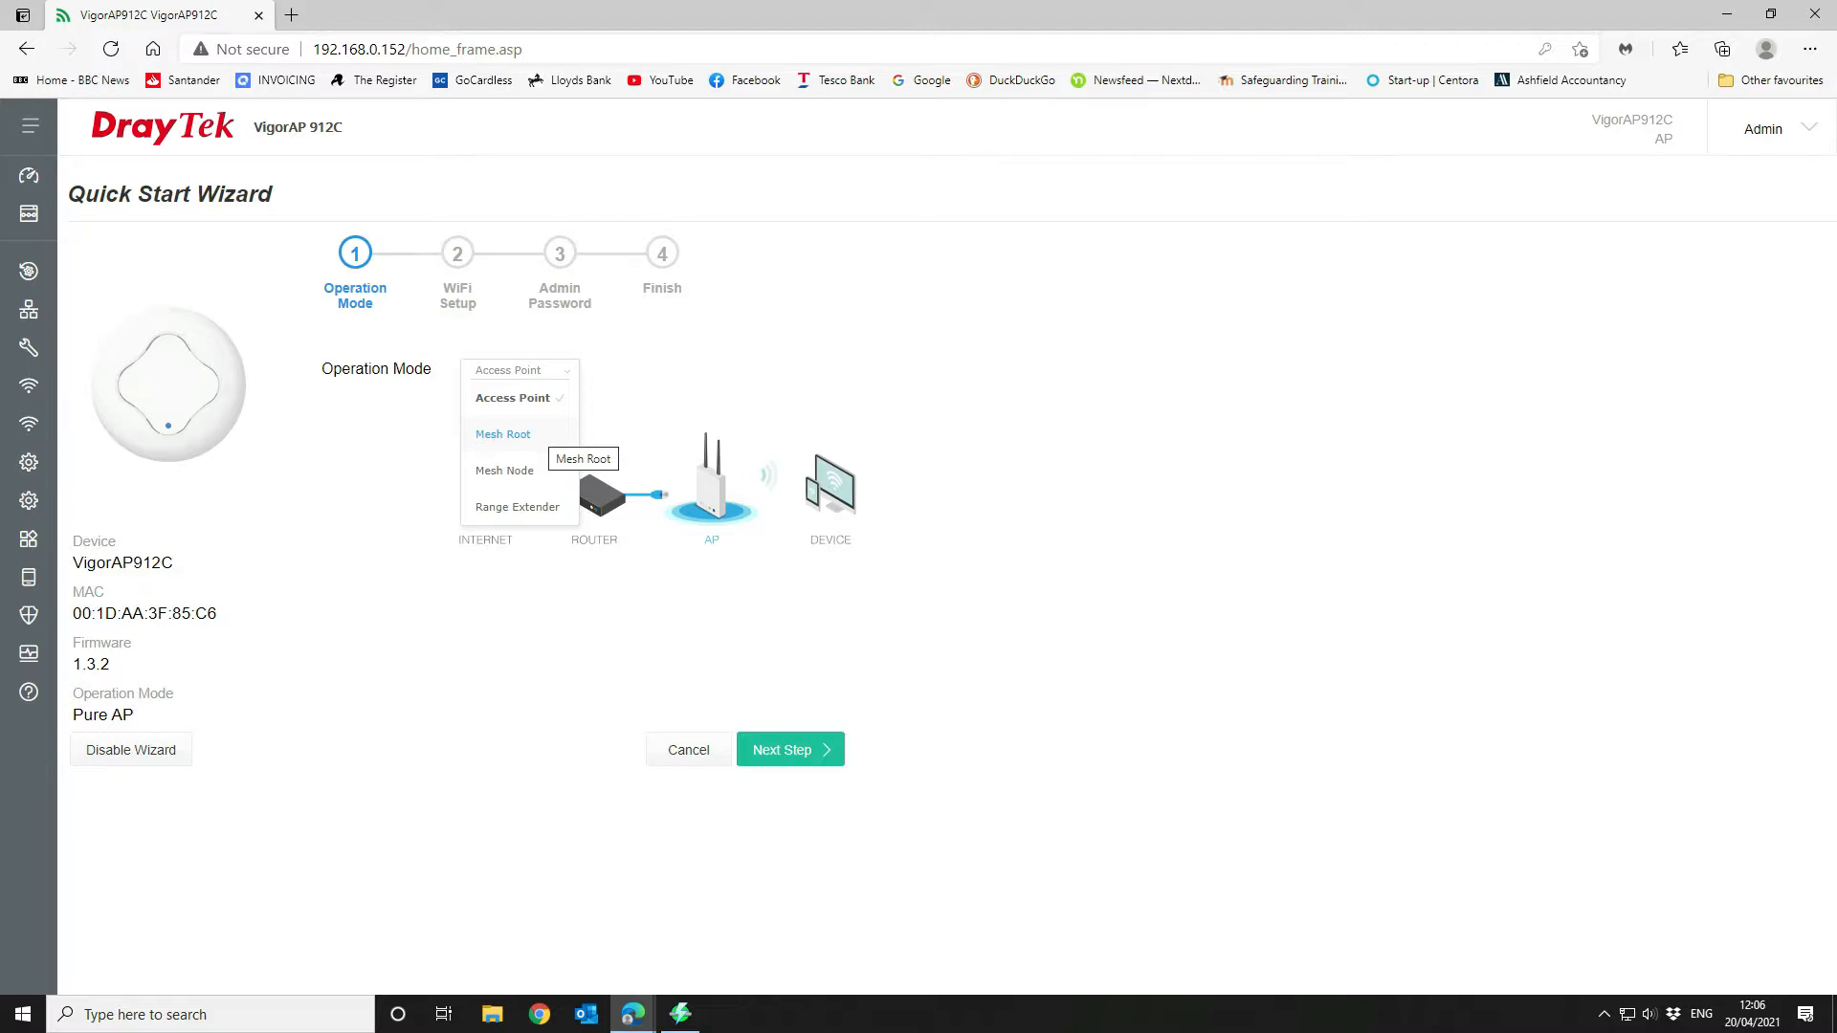
pyautogui.moveTo(504, 471)
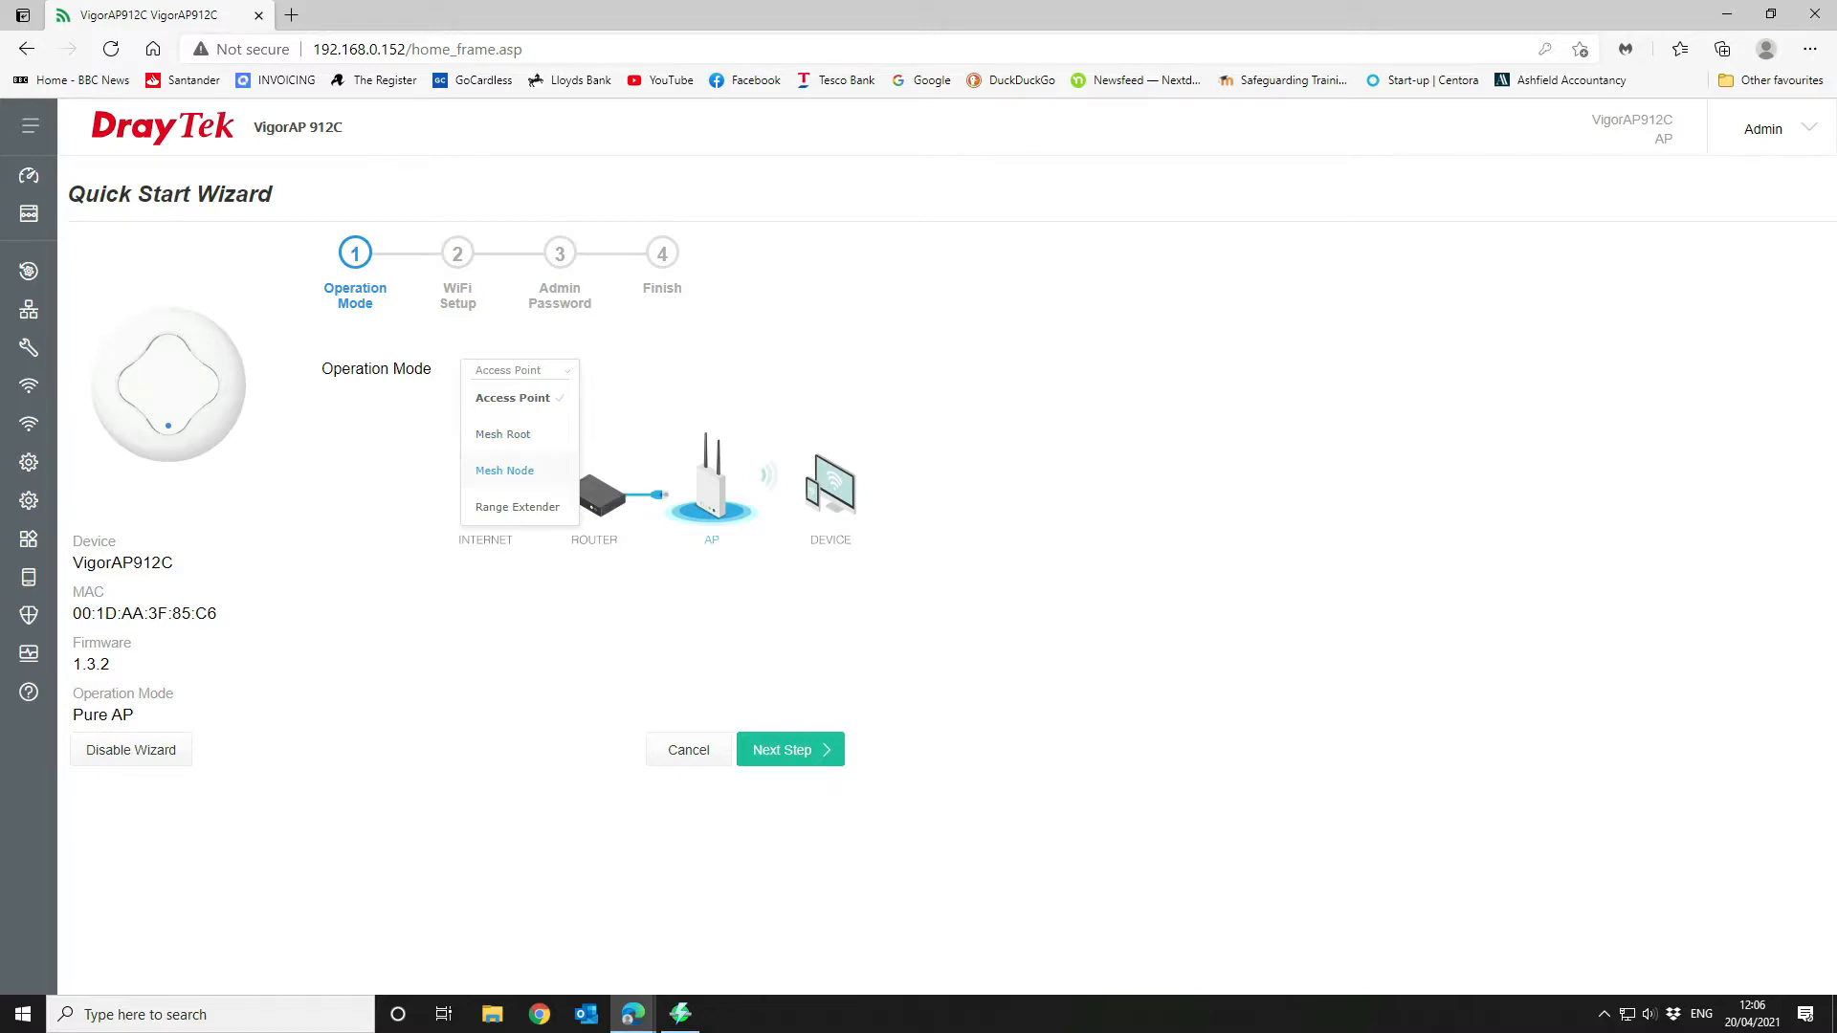
pyautogui.moveTo(512, 398)
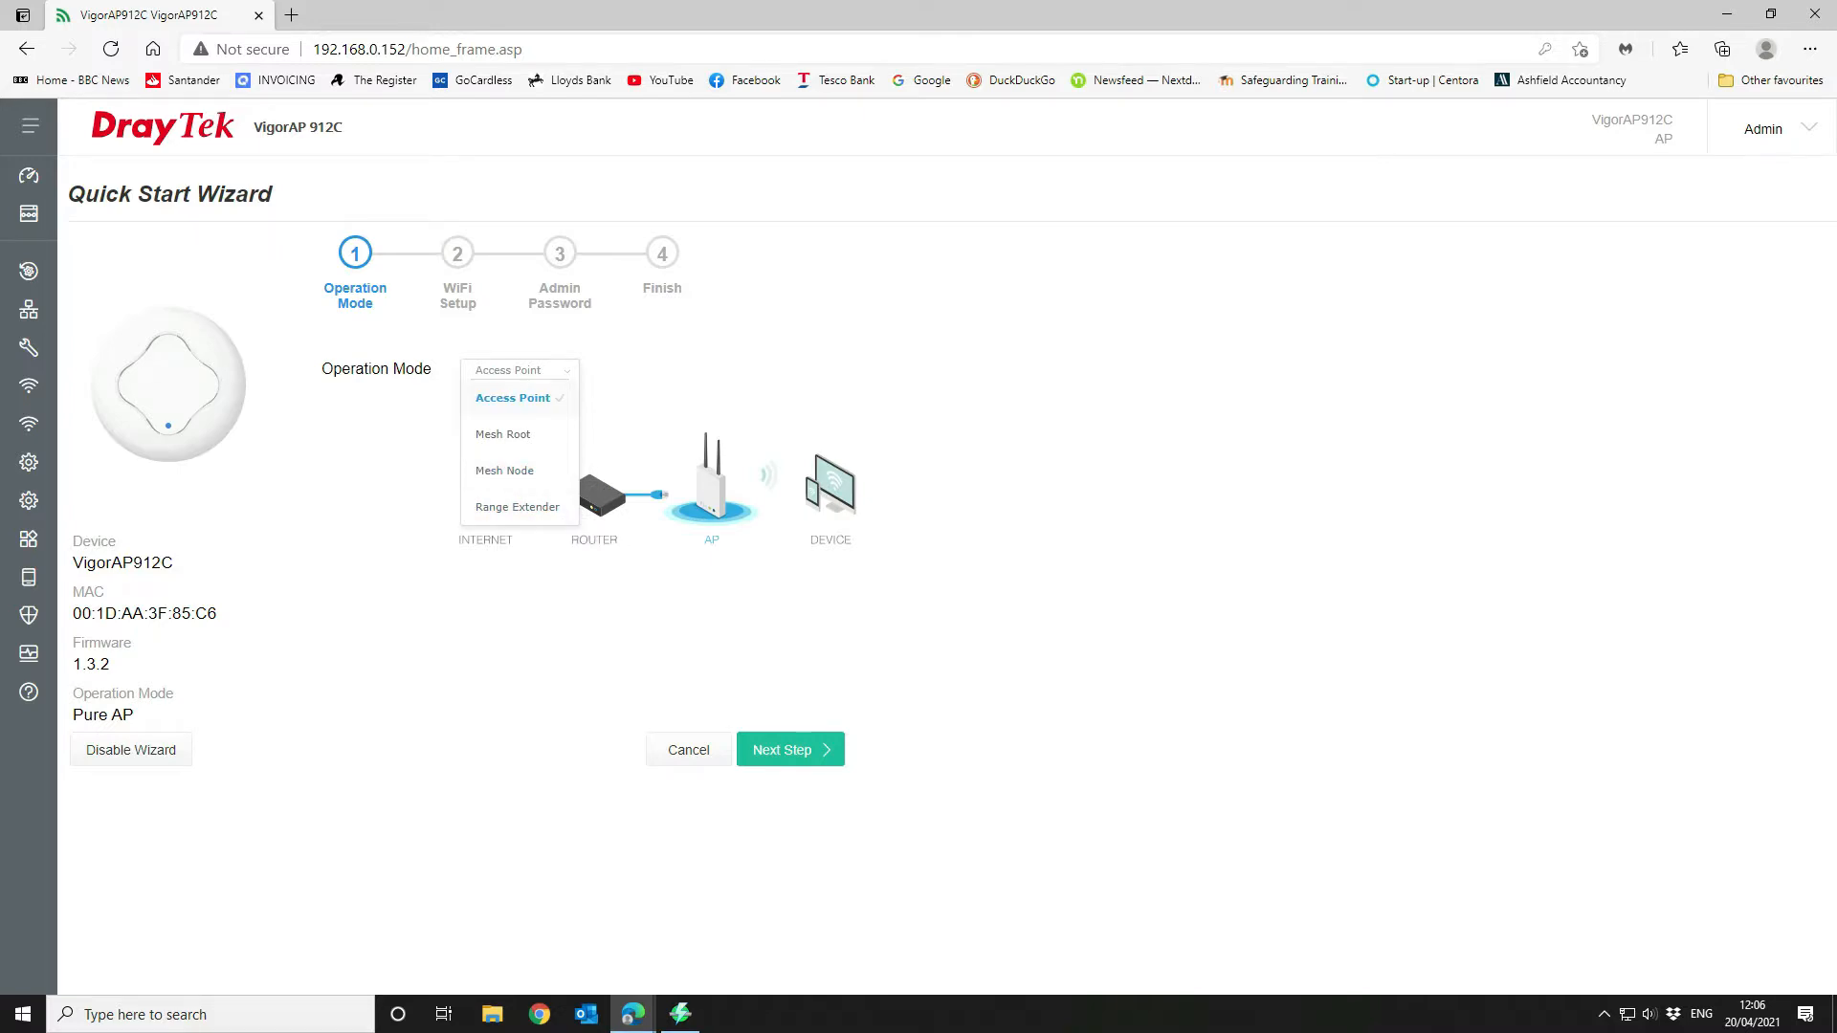
pyautogui.click(512, 398)
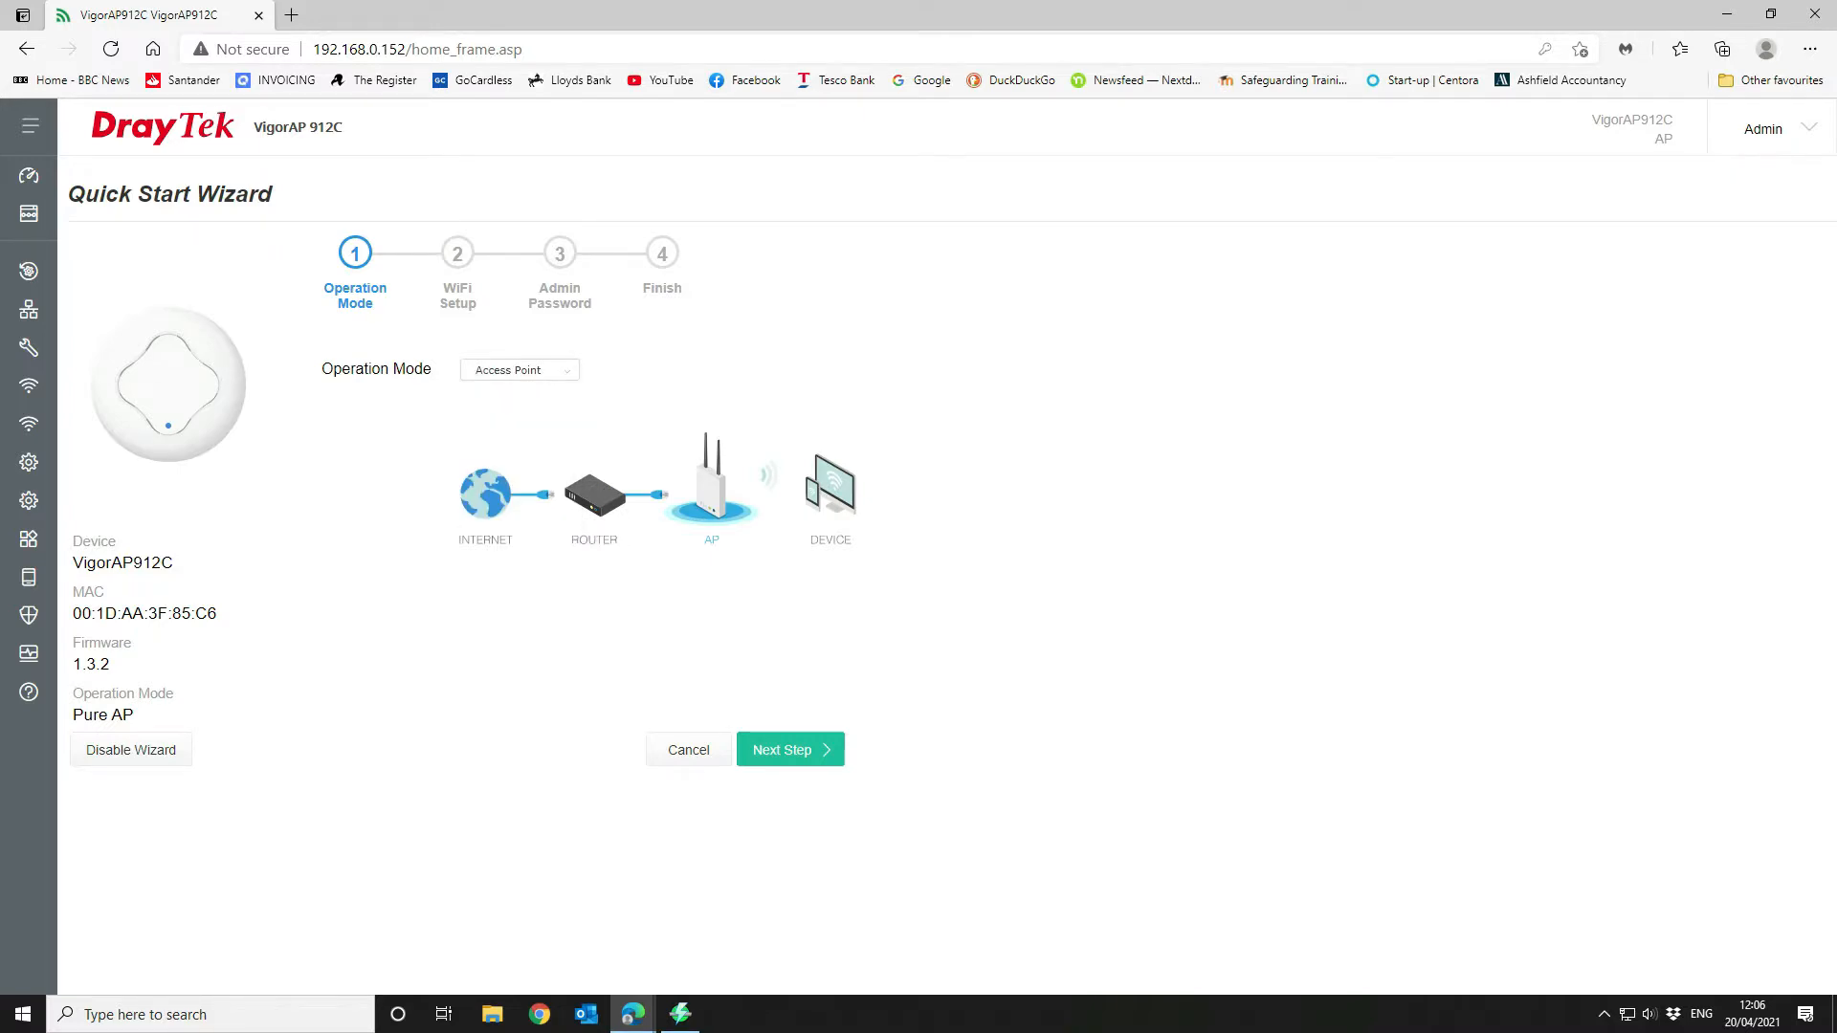
pyautogui.click(789, 749)
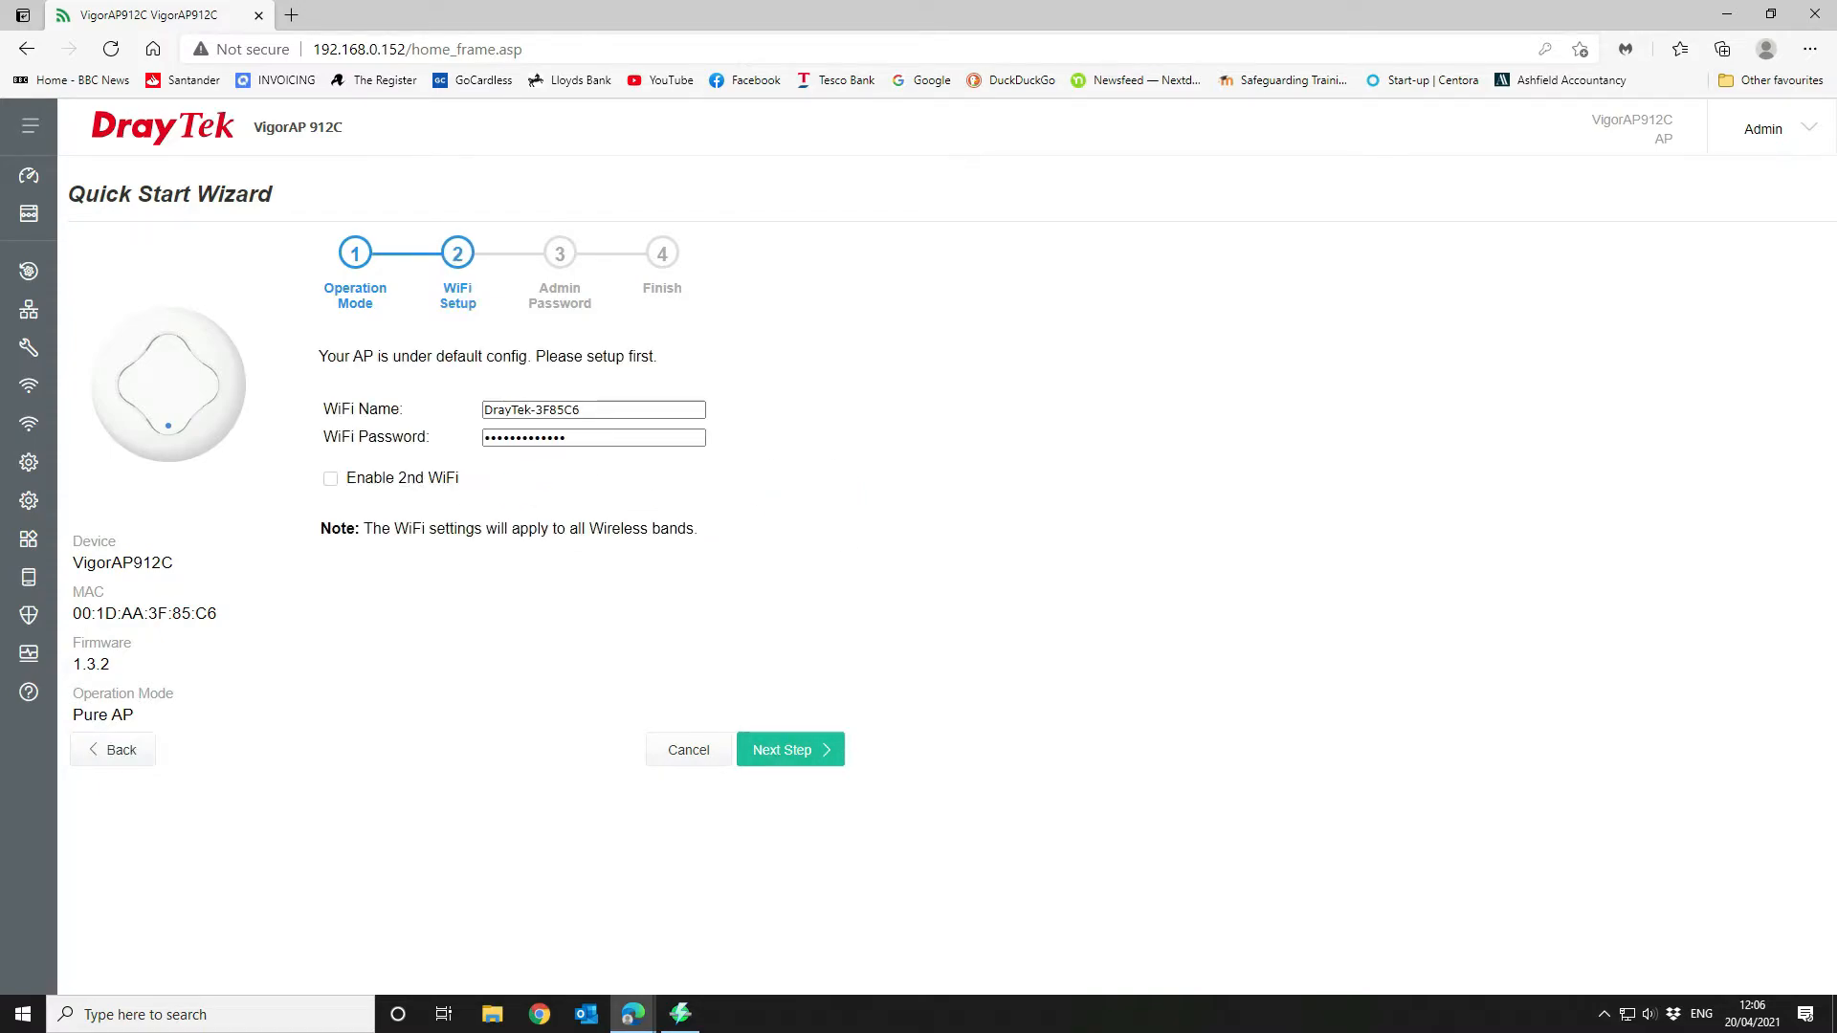
# Finish the wizard with SSID DrayTek-3F85C6, no second WiFi, and an admin password
pyautogui.click(330, 478)
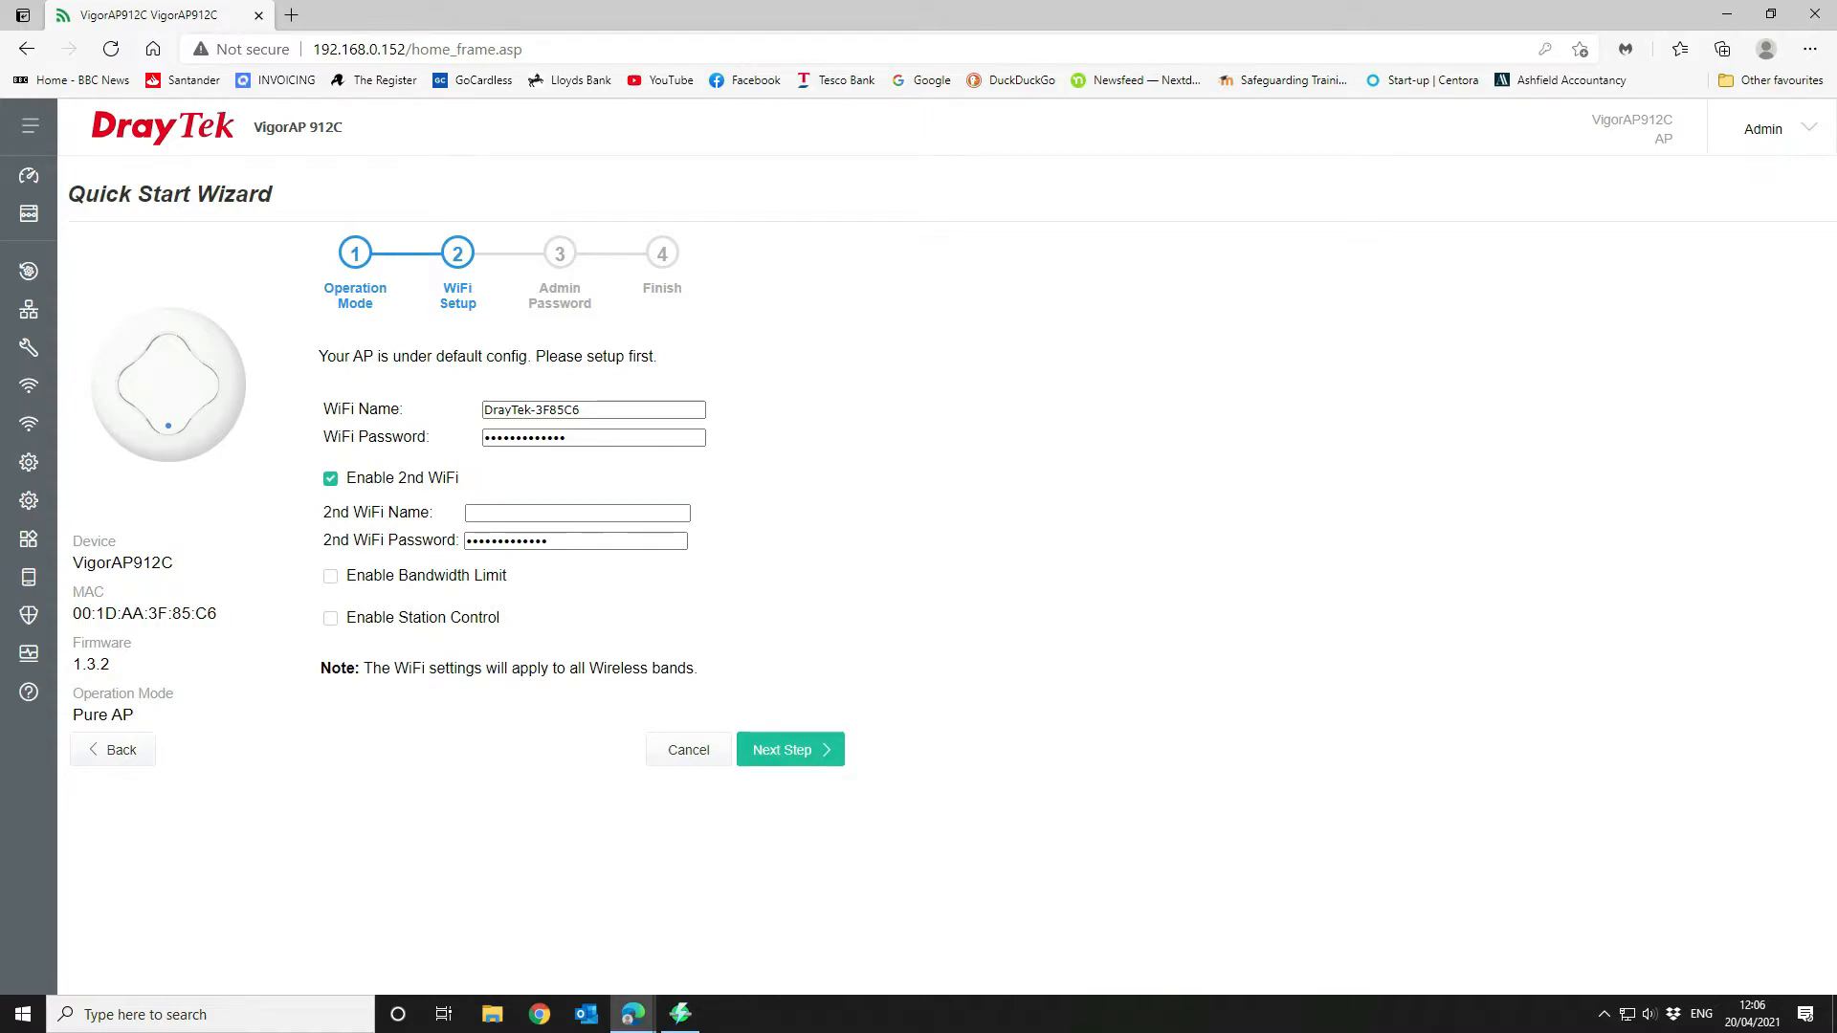
pyautogui.click(330, 477)
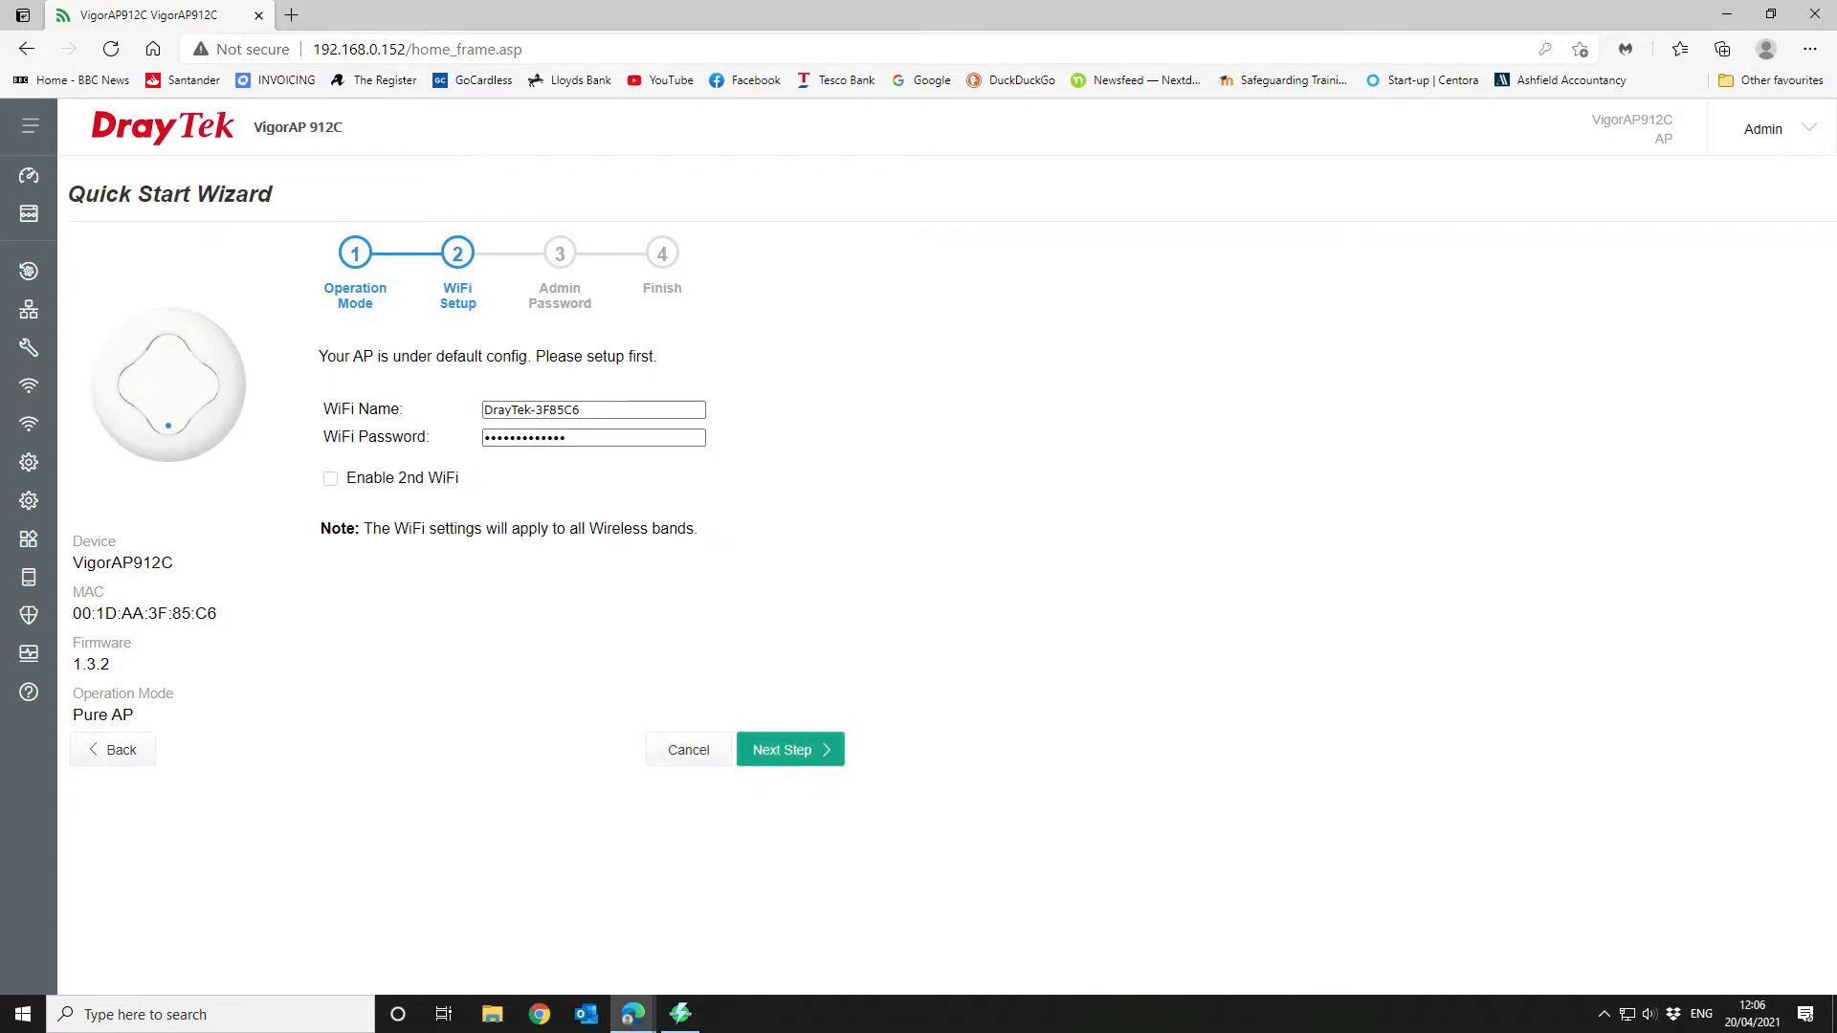
pyautogui.click(789, 749)
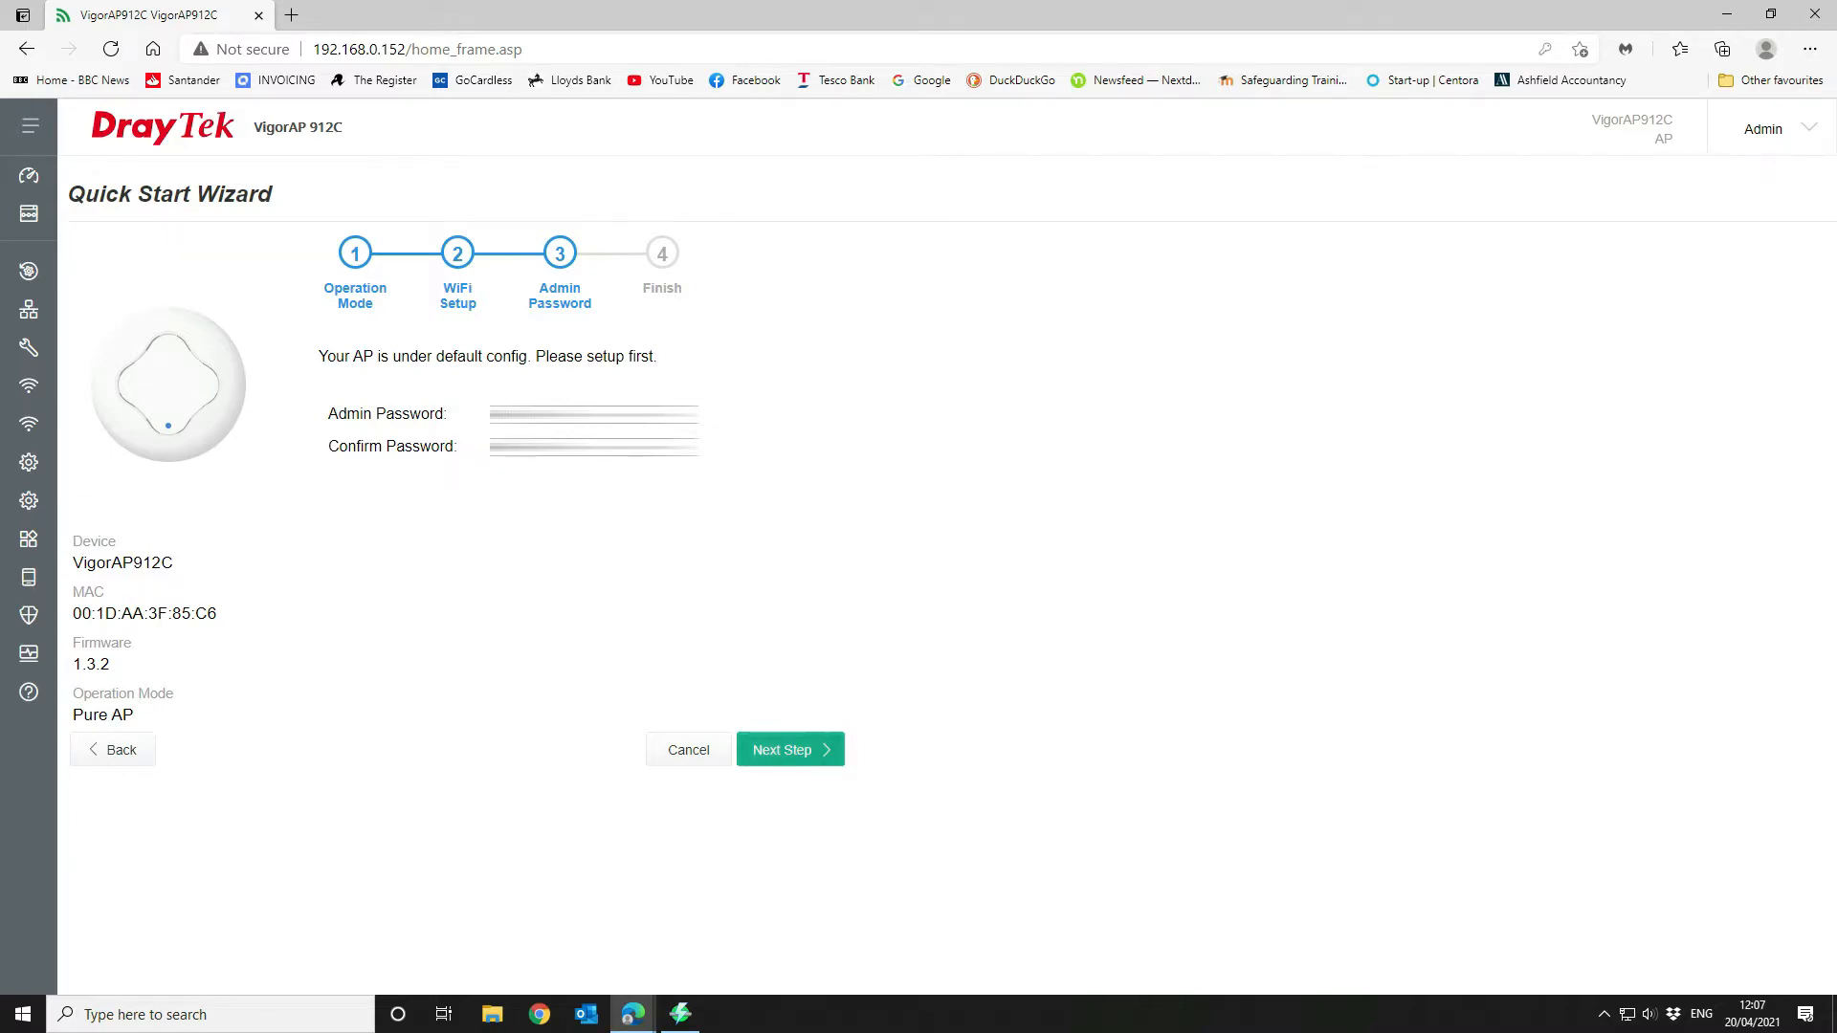
pyautogui.click(789, 749)
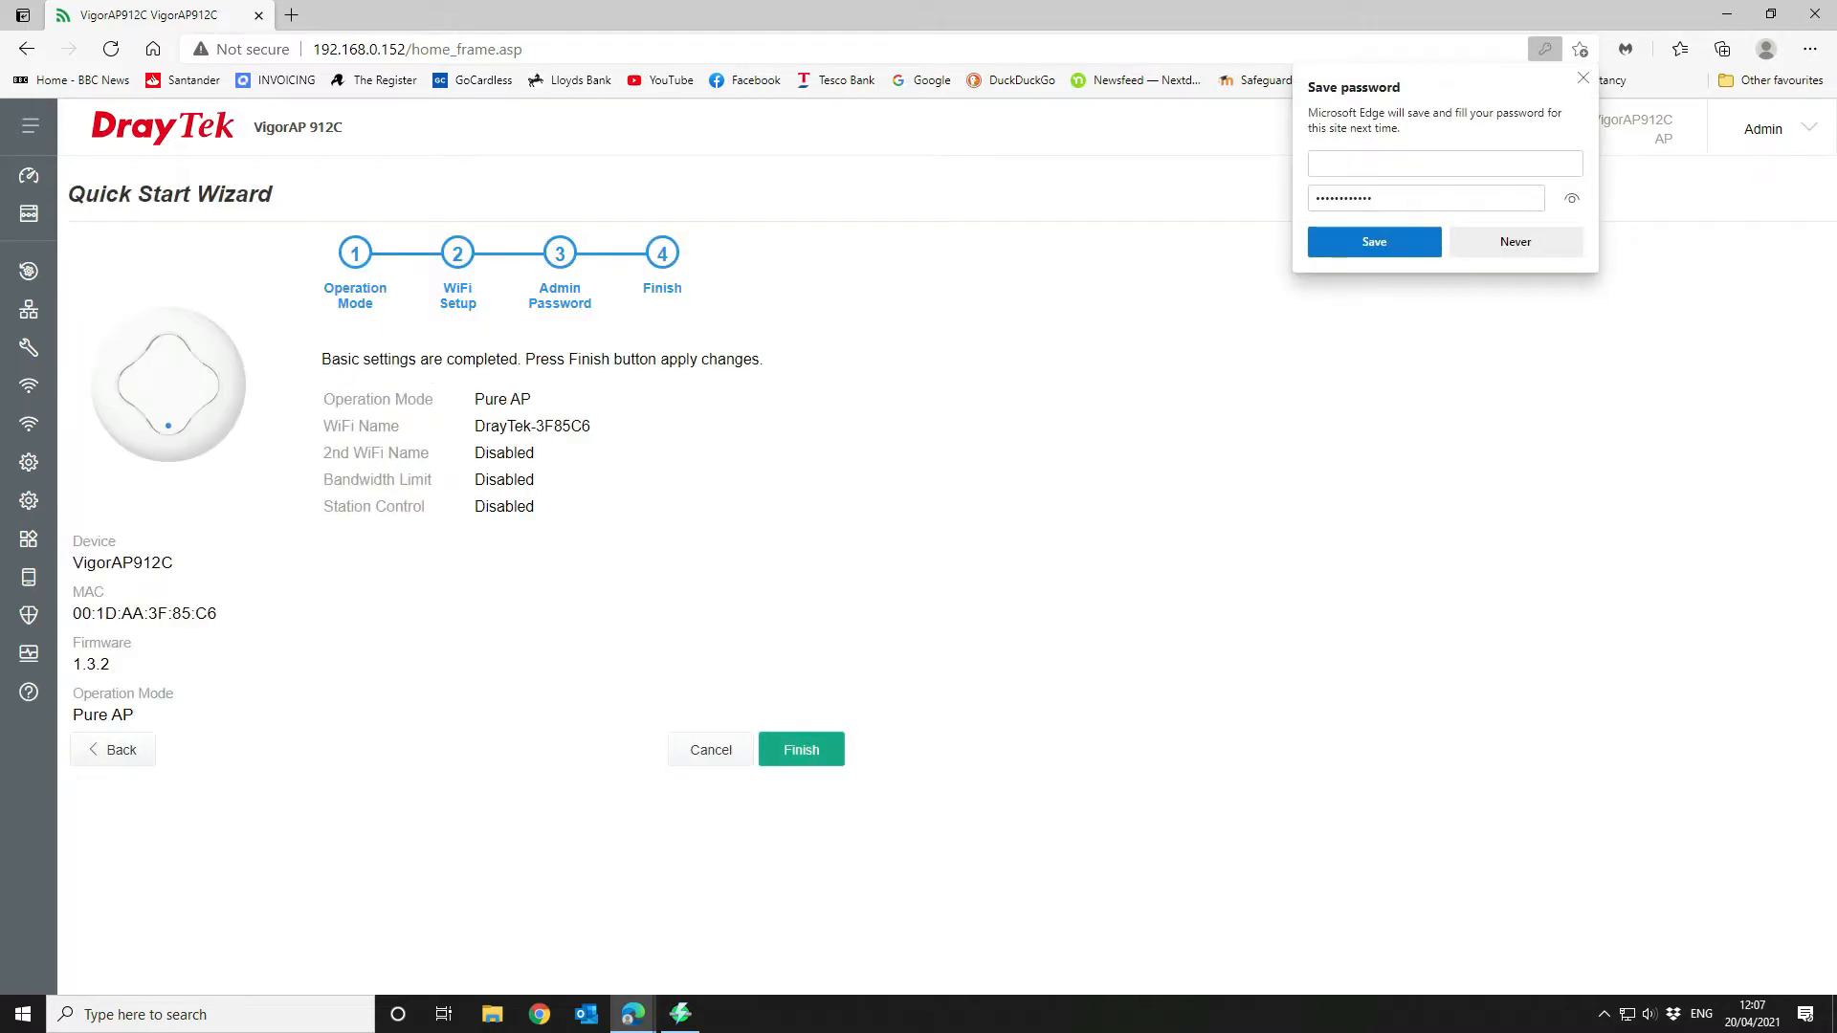
pyautogui.click(801, 749)
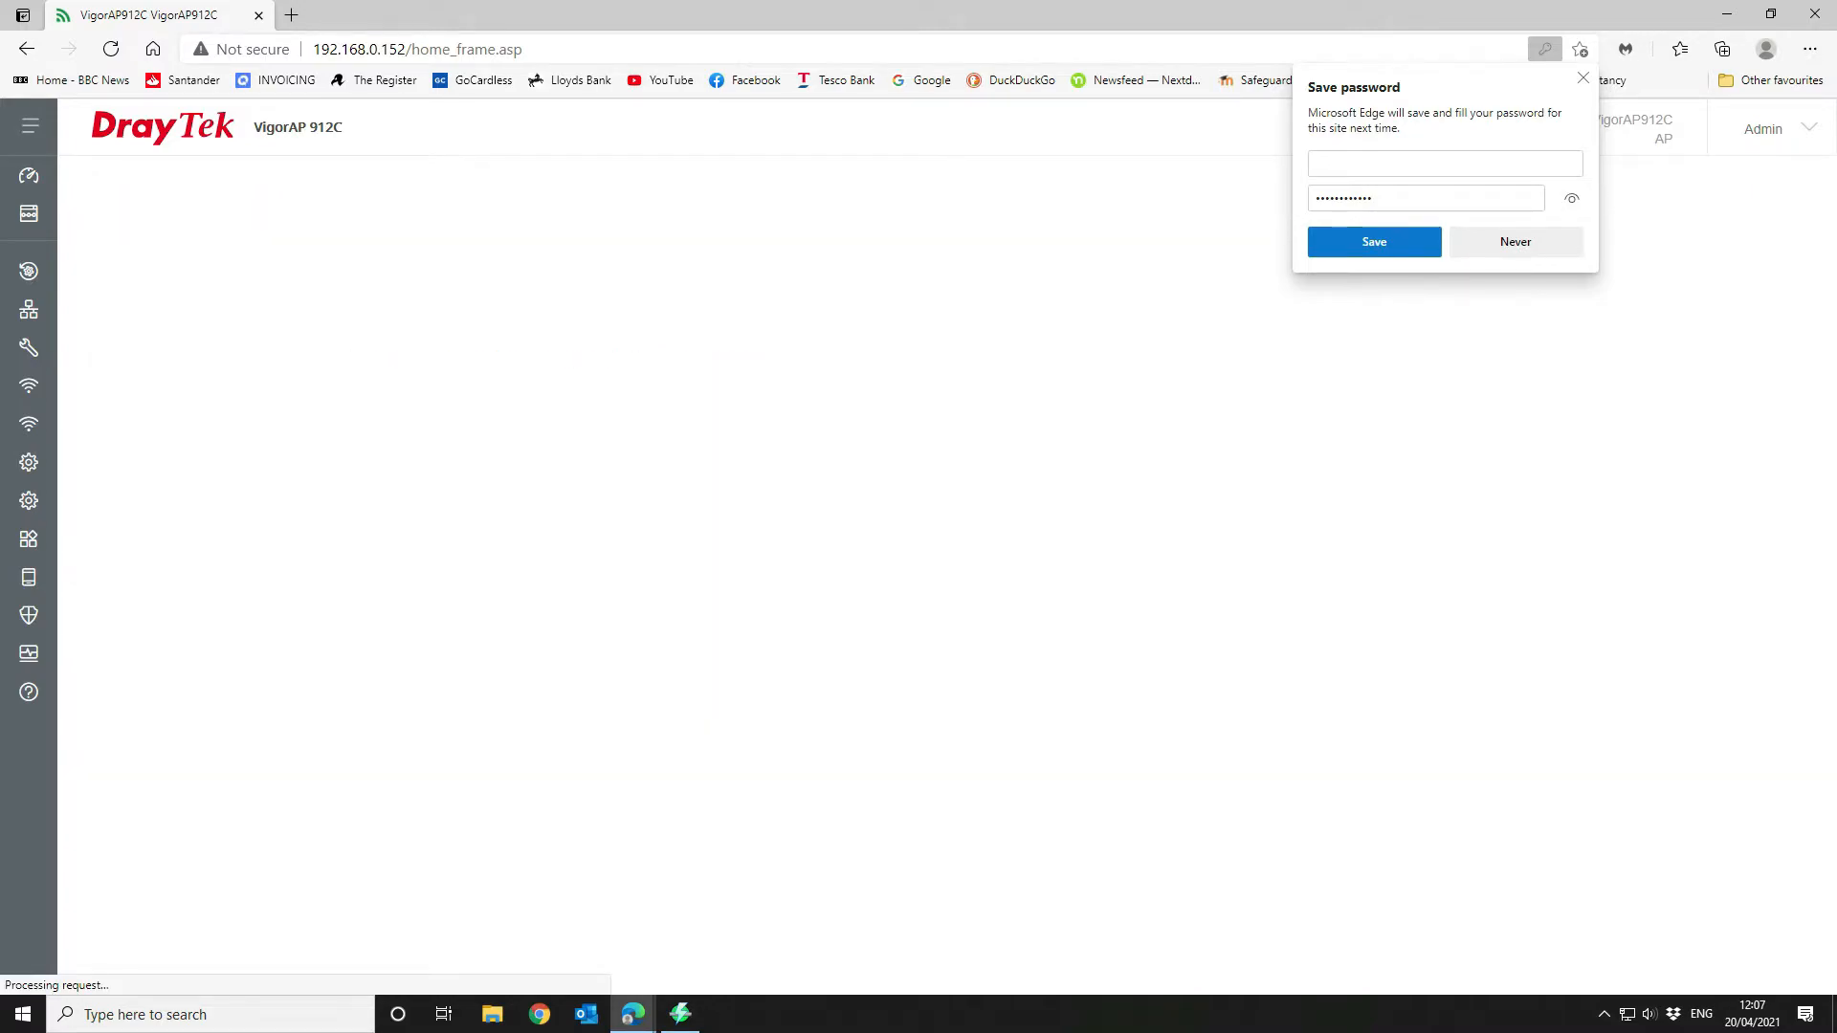
pyautogui.click(1515, 241)
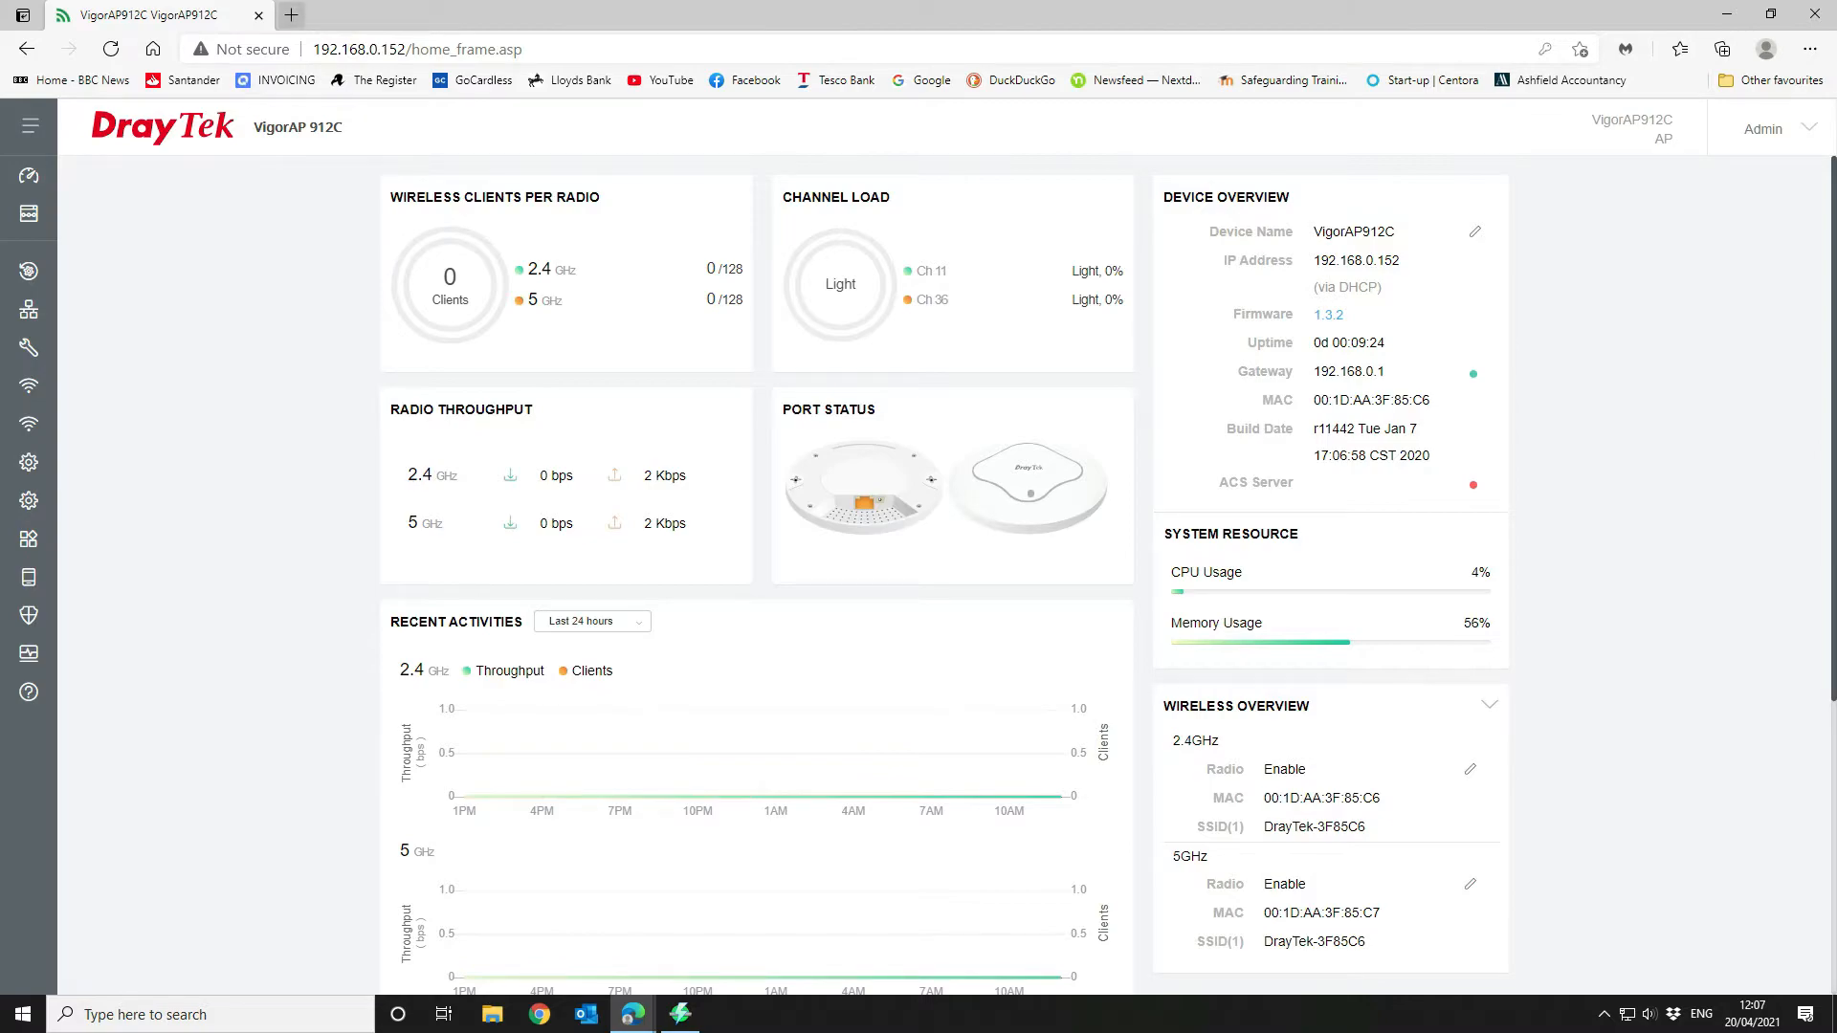
# Search for DrayTek and go to its downloads and resources page
pyautogui.write('dray')
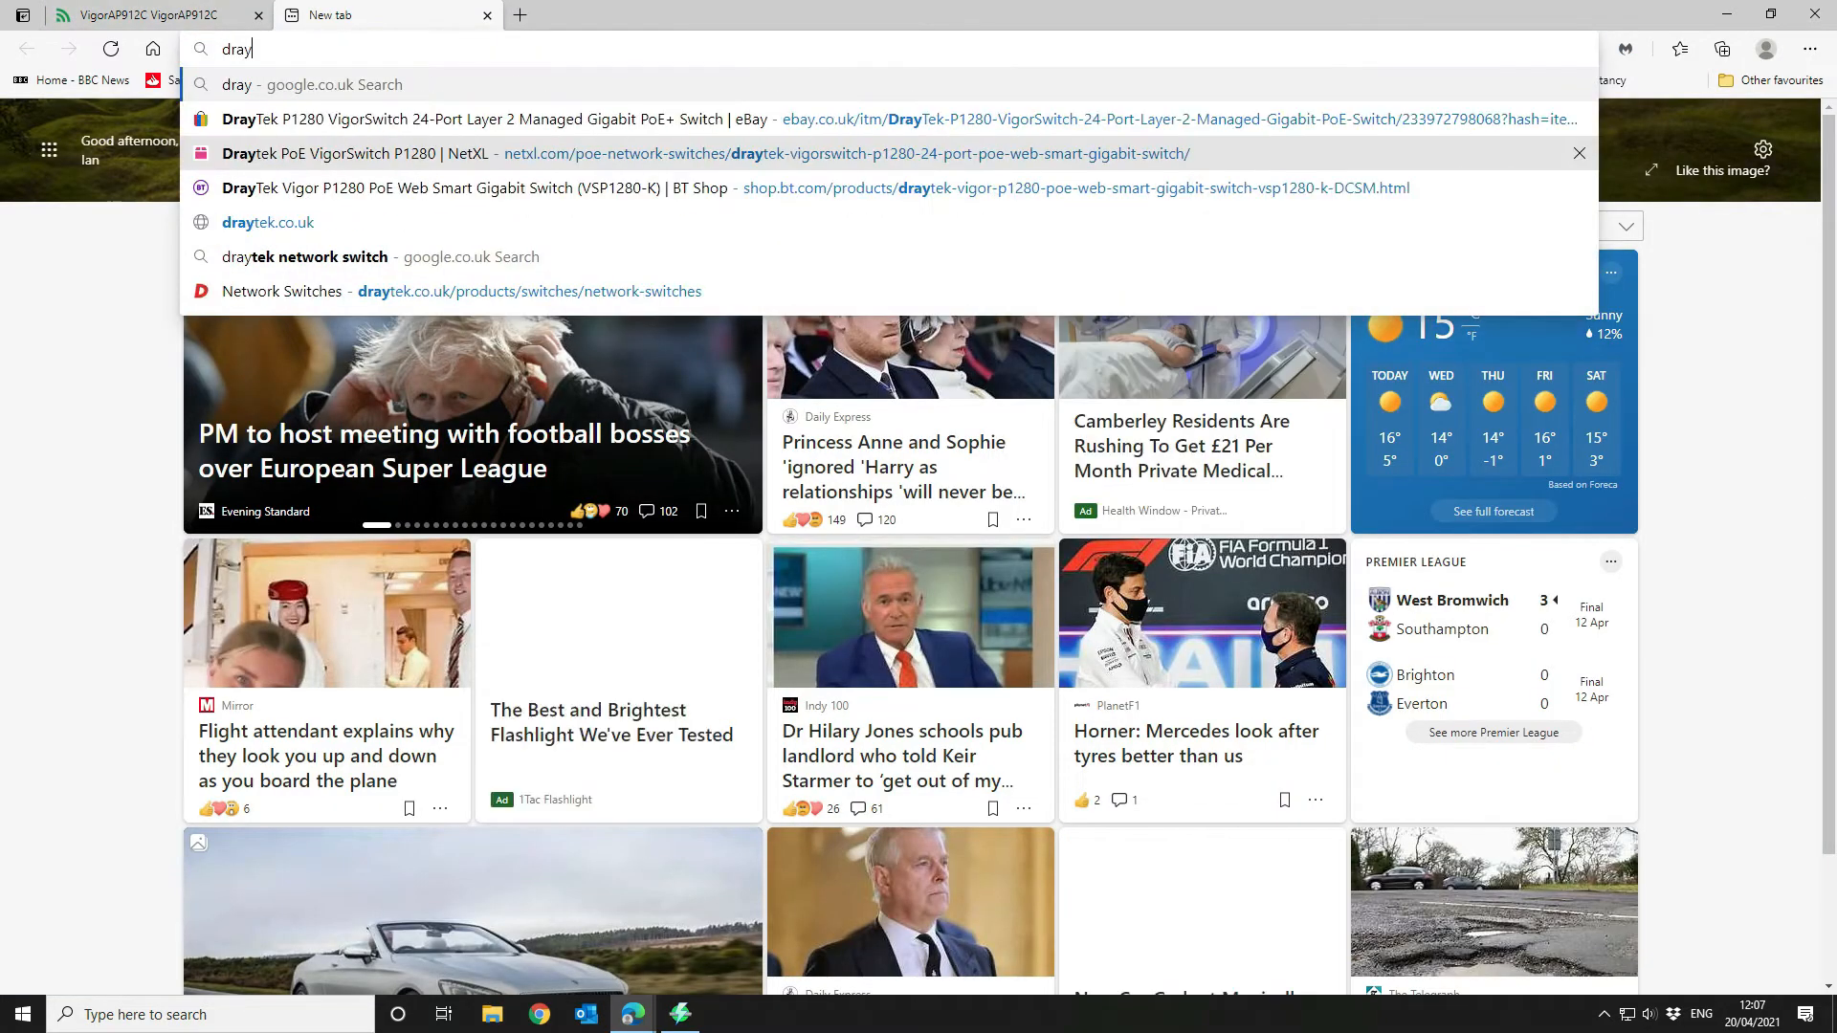
pyautogui.write('tek.co.uk')
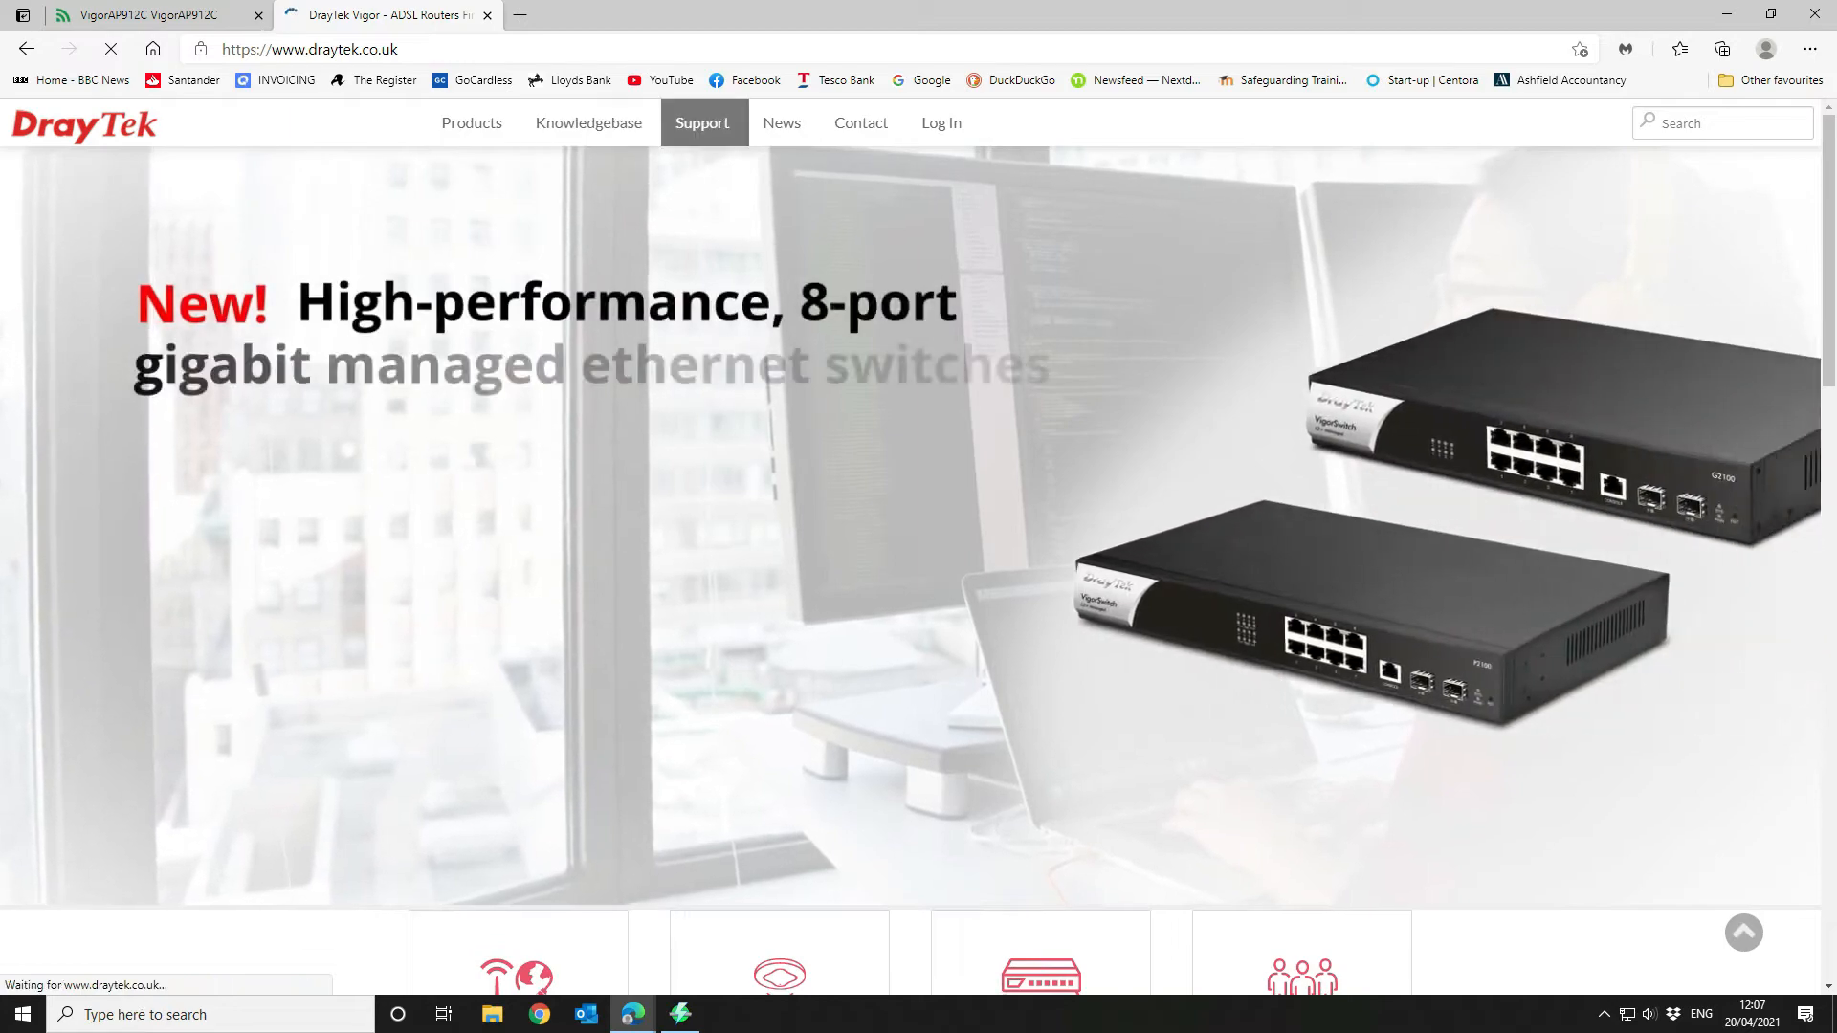
pyautogui.moveTo(702, 123)
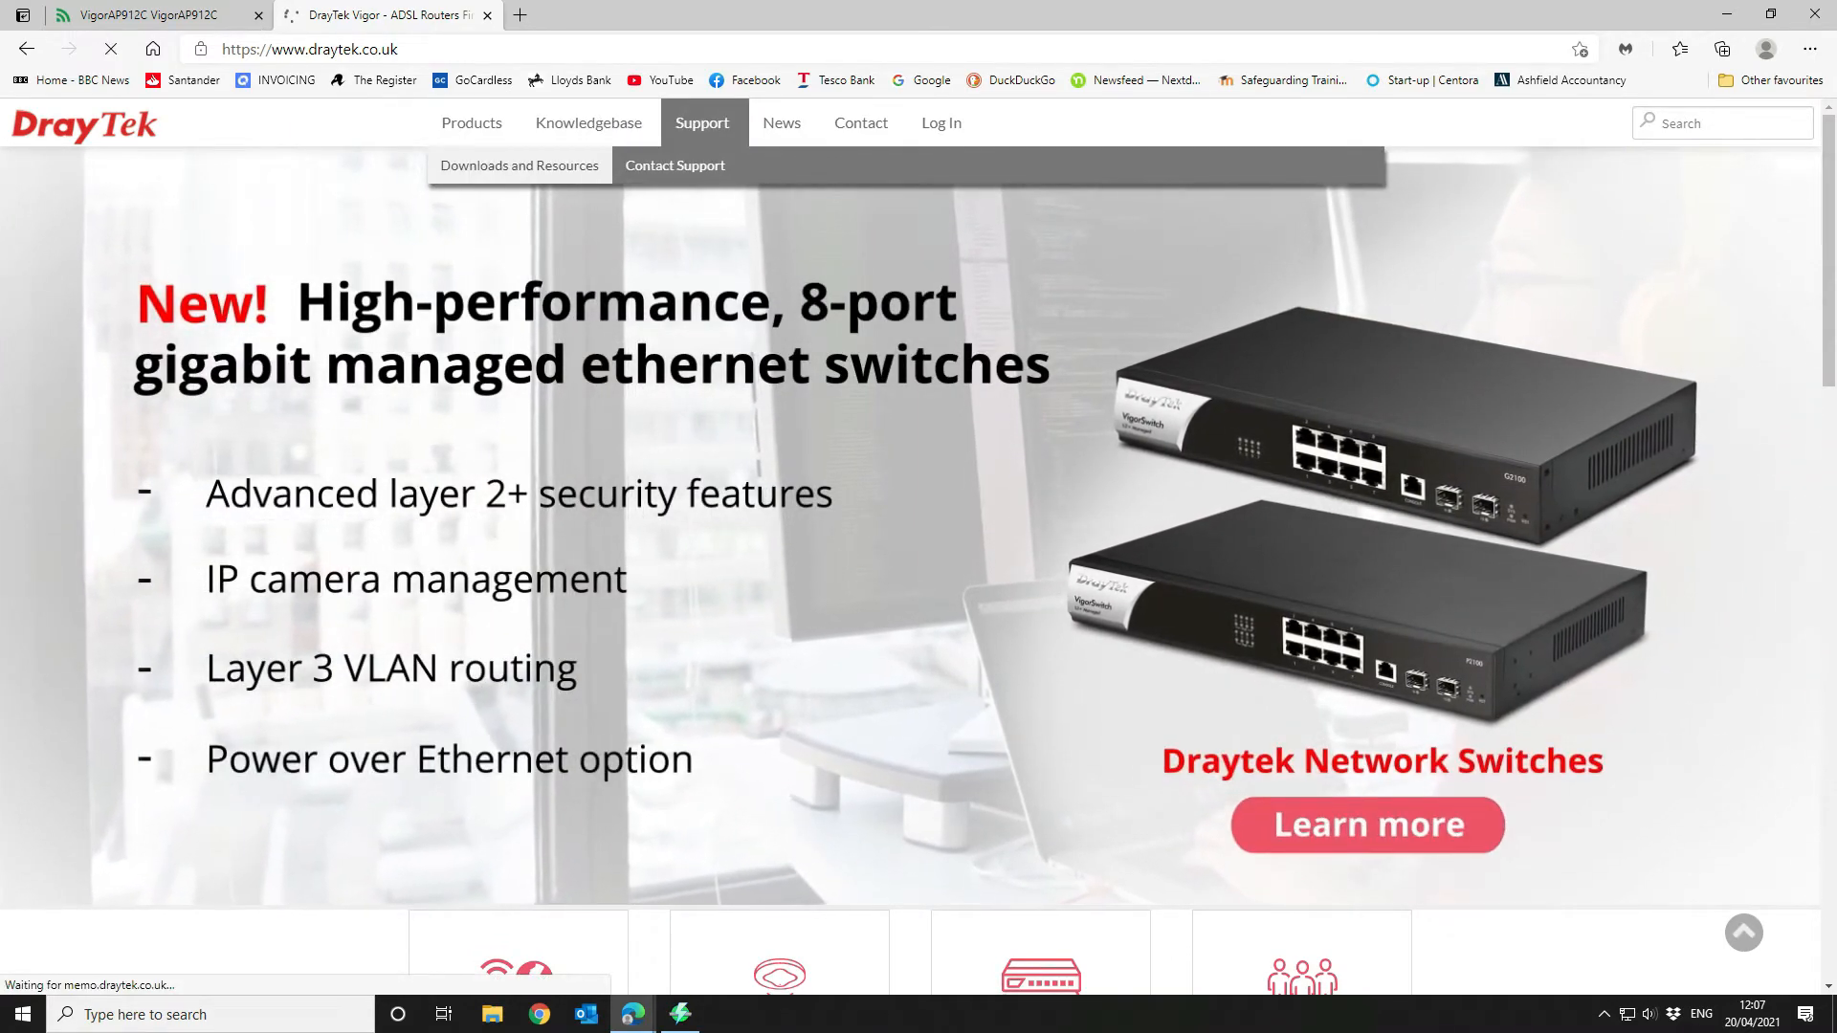
pyautogui.click(519, 164)
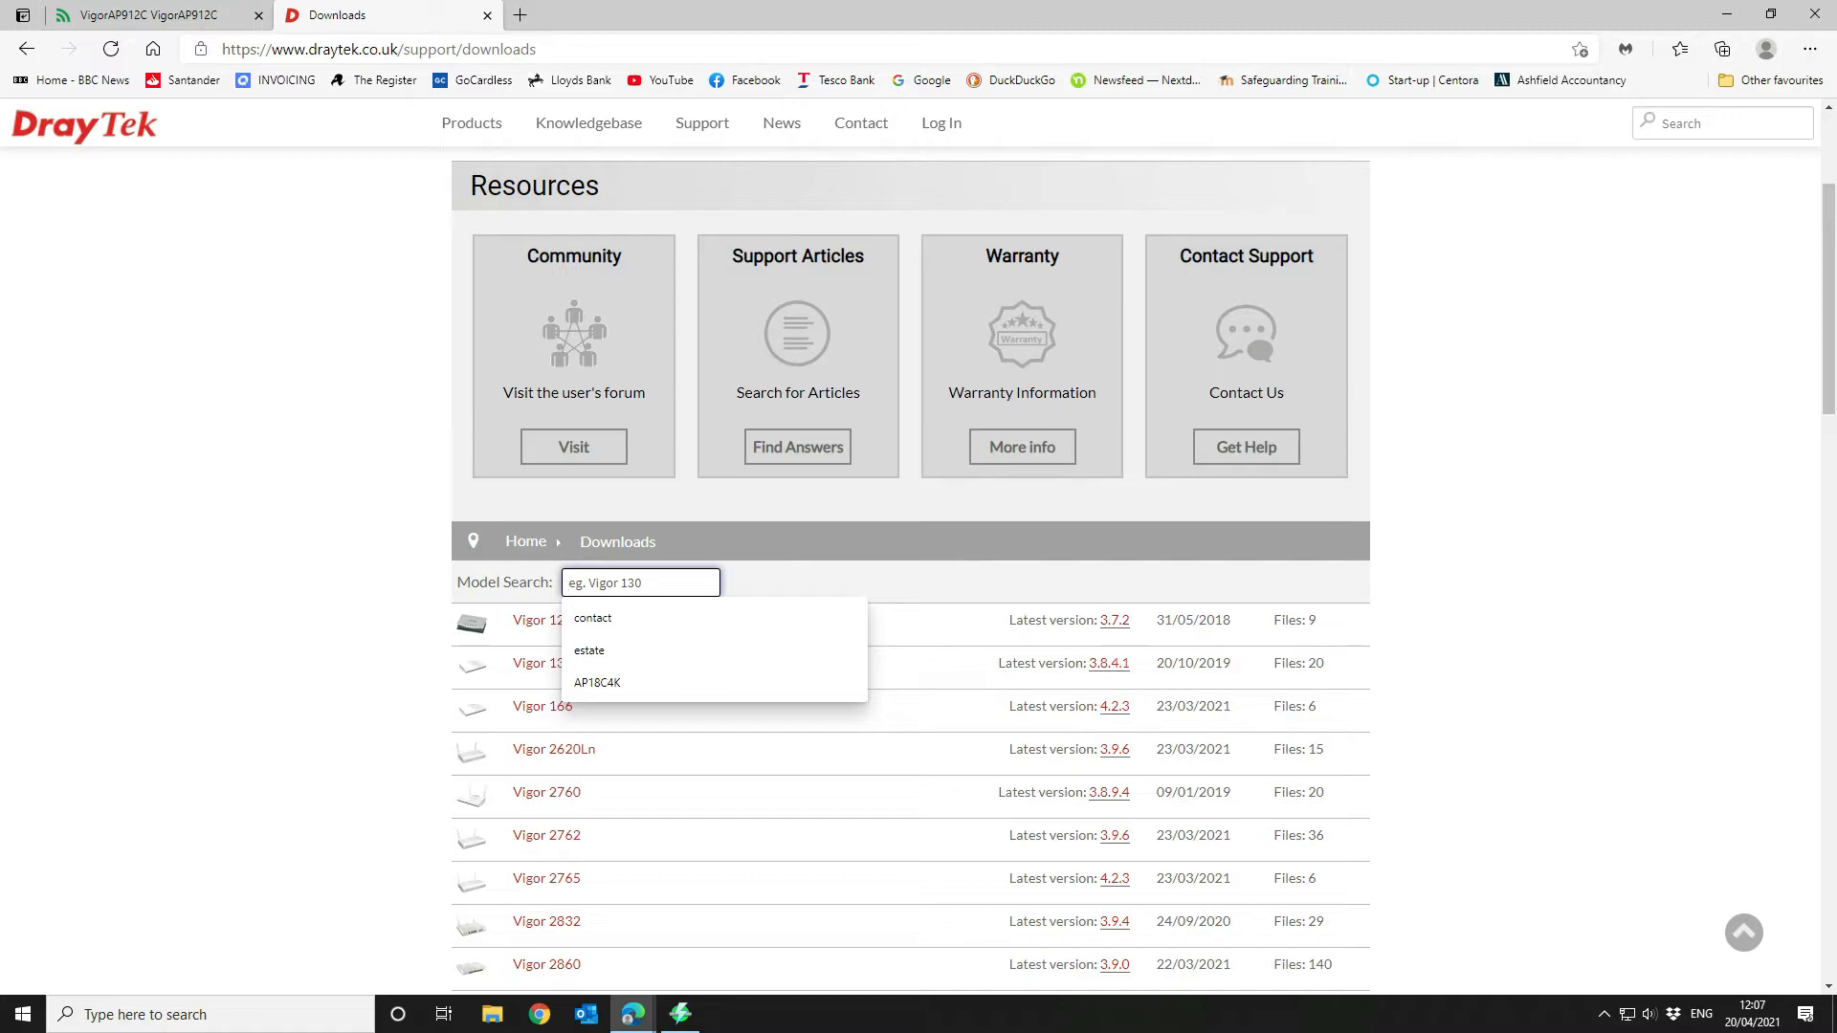
# Download VigorAP 912C Firmware 1.4.0 and open vap912c_140.zip
pyautogui.write('Vigor AP 912')
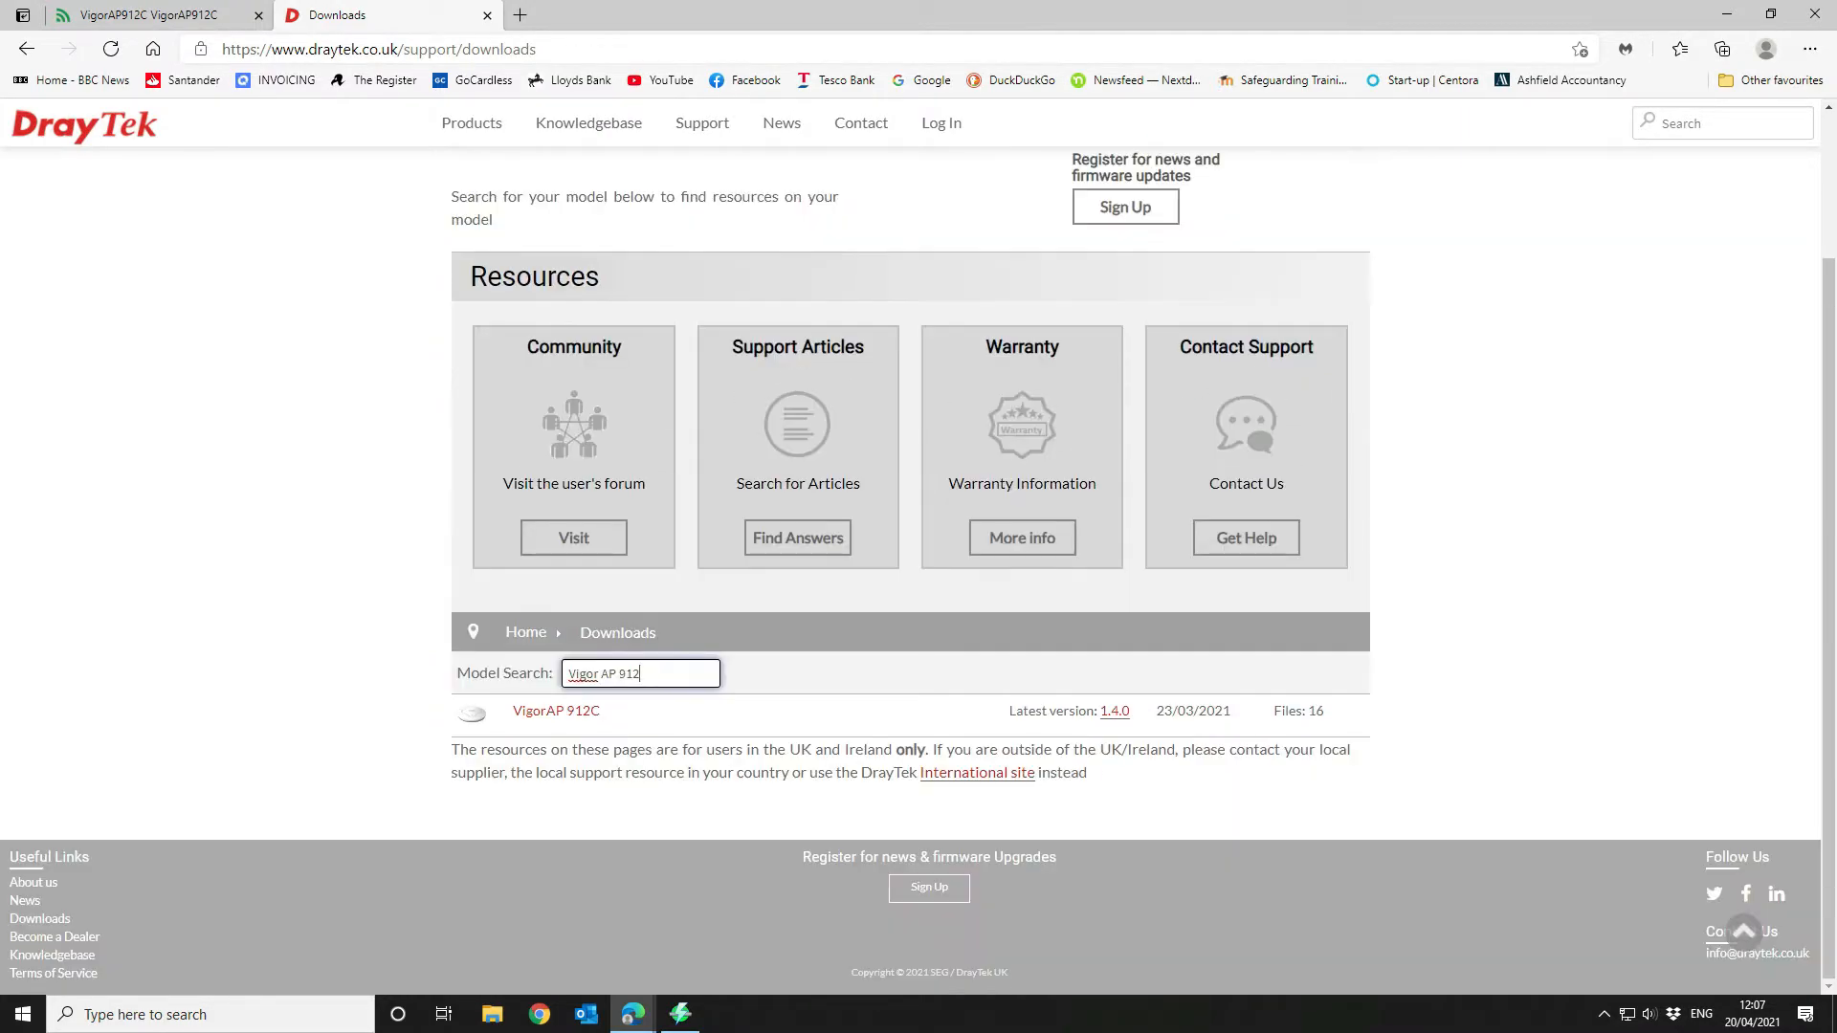
pyautogui.write('c')
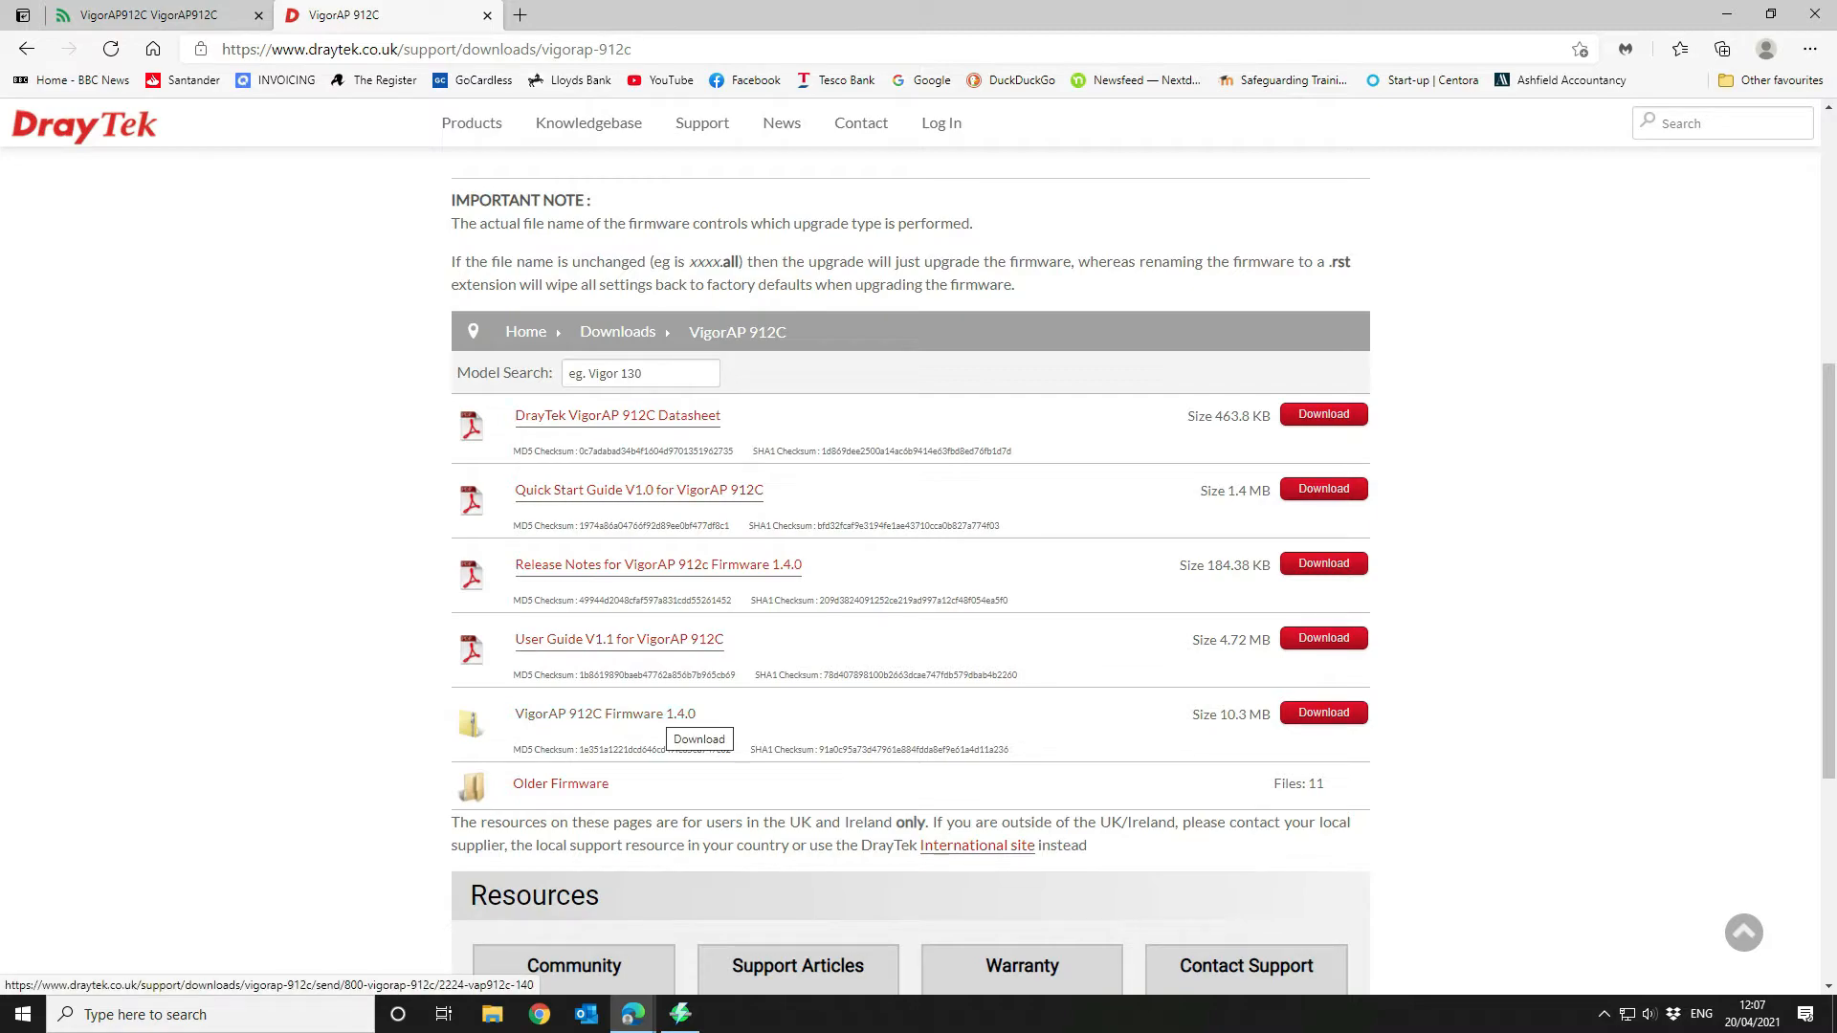
pyautogui.scroll(-3)
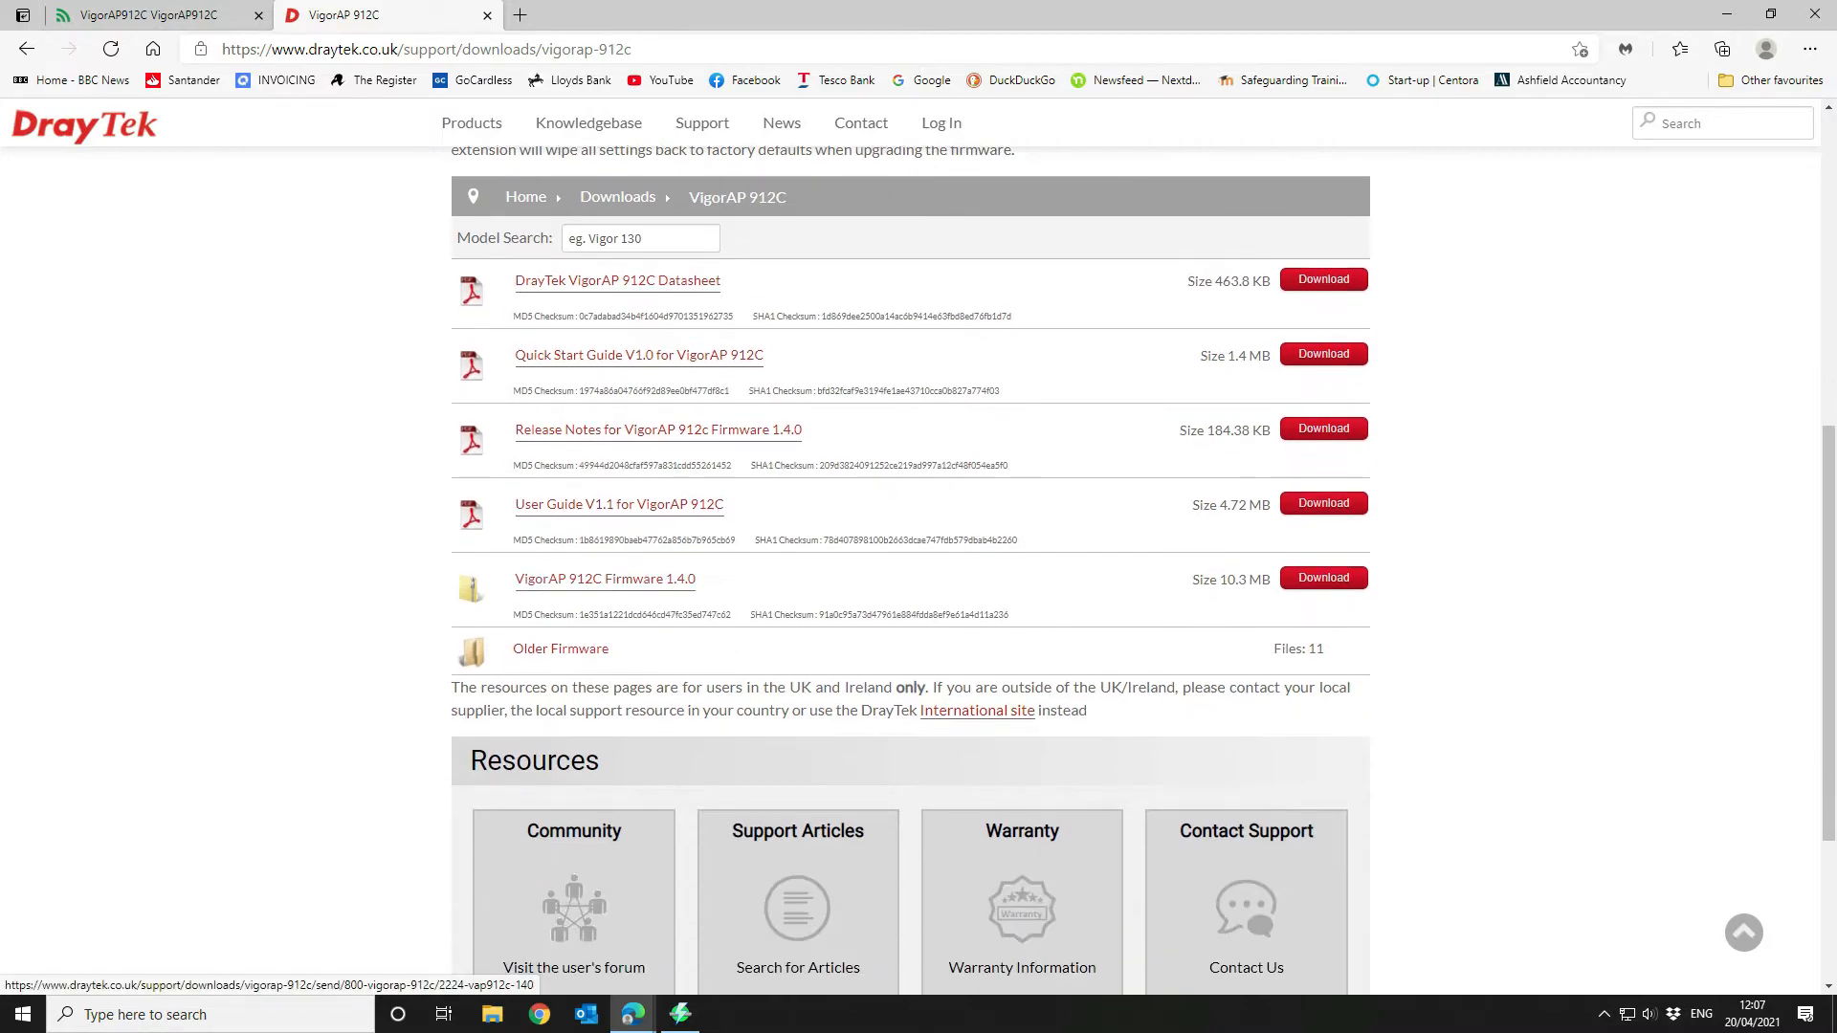
pyautogui.click(1323, 578)
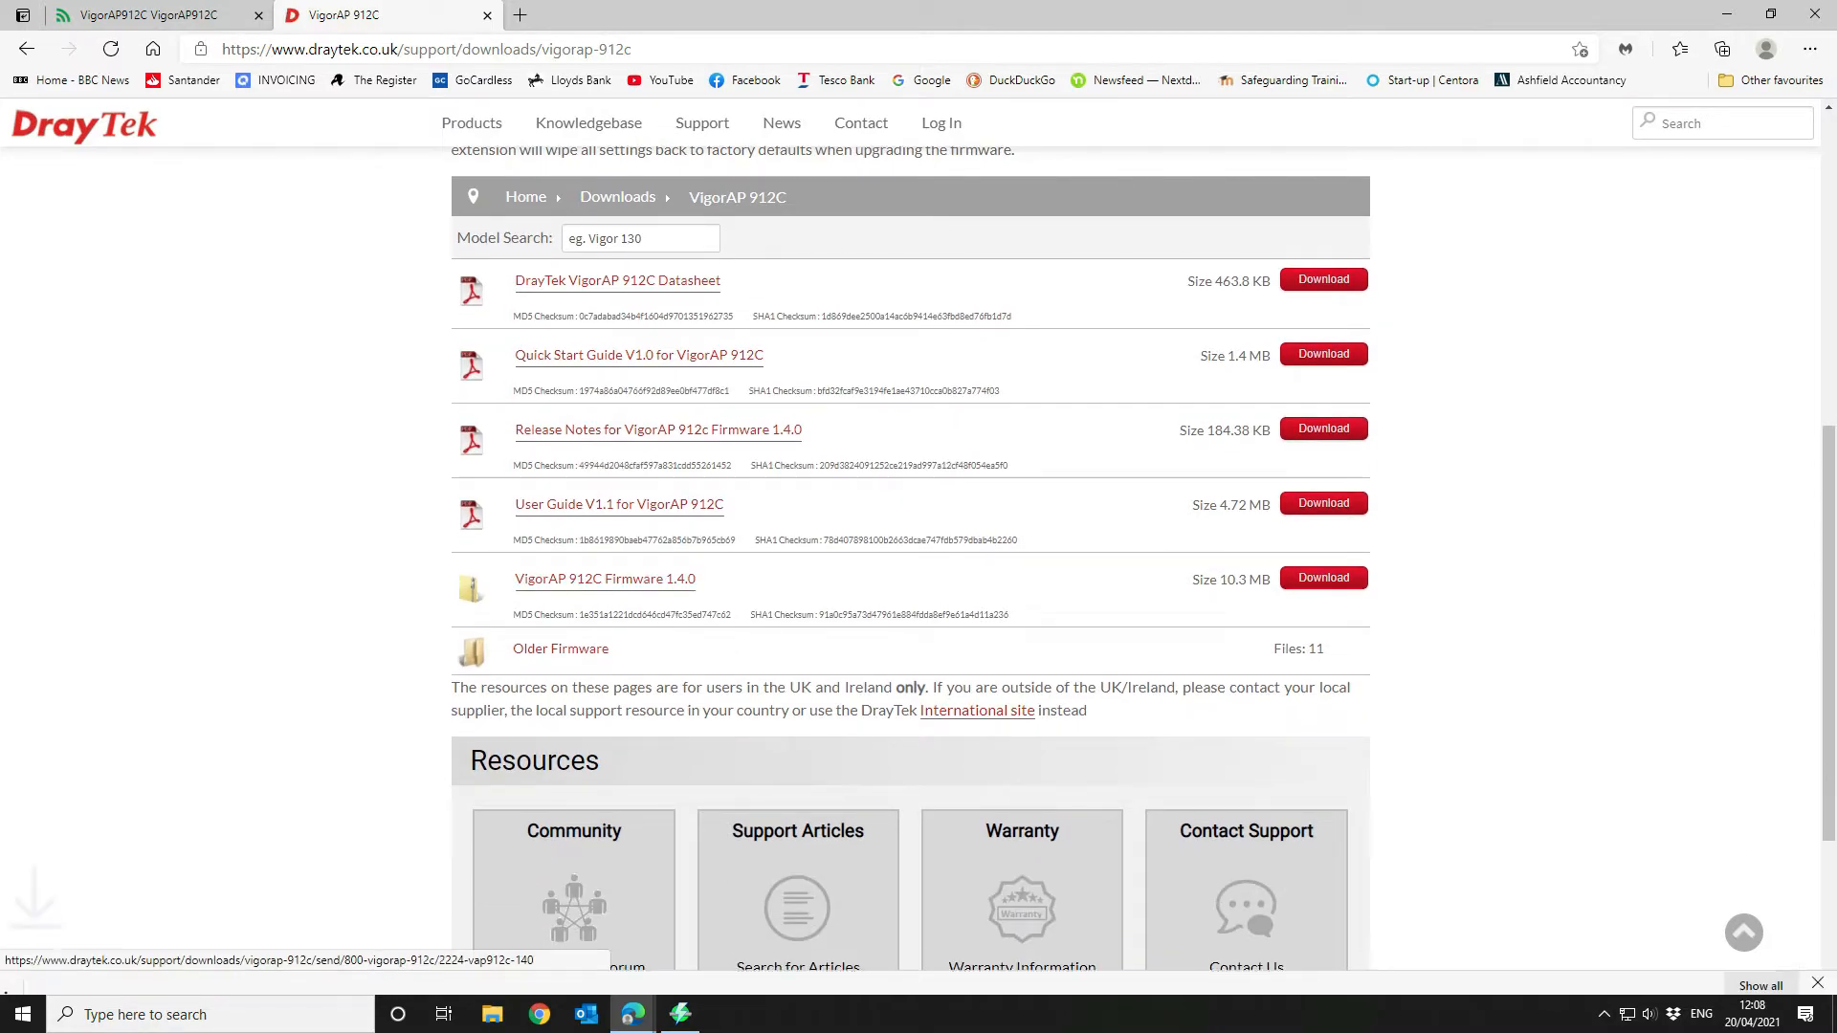
pyautogui.click(1323, 578)
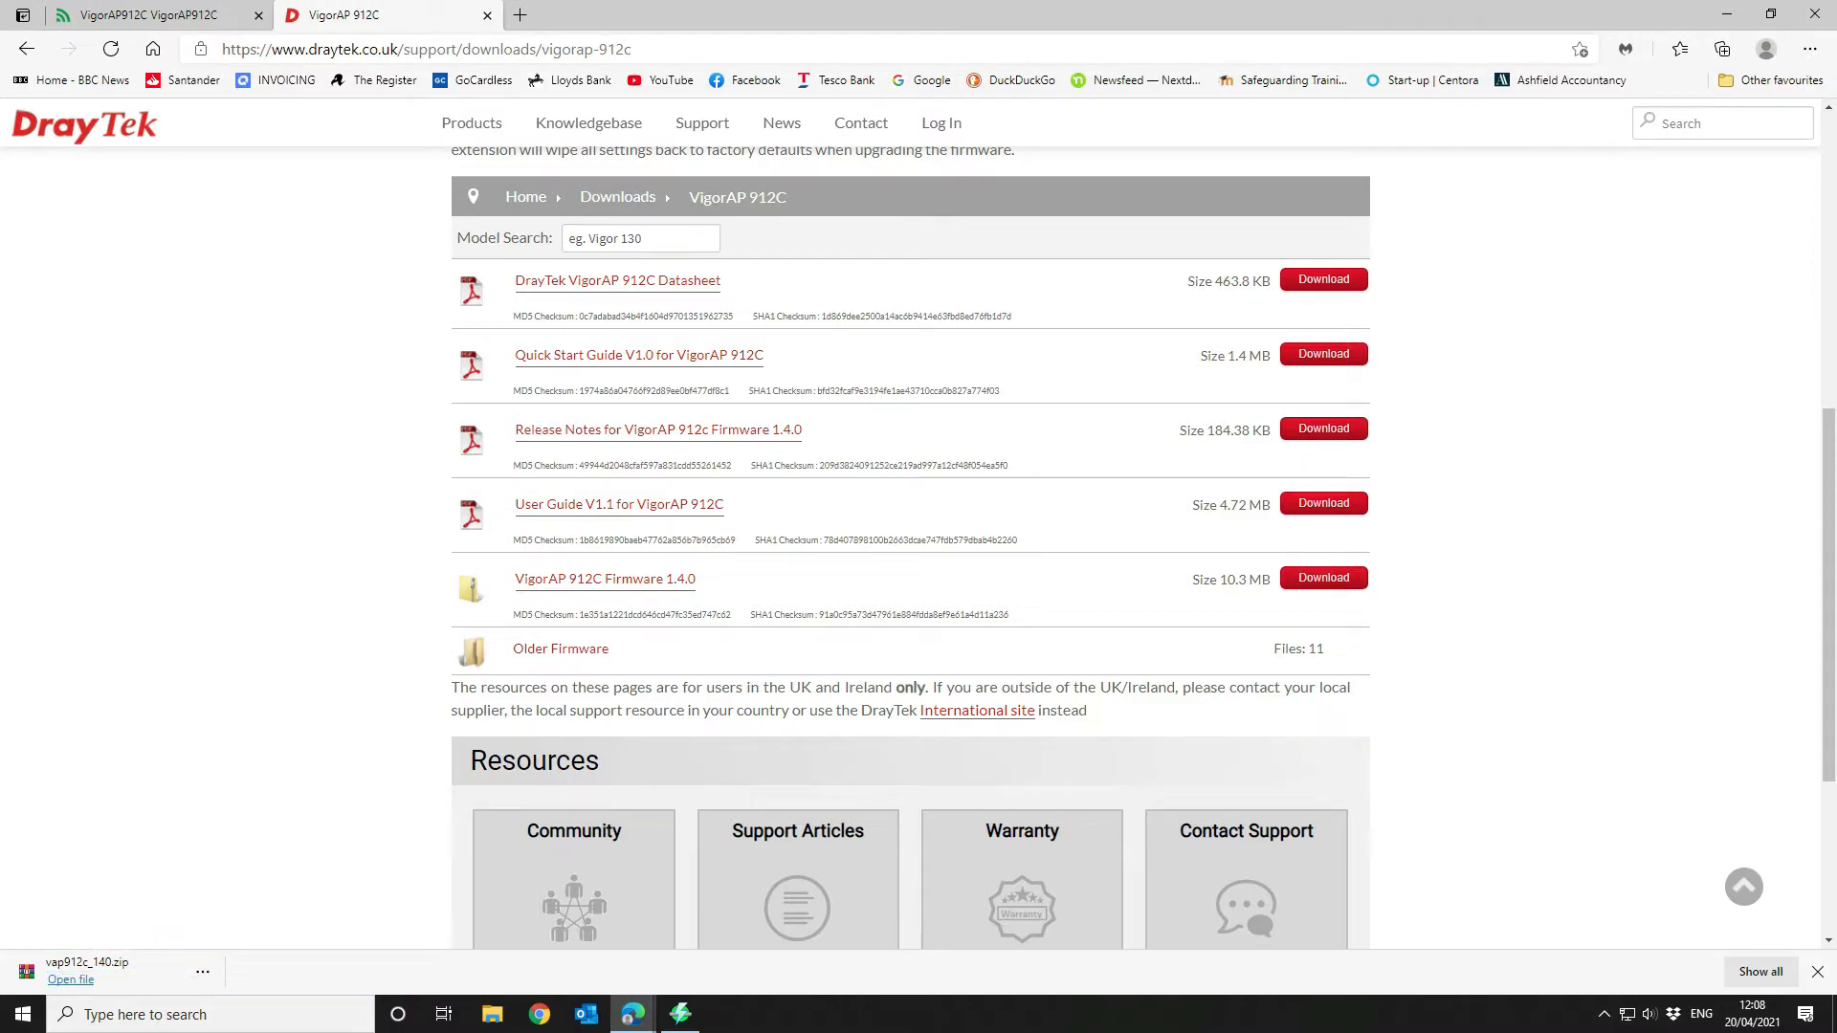
pyautogui.click(70, 979)
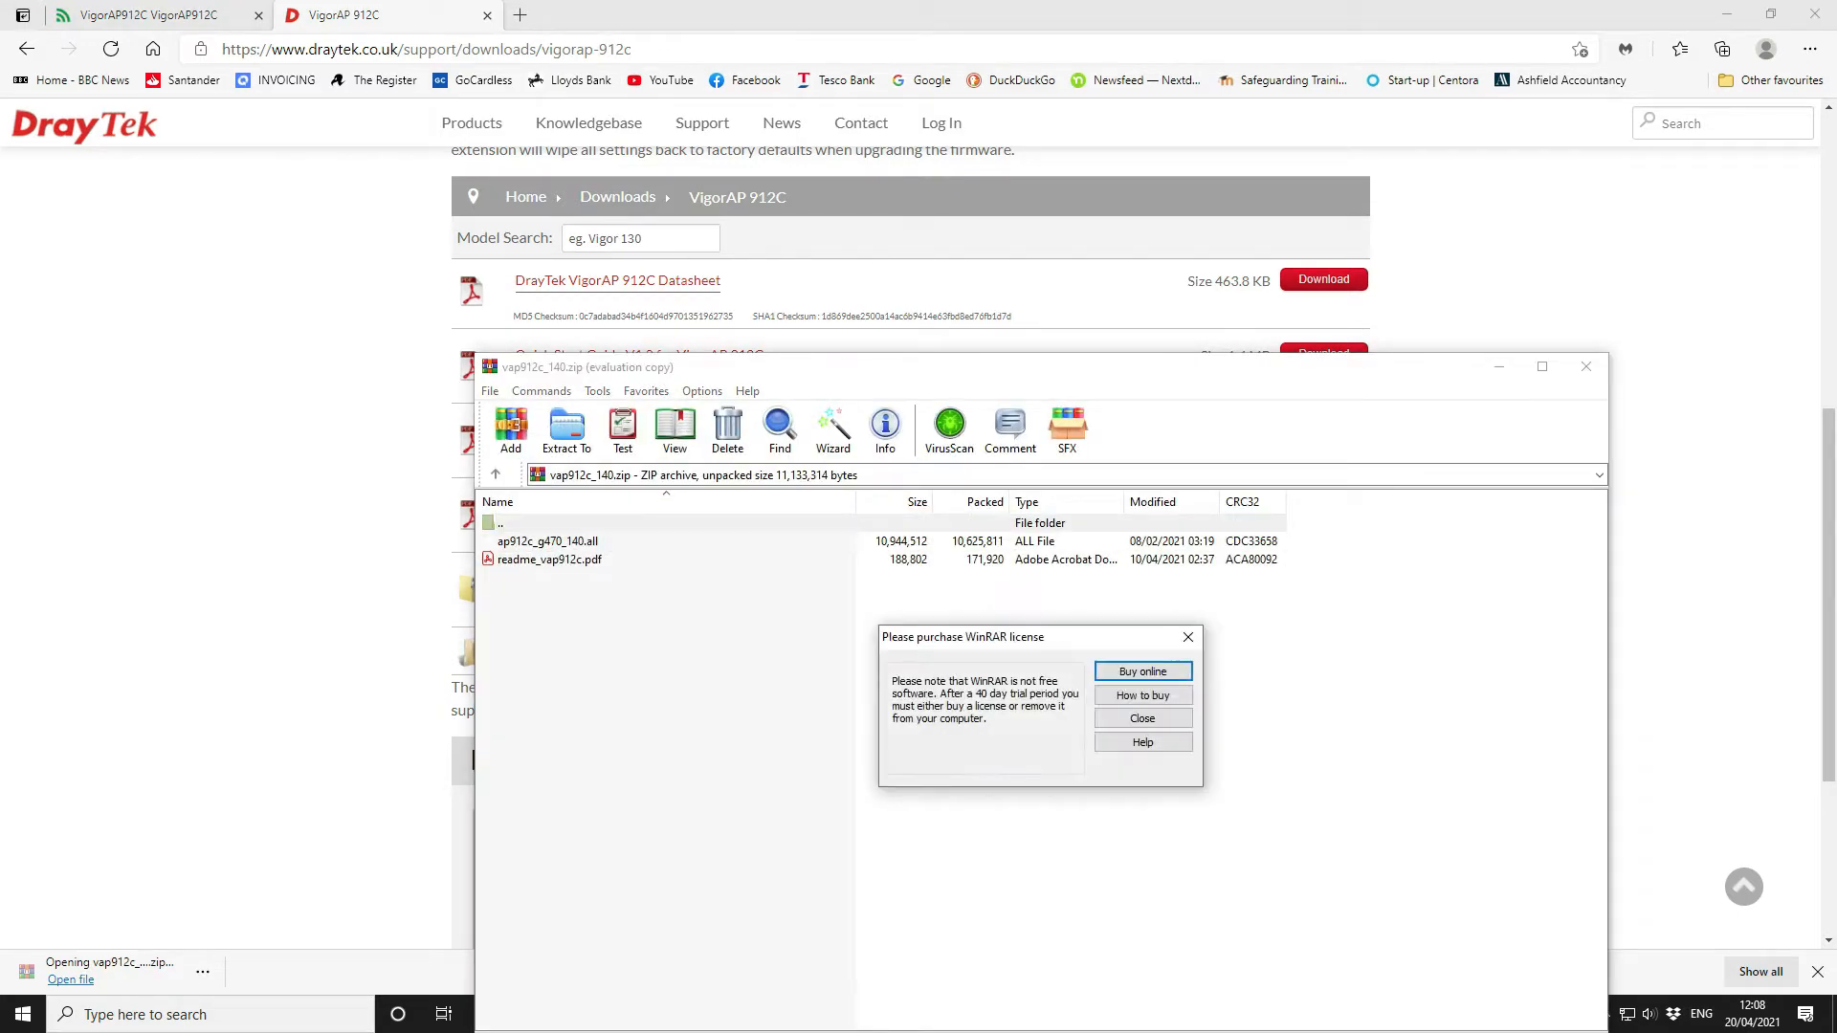
# Close WinRAR's licence reminder and extract the vap912c_140 firmware files
pyautogui.click(1142, 718)
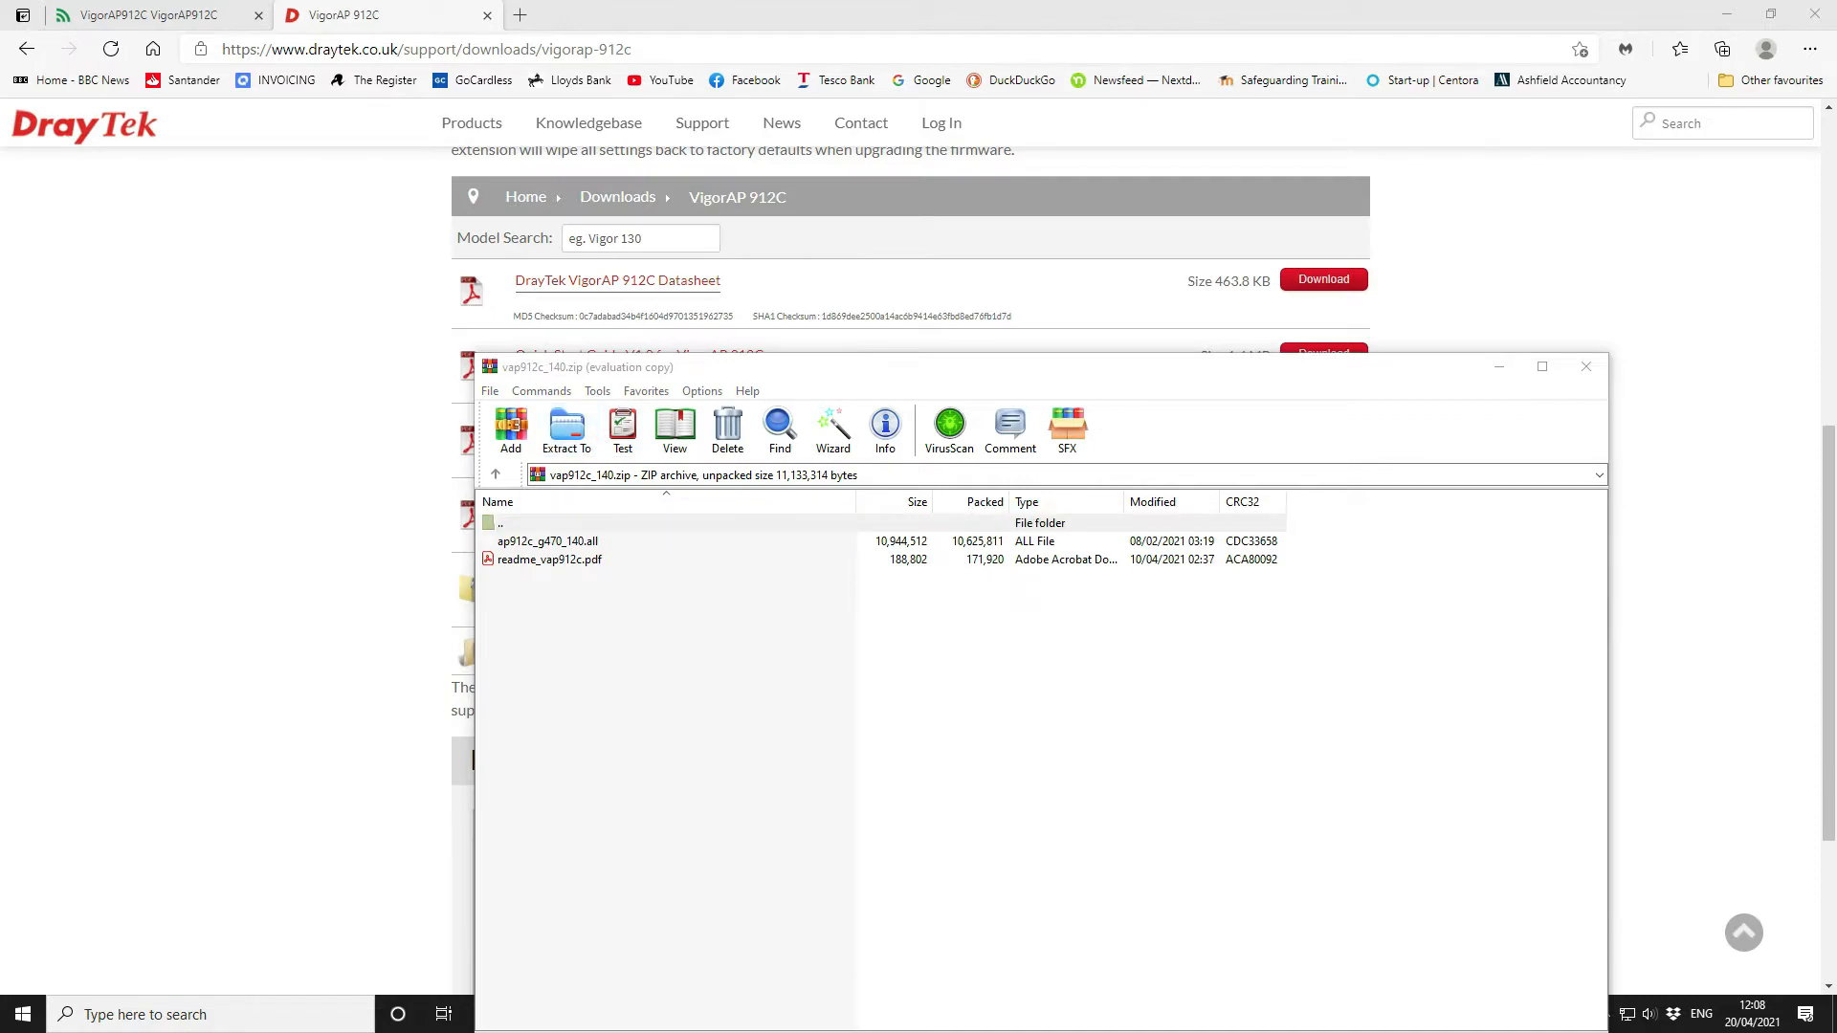
pyautogui.click(565, 429)
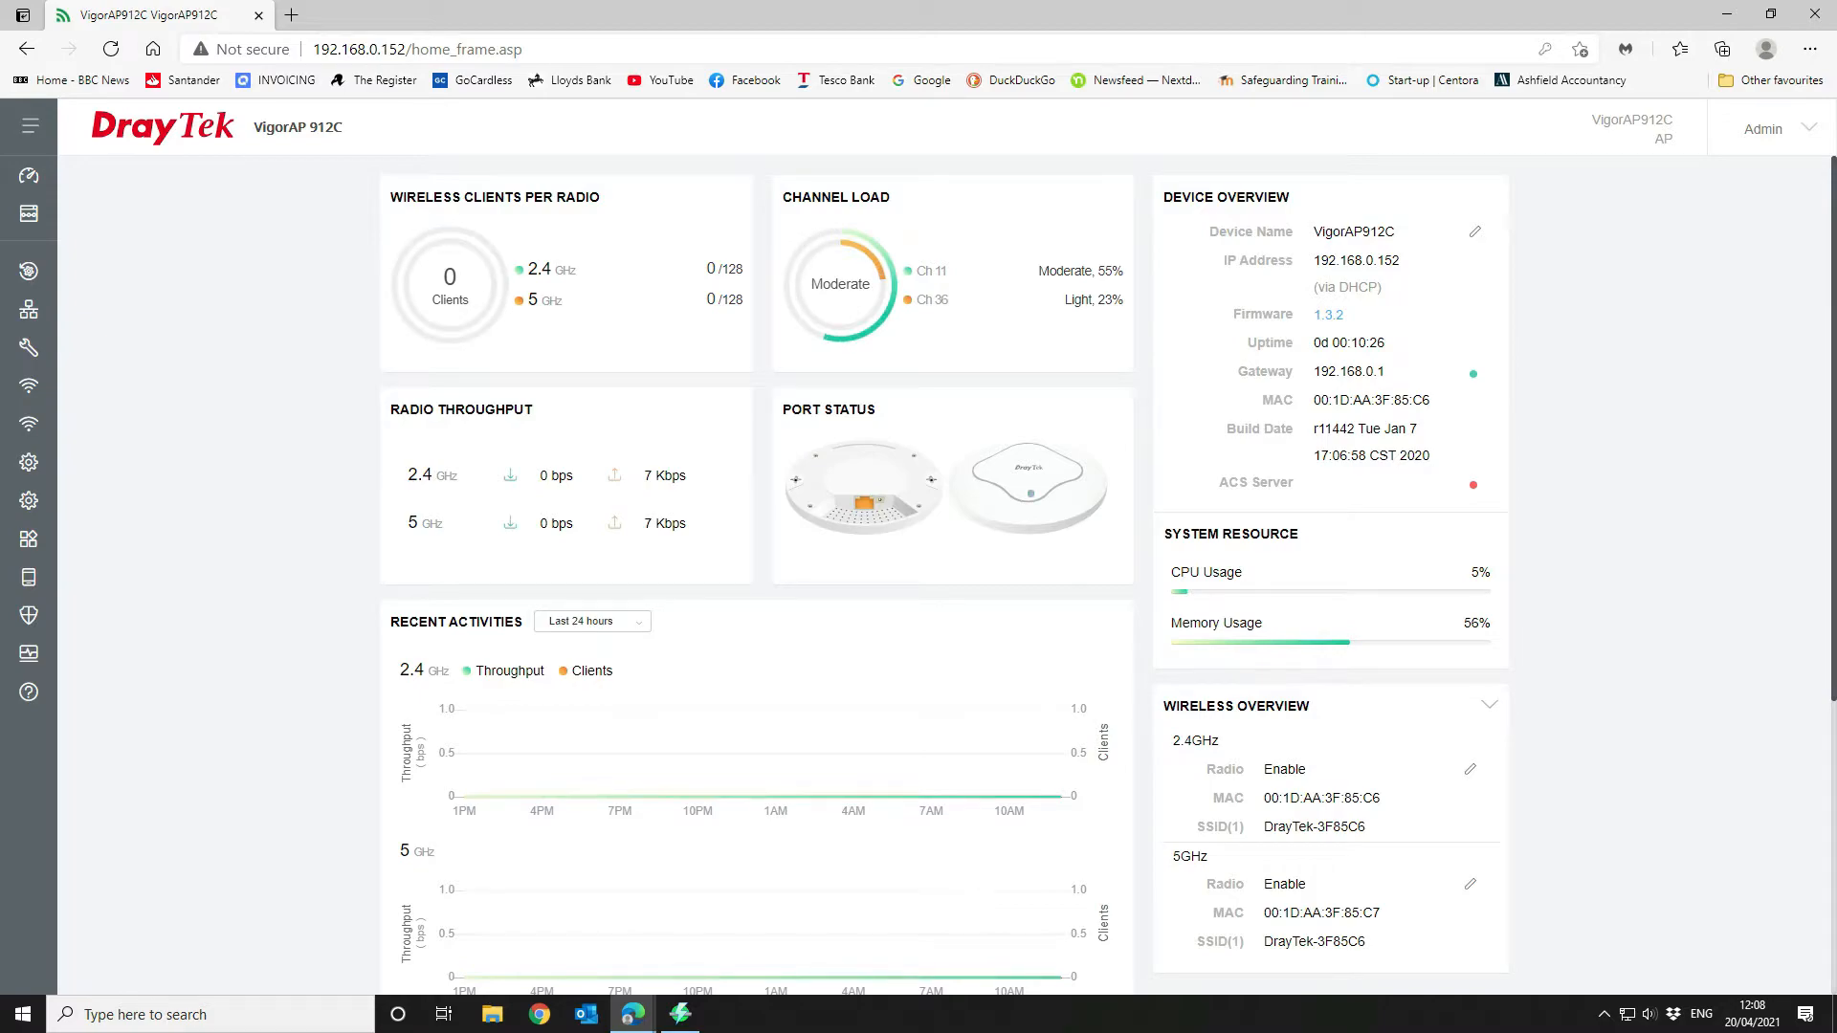
# Bring up the 192.168.0.152 login page with admin credentials in a second browser
pyautogui.click(31, 128)
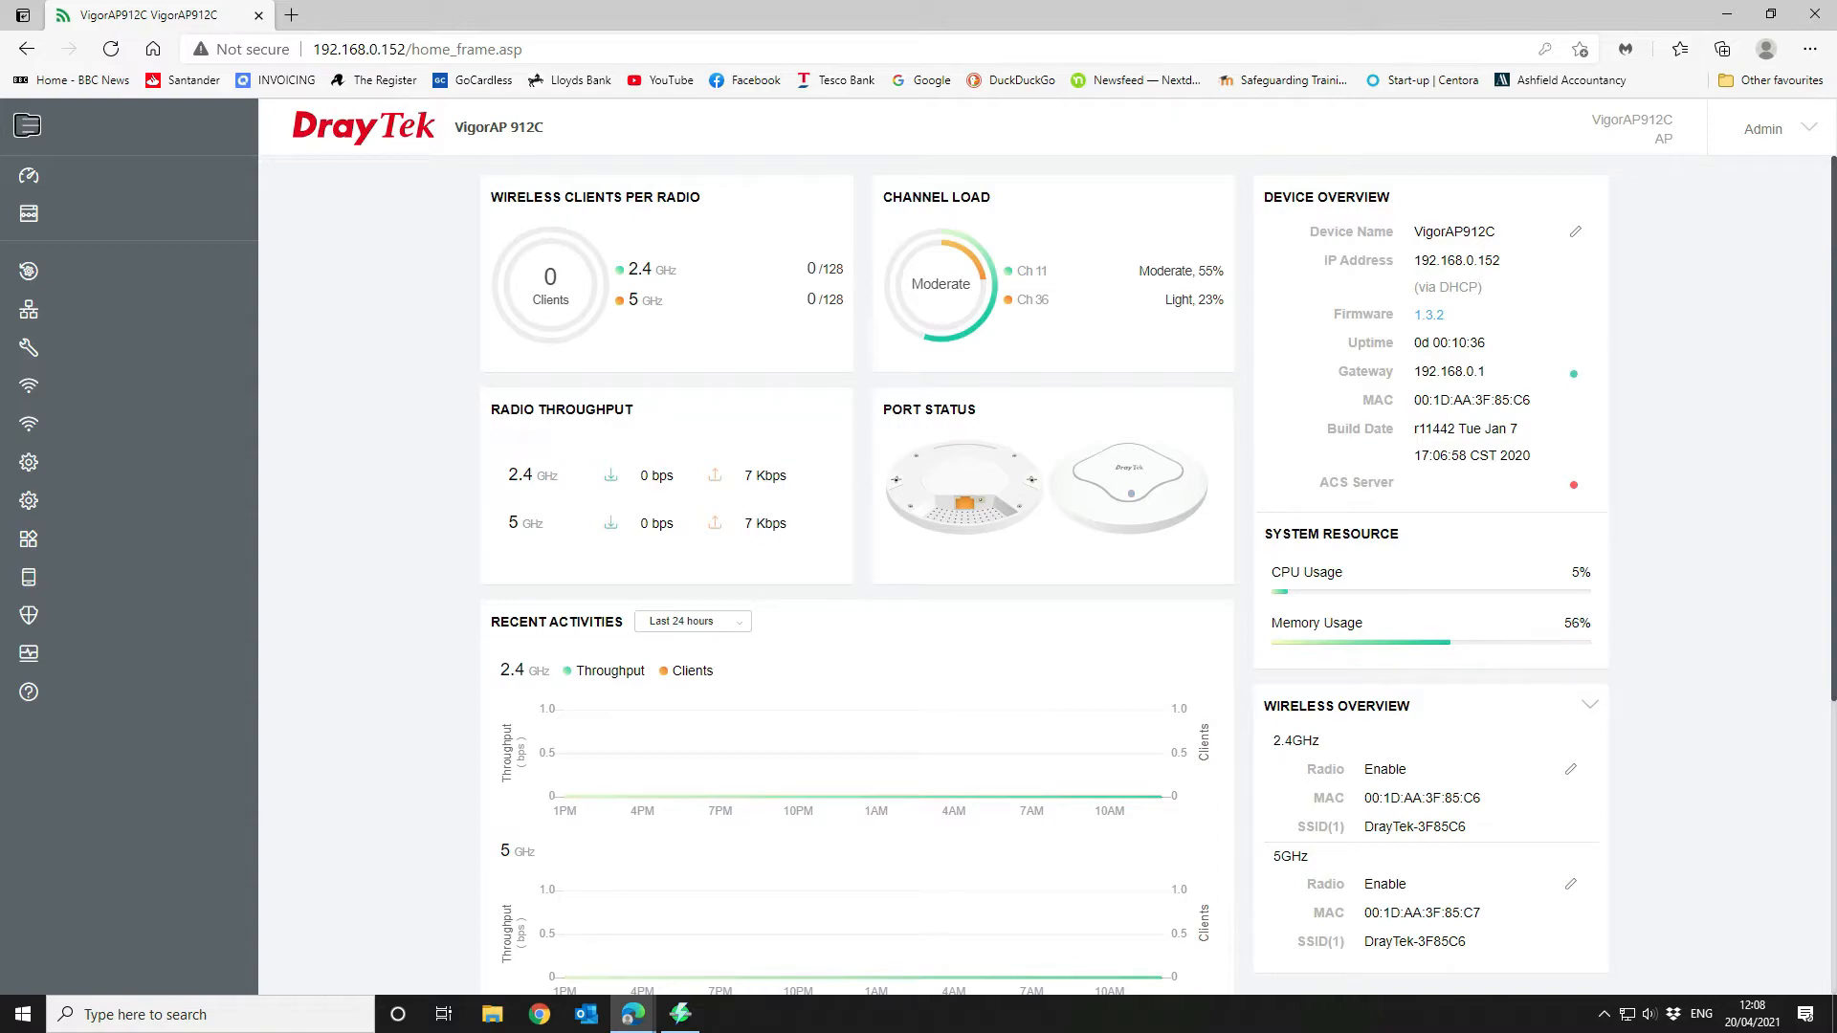
pyautogui.click(28, 124)
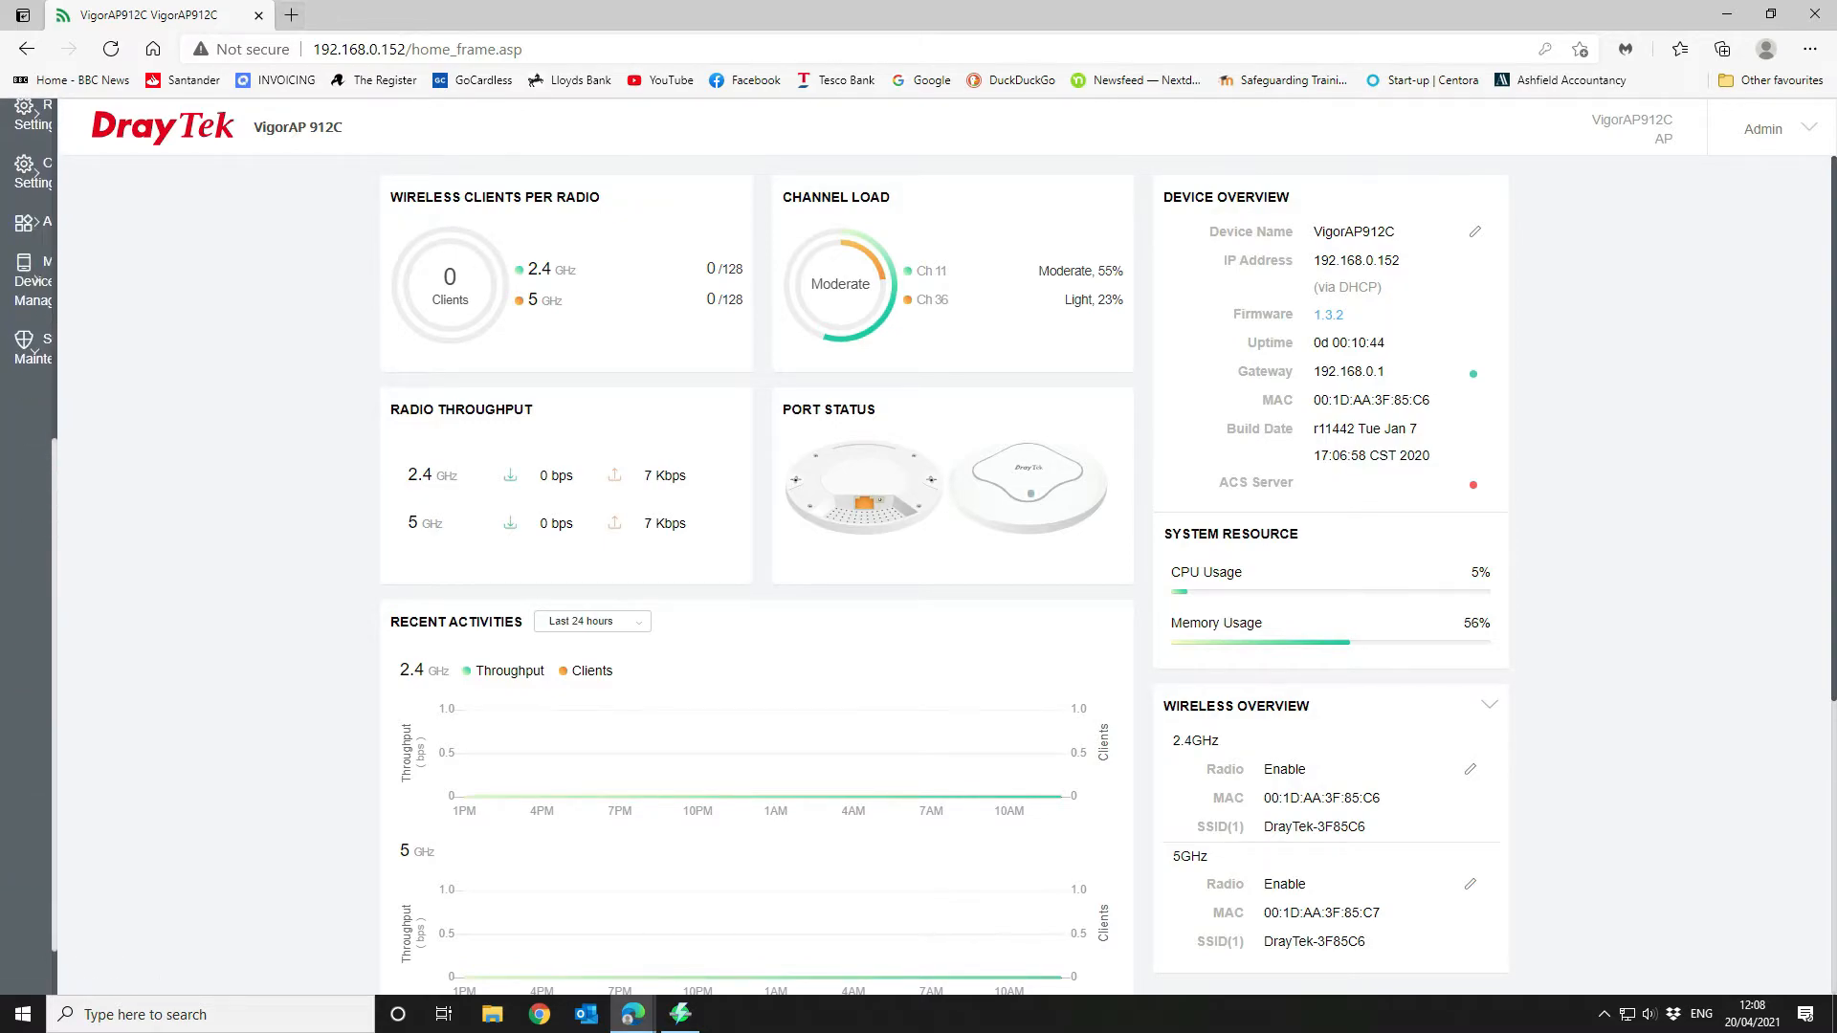
pyautogui.click(420, 49)
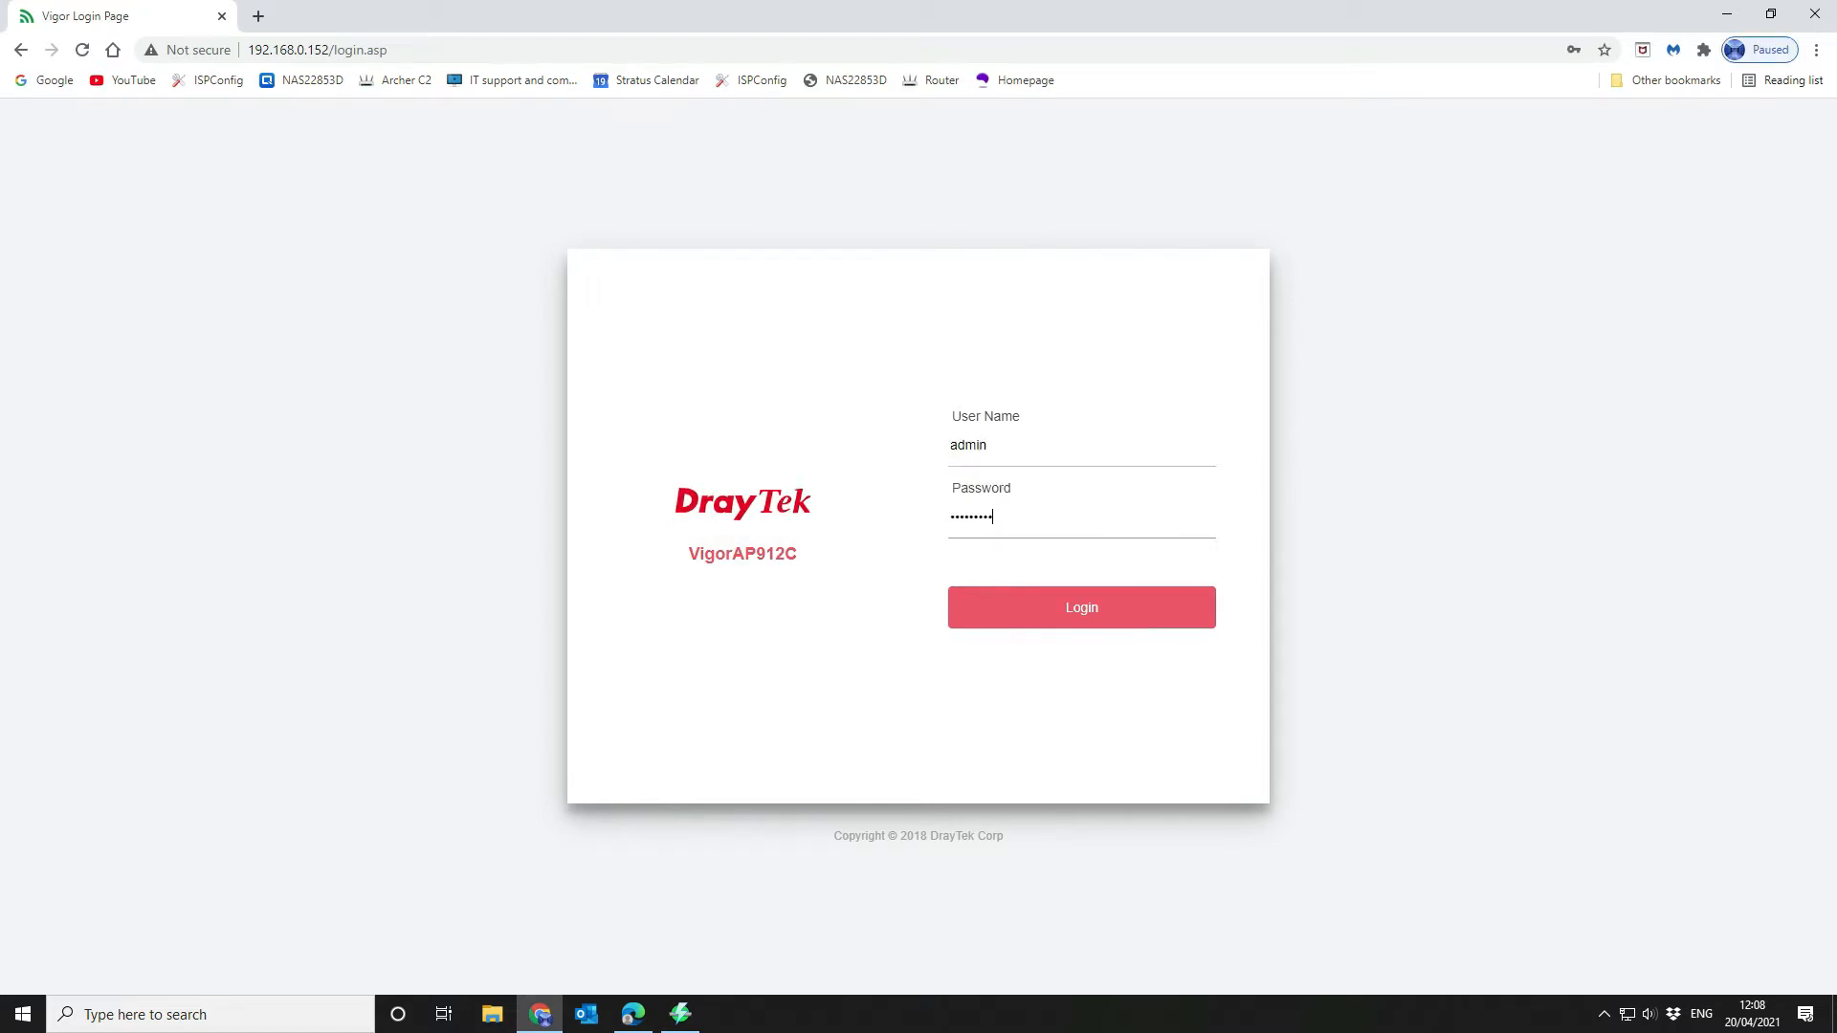
# Log in, open System Maintenance > Firmware Upgrade, and bring up the upload file picker
pyautogui.click(1081, 608)
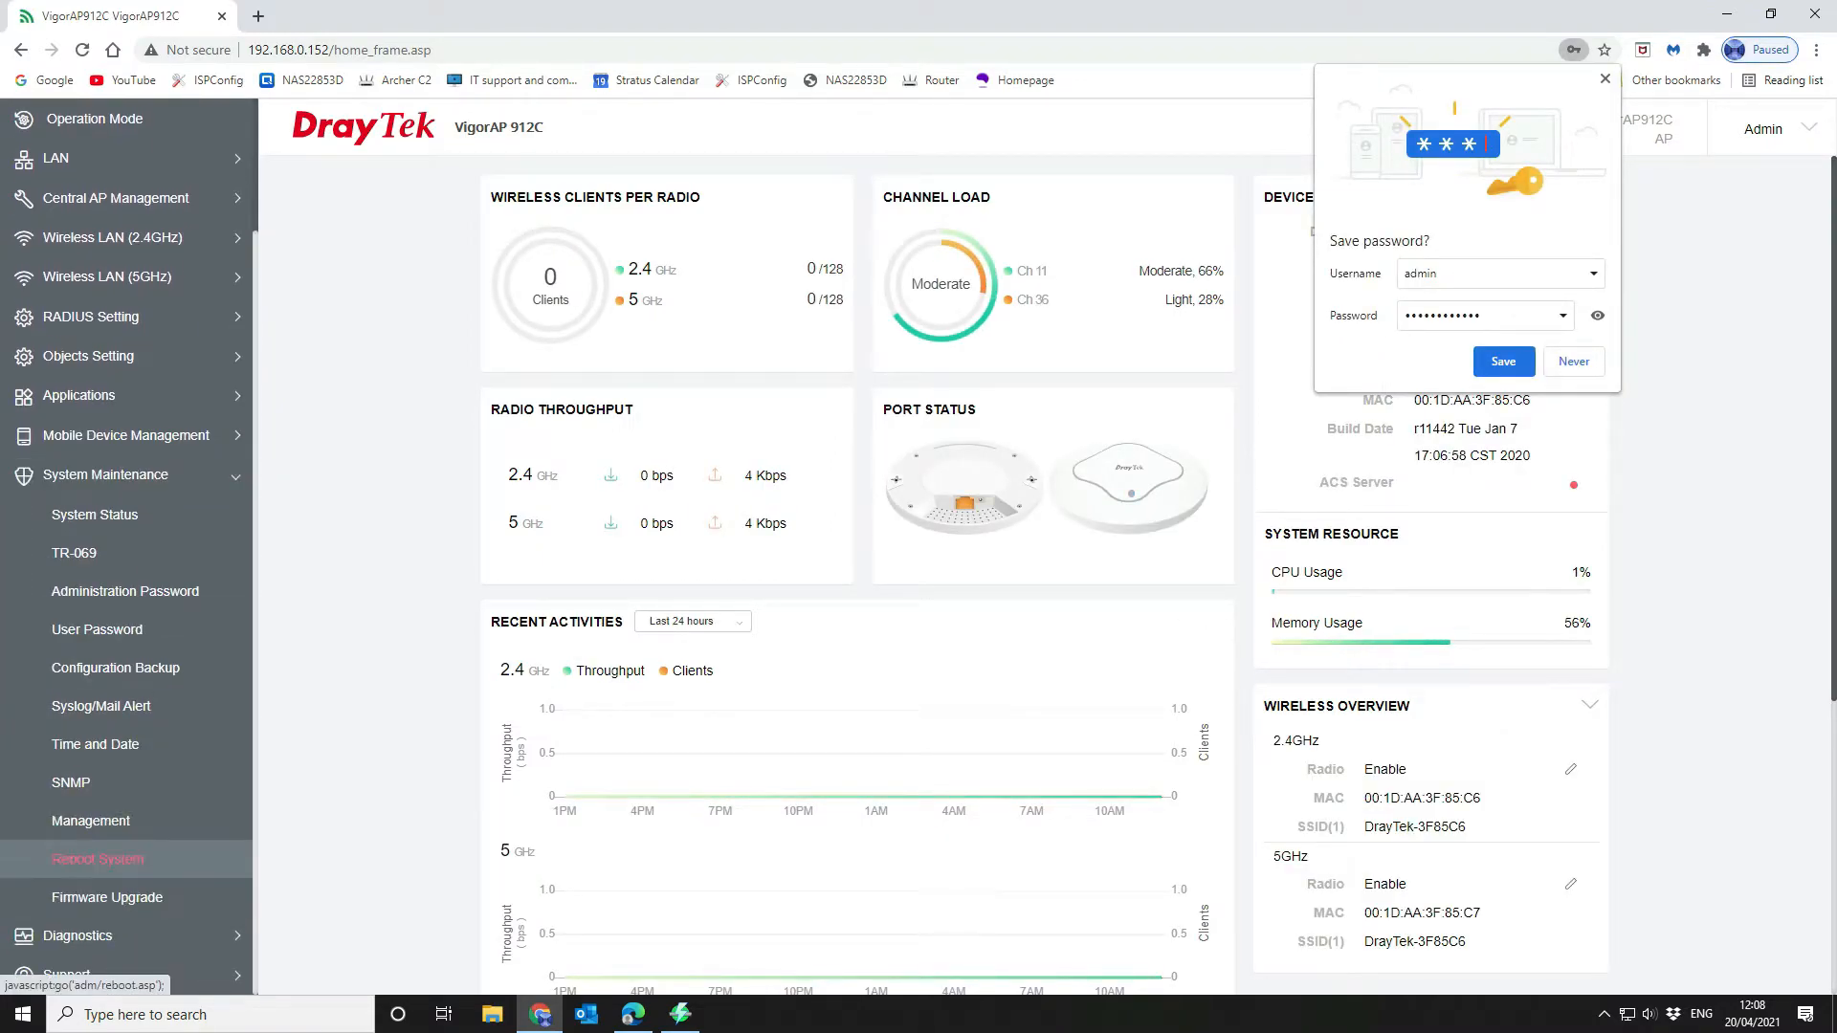
pyautogui.click(108, 897)
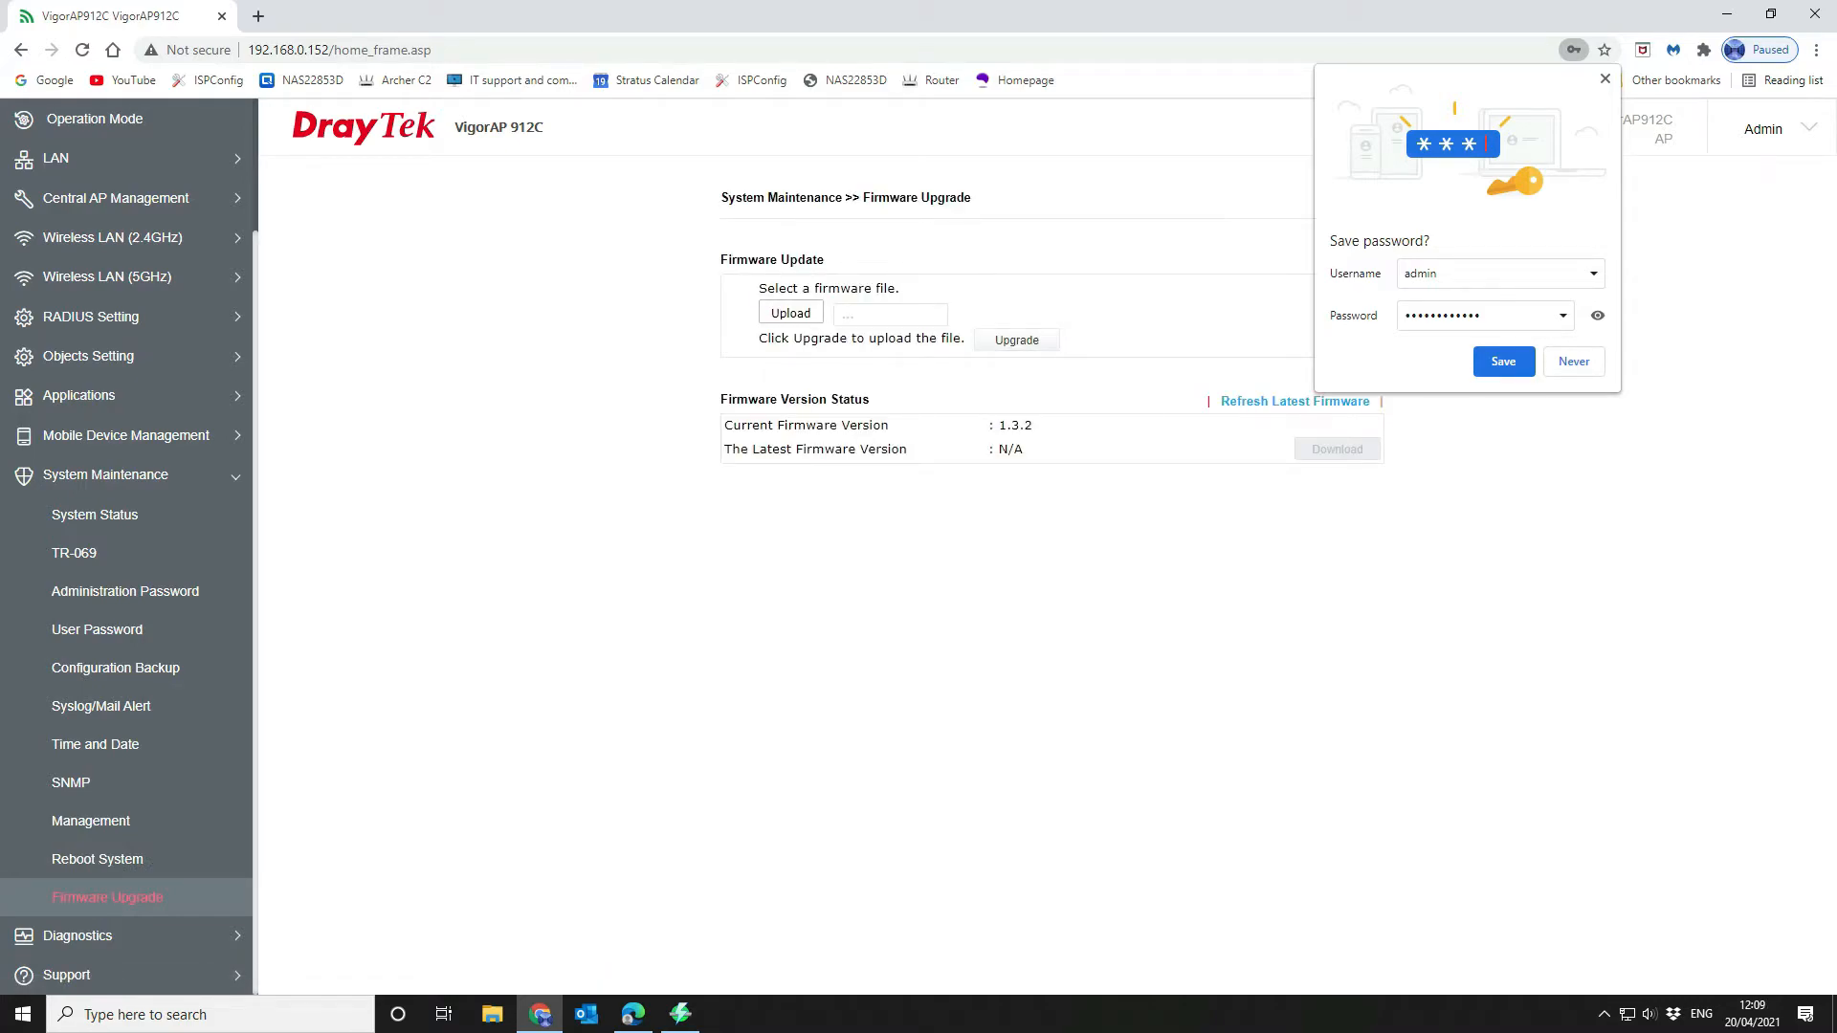
pyautogui.click(1574, 361)
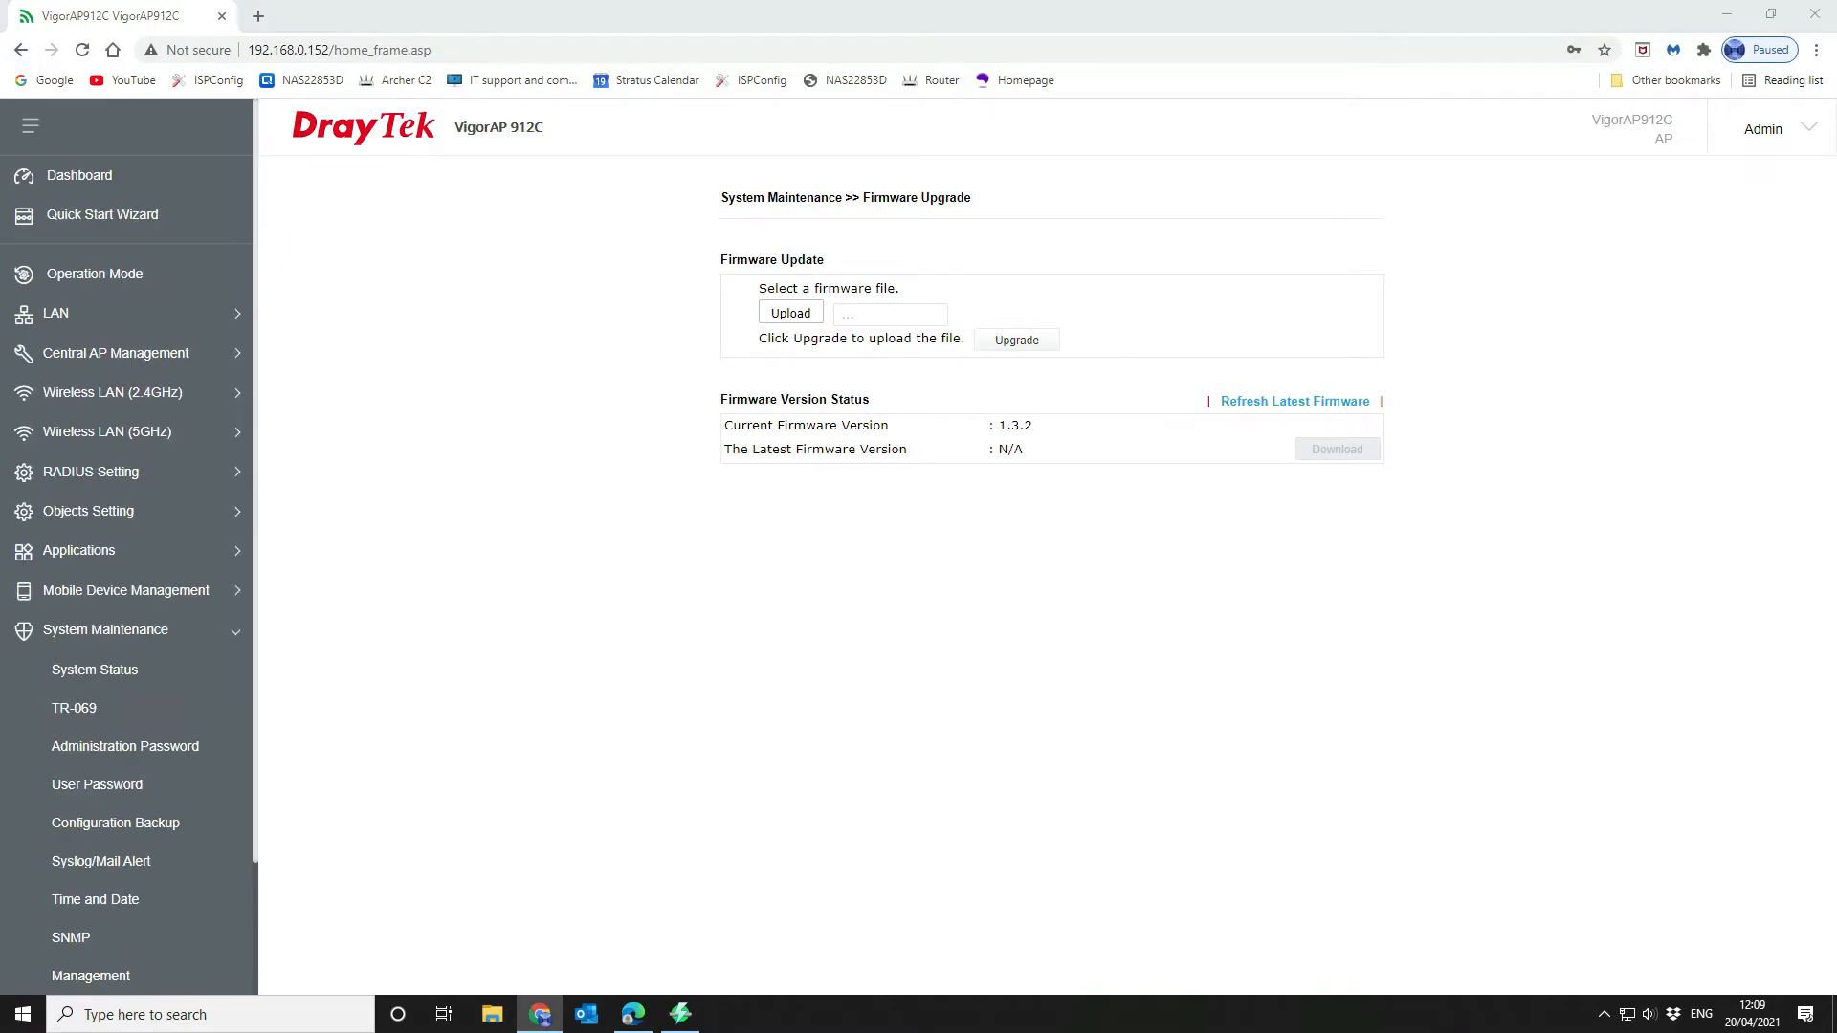
pyautogui.click(790, 312)
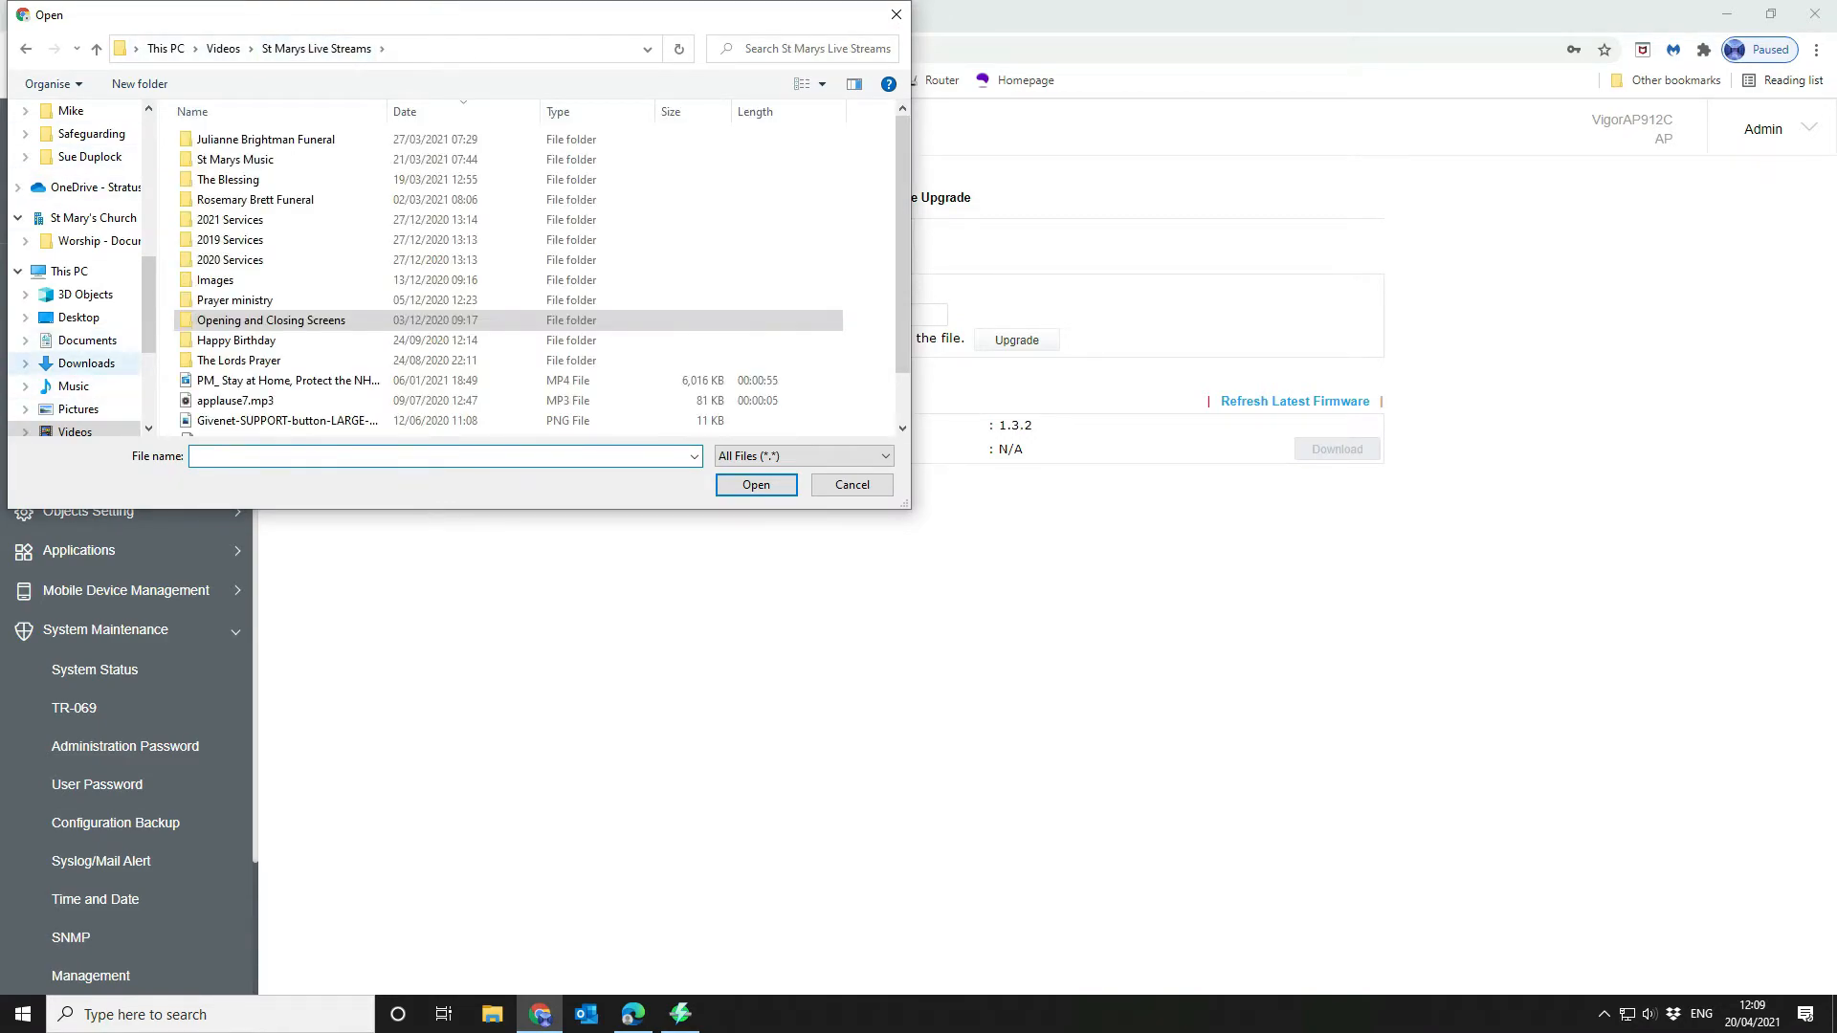
# Choose ap912c_g470_140.all from Downloads\vap912c_140 and start the firmware upgrade
pyautogui.click(86, 363)
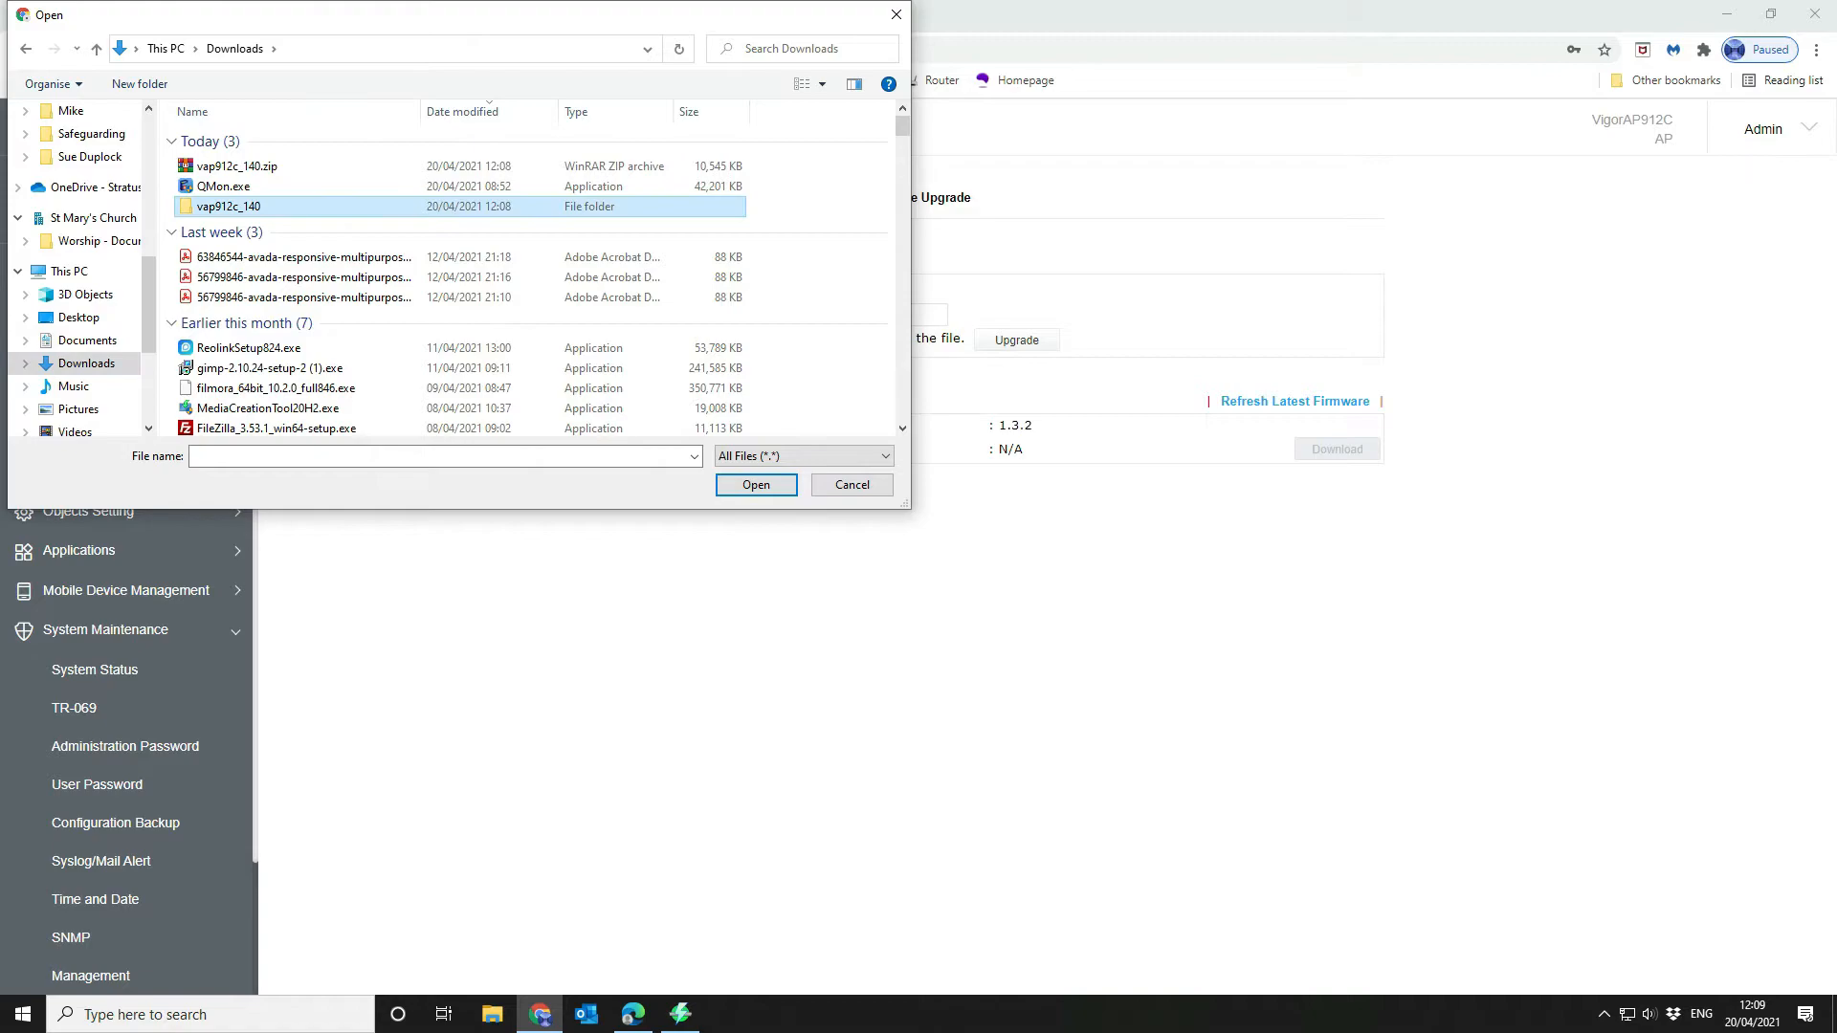
pyautogui.doubleClick(227, 206)
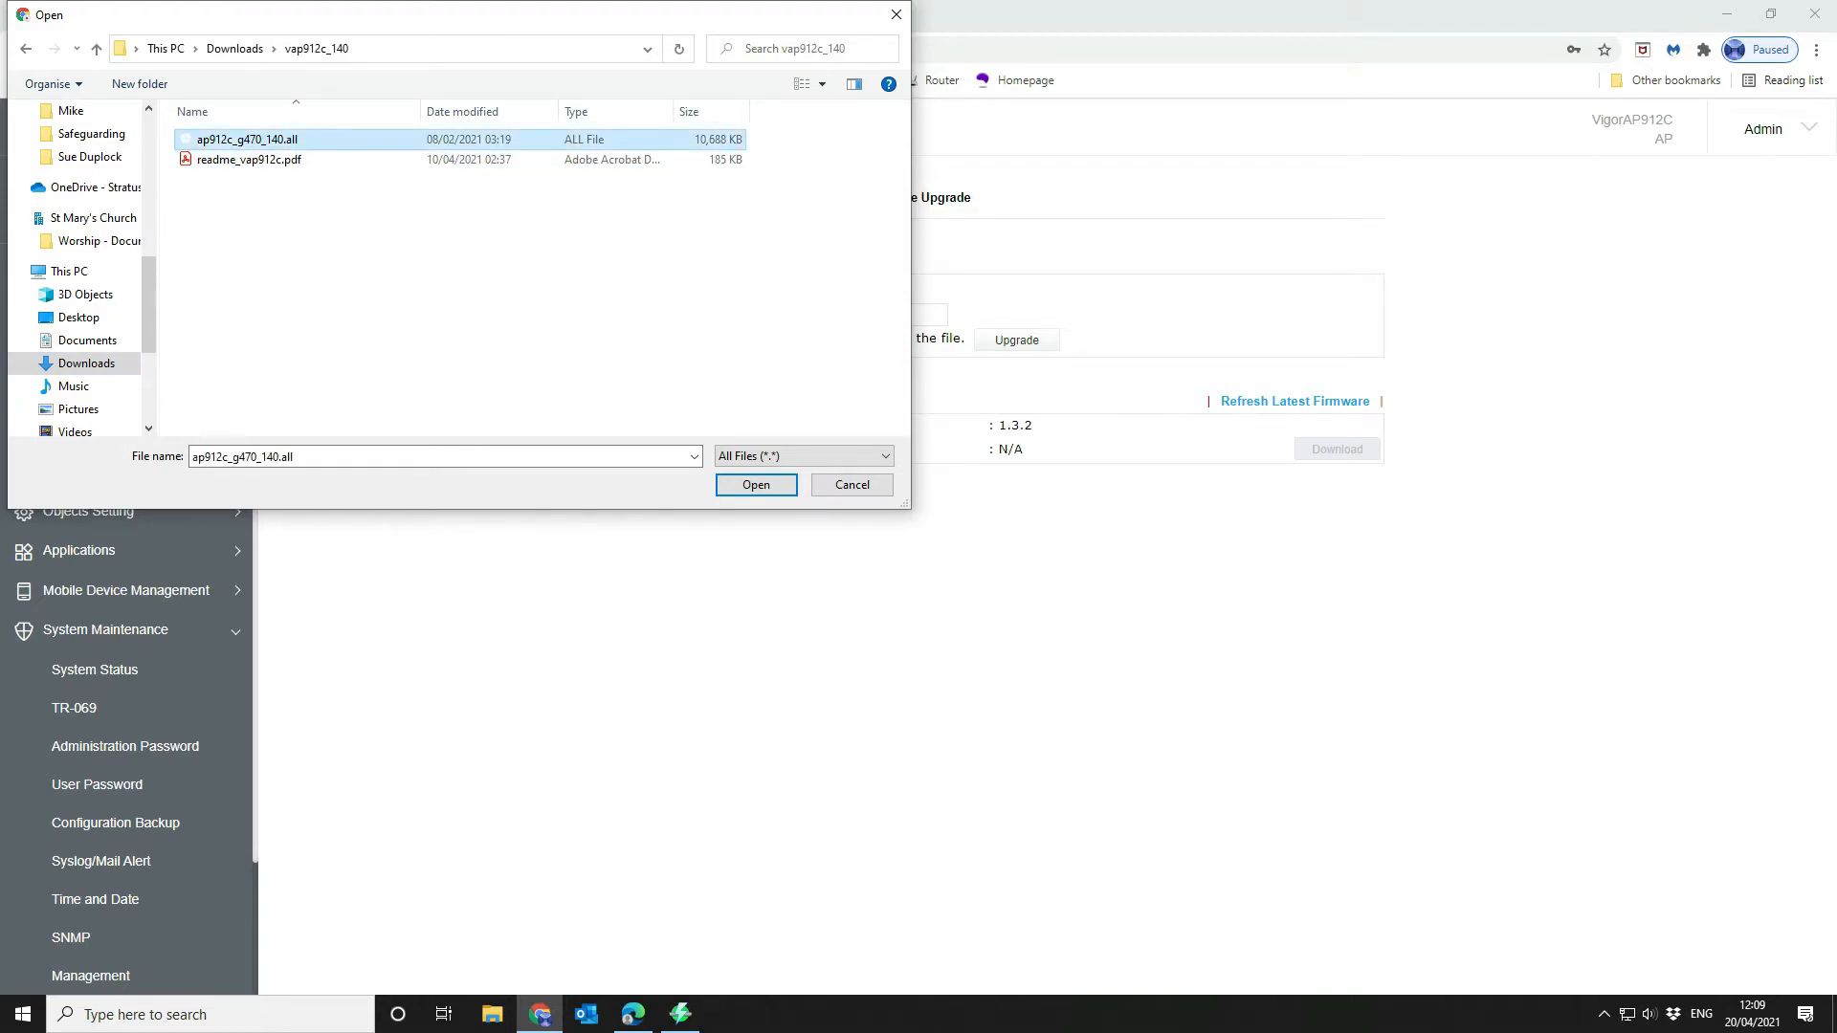
pyautogui.moveTo(247, 138)
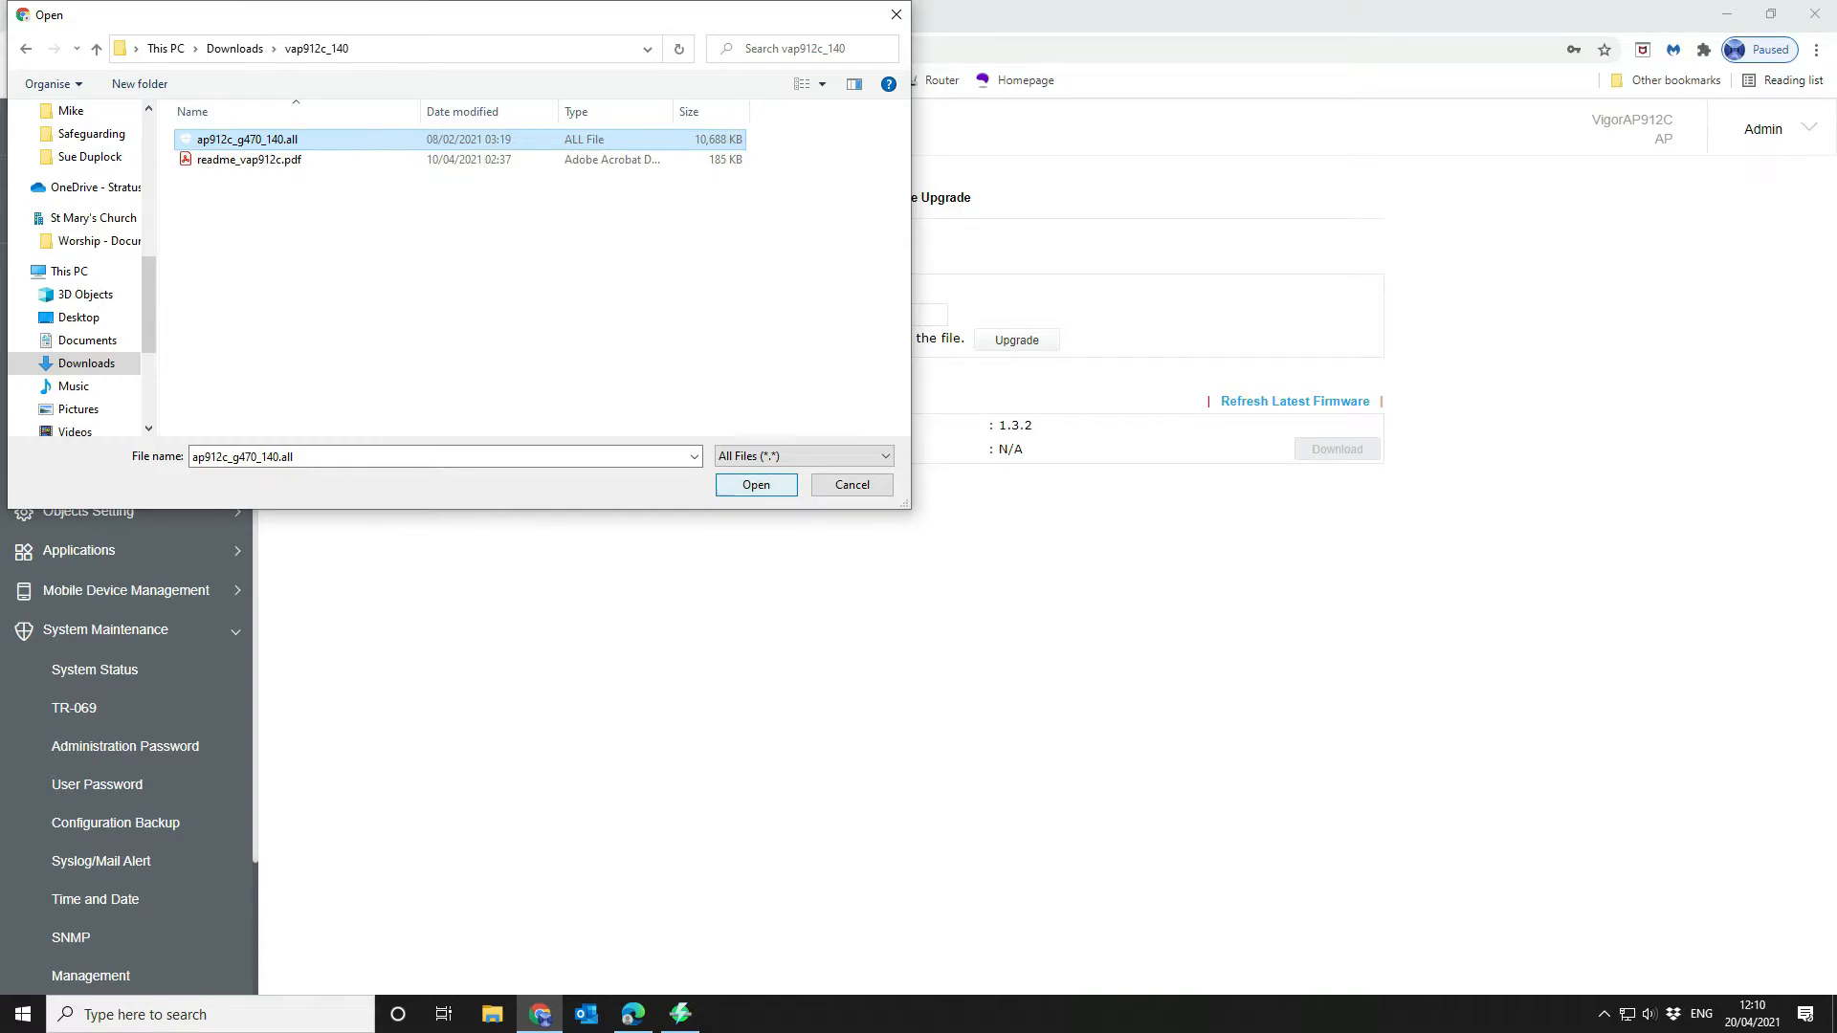
pyautogui.click(756, 484)
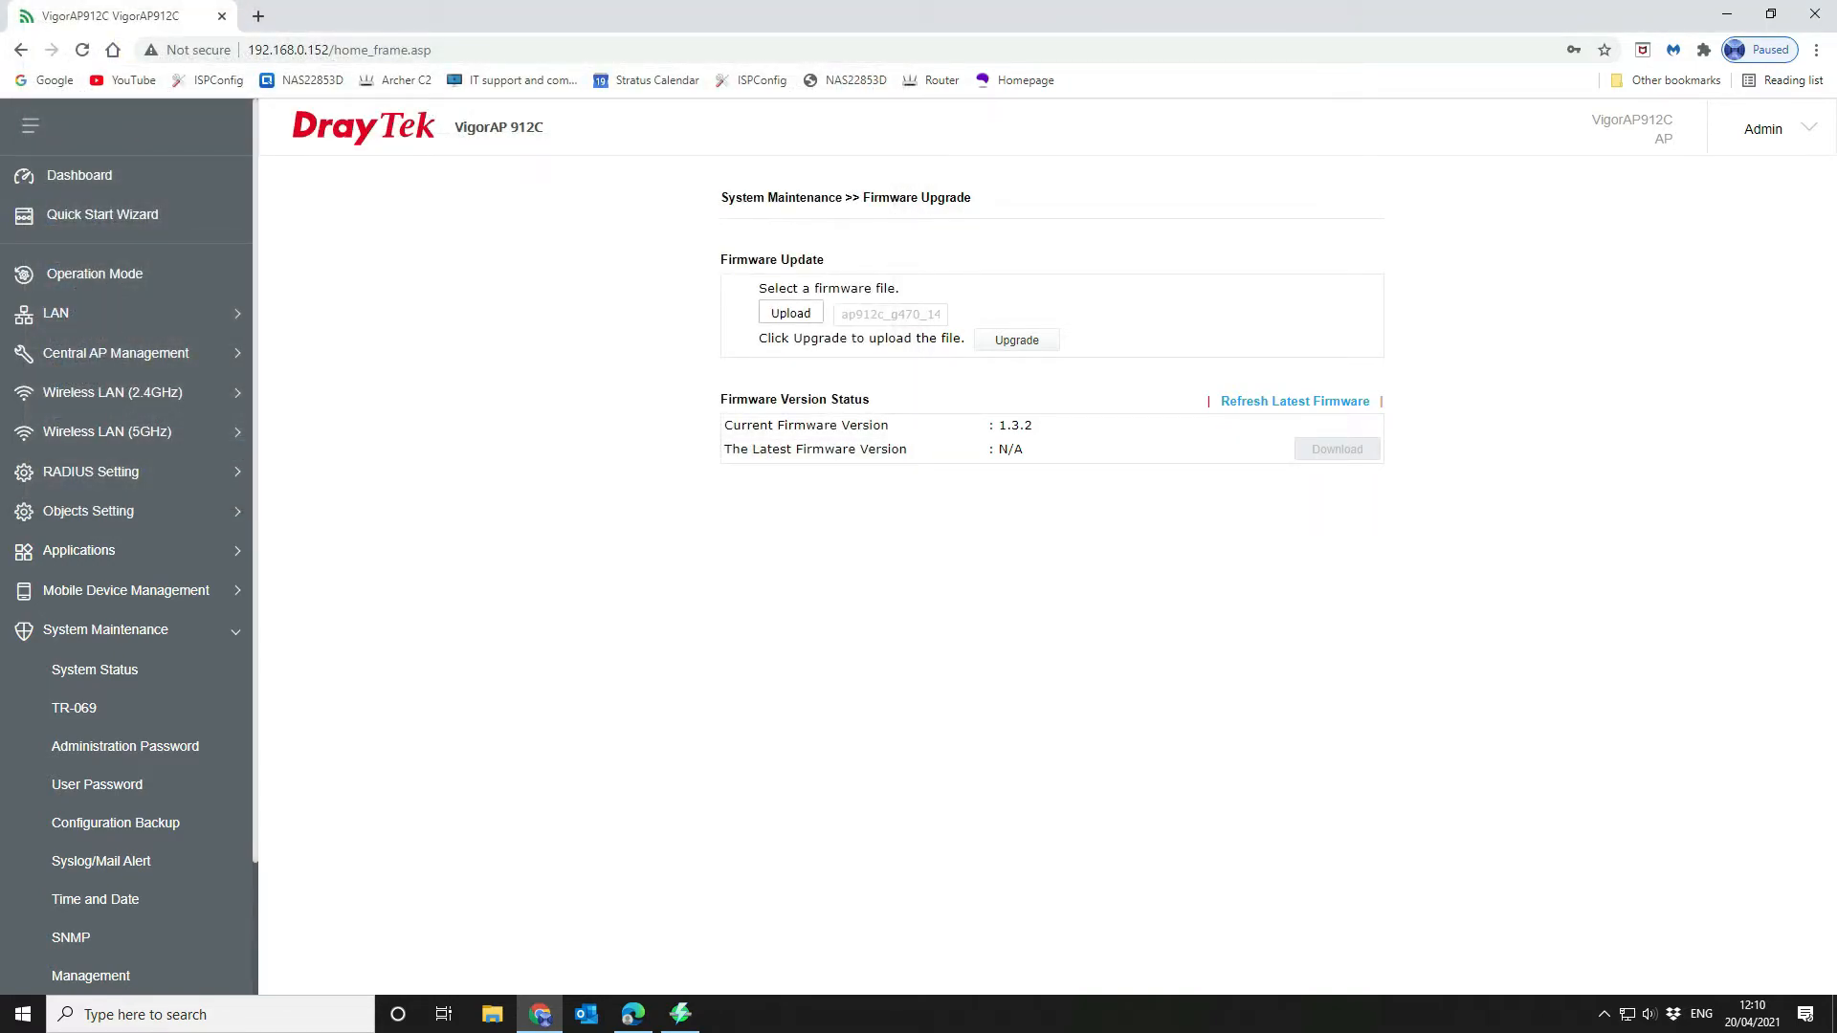
pyautogui.click(1017, 340)
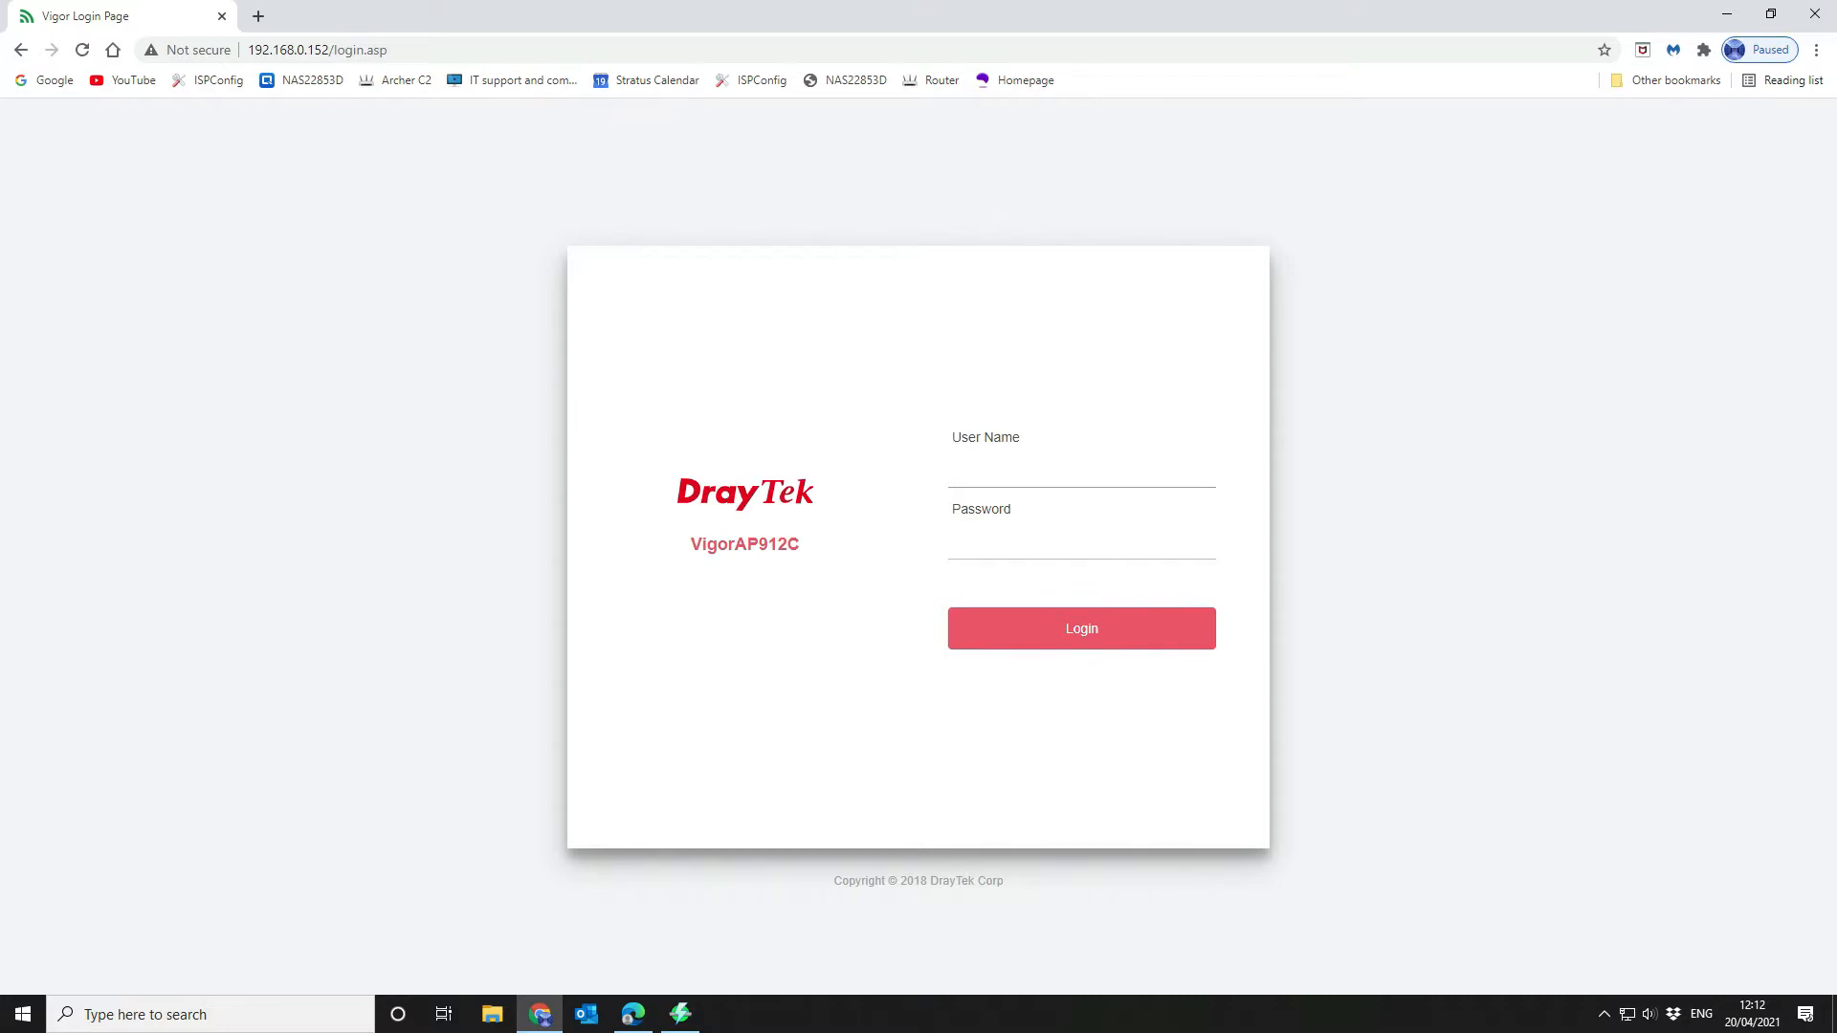
# Log back in as admin, acknowledge the upgrade success, and expand Wireless LAN (2.4GHz)
pyautogui.write('admin')
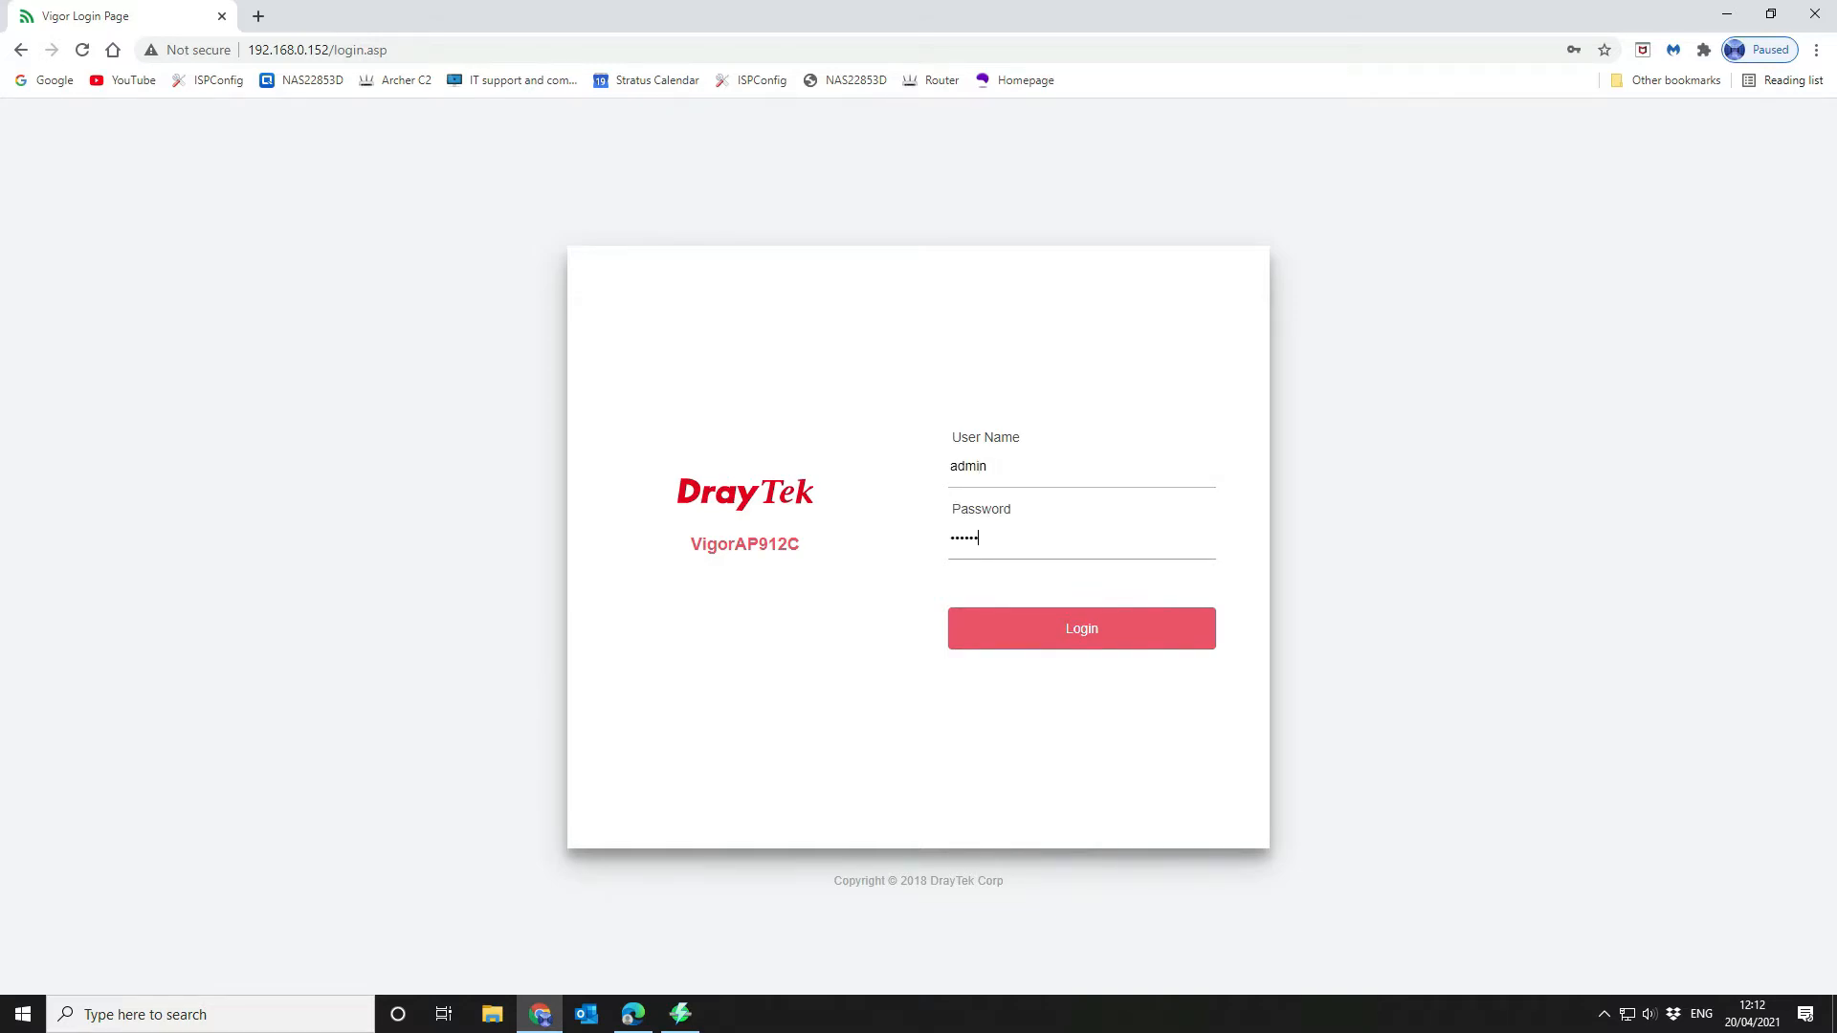
pyautogui.click(1081, 629)
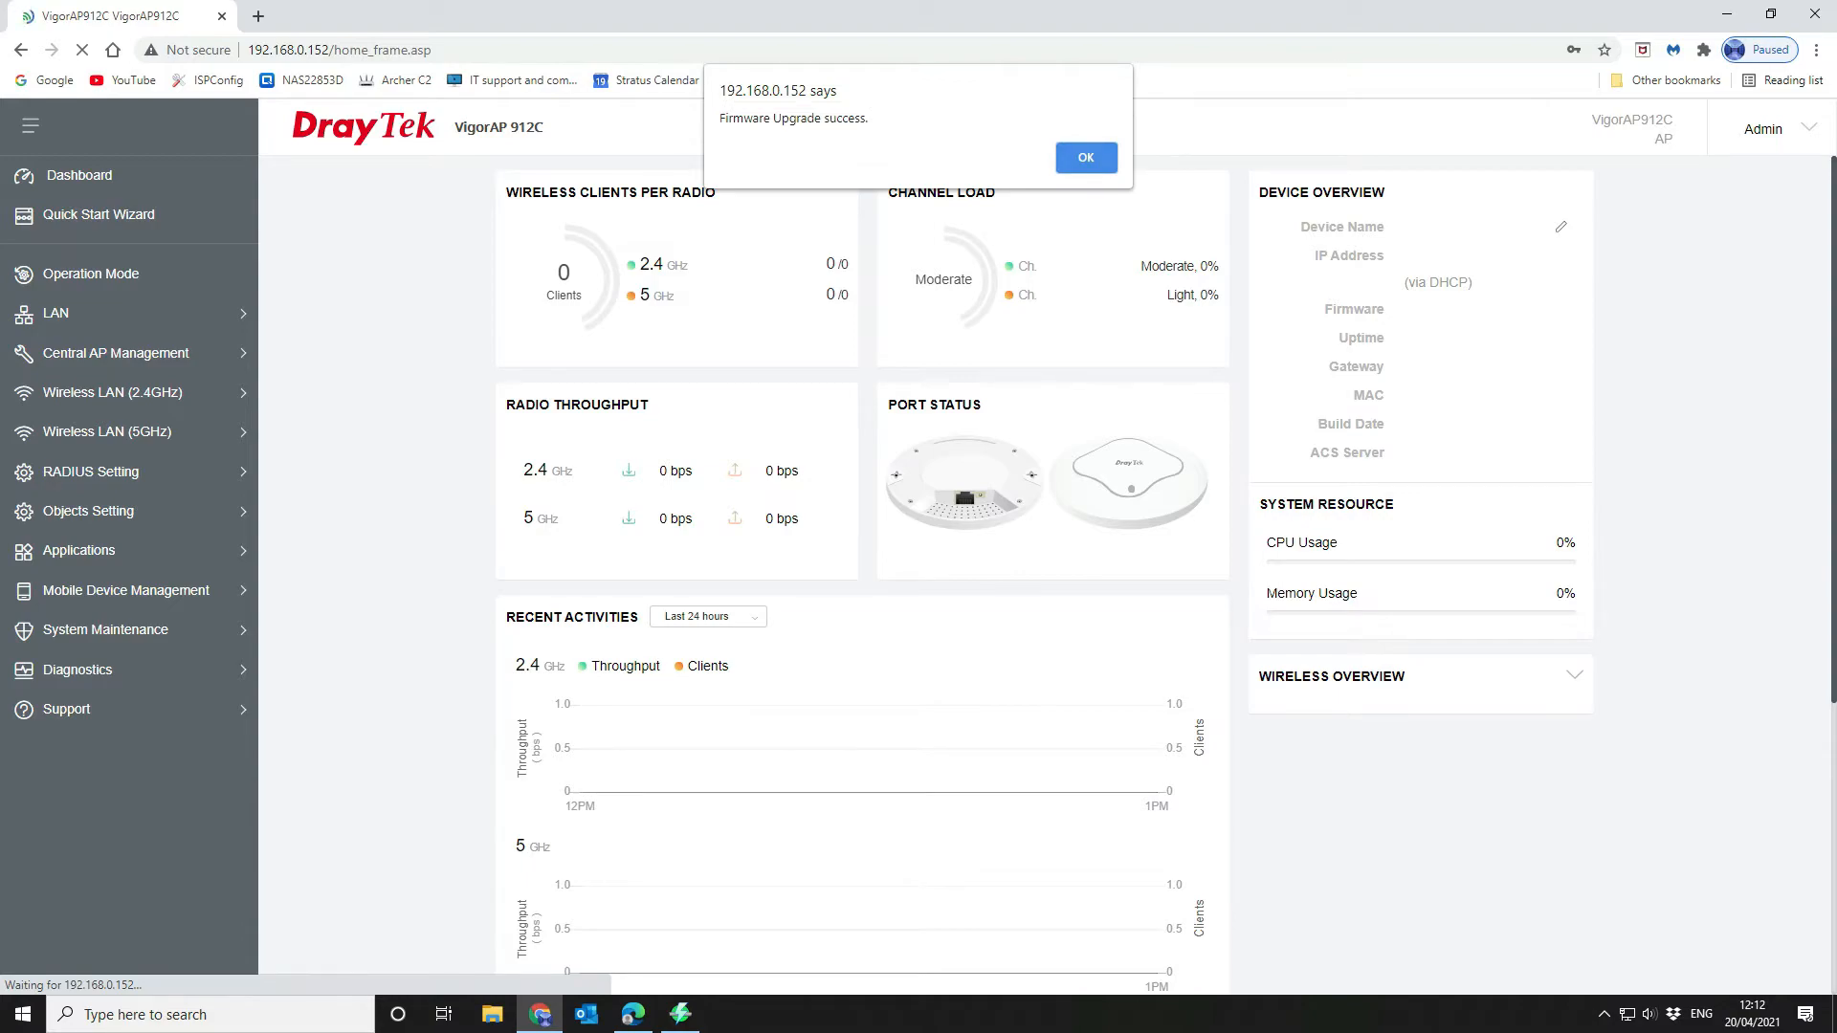
pyautogui.click(1085, 157)
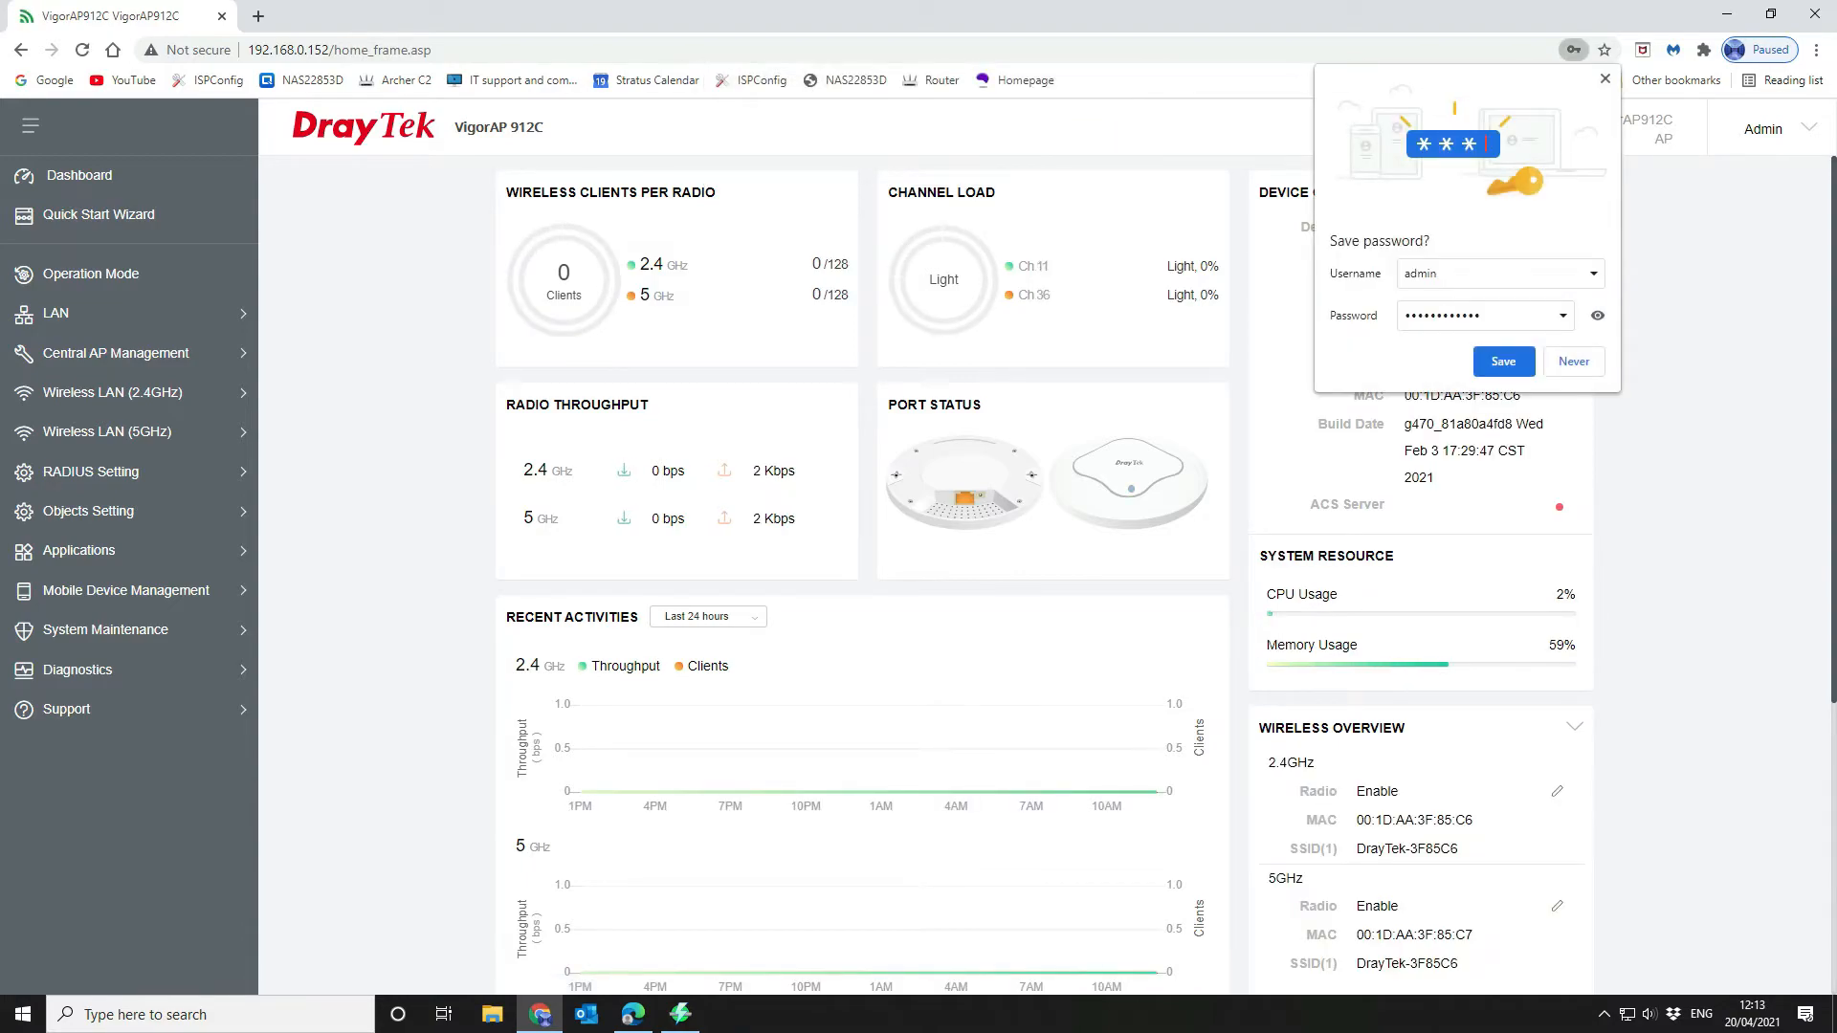
pyautogui.click(1574, 362)
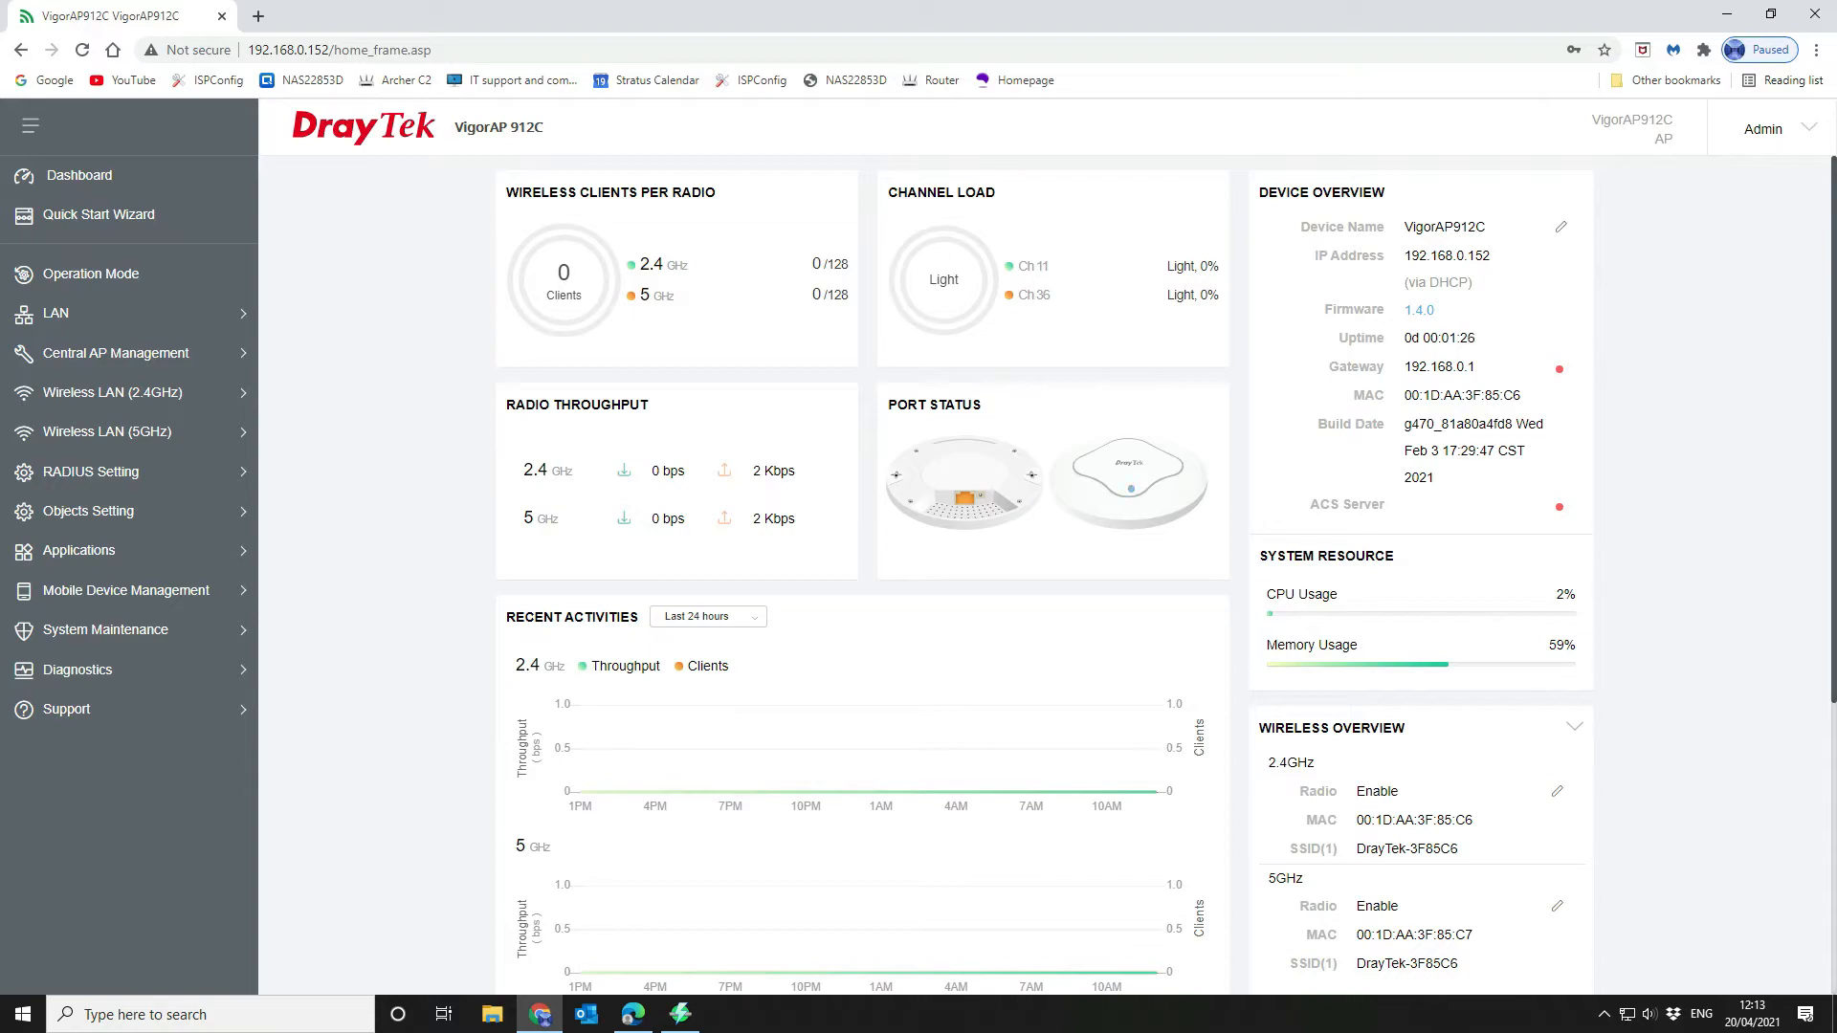
pyautogui.moveTo(91, 472)
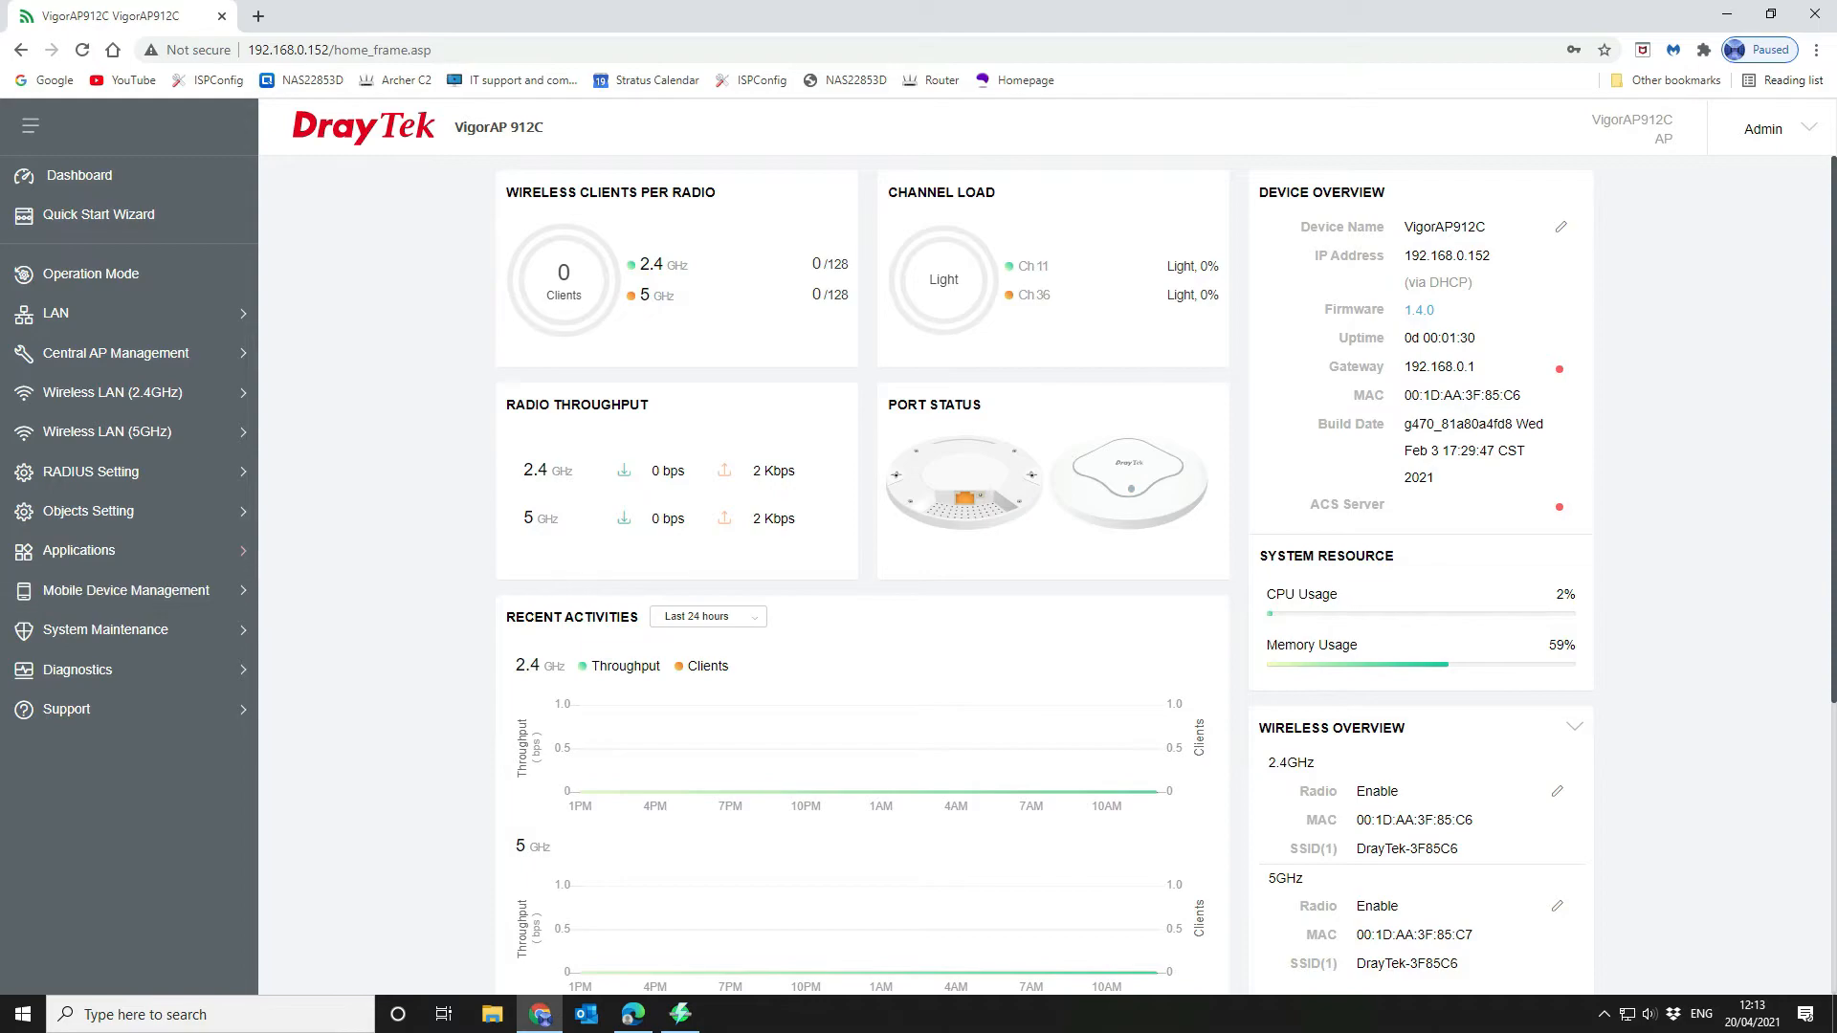
pyautogui.scroll(-3)
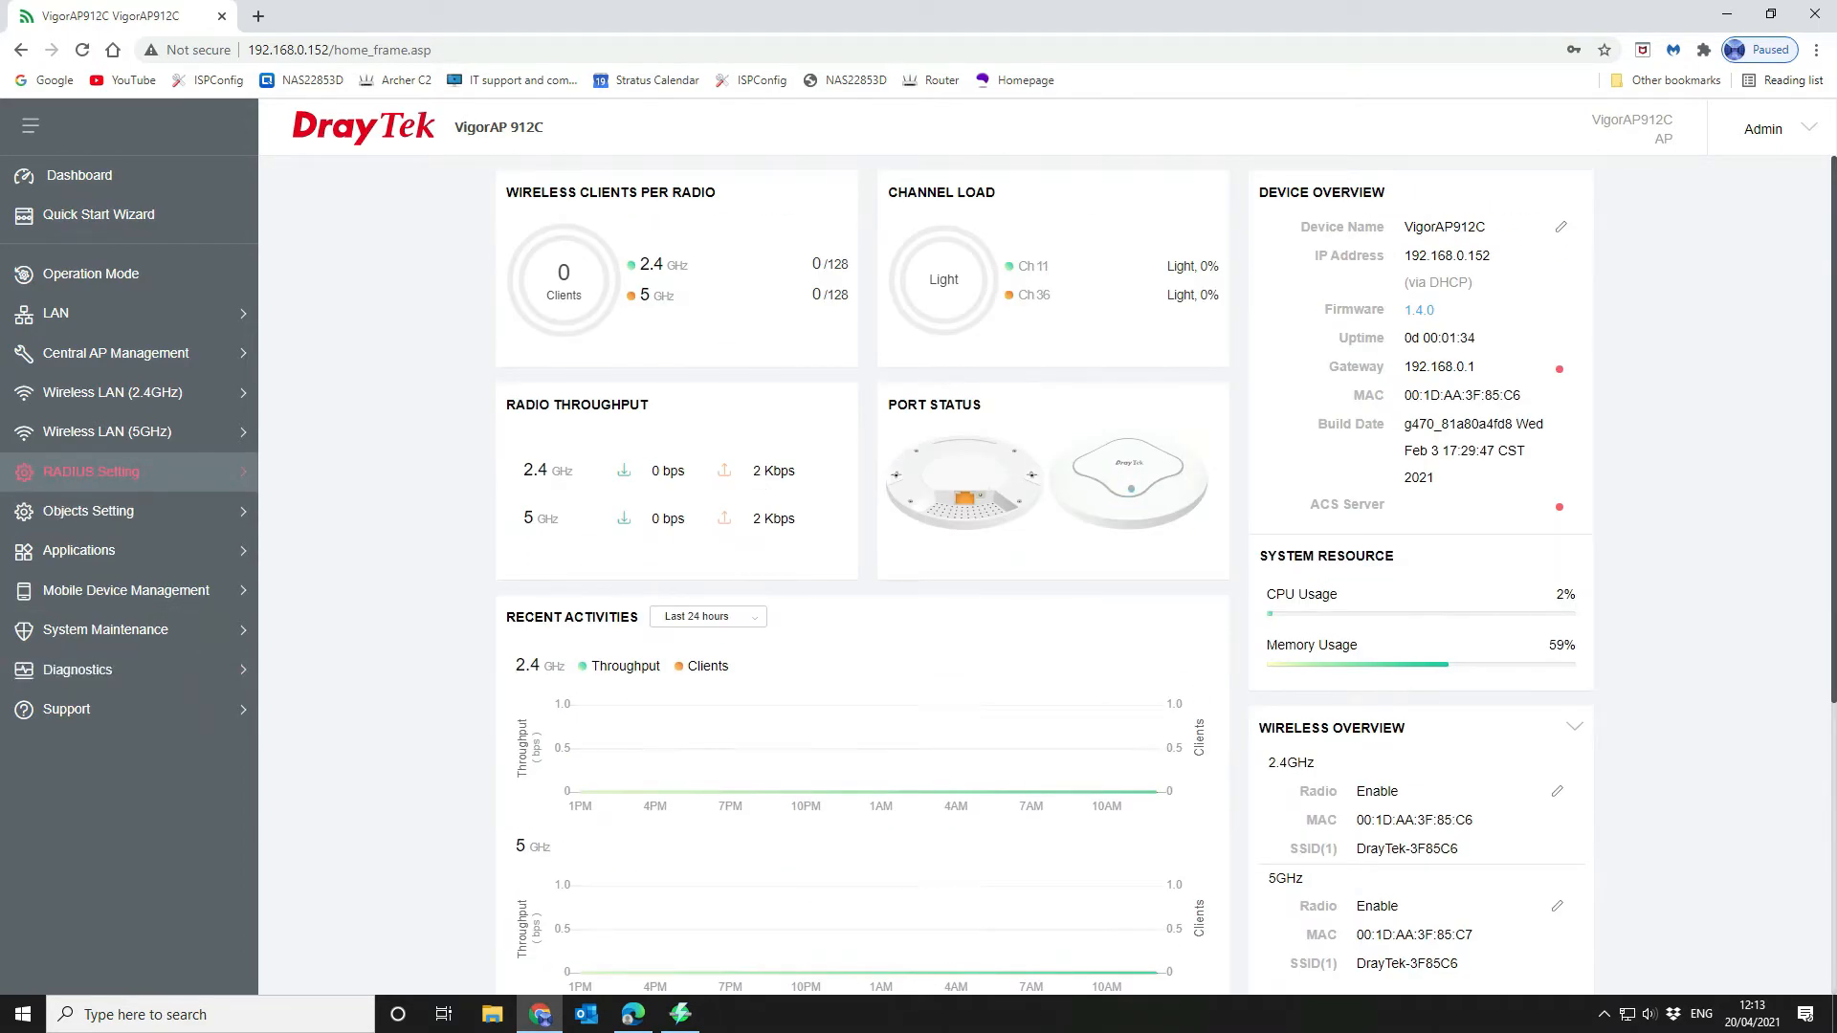
pyautogui.click(112, 393)
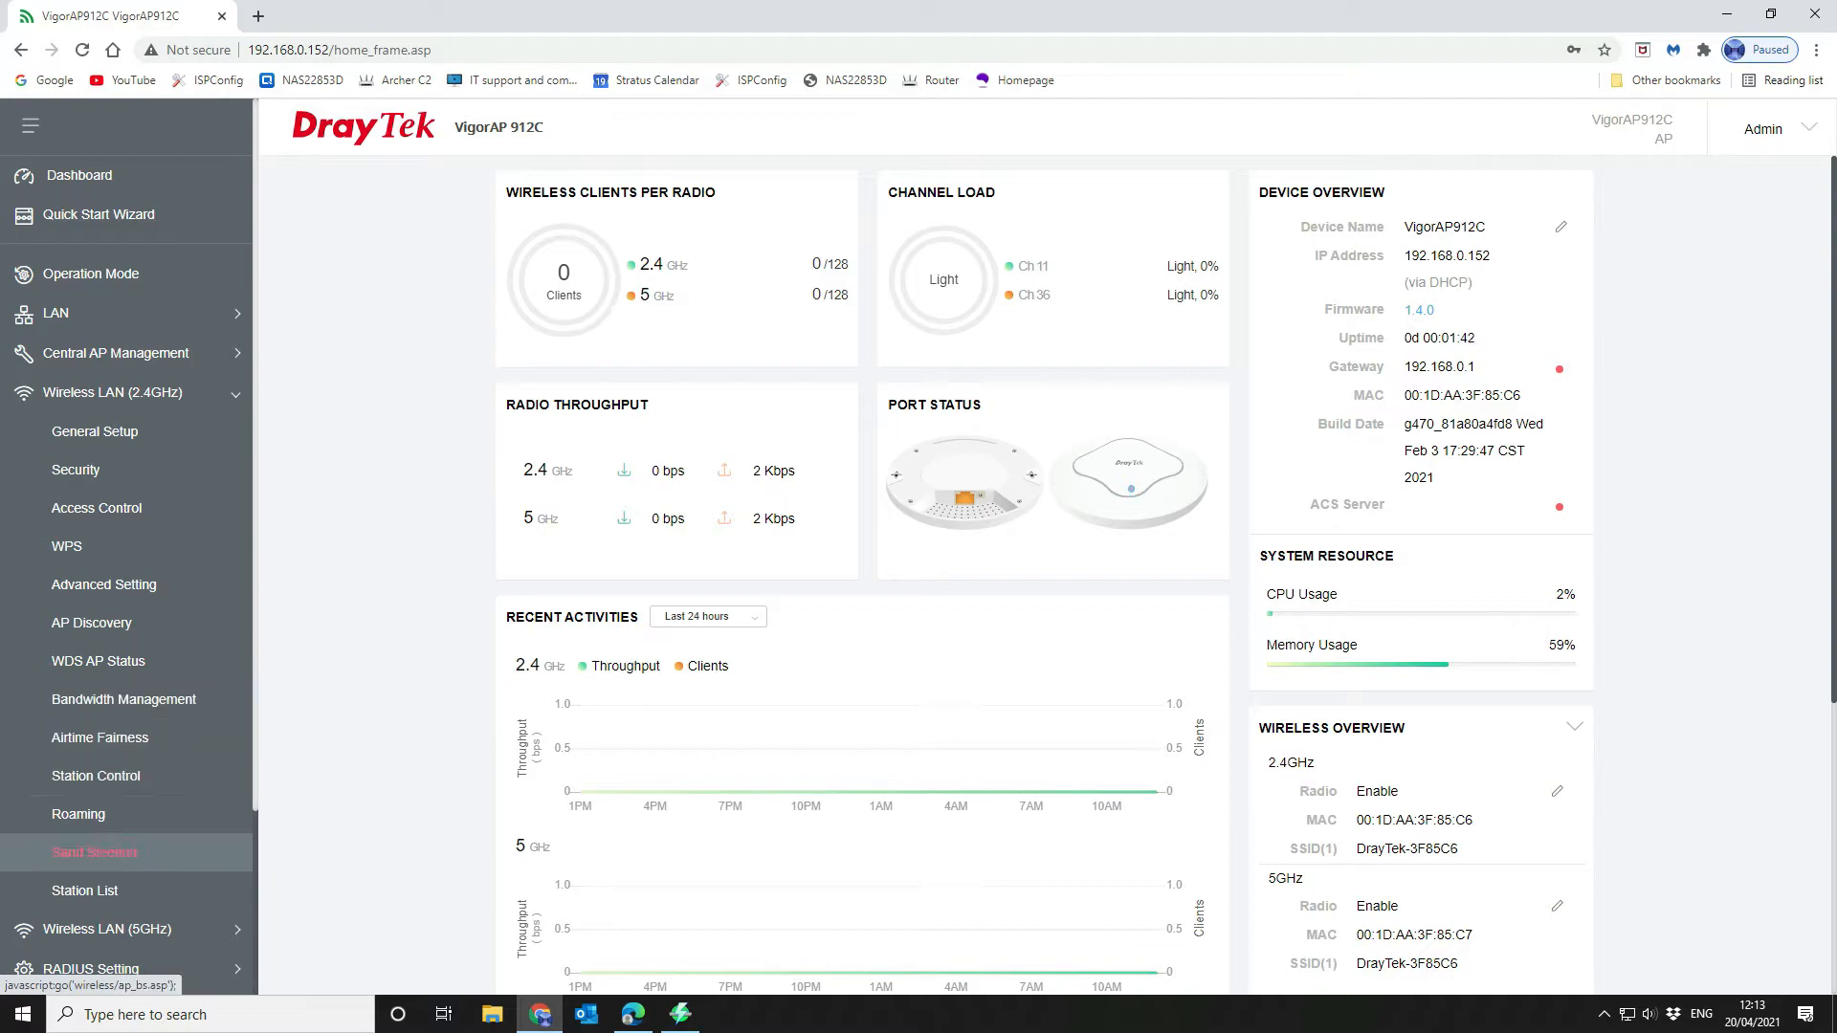
# Turn on 2.4GHz band steering and save it with the default thresholds
pyautogui.click(93, 852)
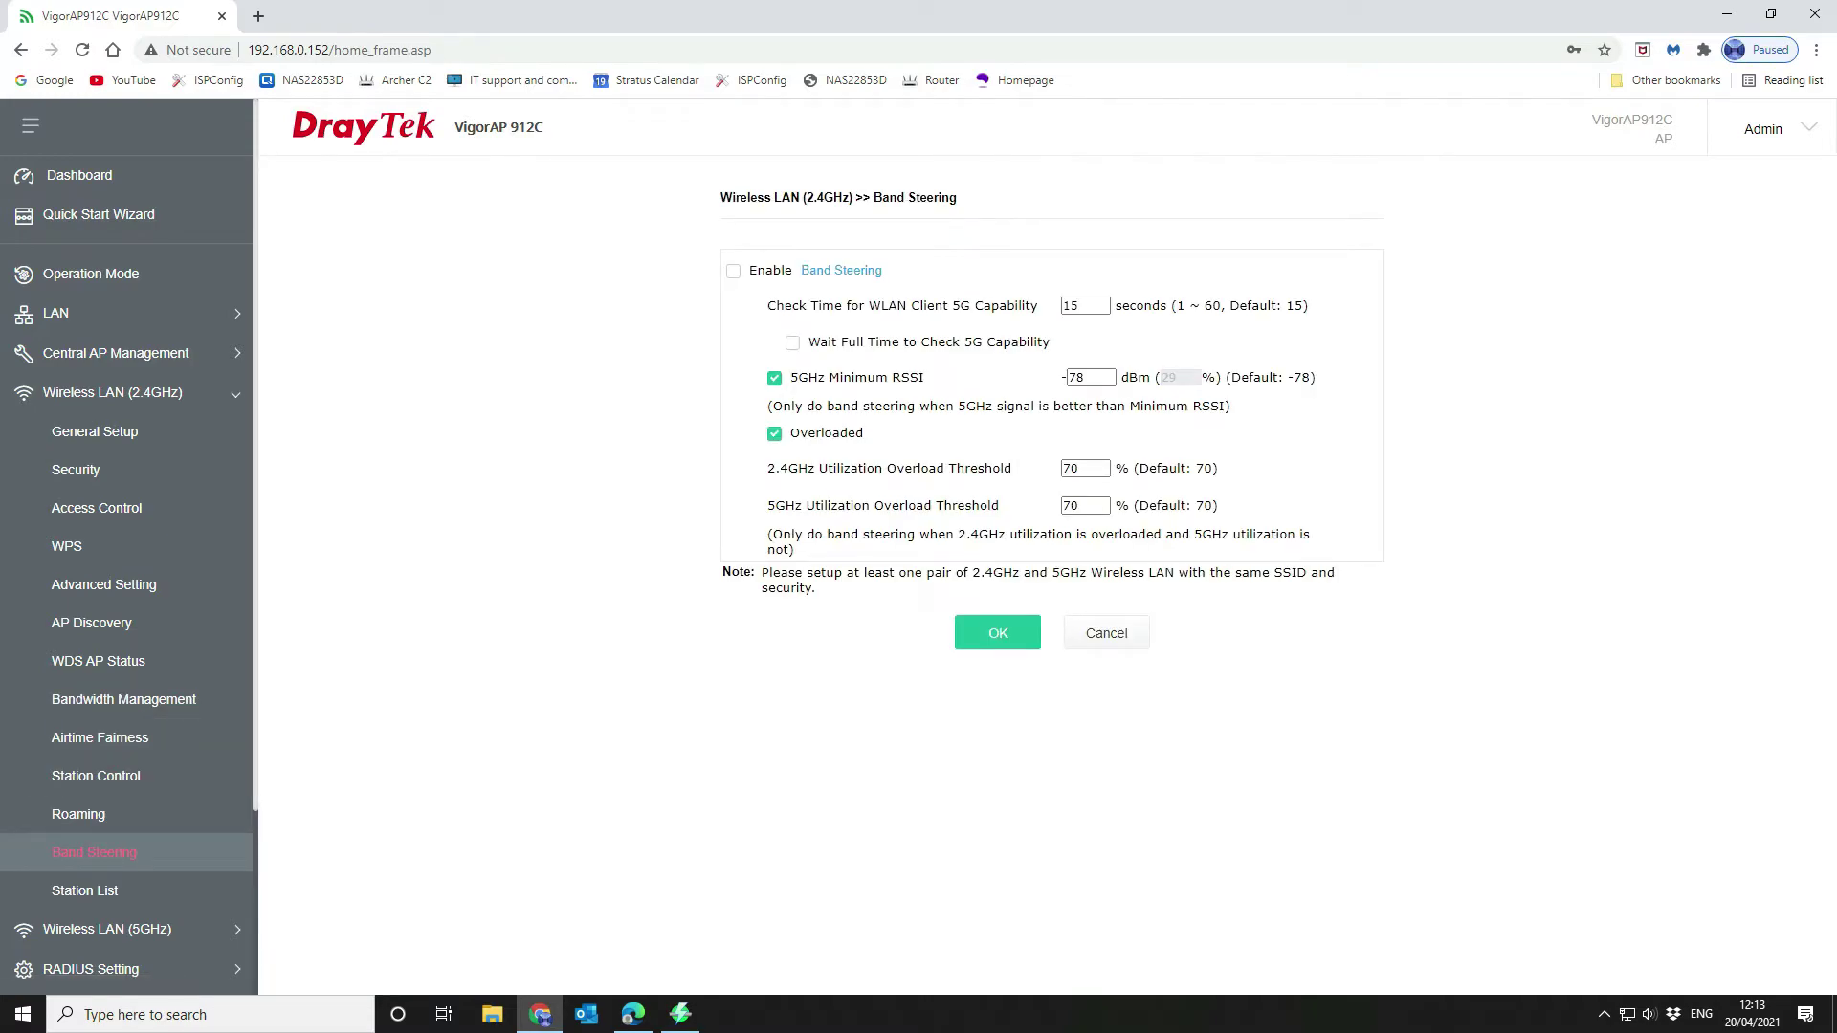
pyautogui.click(733, 271)
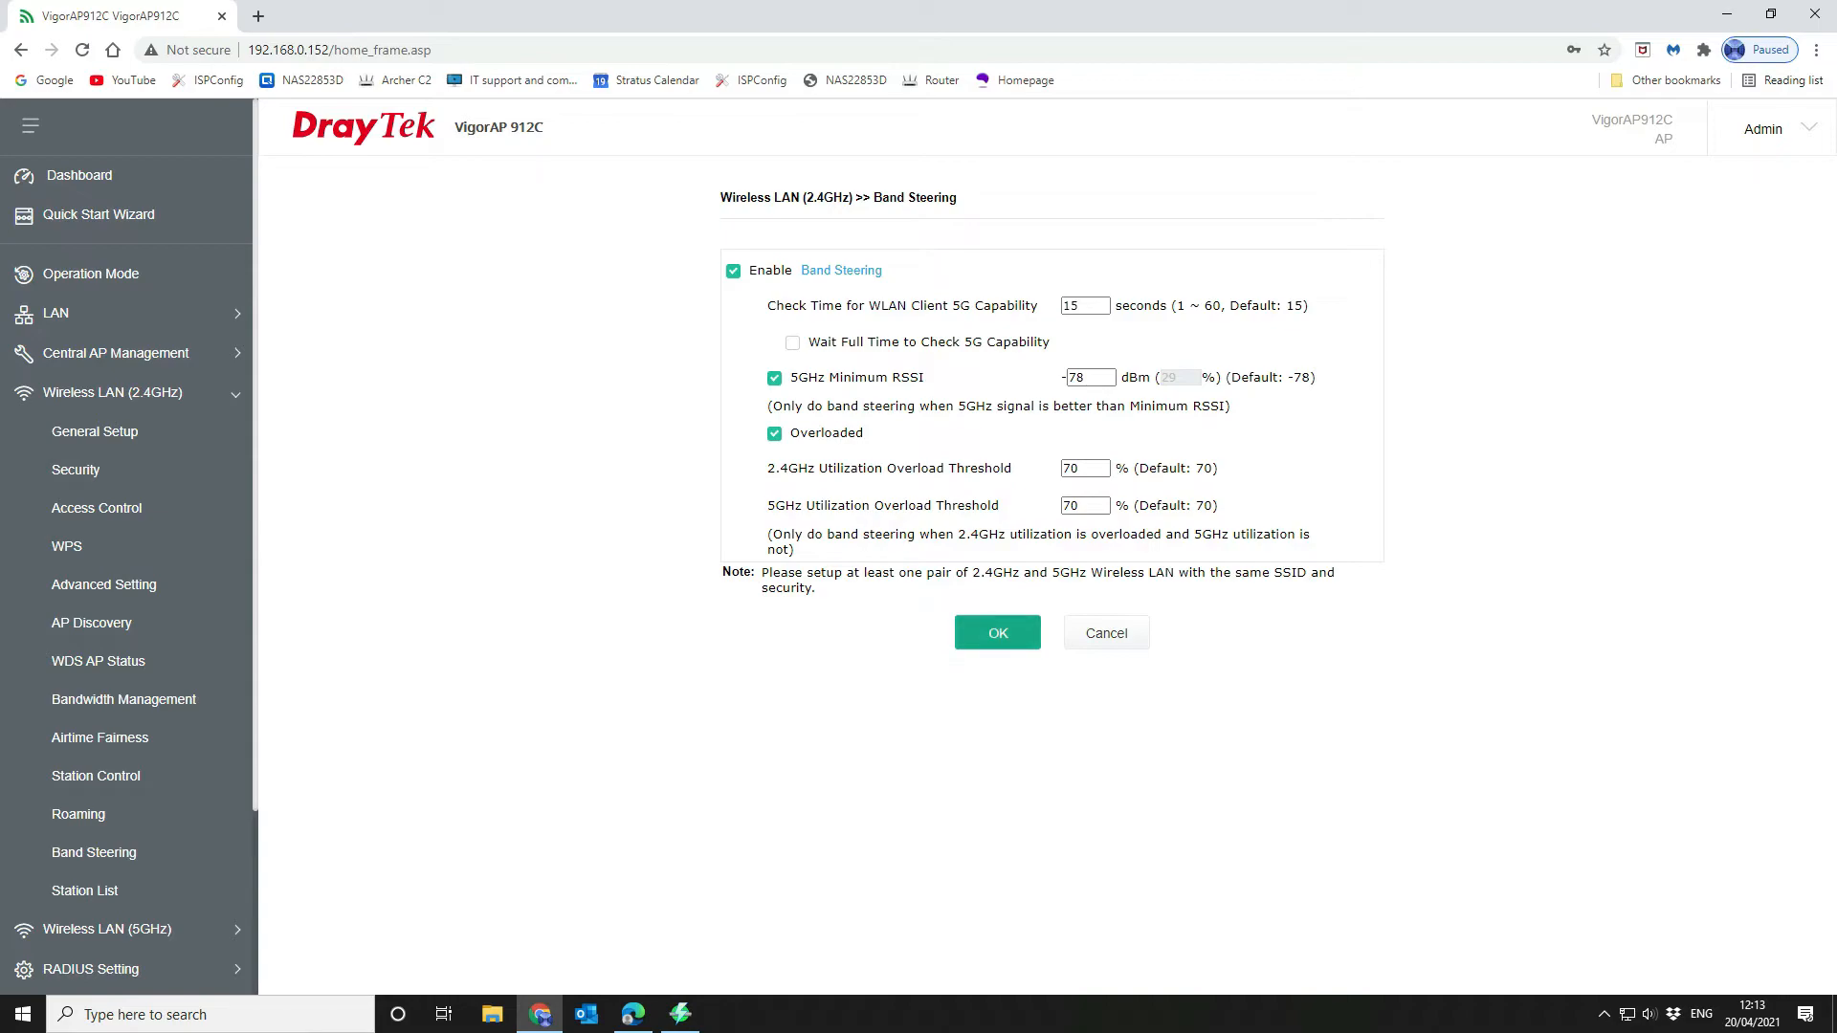
pyautogui.click(997, 633)
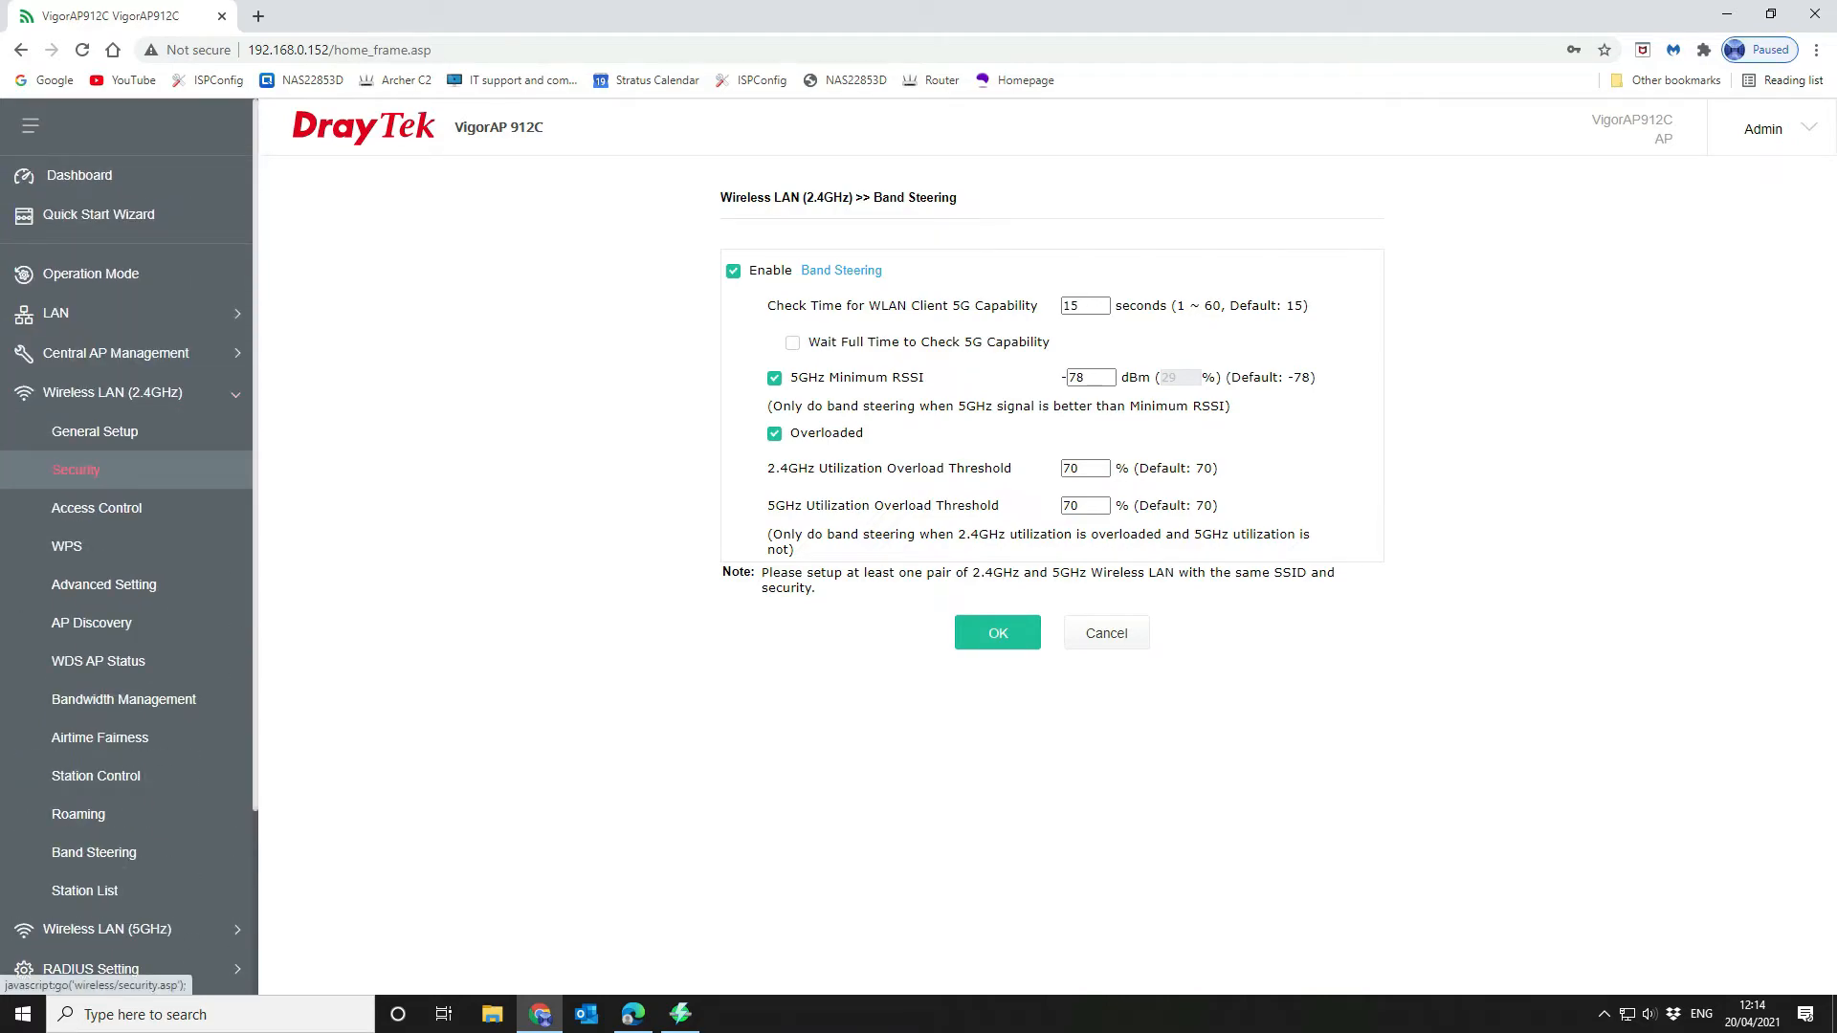
# Apply WPA3/WPA2 Personal security to the 2.4GHz SSID 1, accepting the connection warning
pyautogui.click(76, 470)
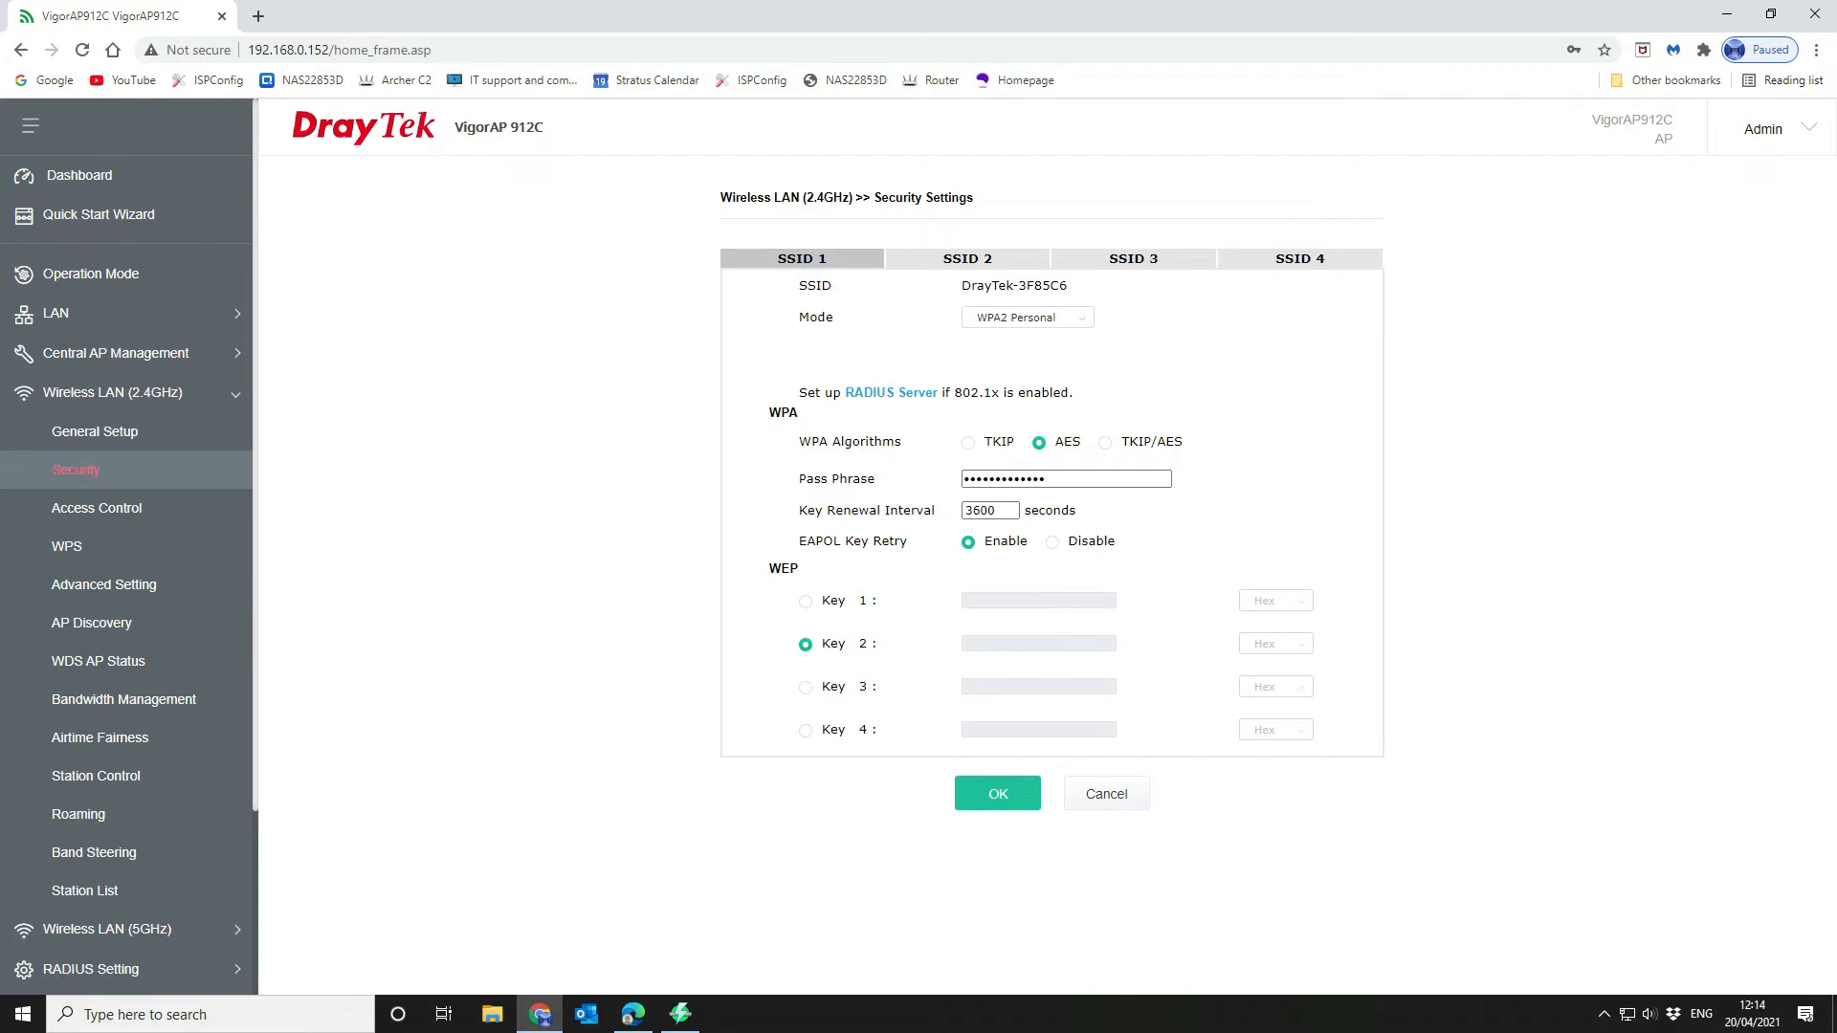
pyautogui.click(1027, 317)
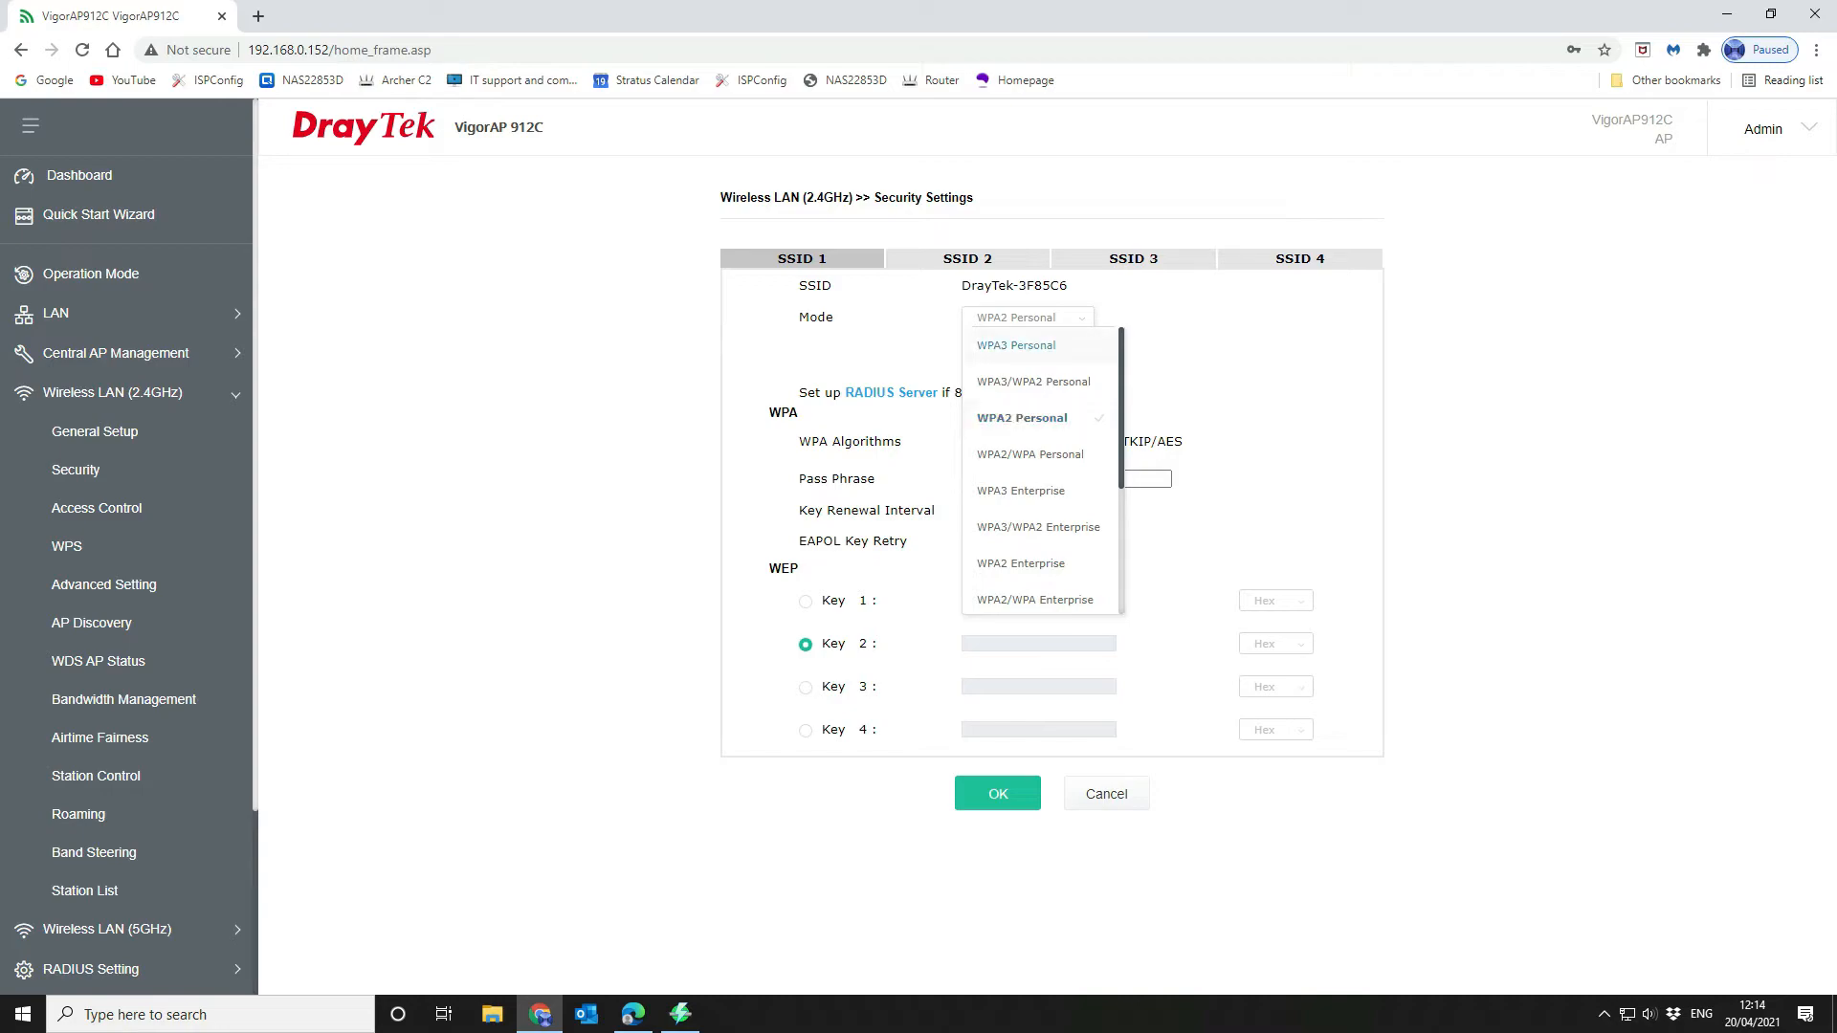
pyautogui.scroll(-3)
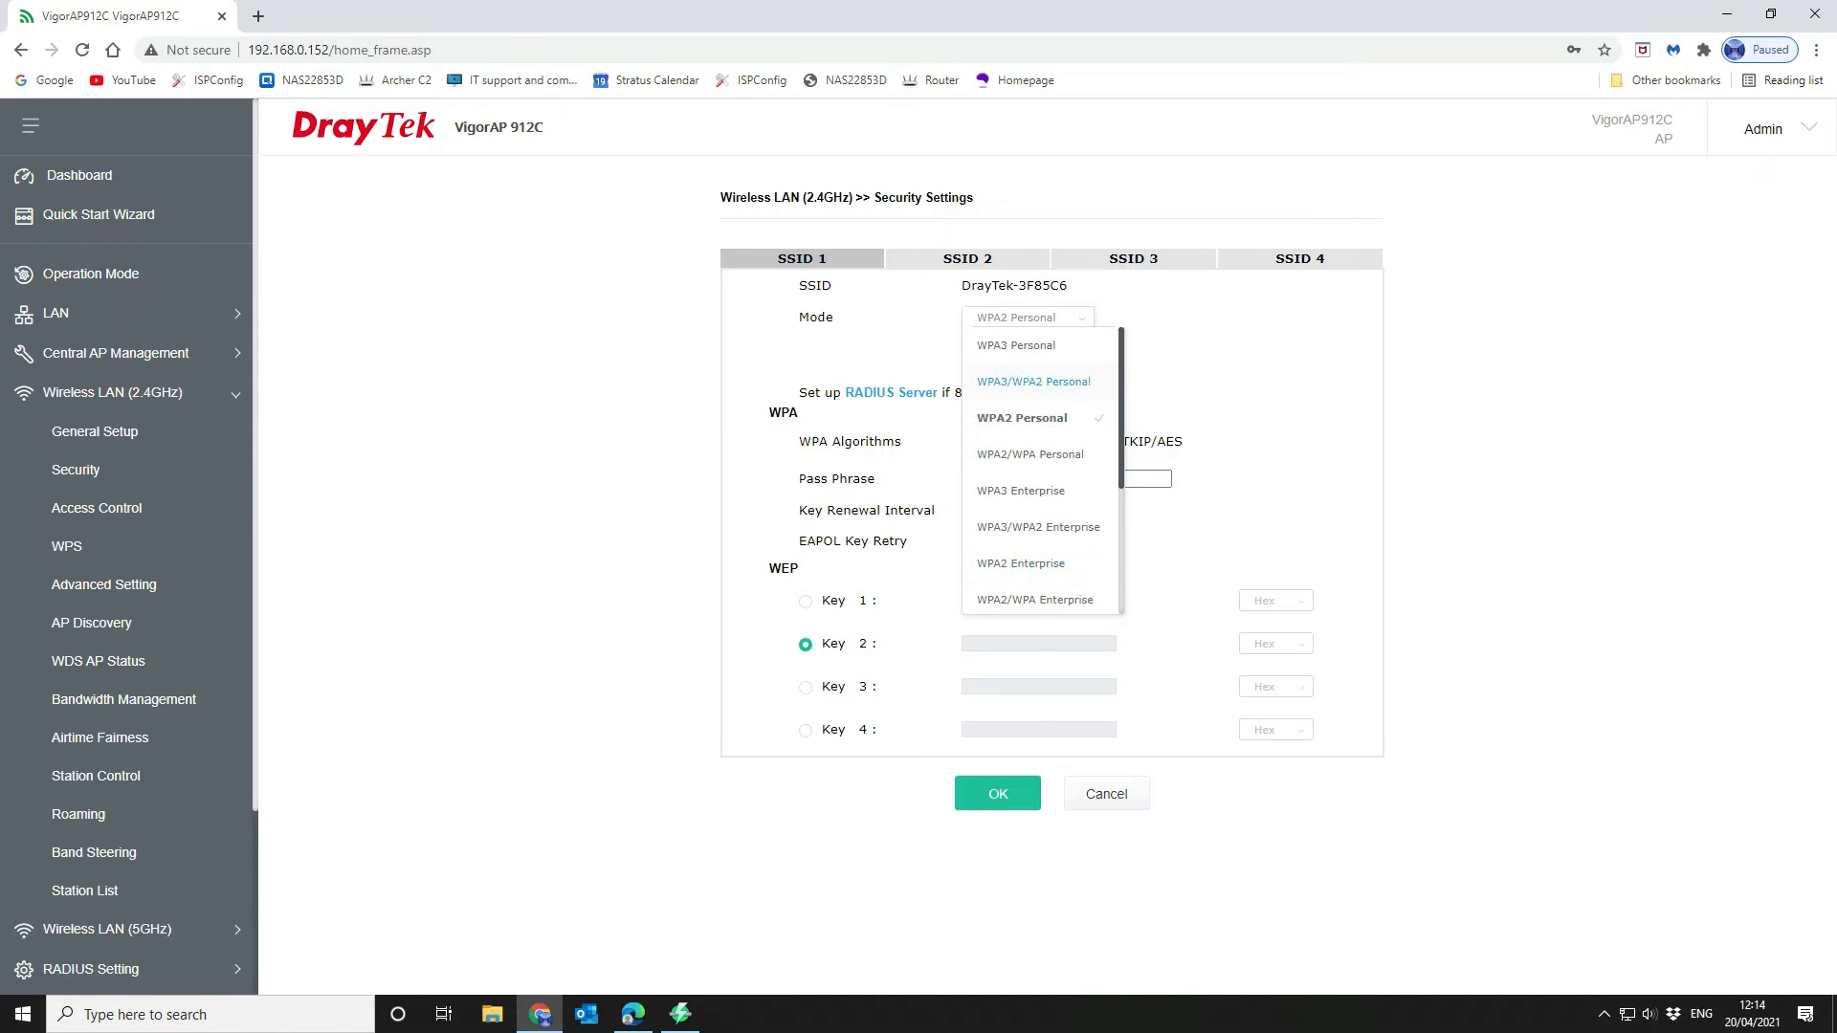
pyautogui.click(1032, 381)
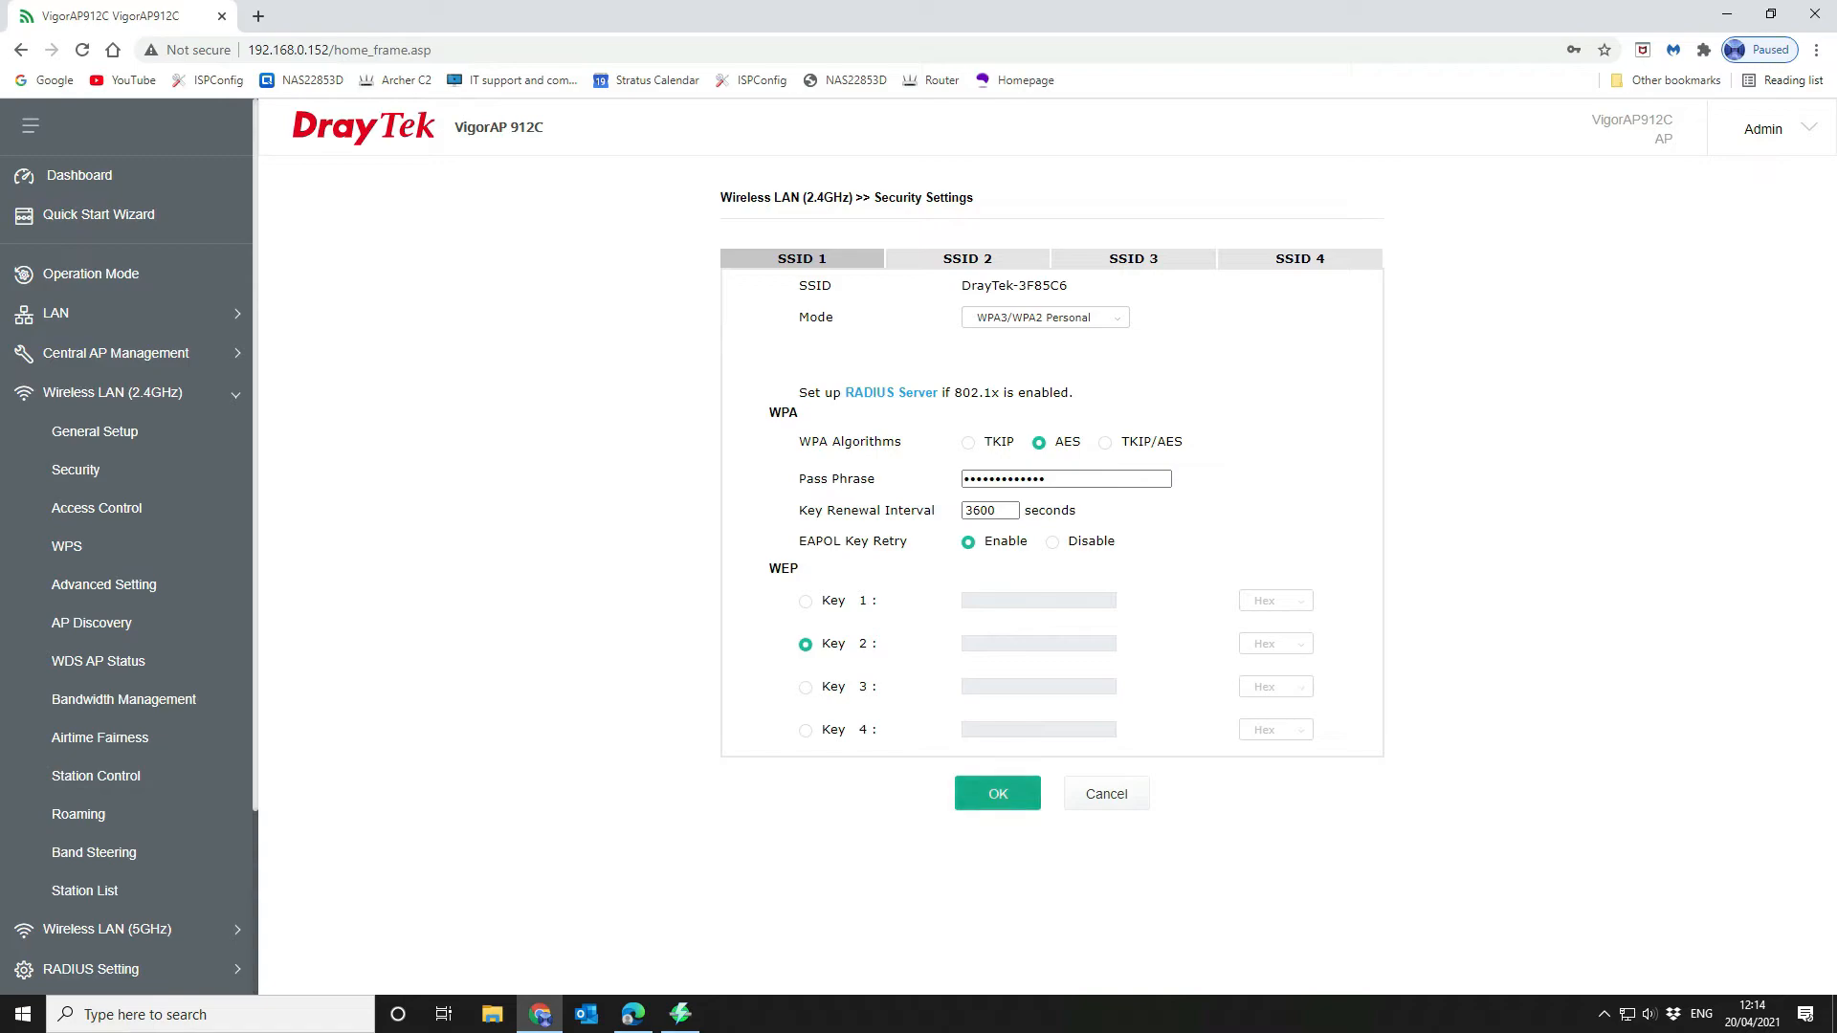
pyautogui.click(997, 793)
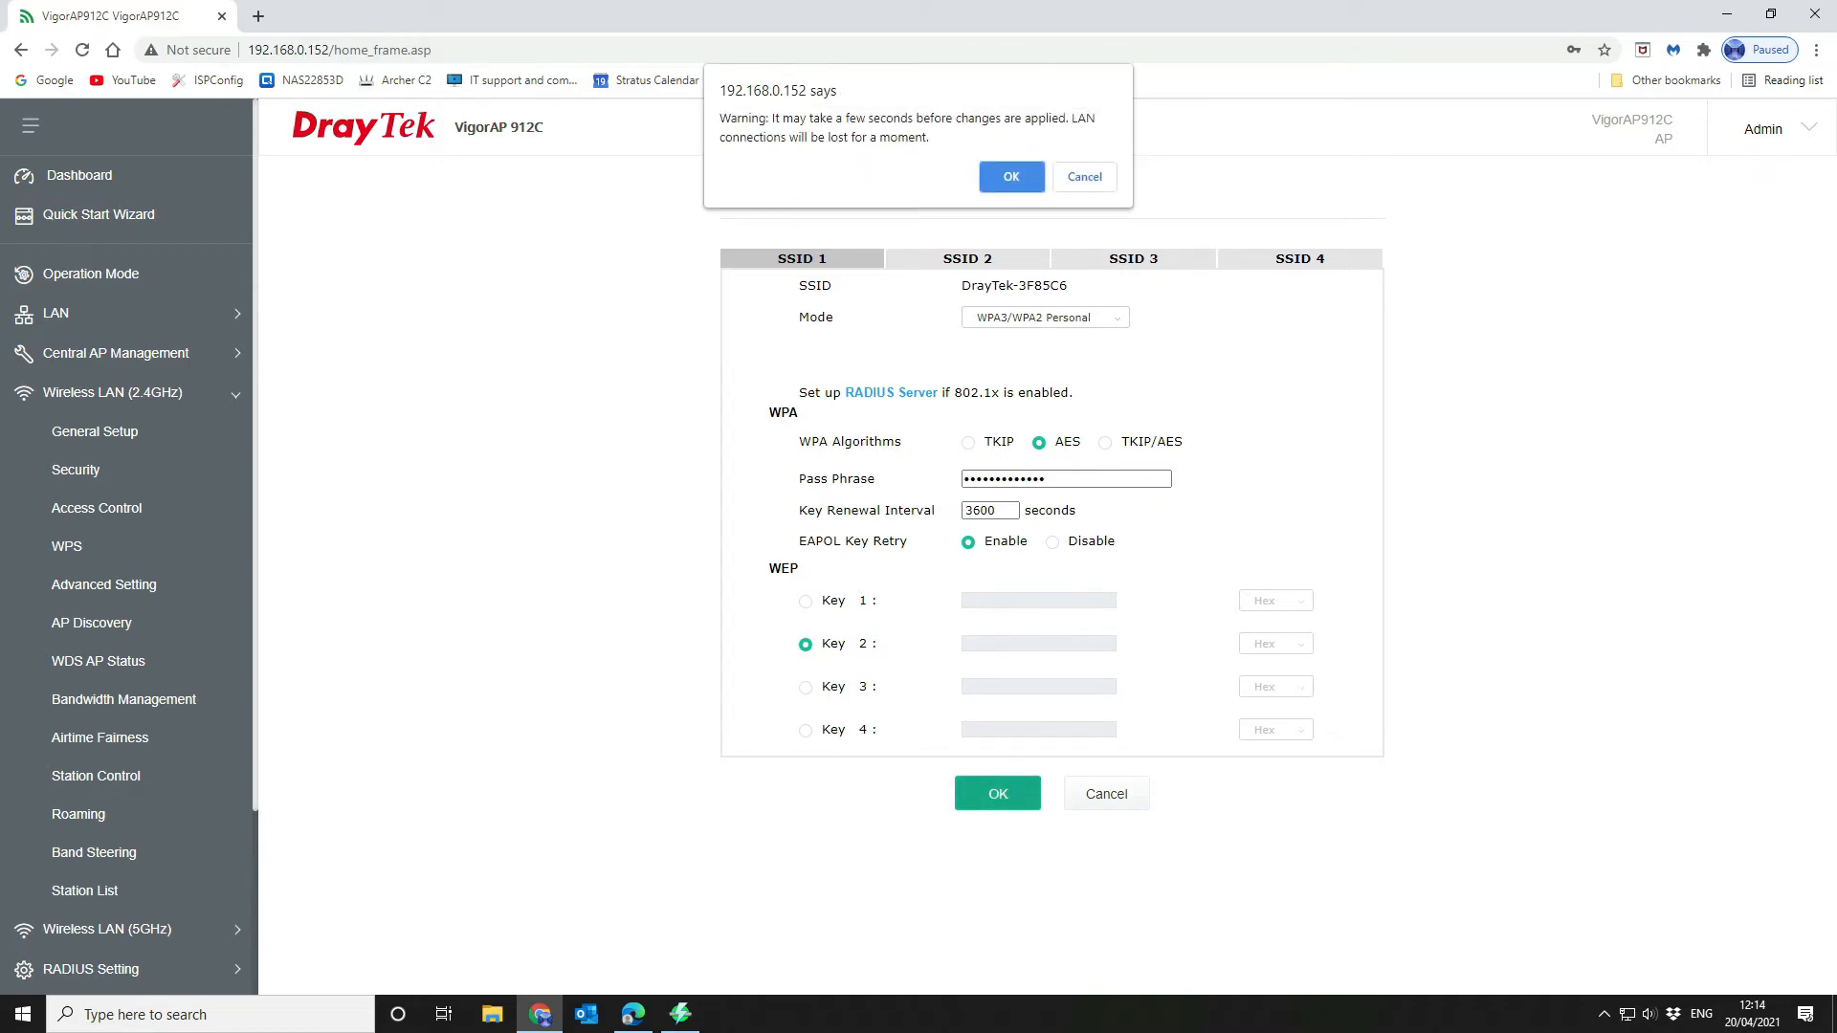
pyautogui.click(1011, 177)
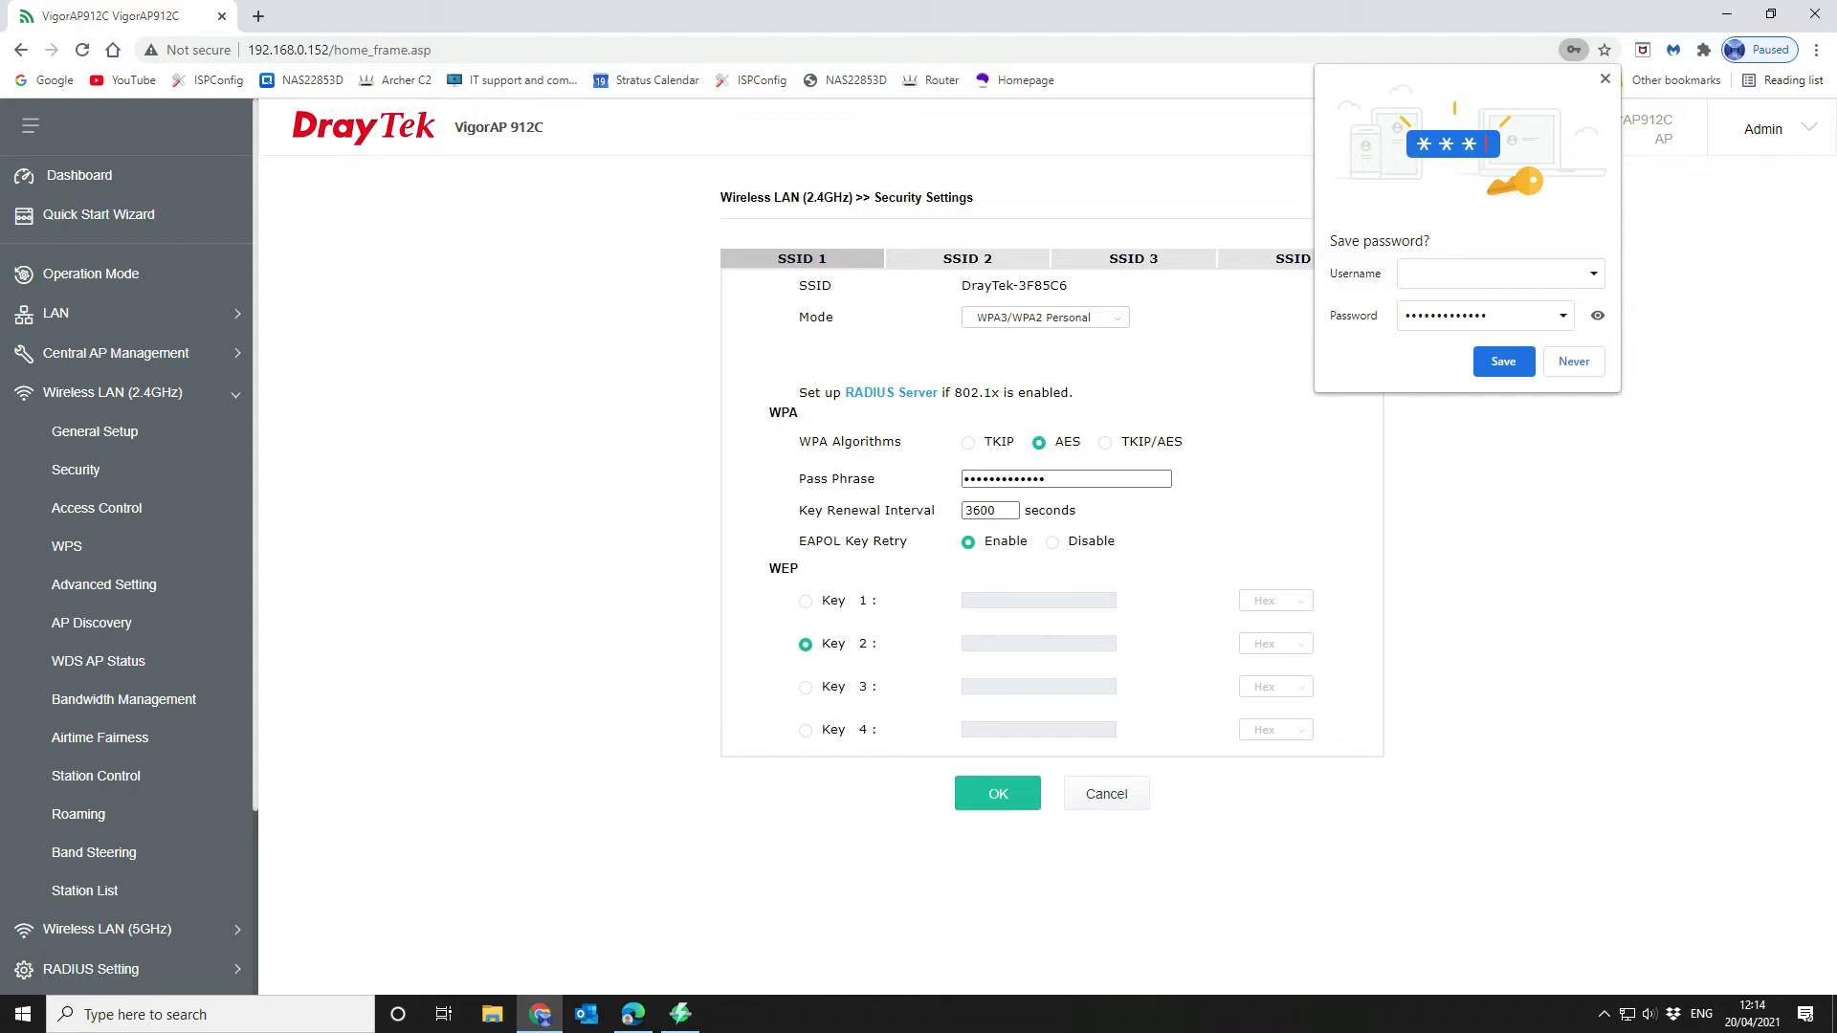
pyautogui.click(1574, 361)
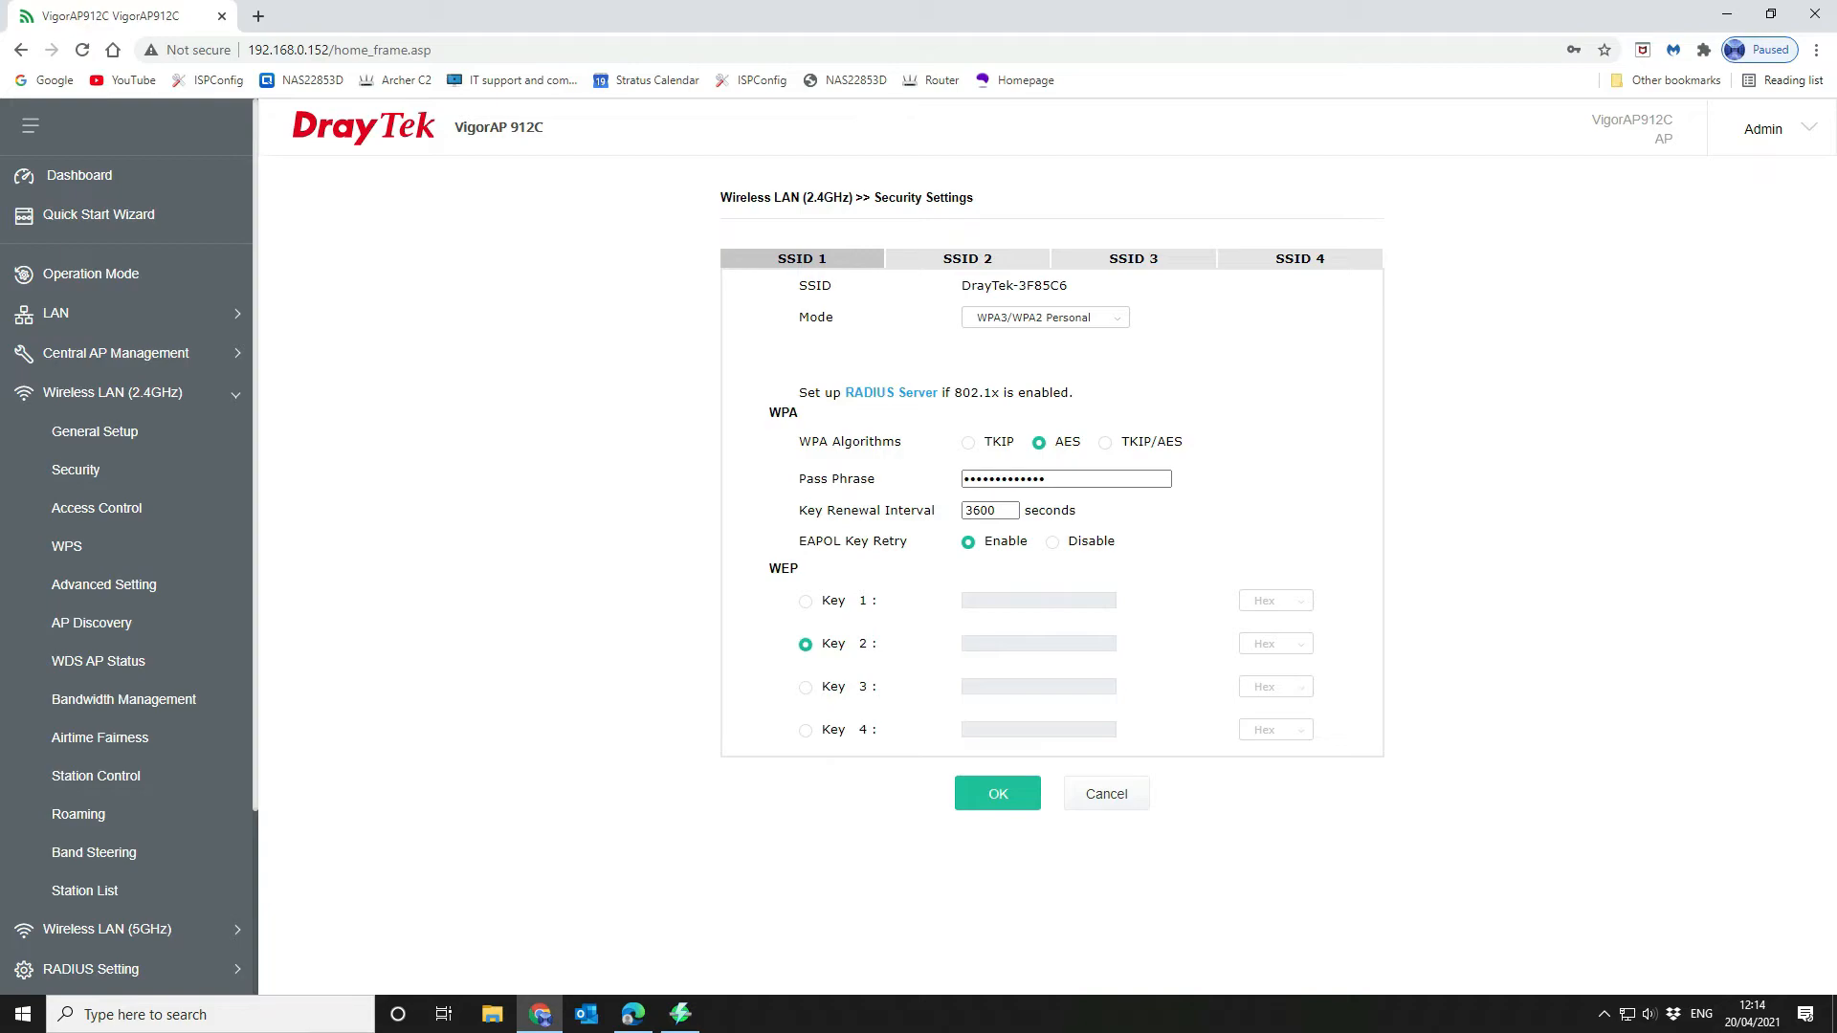
pyautogui.moveTo(103, 549)
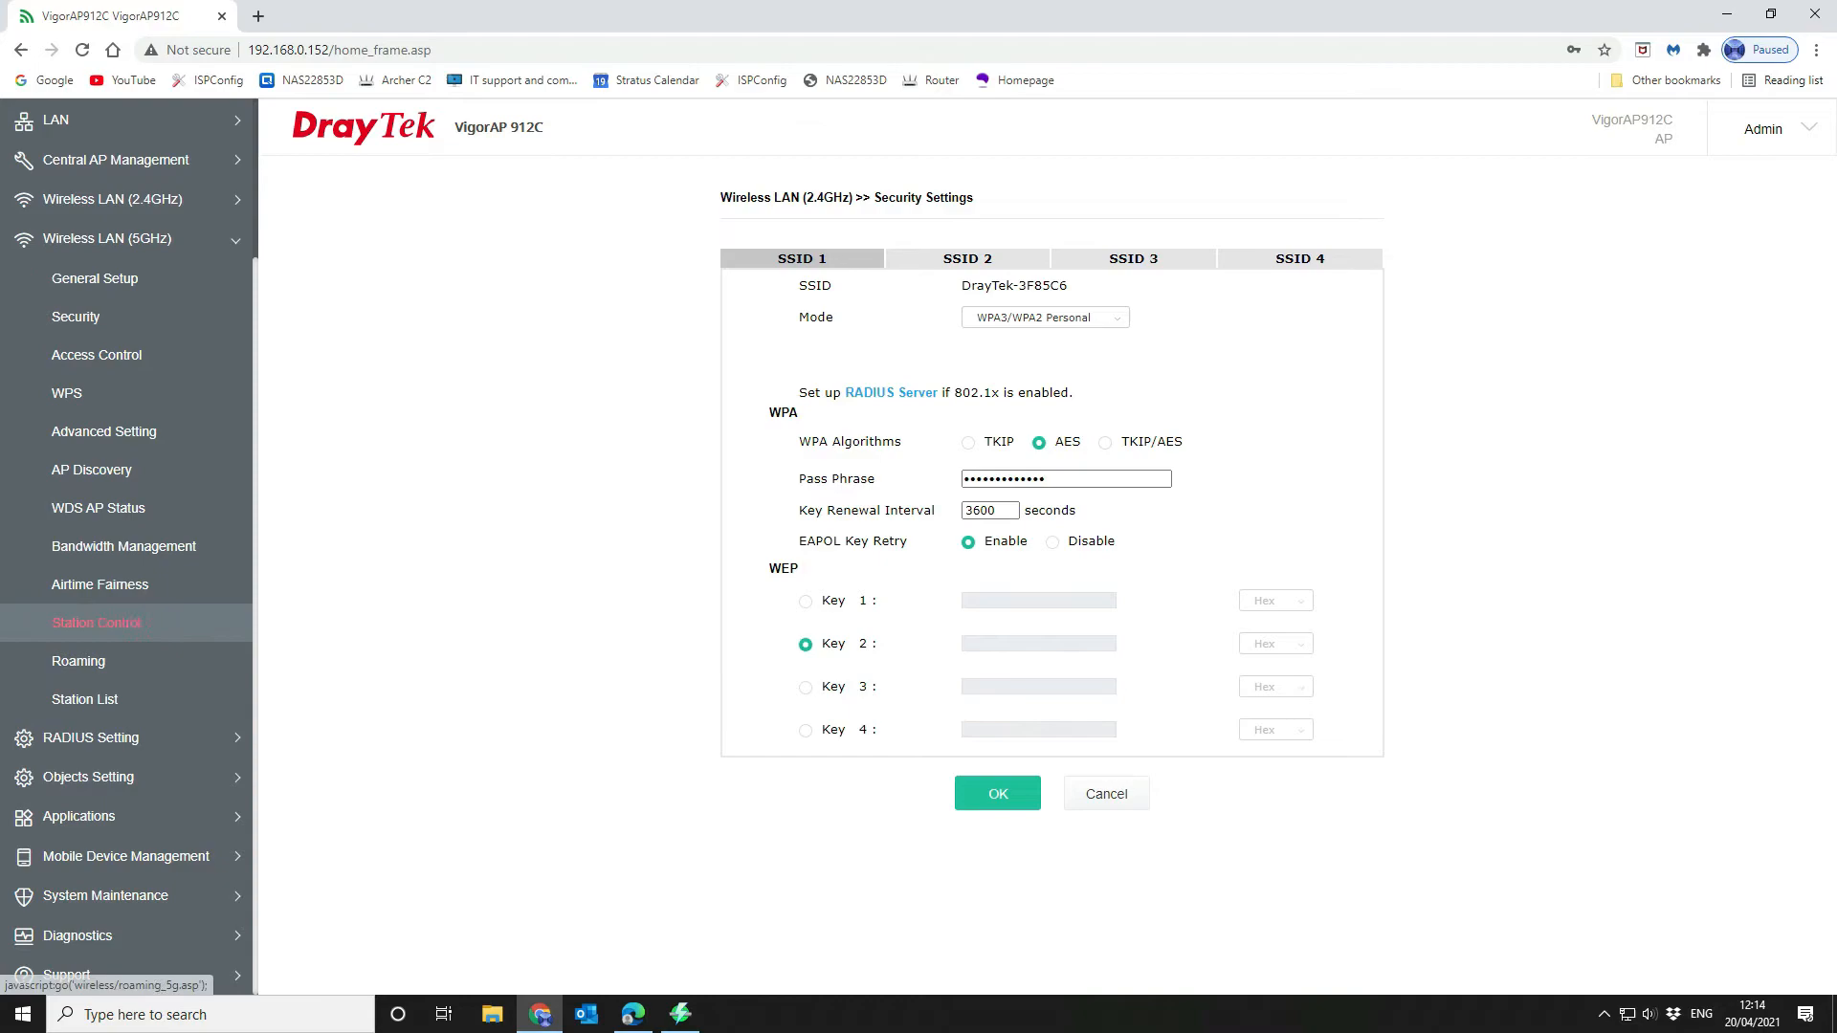
pyautogui.moveTo(103, 431)
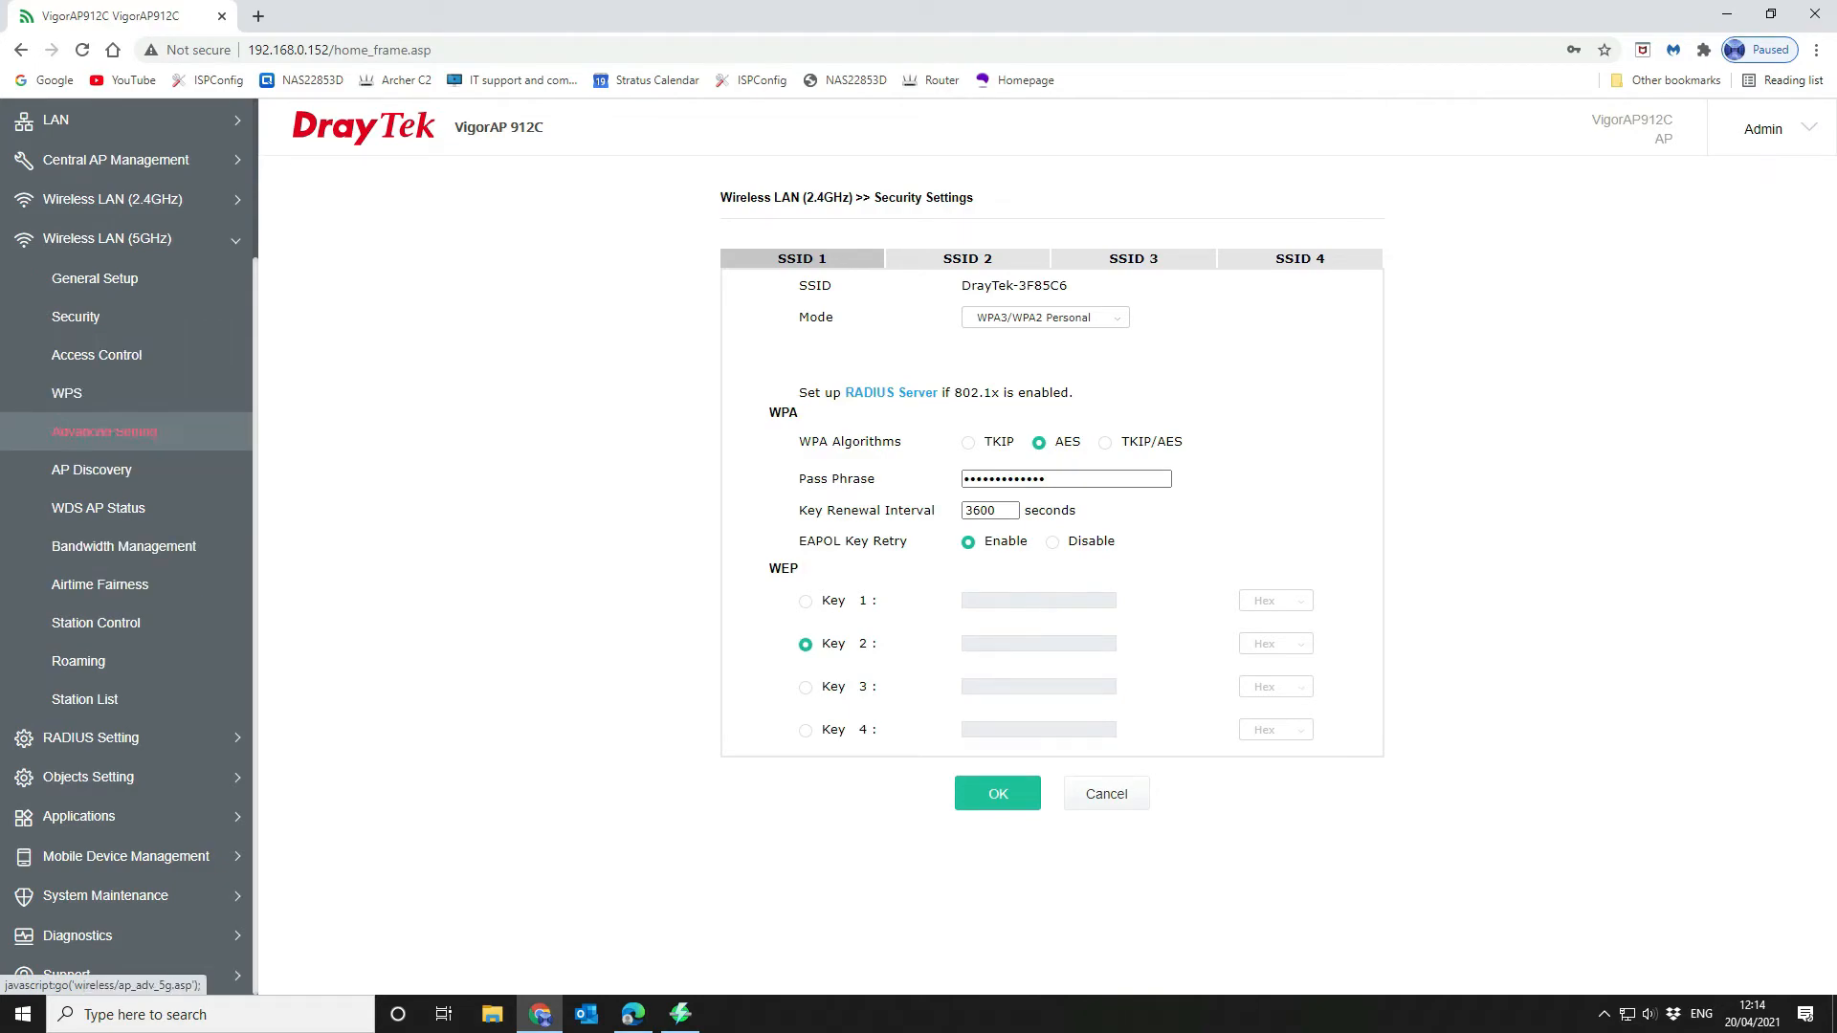
# Choose WPA3/WPA2 Personal as the 5GHz SSID 1 security mode
pyautogui.click(74, 317)
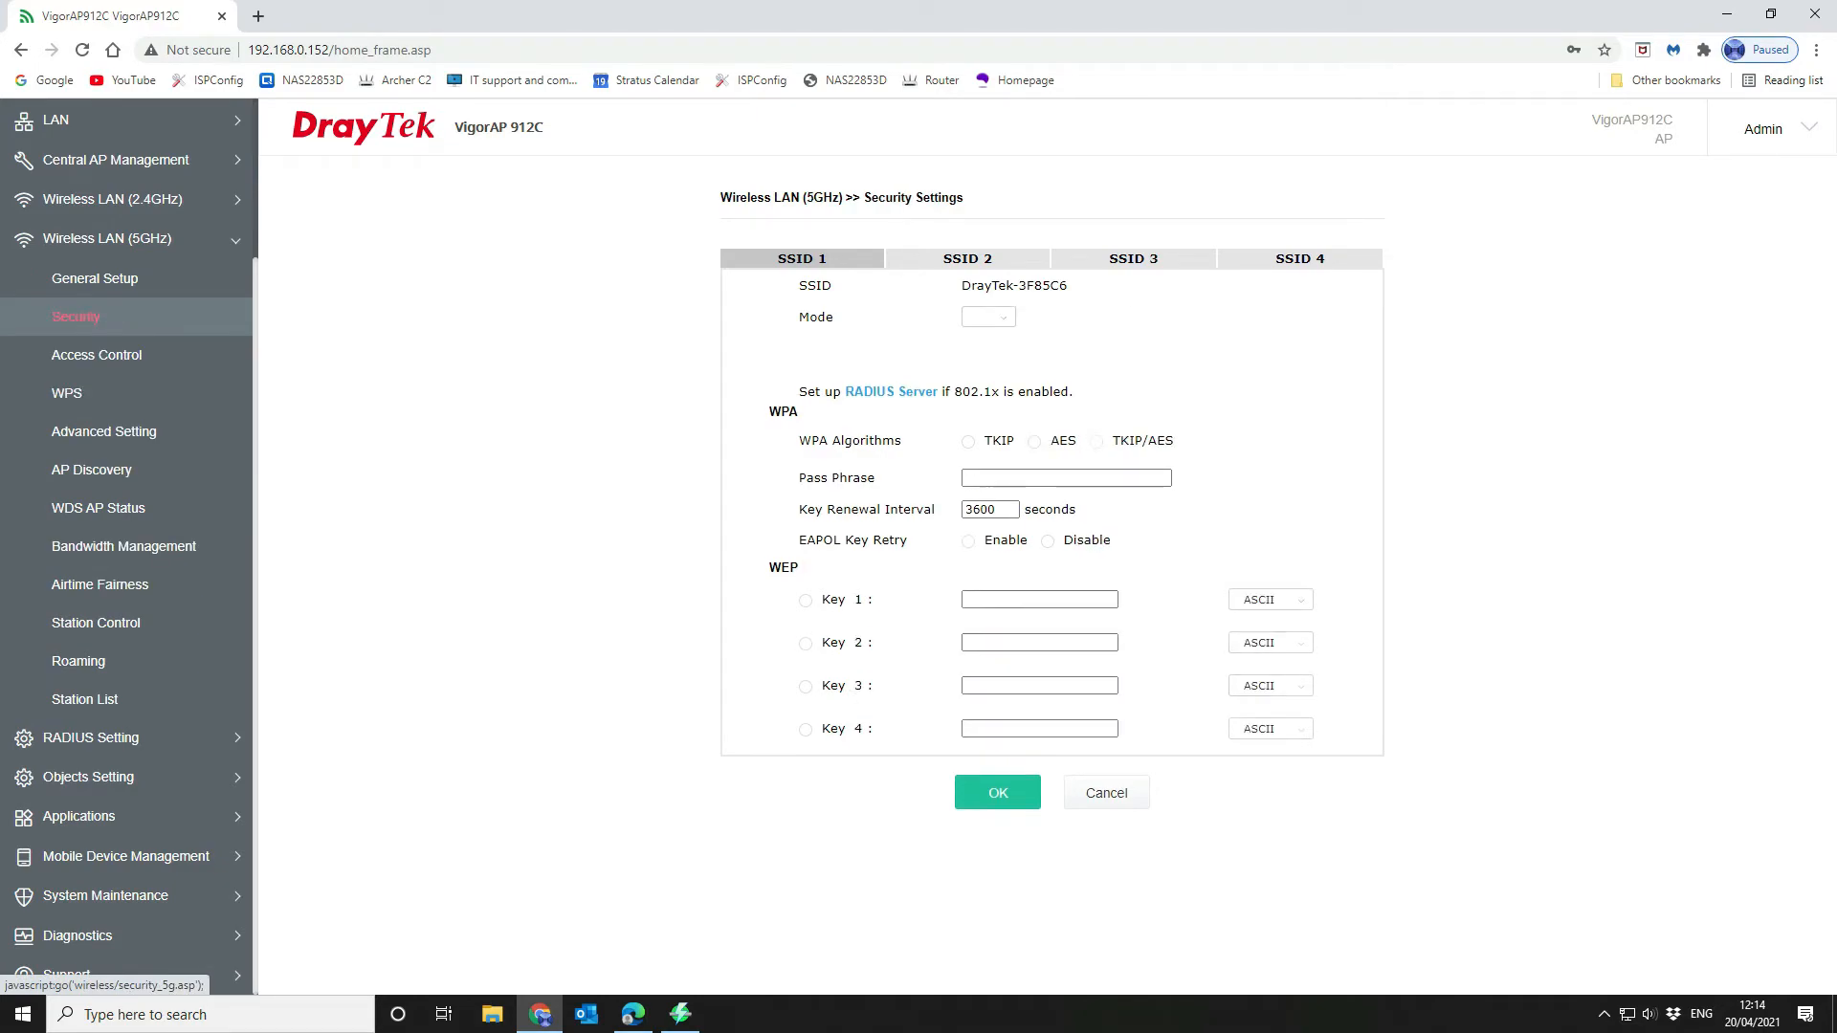
pyautogui.click(988, 316)
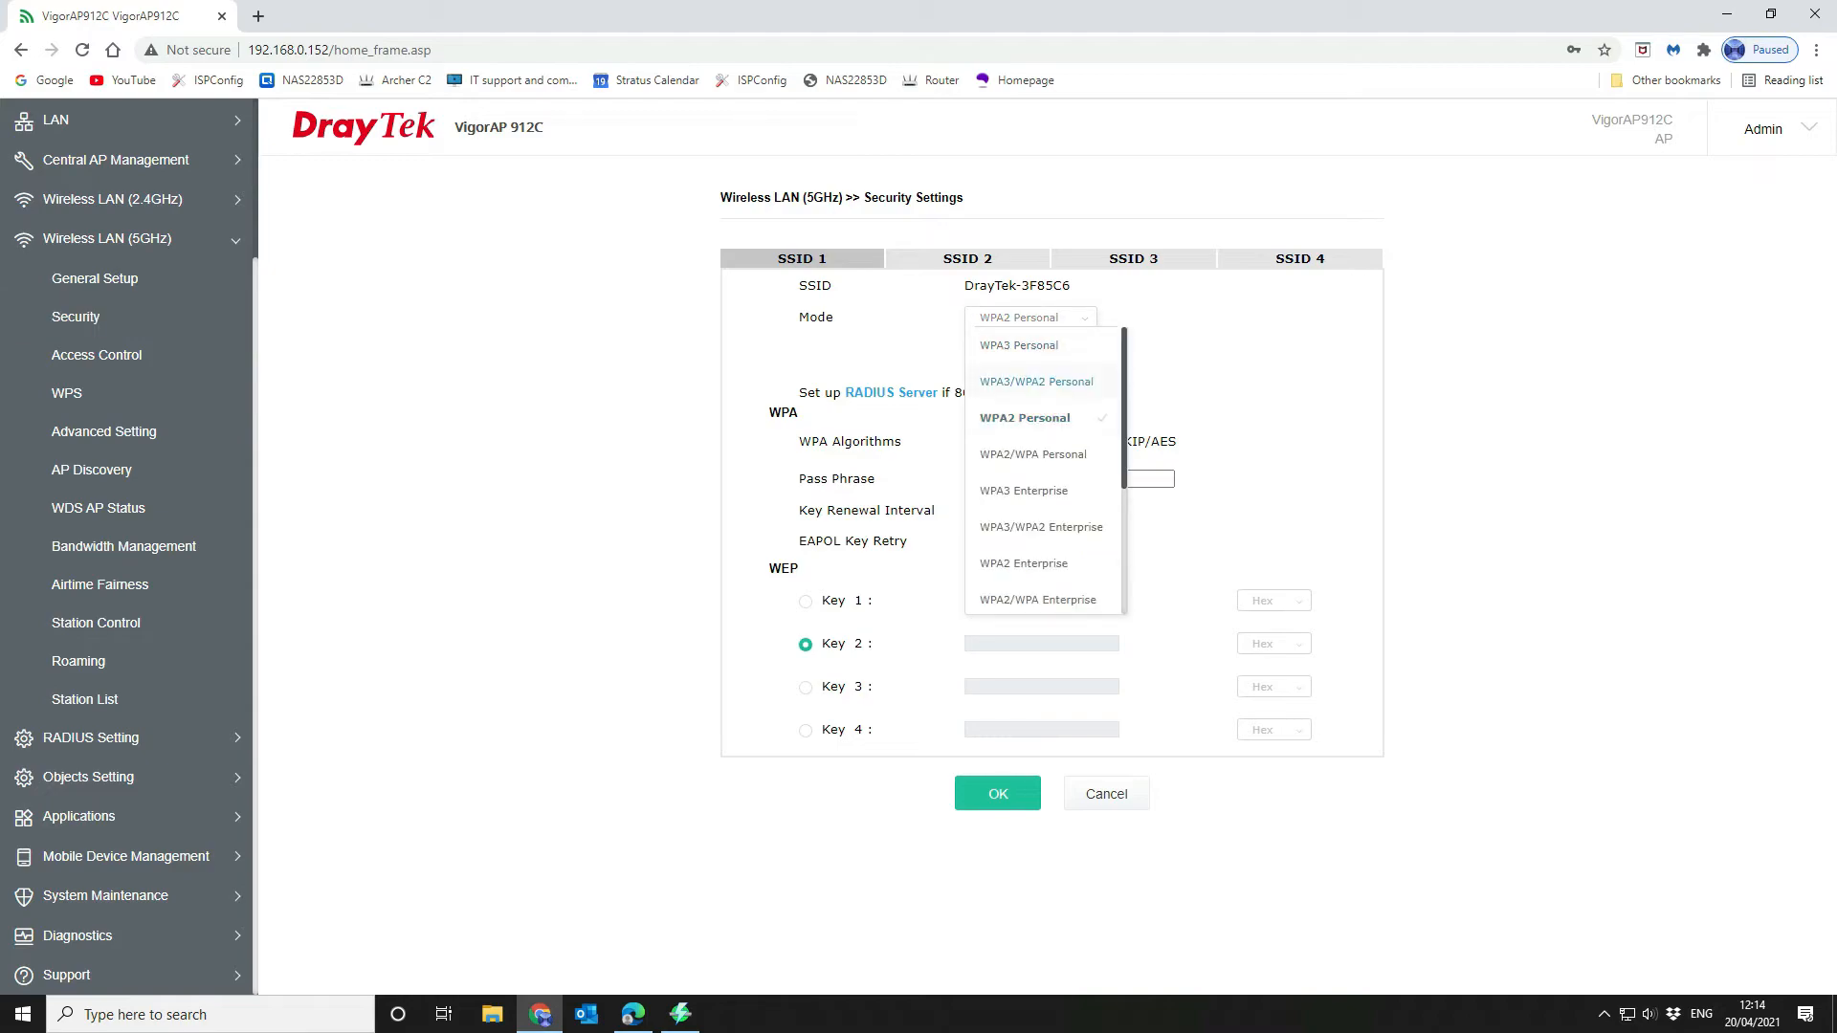
pyautogui.click(1035, 381)
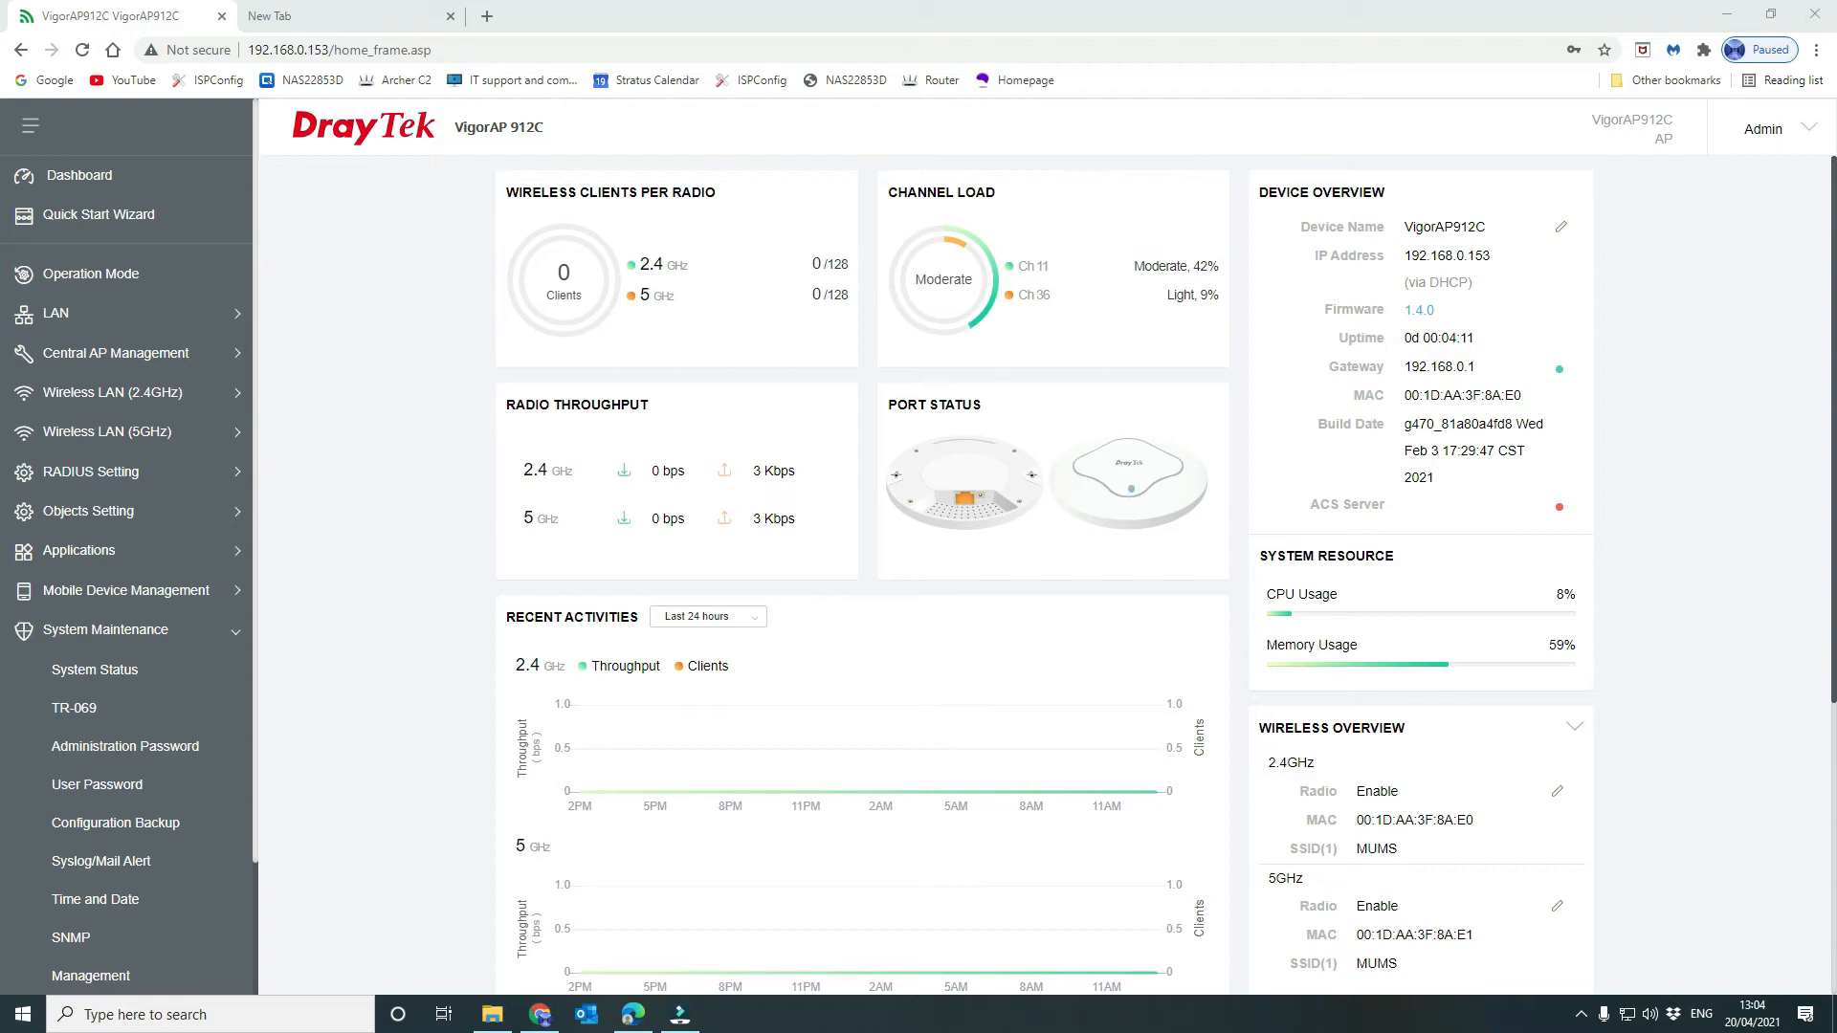
pyautogui.moveTo(105, 392)
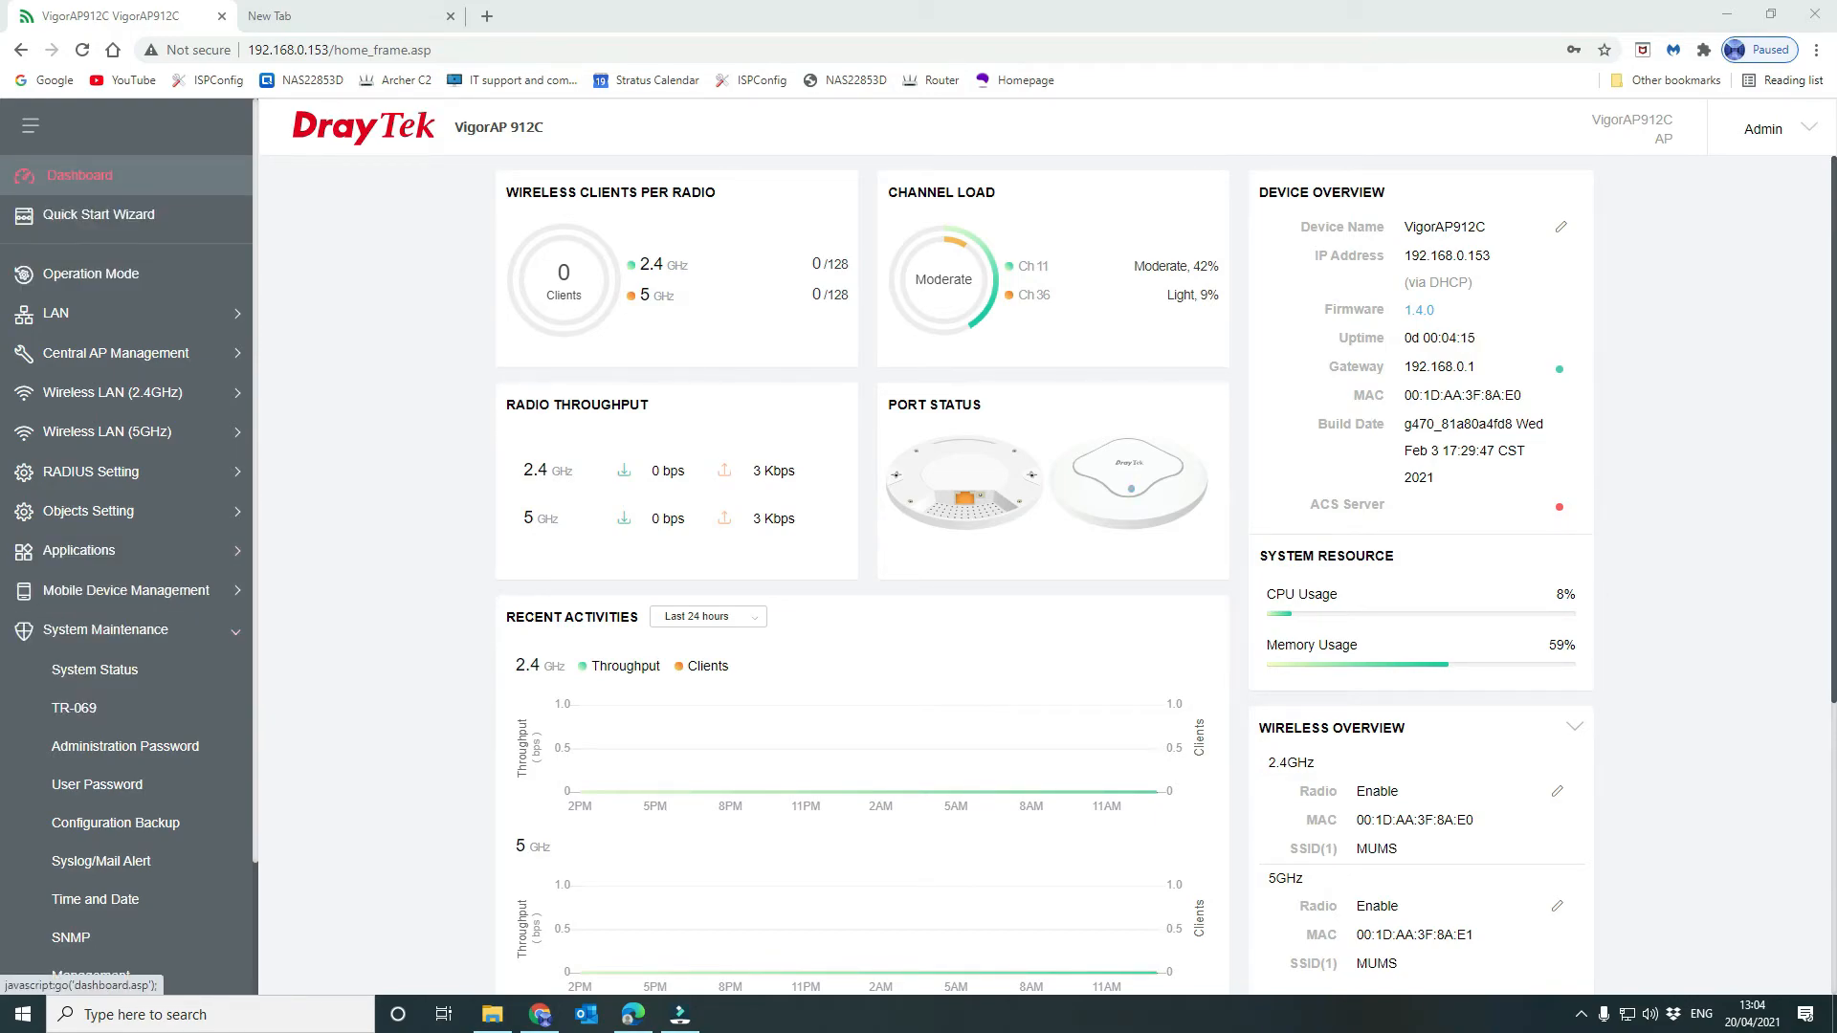
# Review LAN General Setup, toggling Enable DHCP Client off and back on
pyautogui.click(55, 312)
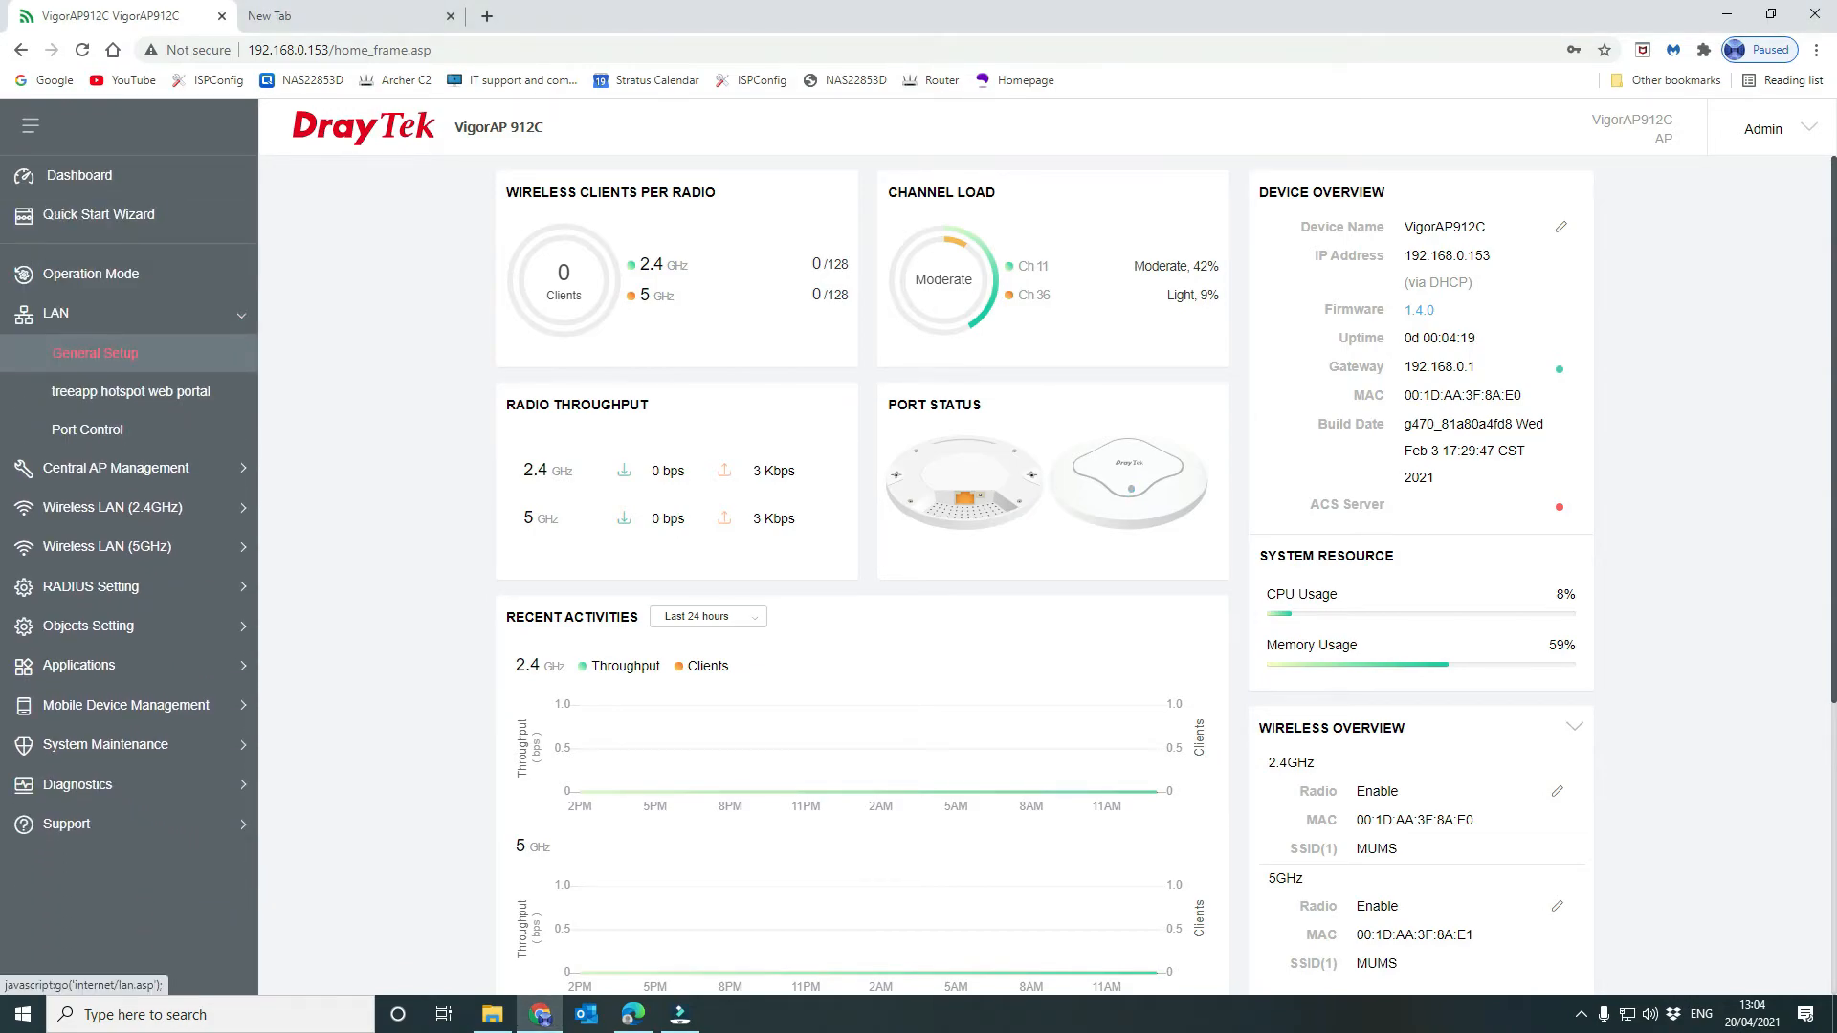
pyautogui.click(95, 353)
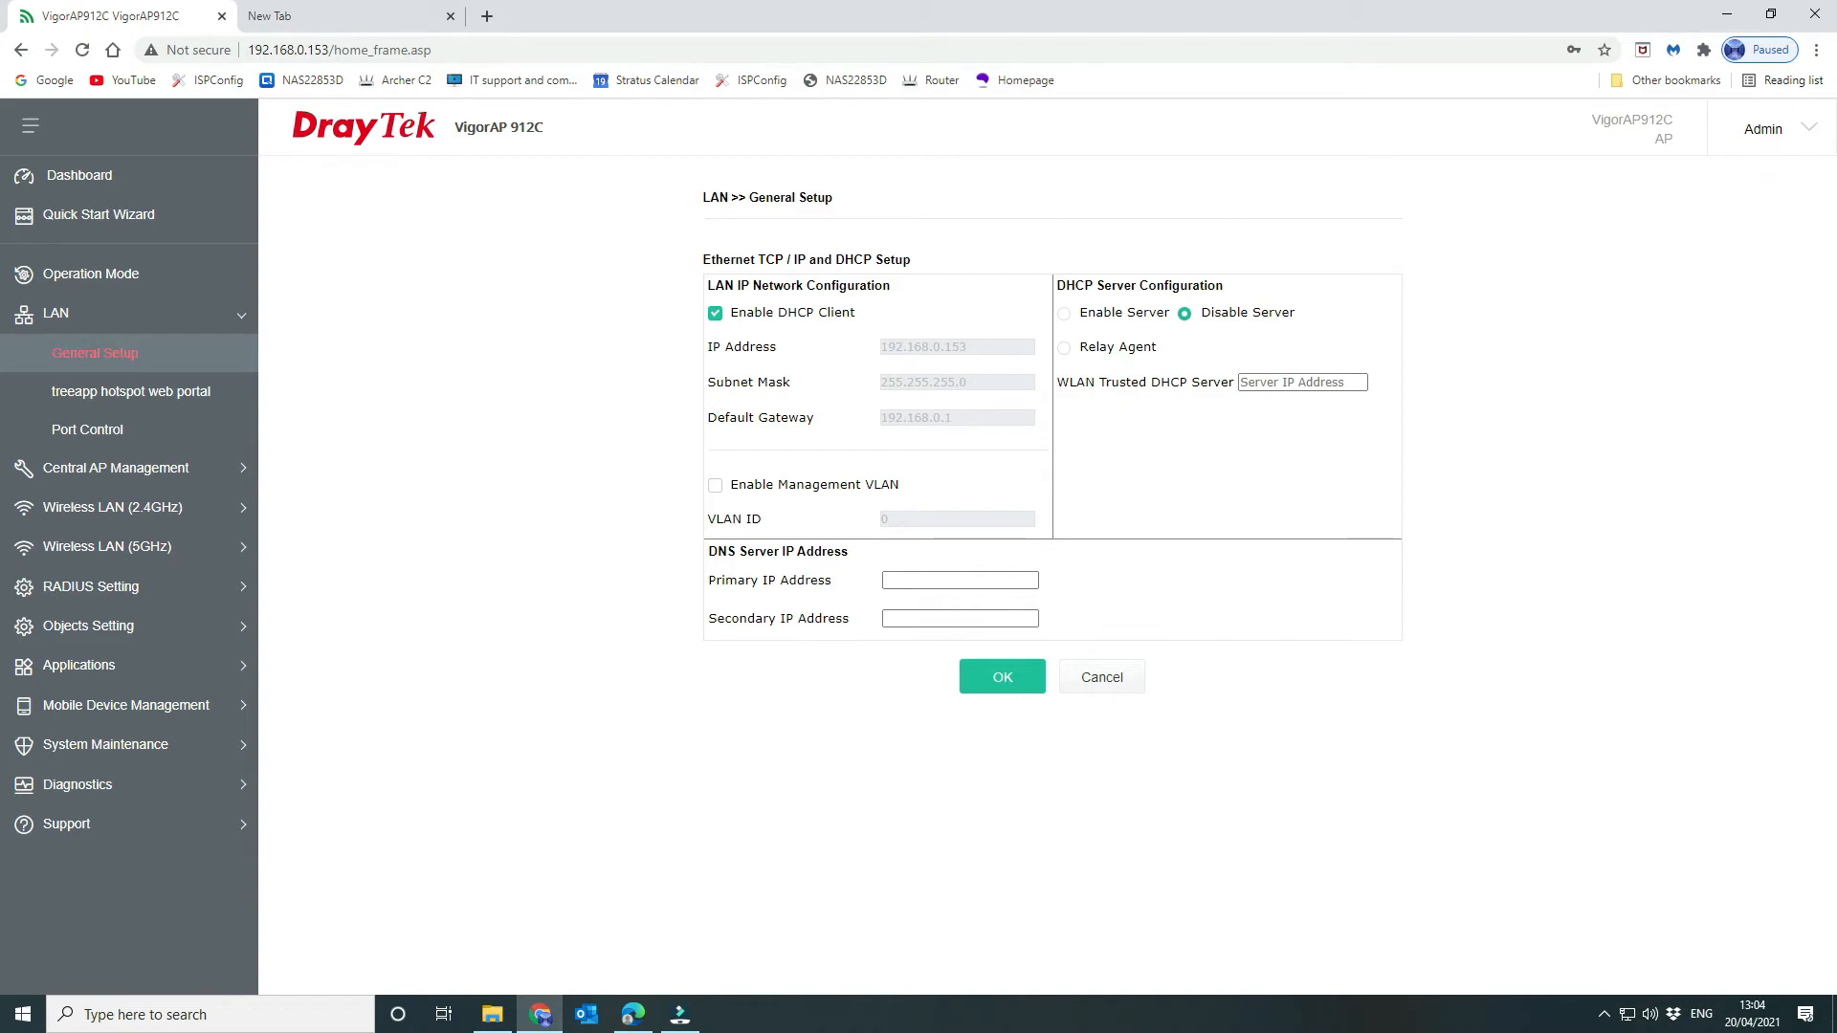
pyautogui.click(715, 313)
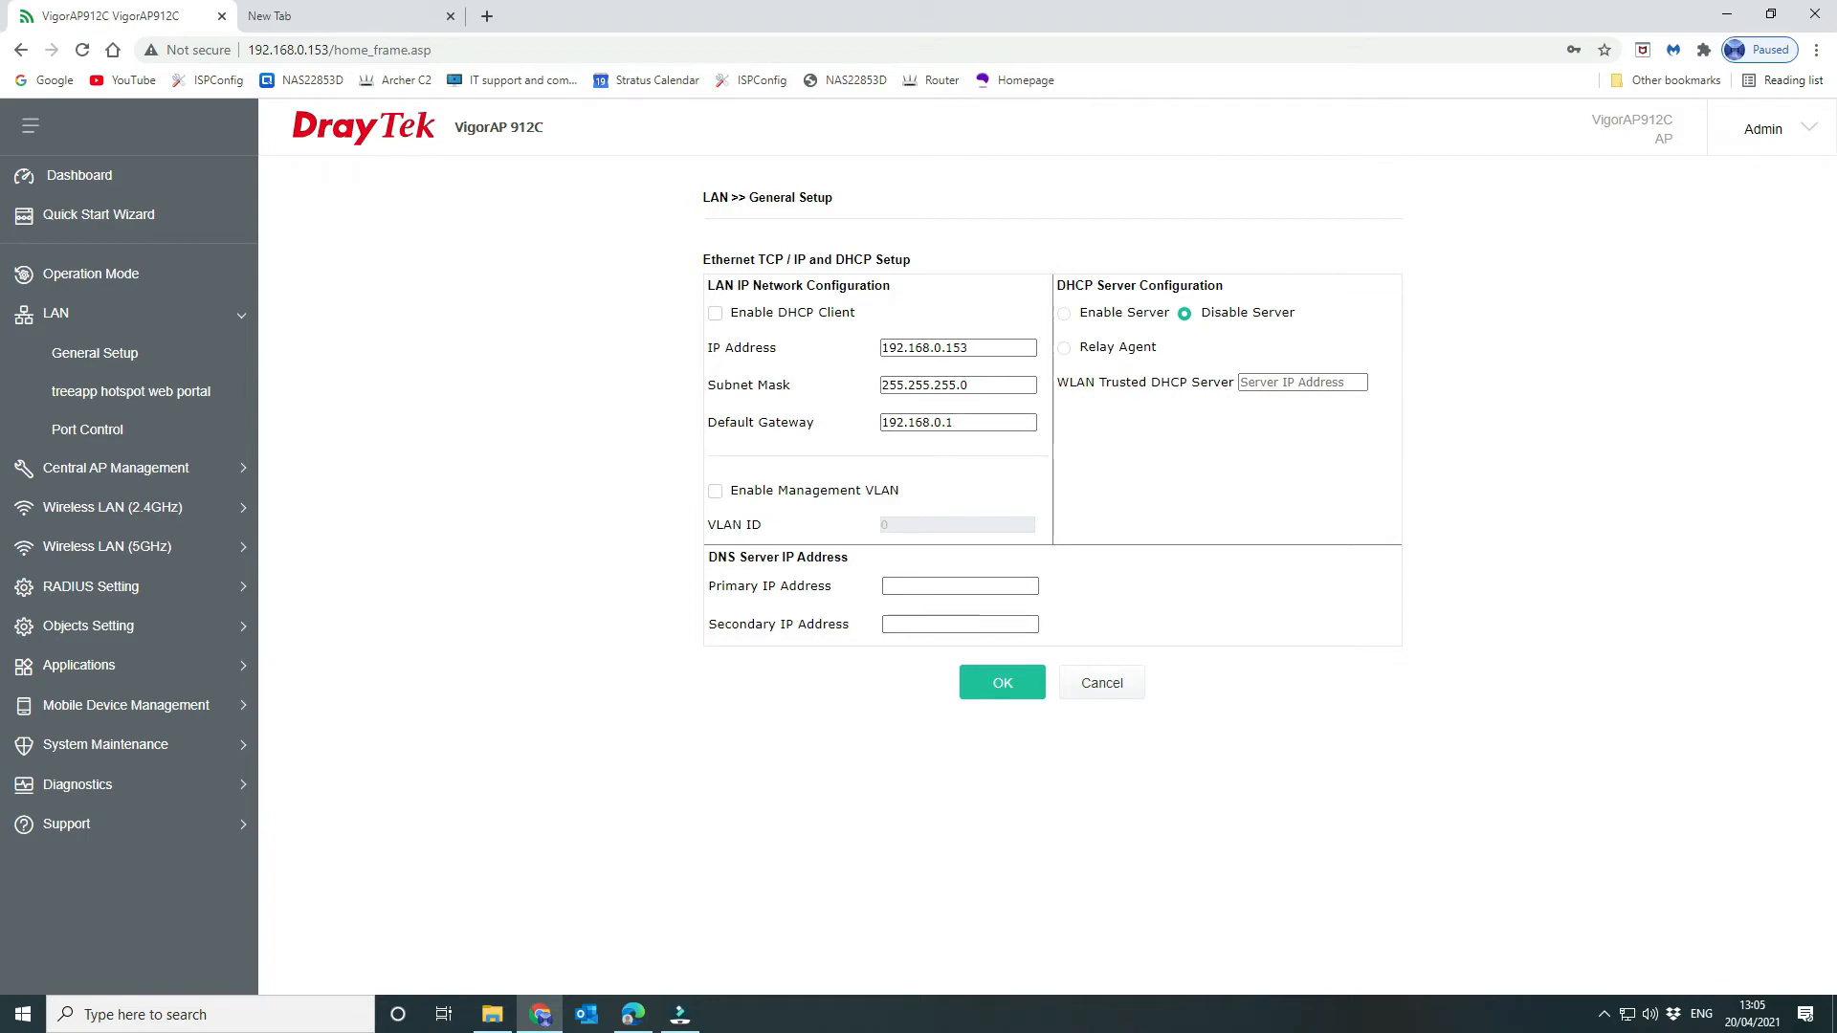
pyautogui.click(715, 313)
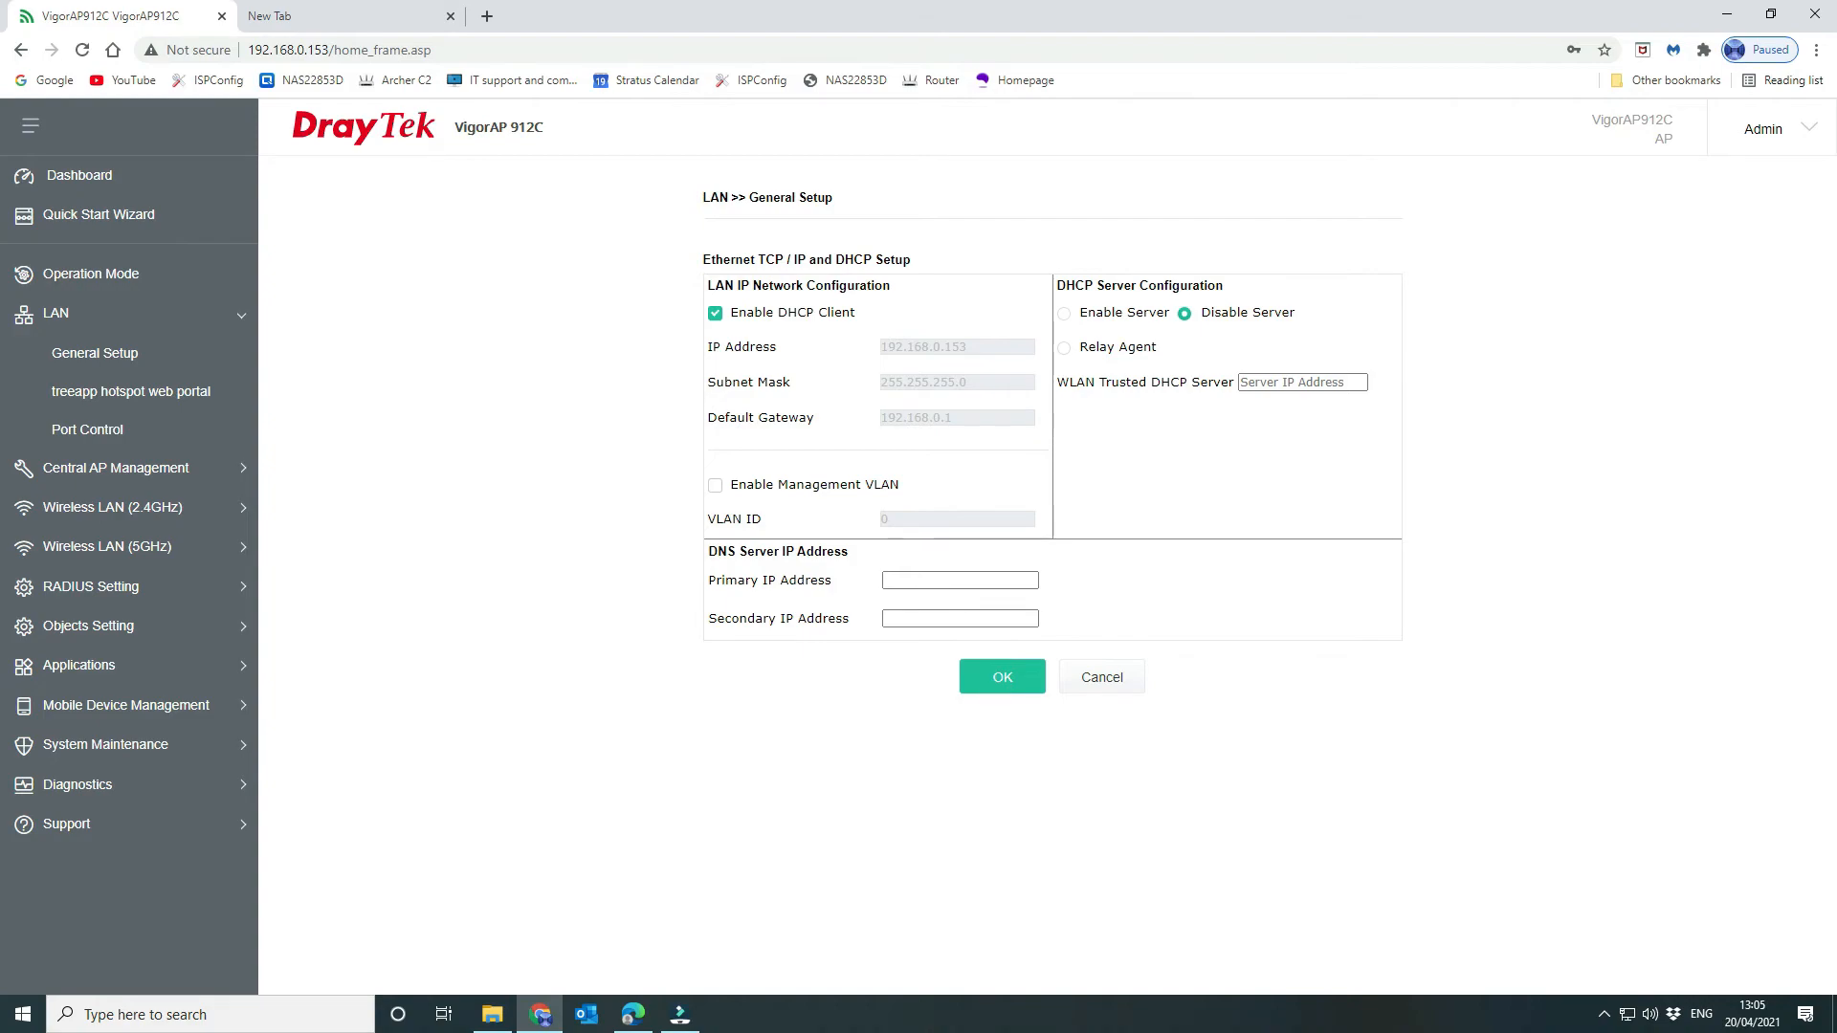
pyautogui.click(106, 745)
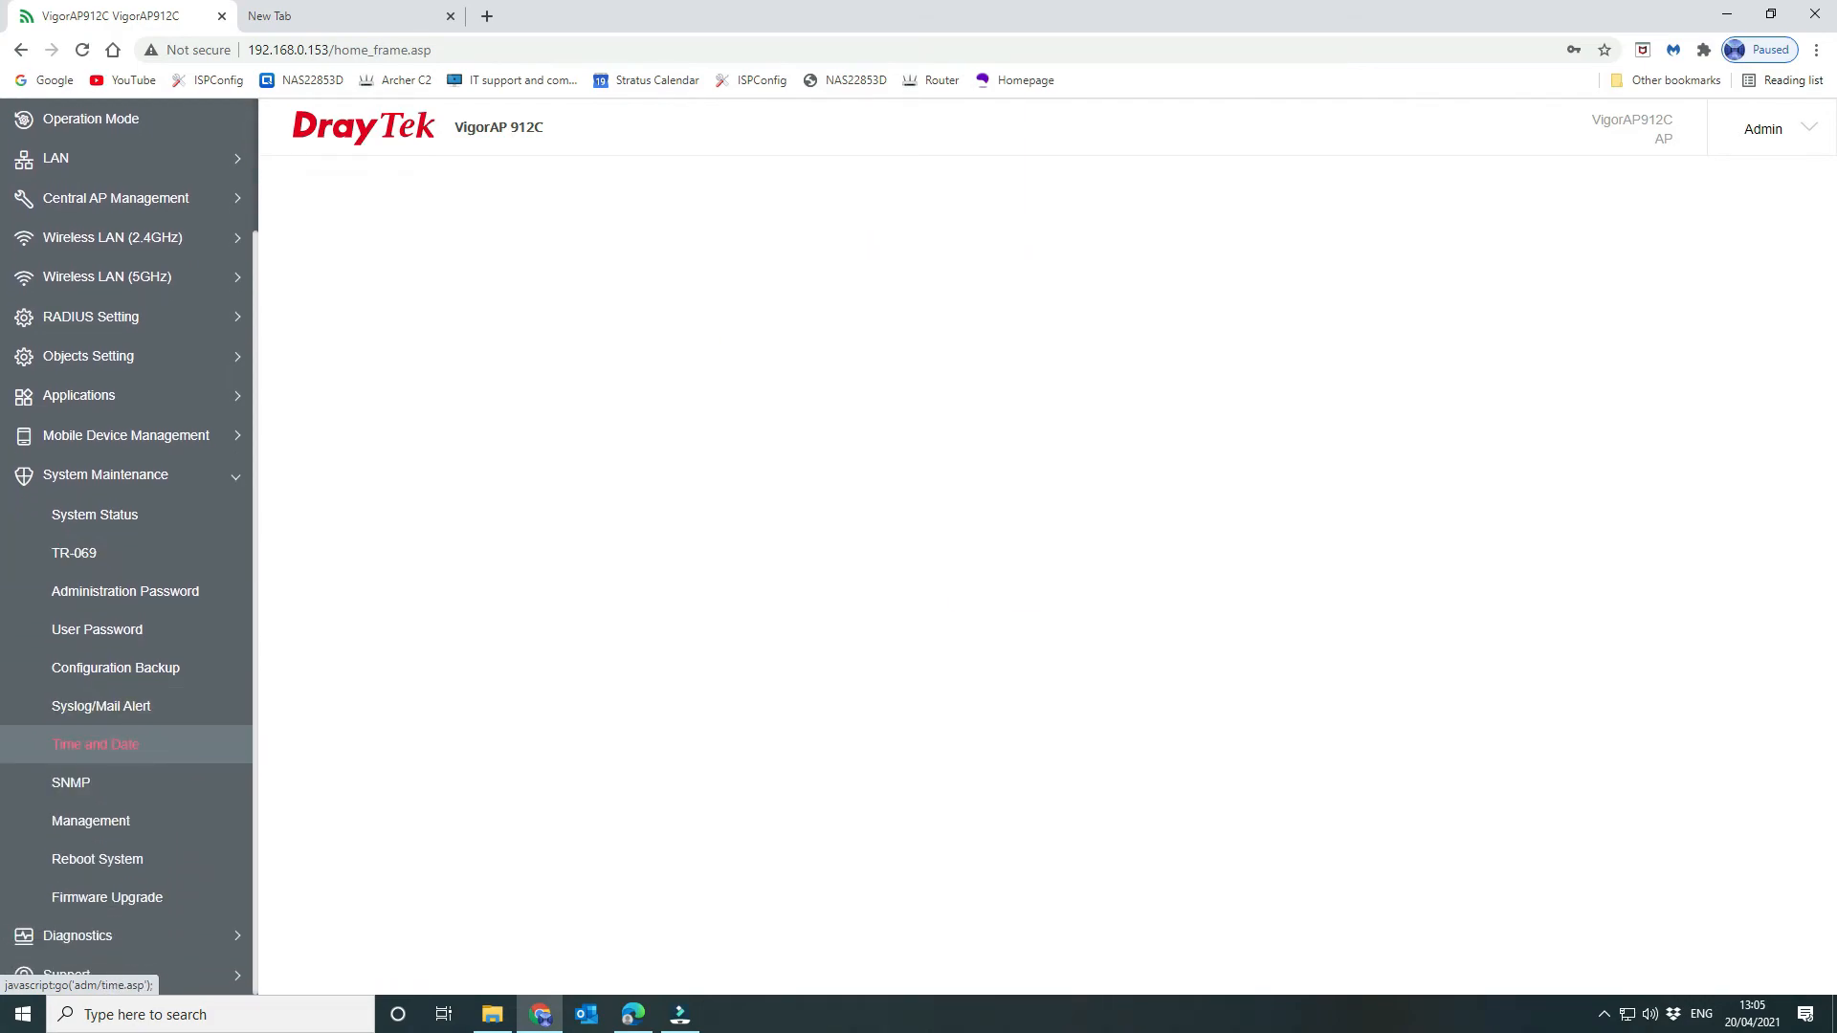
# Check the Time and Date page's NTP settings (pool.ntp.org), then view Management settings
pyautogui.click(95, 744)
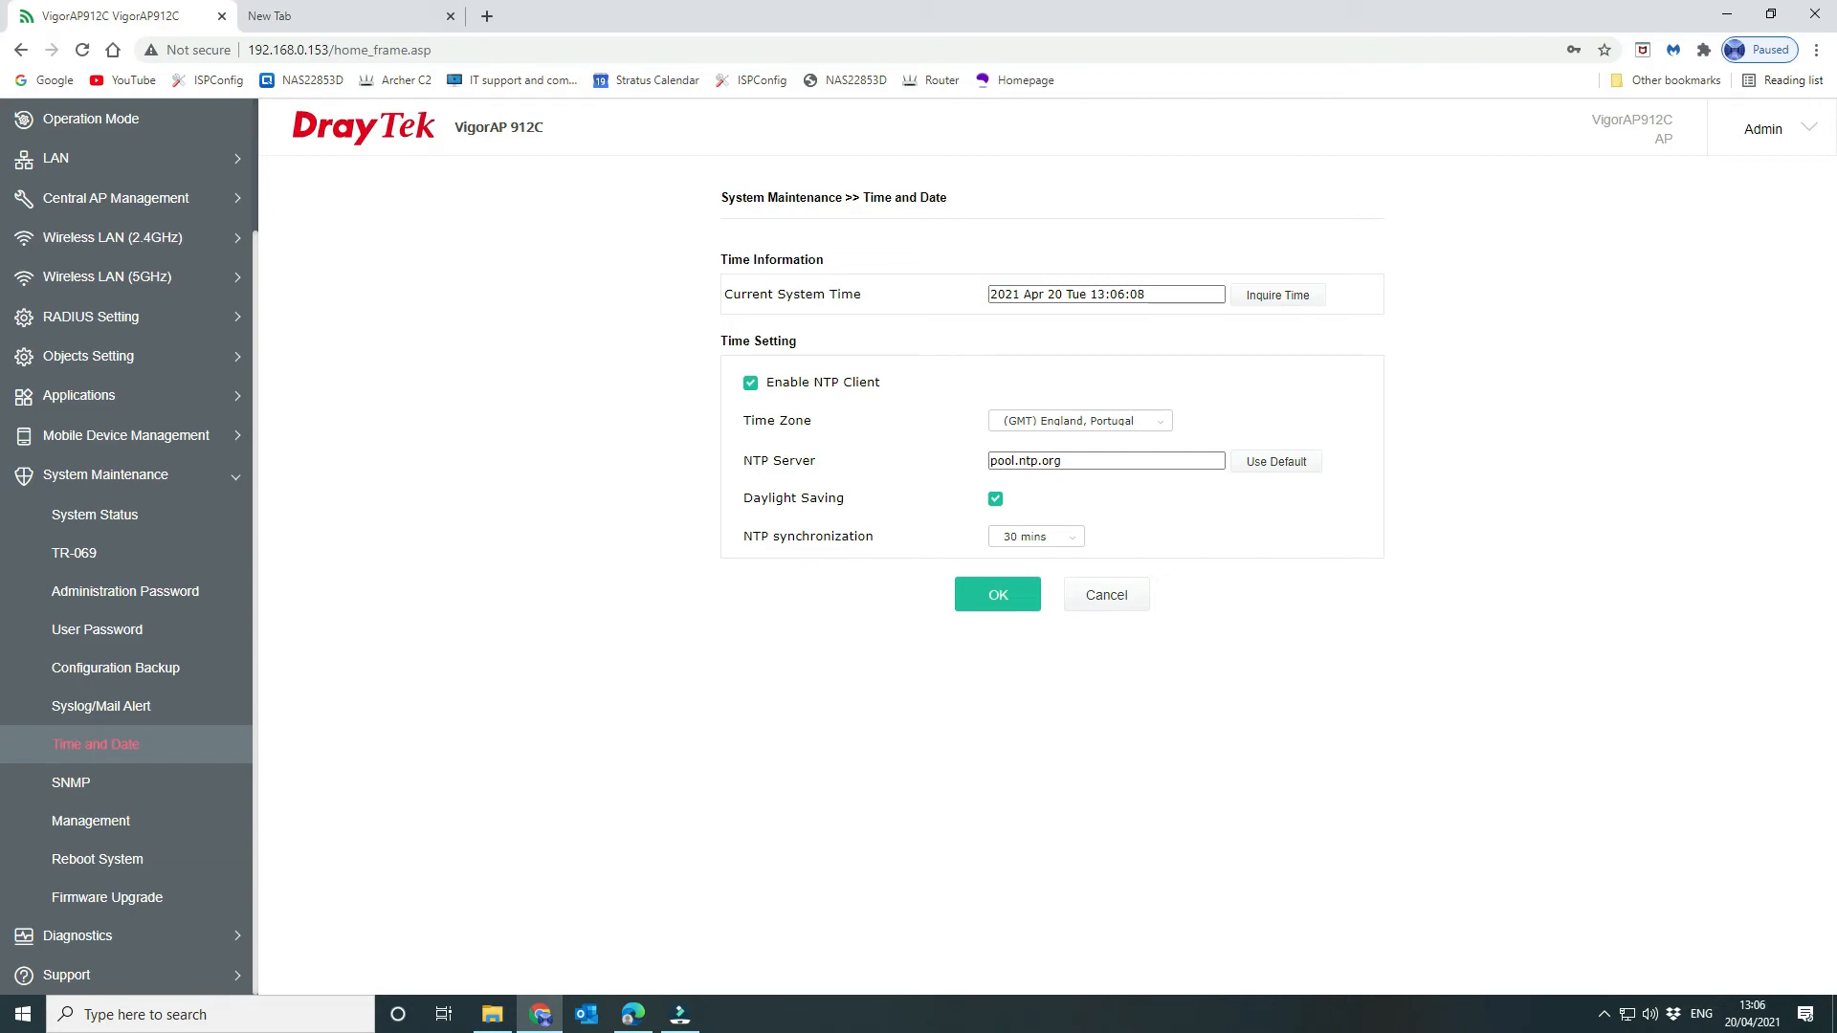
pyautogui.click(90, 821)
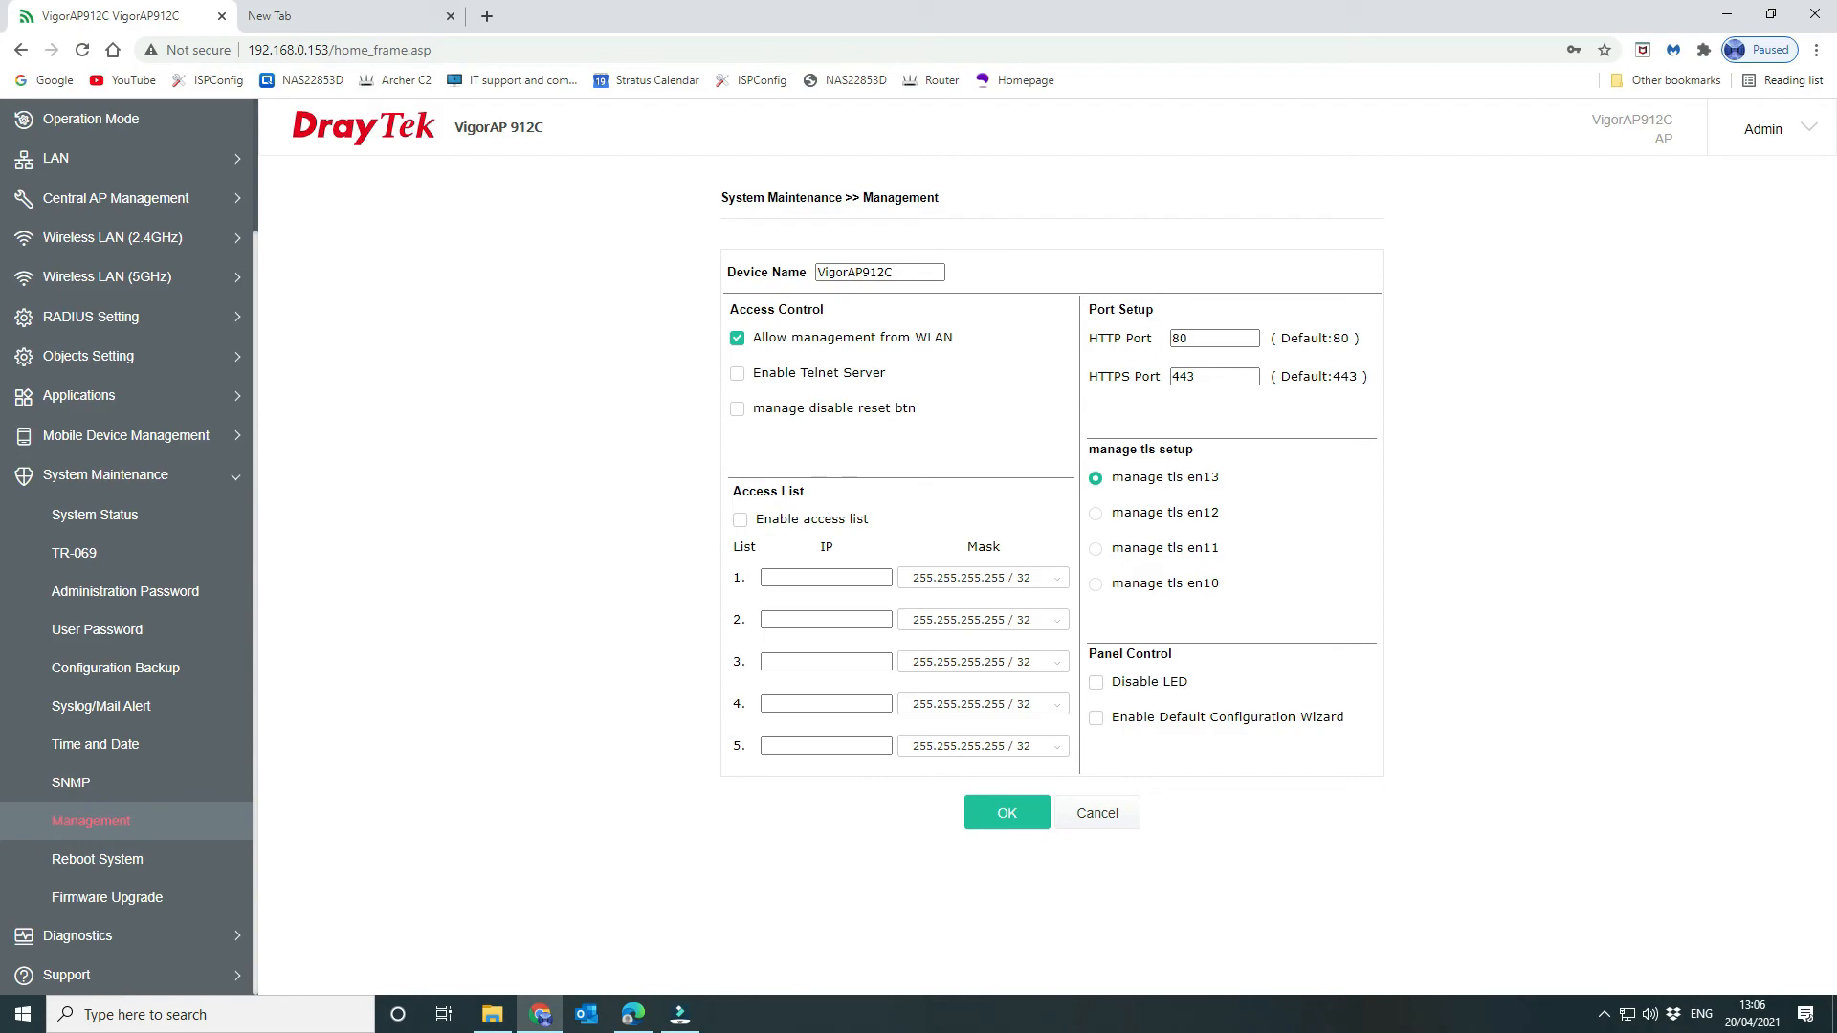
# Rename the device to MUMSAP01 and save, leaving the access list unticked
pyautogui.click(738, 519)
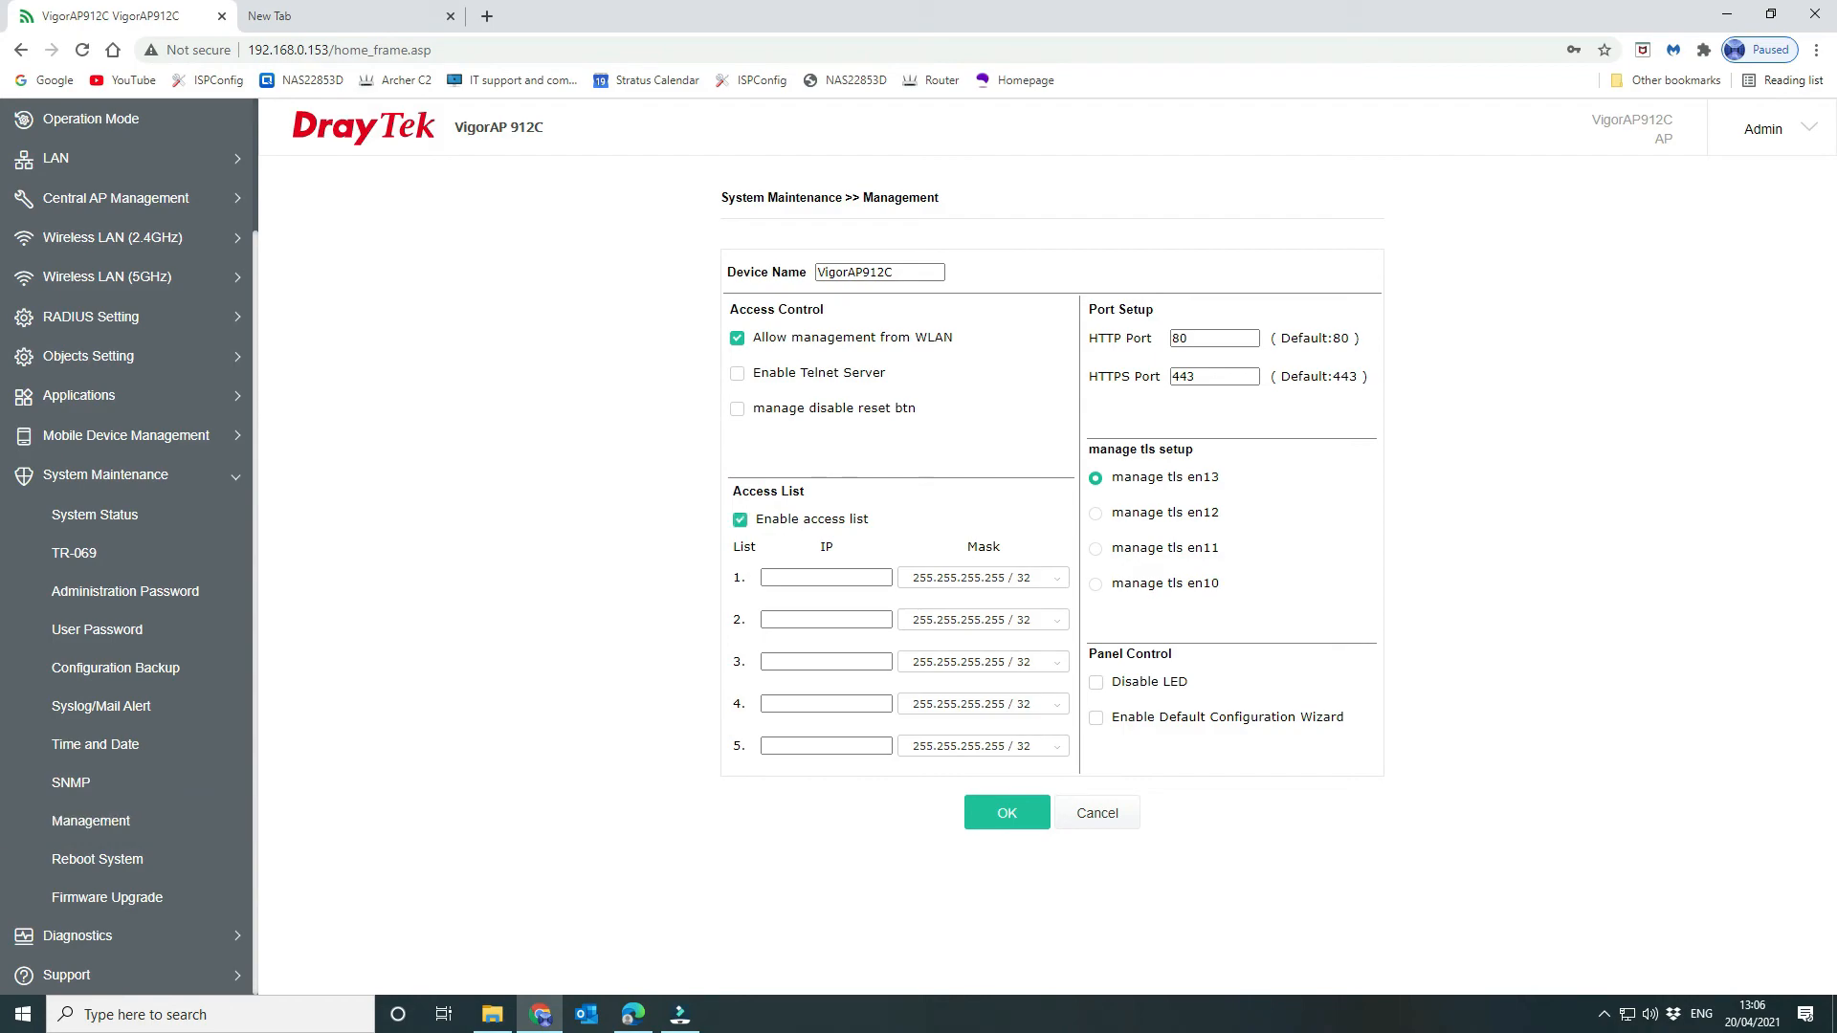
pyautogui.click(737, 520)
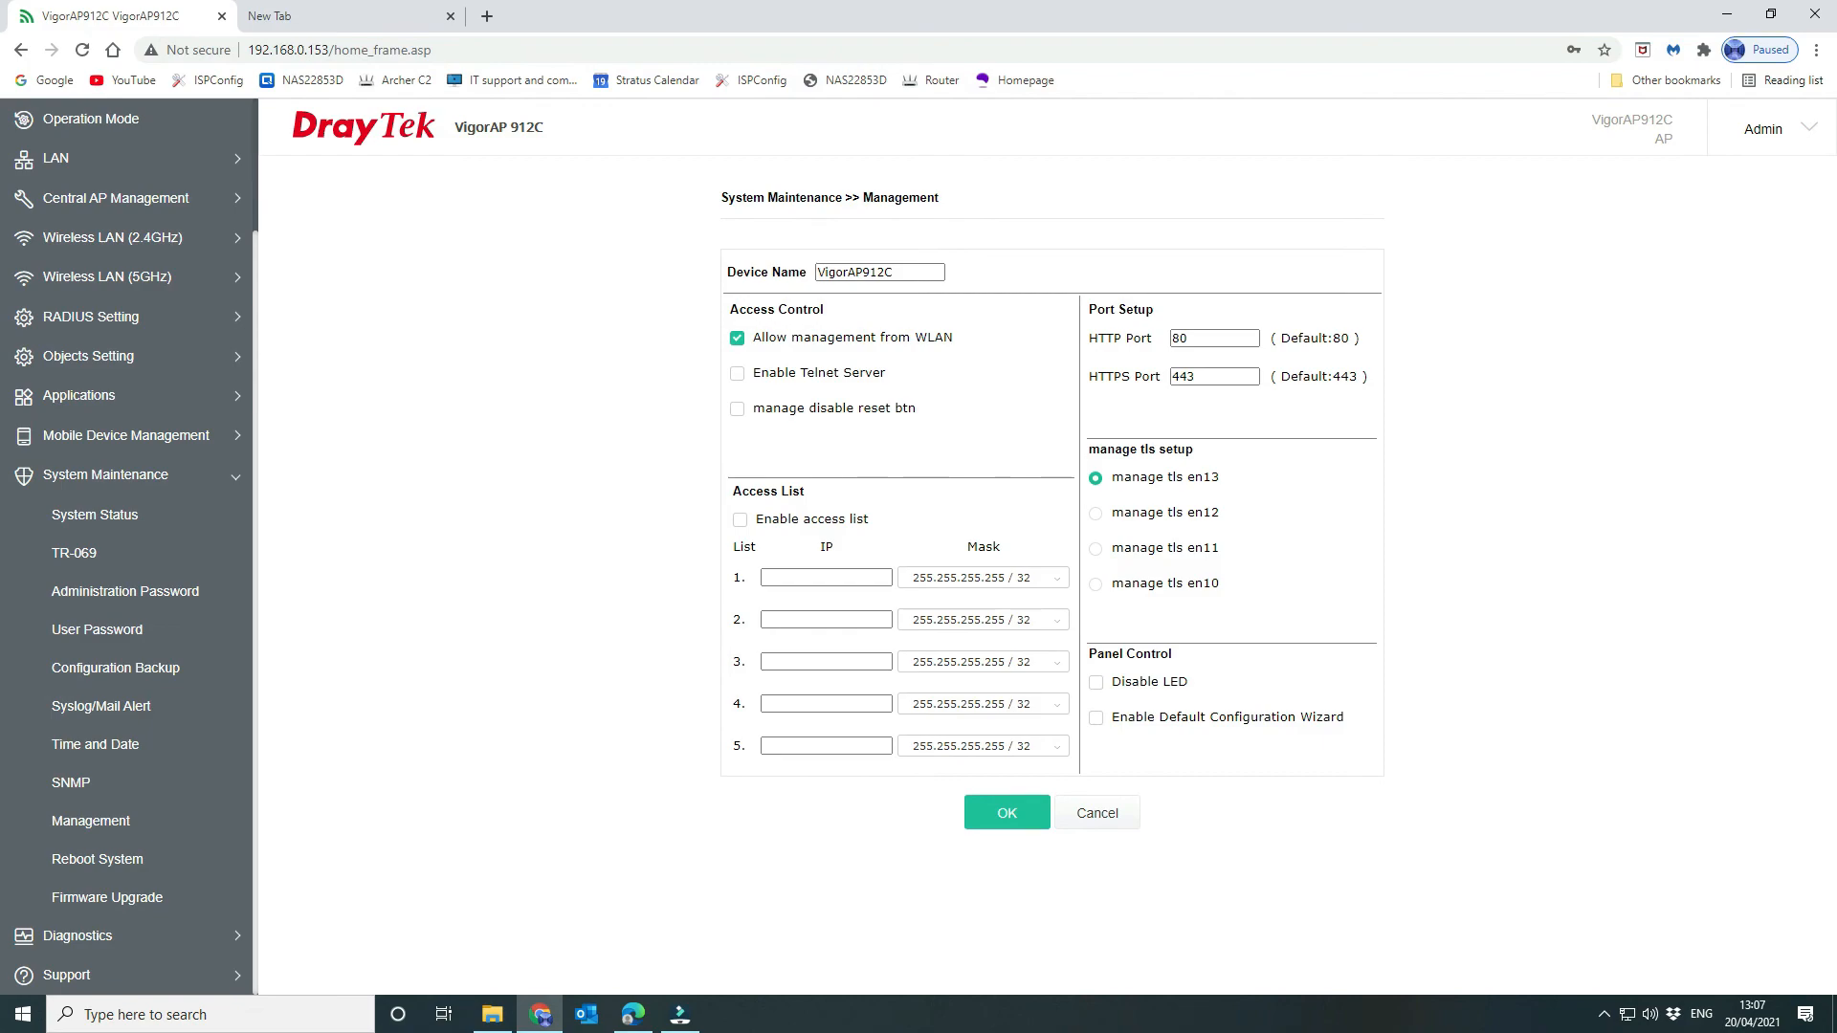
pyautogui.click(878, 272)
pyautogui.write('MUMS')
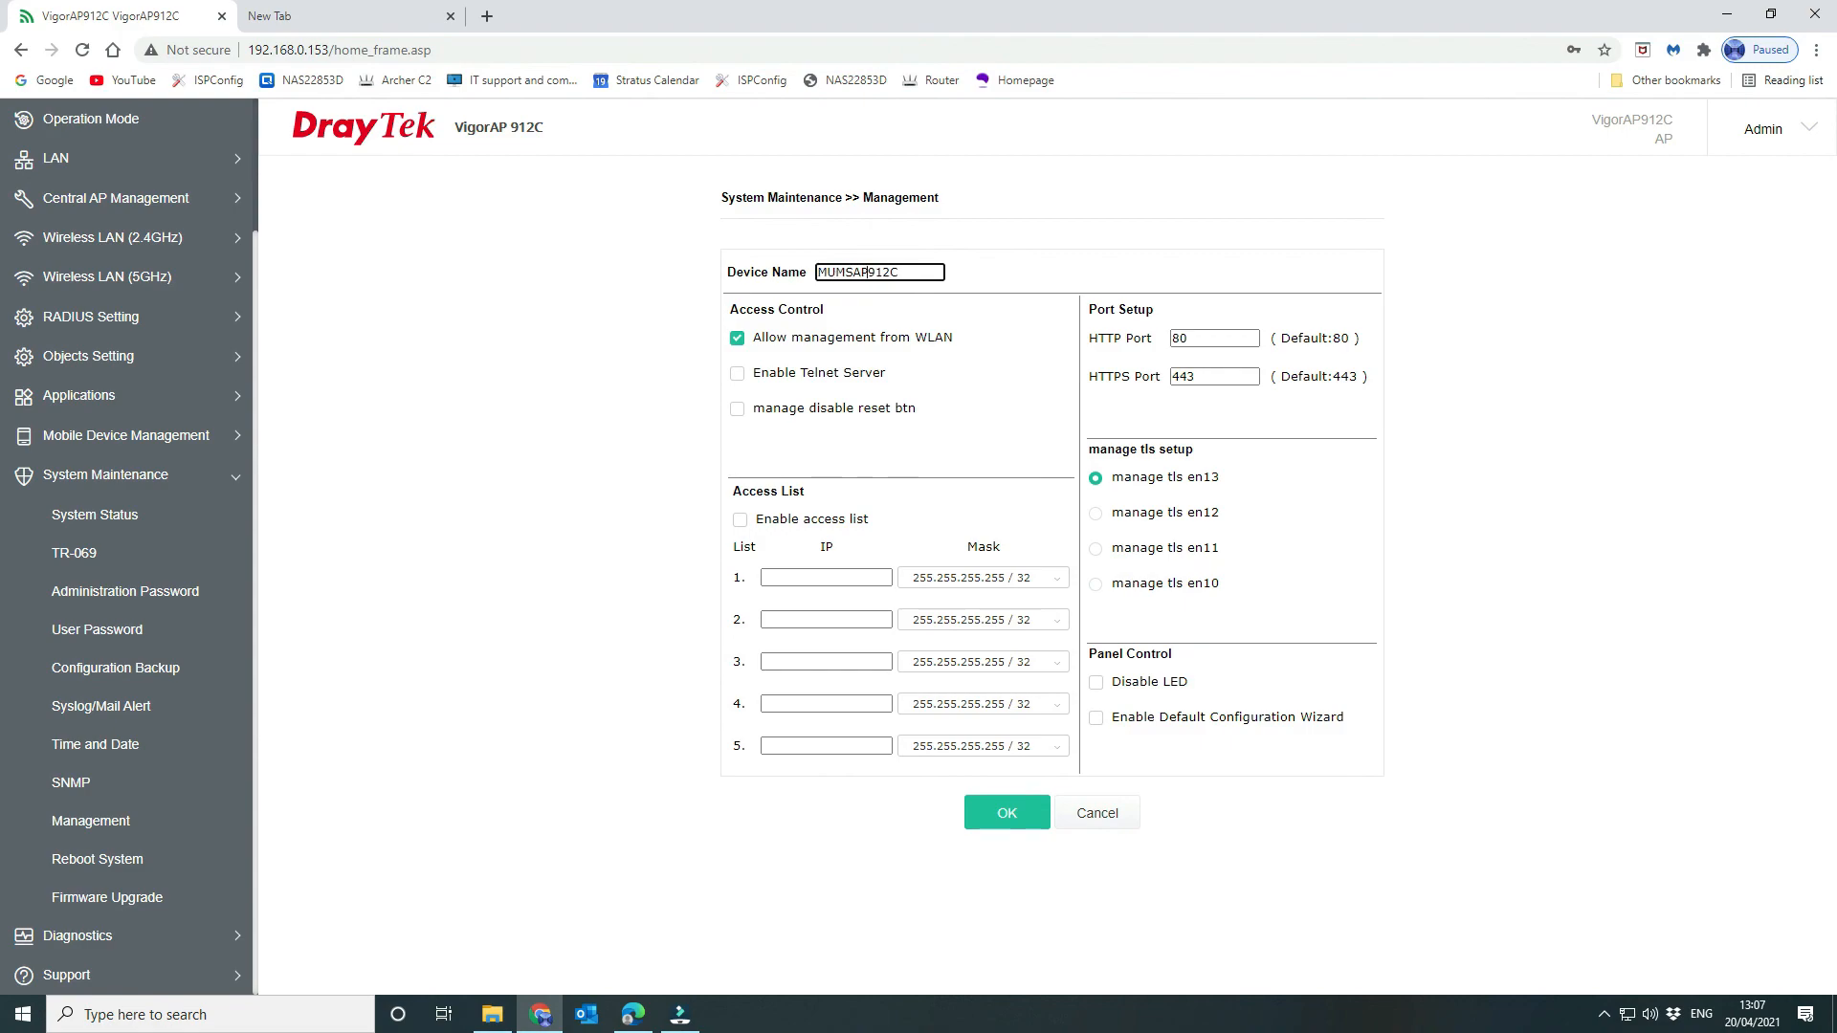
pyautogui.press('Backspace')
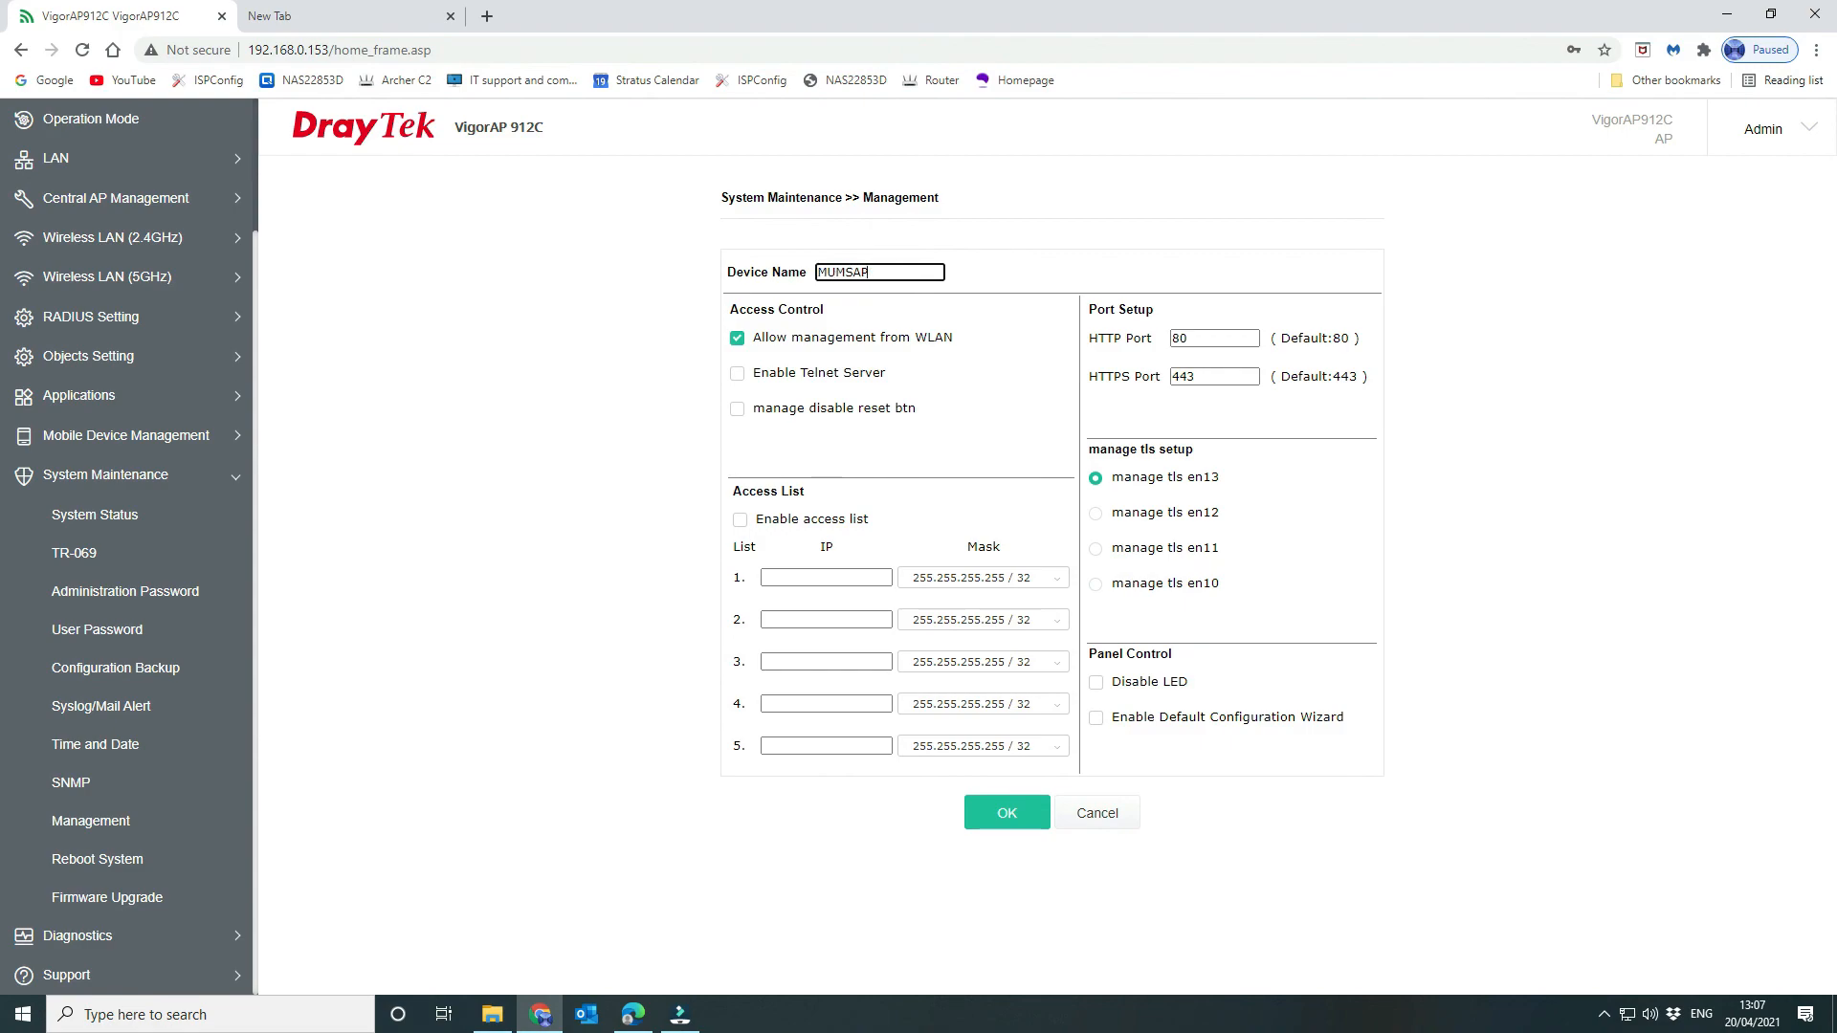
pyautogui.write('P01')
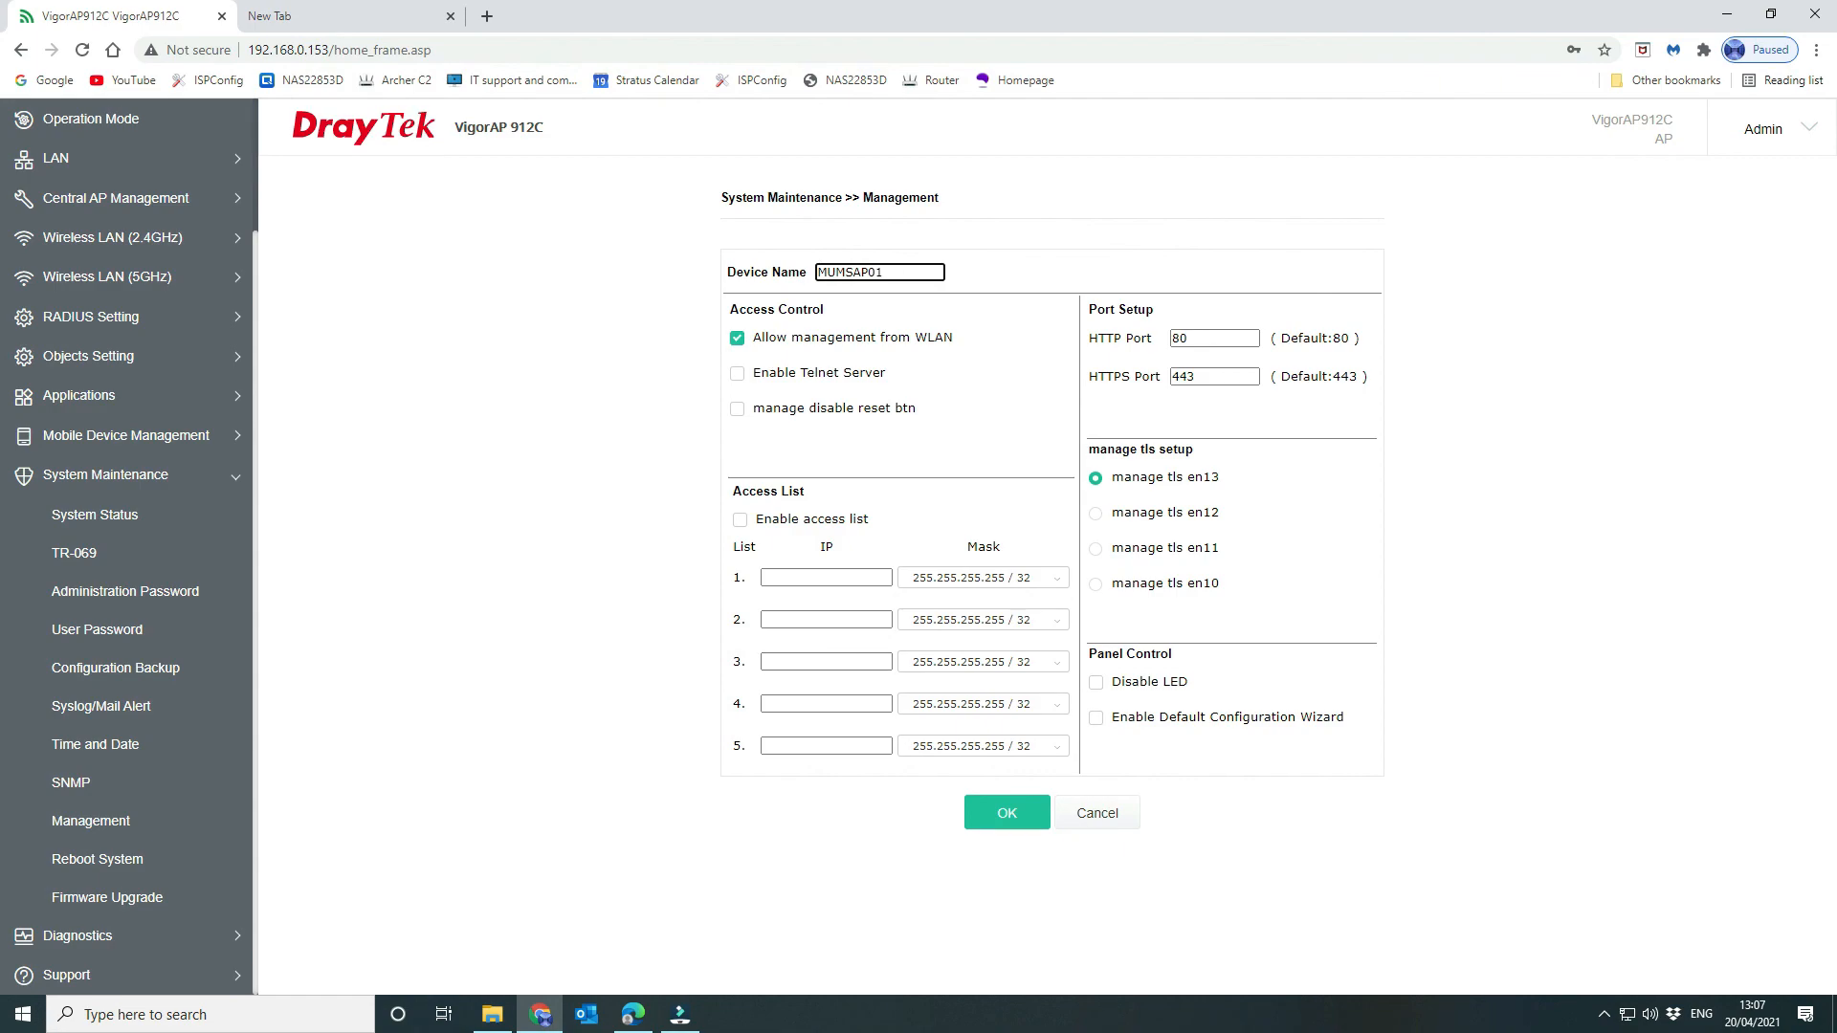
pyautogui.click(1007, 812)
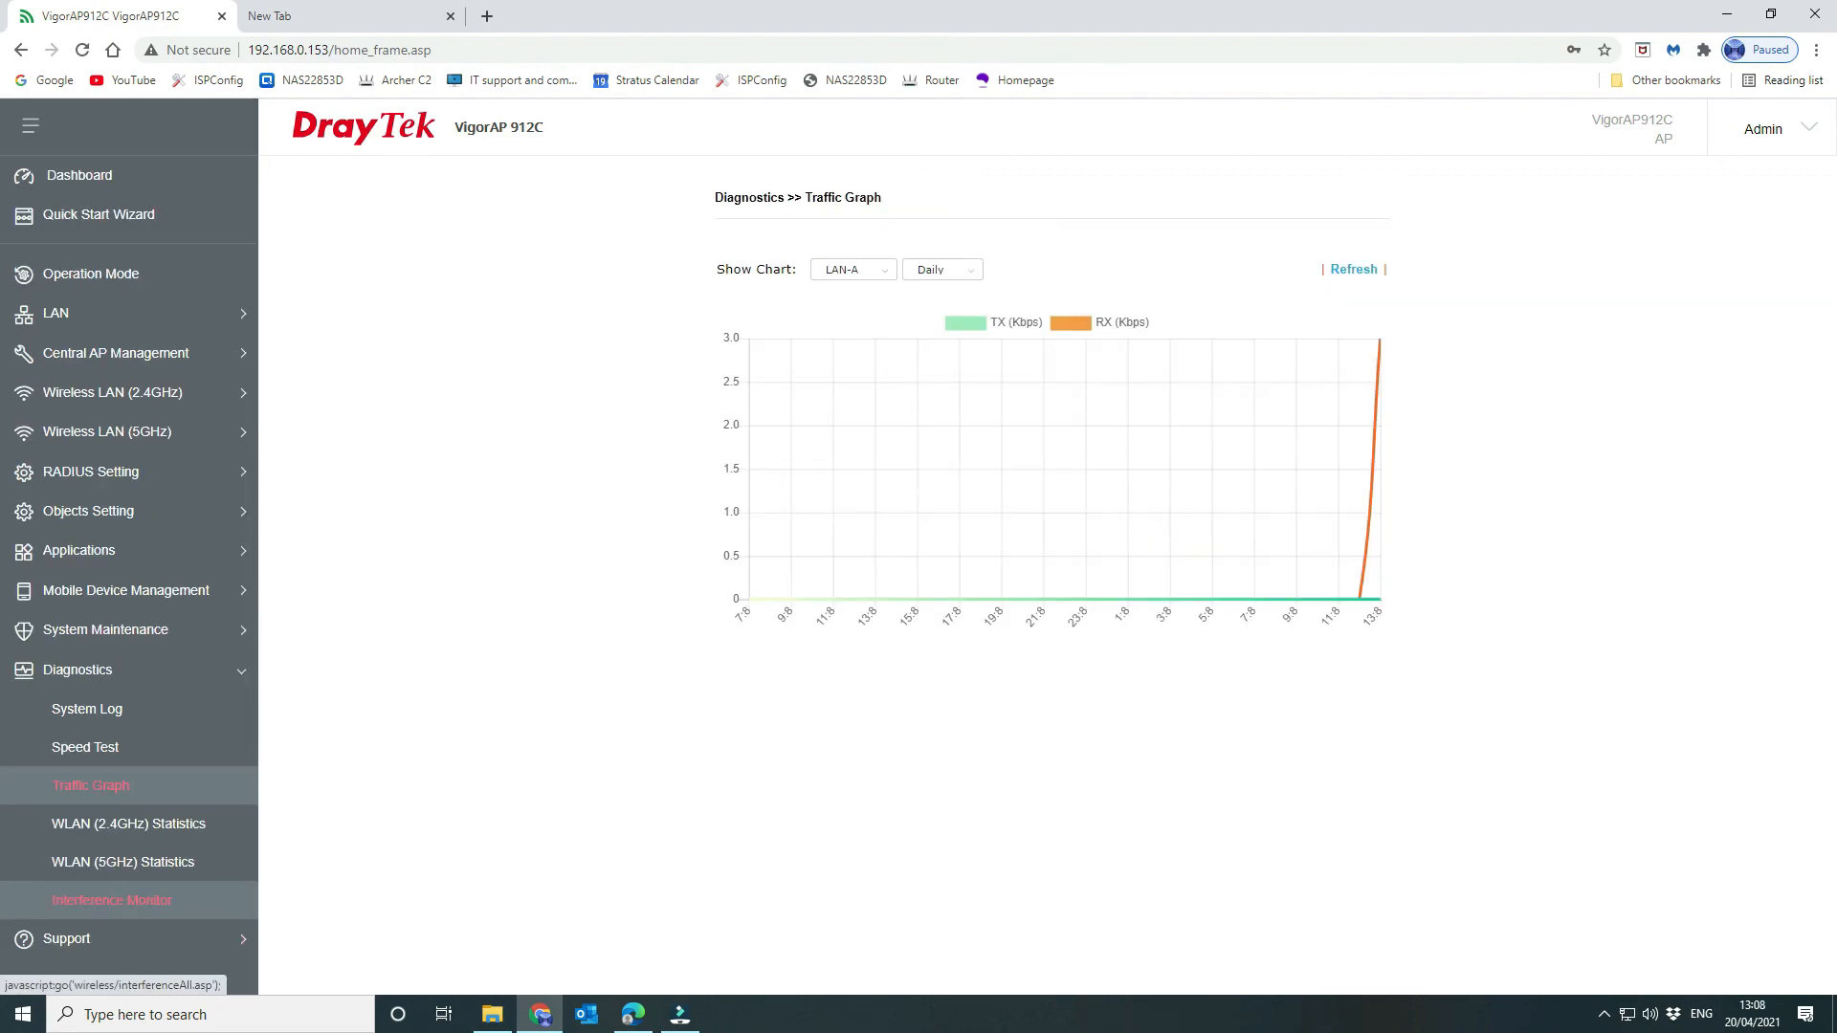
# Show the Diagnostics Interference Monitor with the 2.4G band selected
pyautogui.click(111, 901)
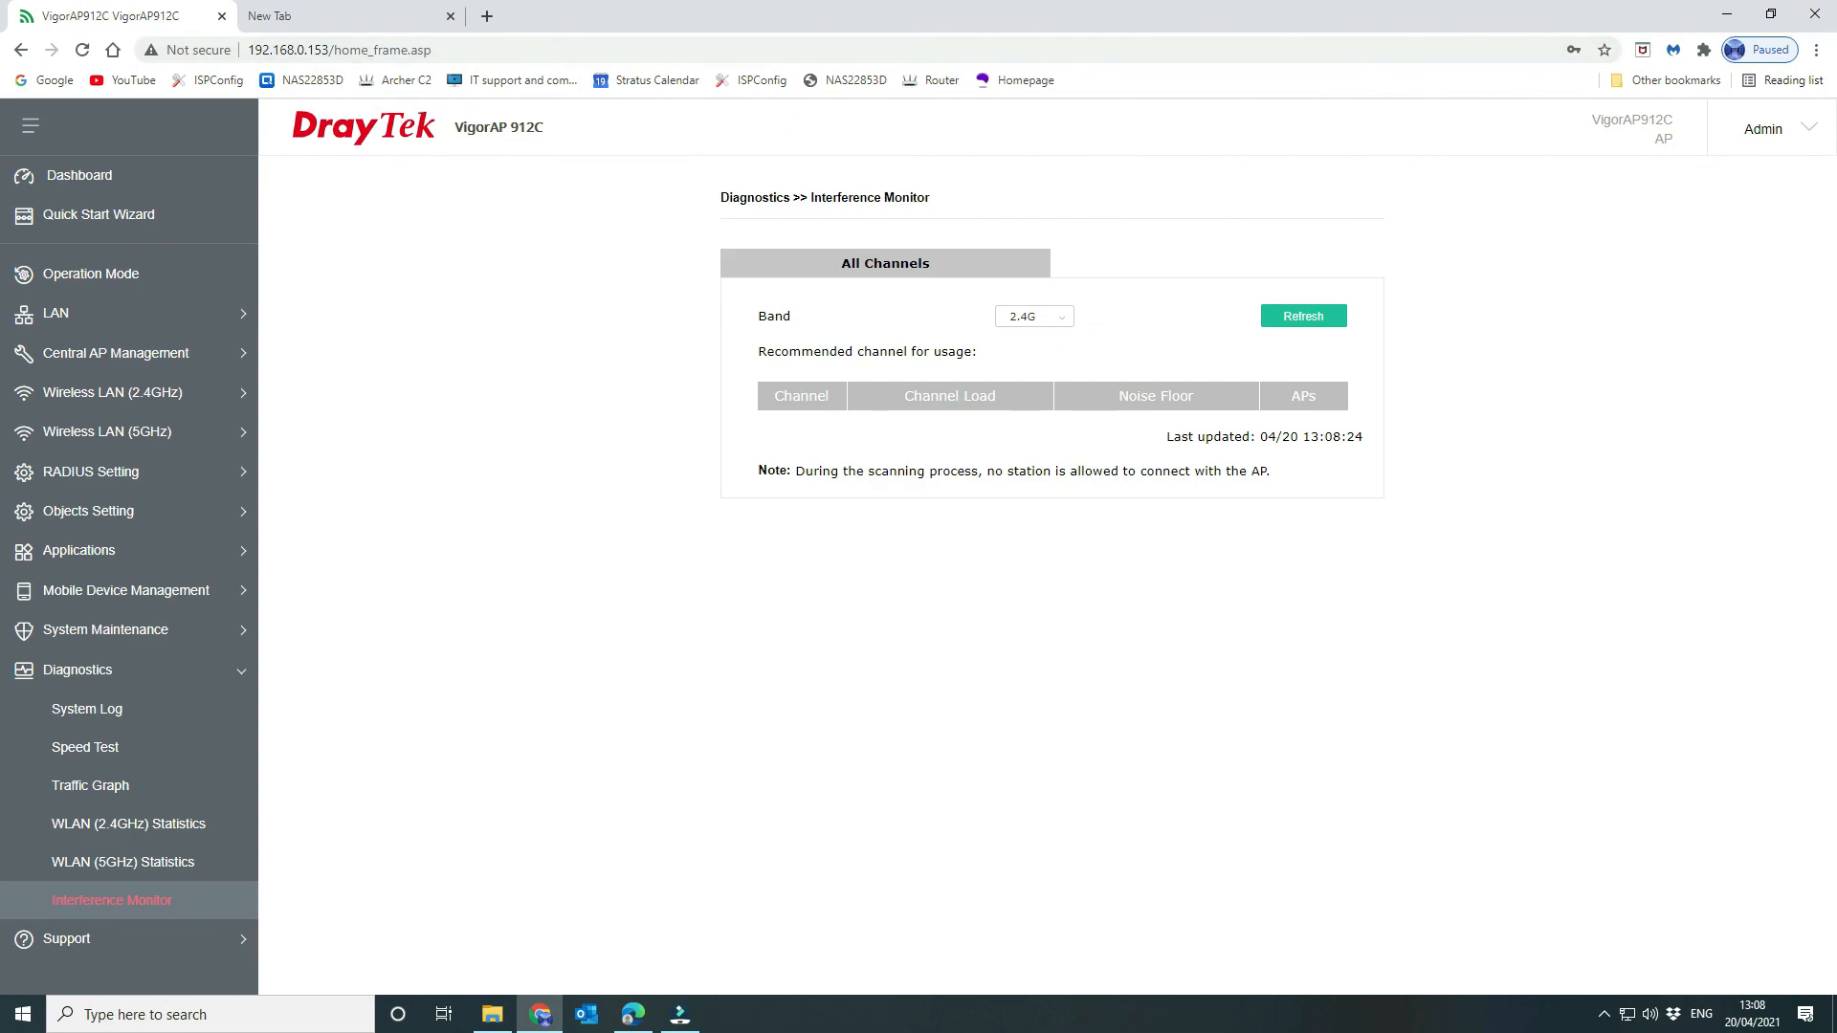
pyautogui.click(1033, 315)
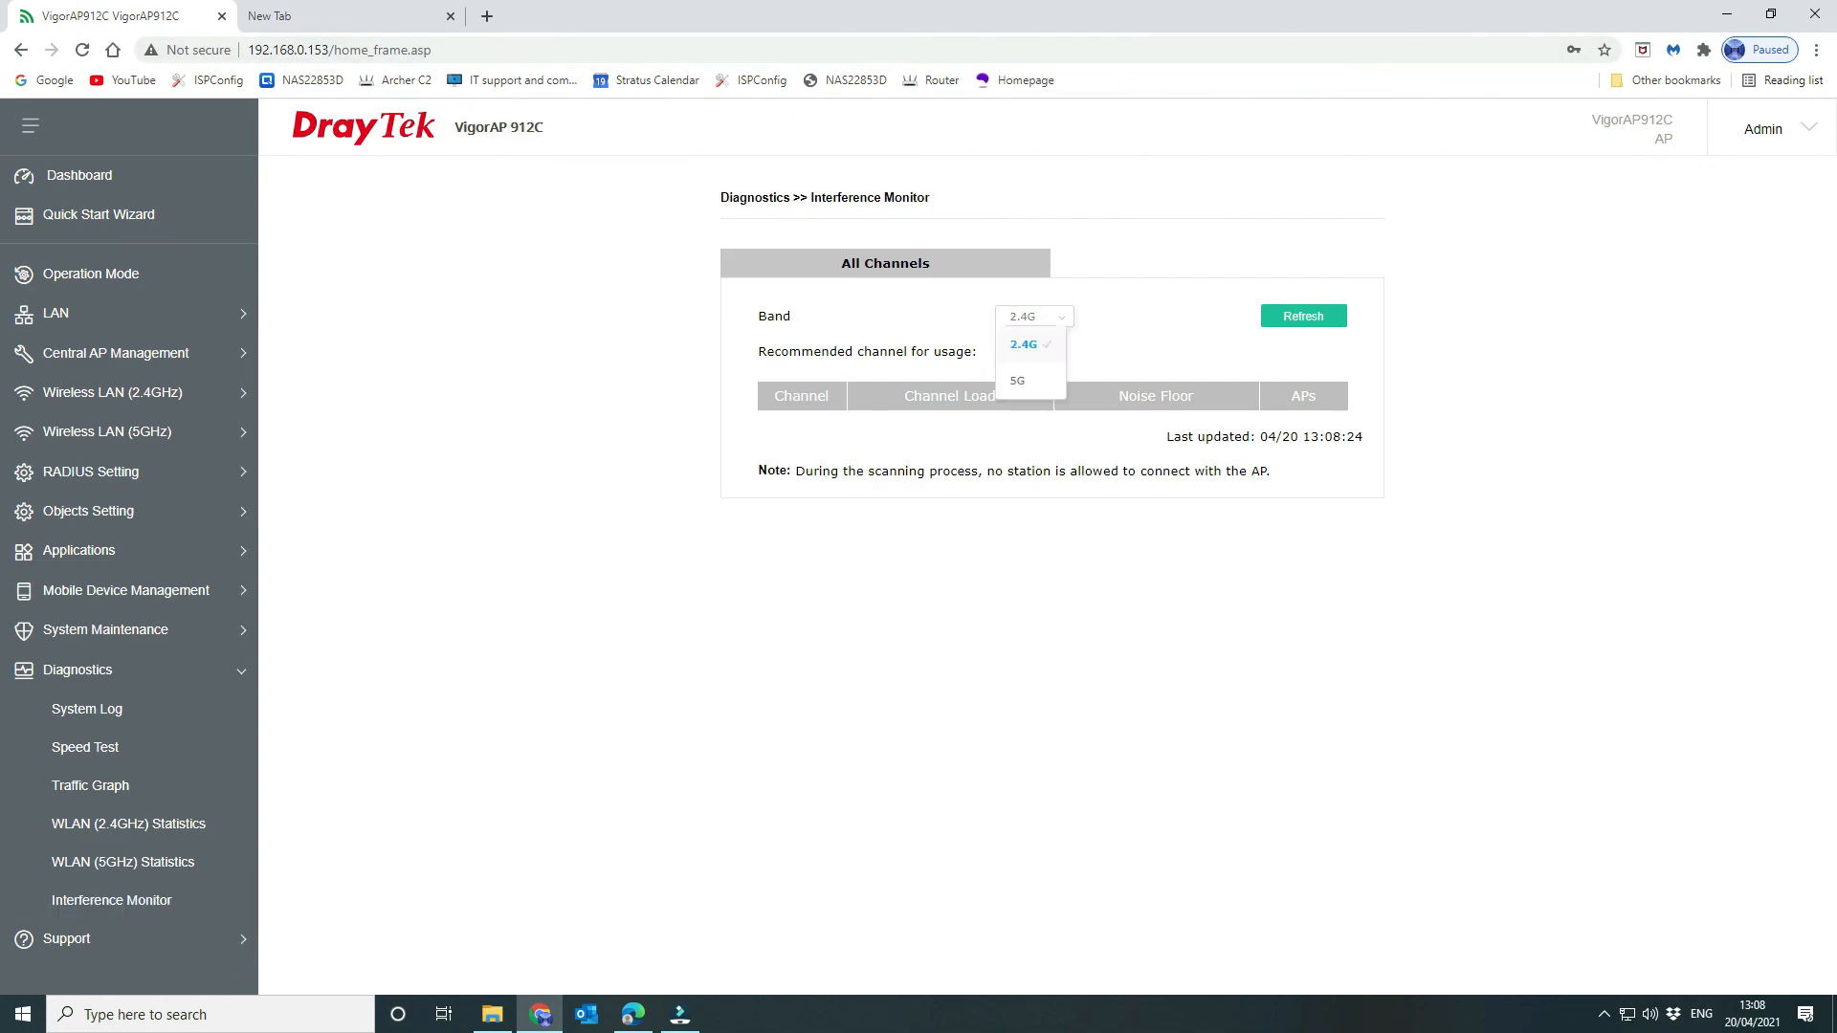
pyautogui.click(1023, 345)
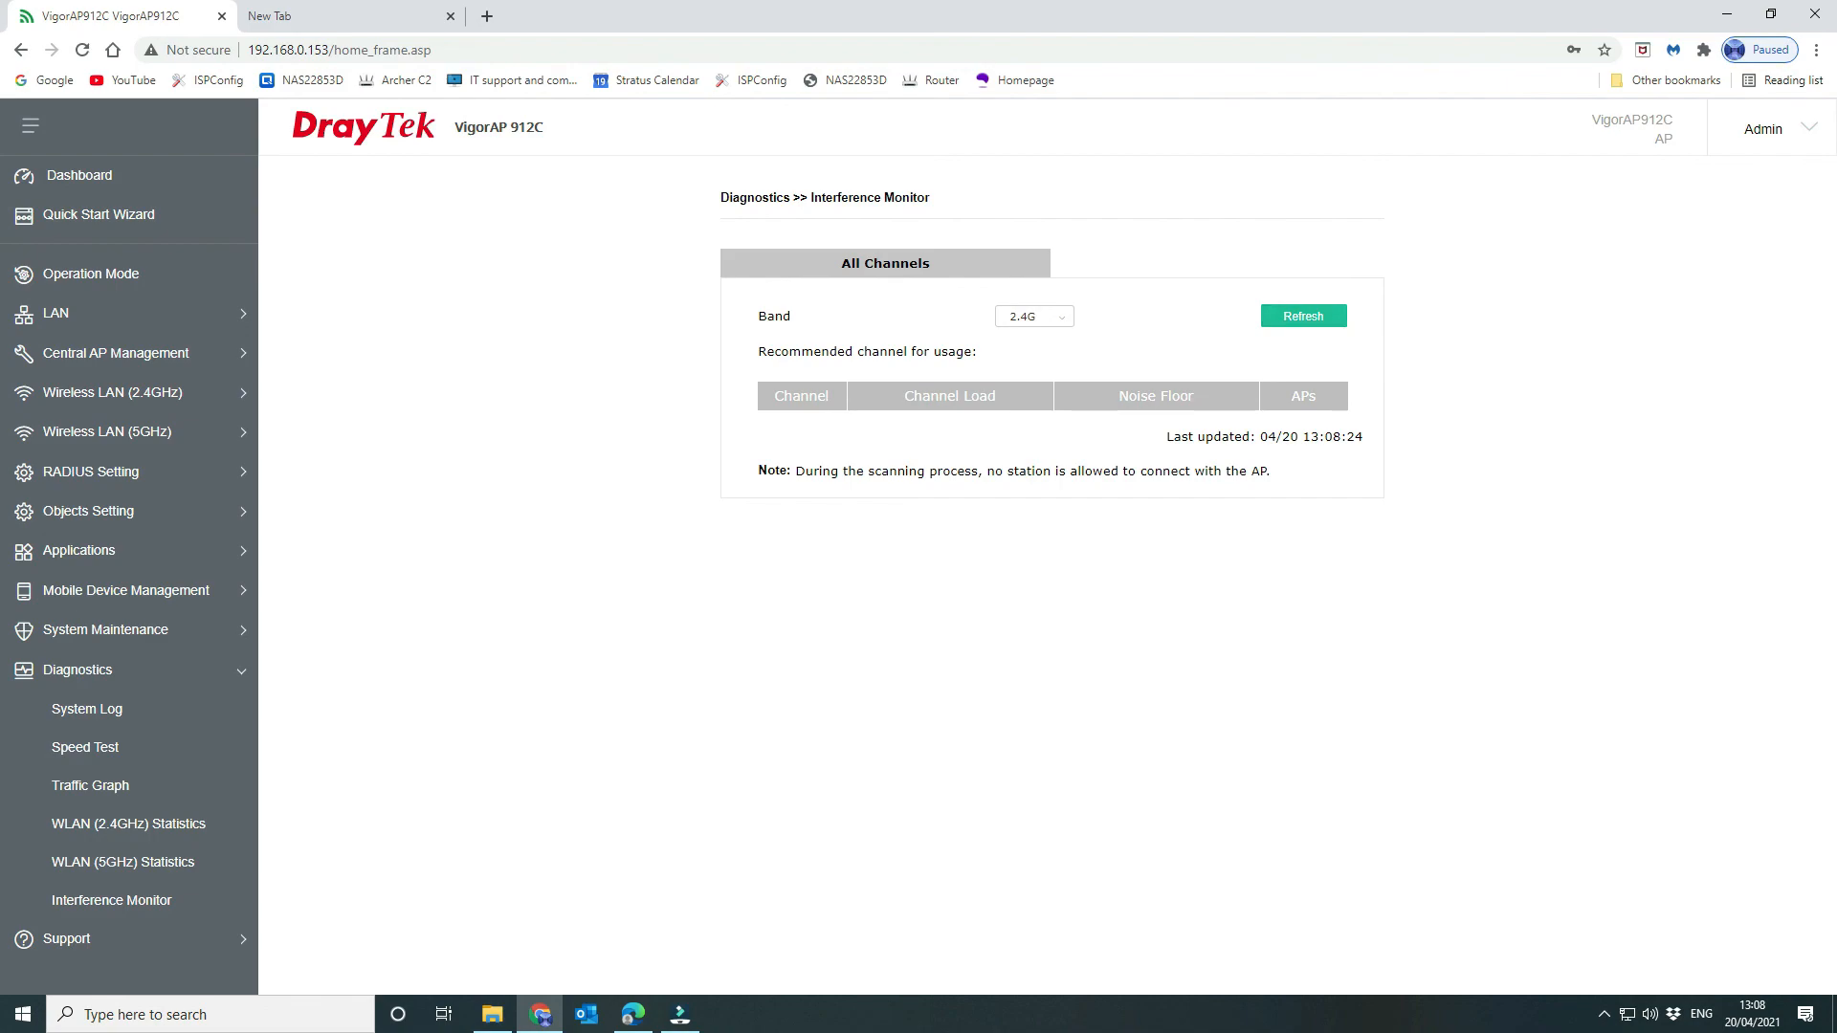
pyautogui.moveTo(96, 215)
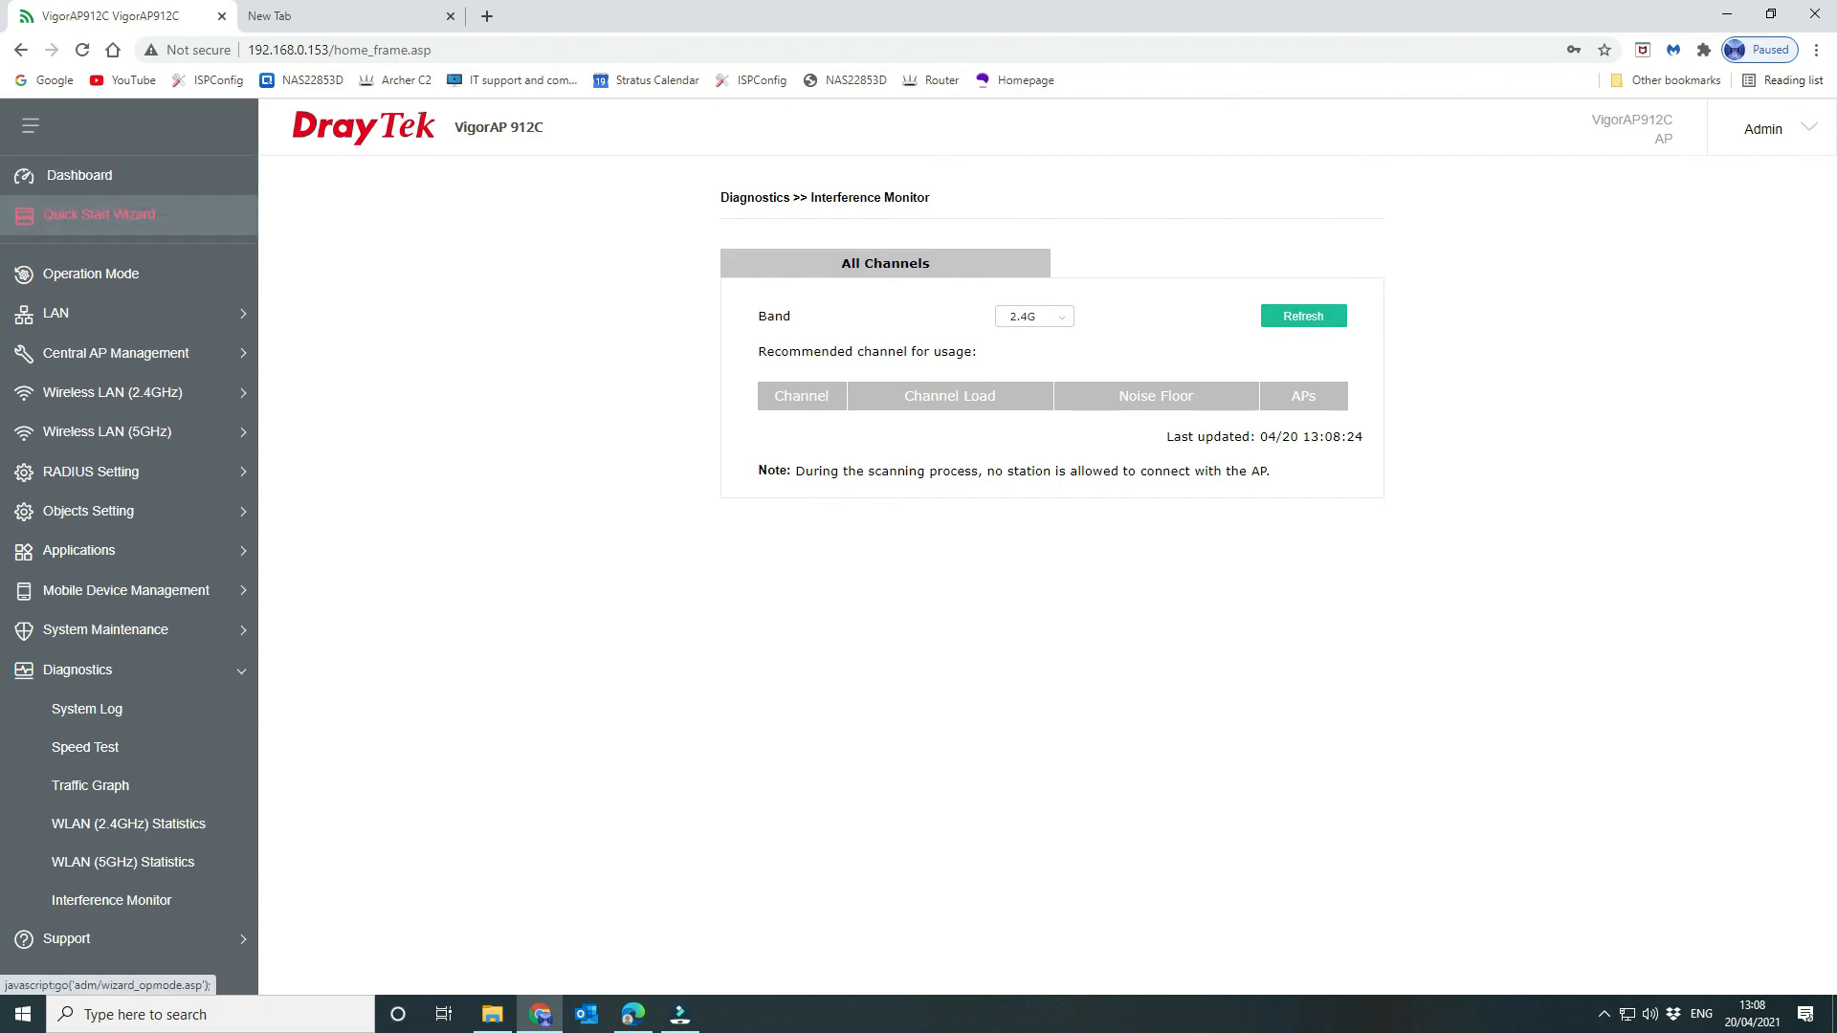
# View the Operation Mode Configuration page, confirming the device runs in AP mode
pyautogui.click(90, 274)
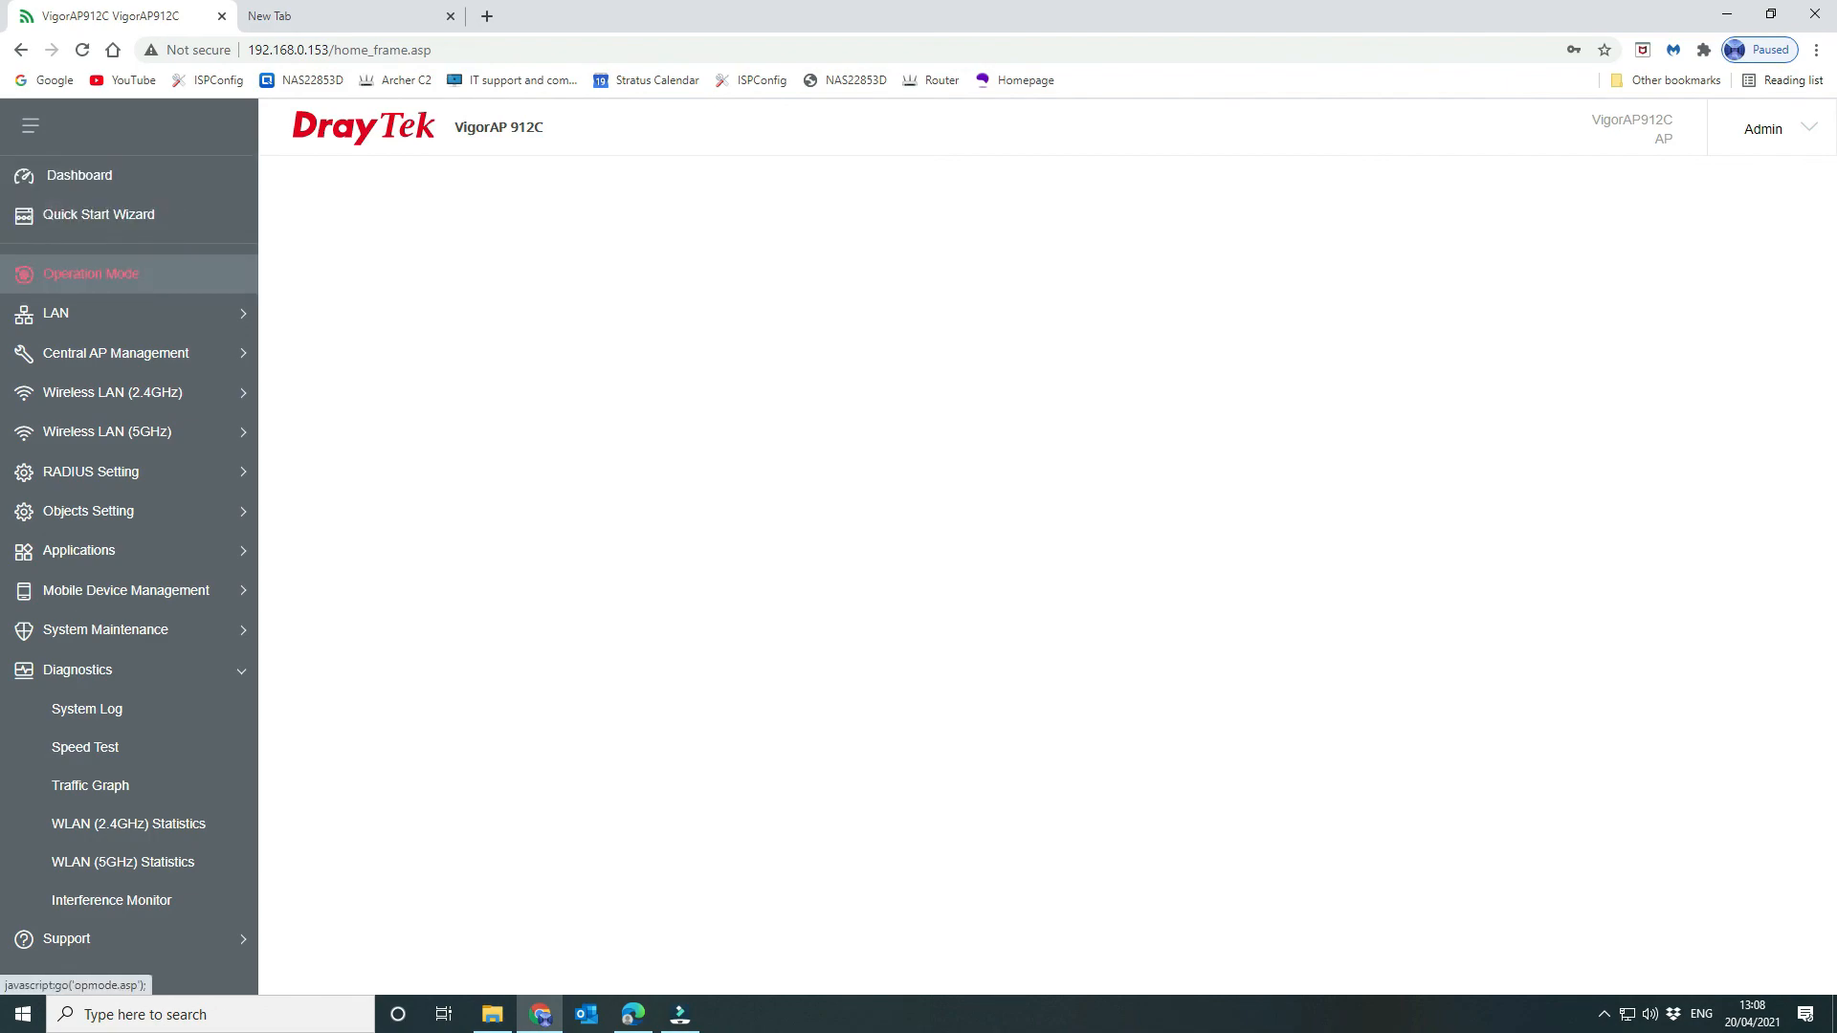
pyautogui.click(91, 274)
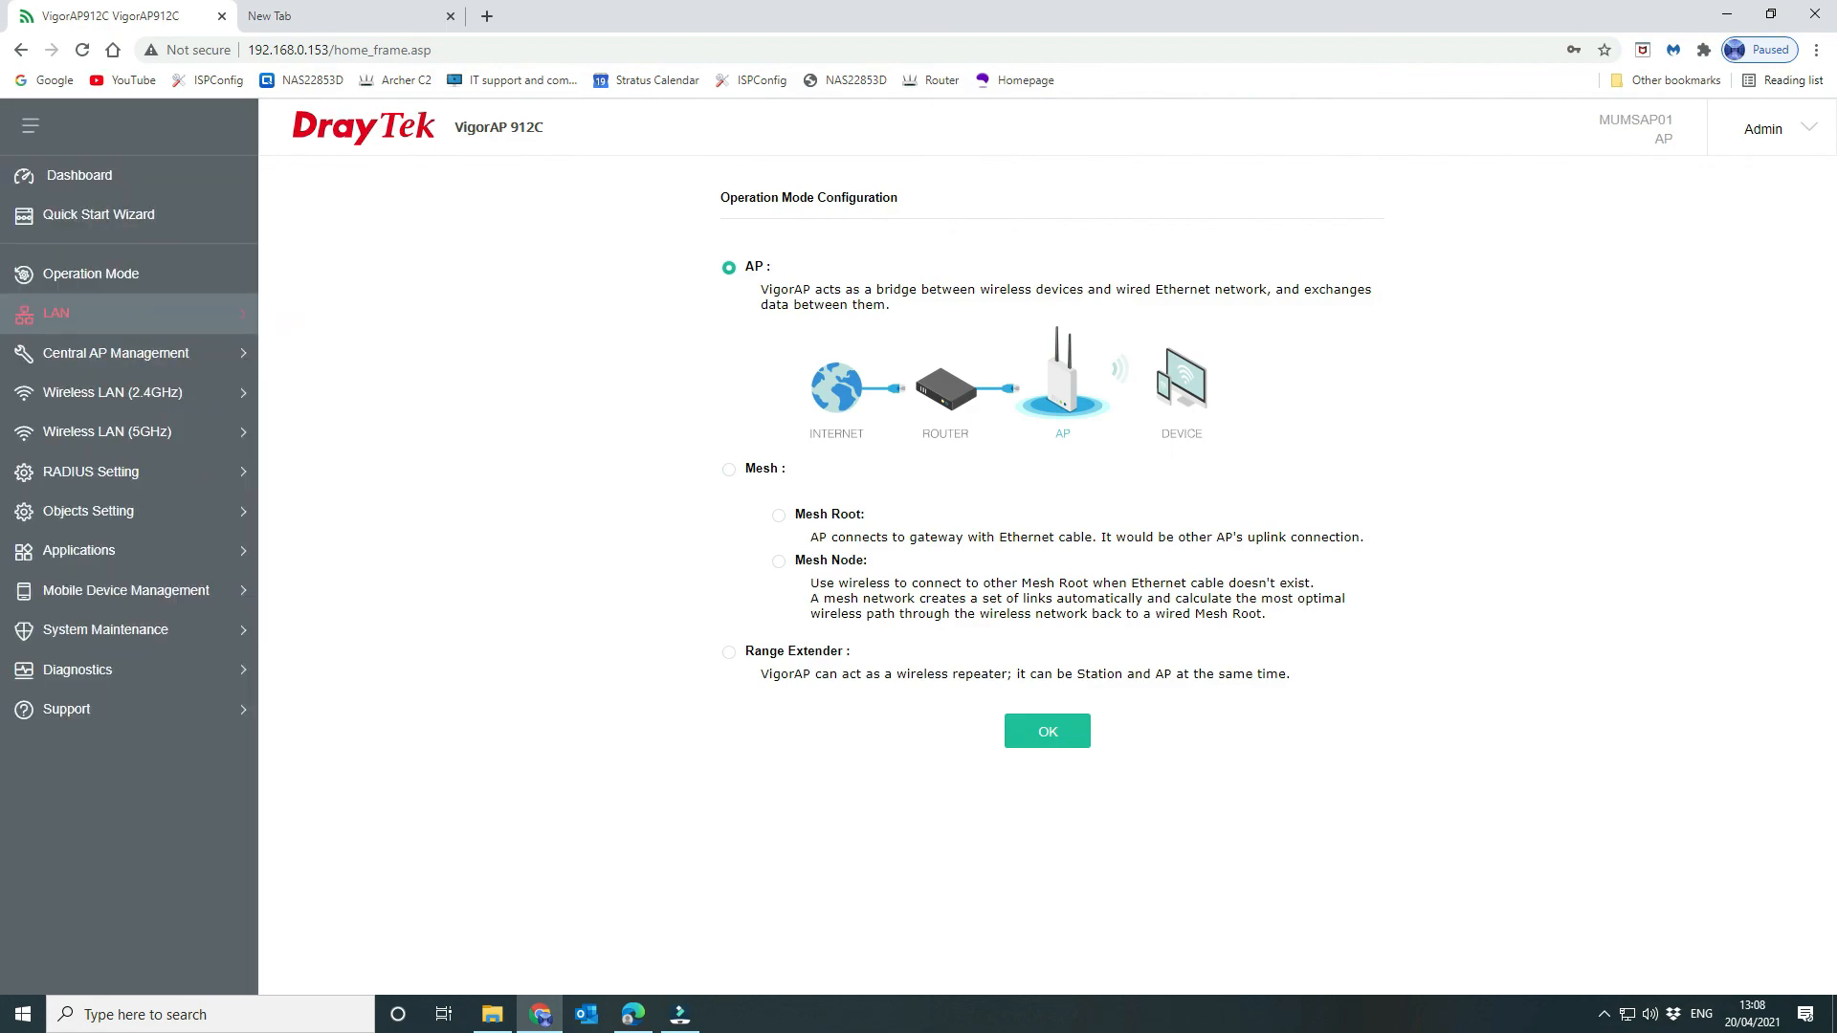